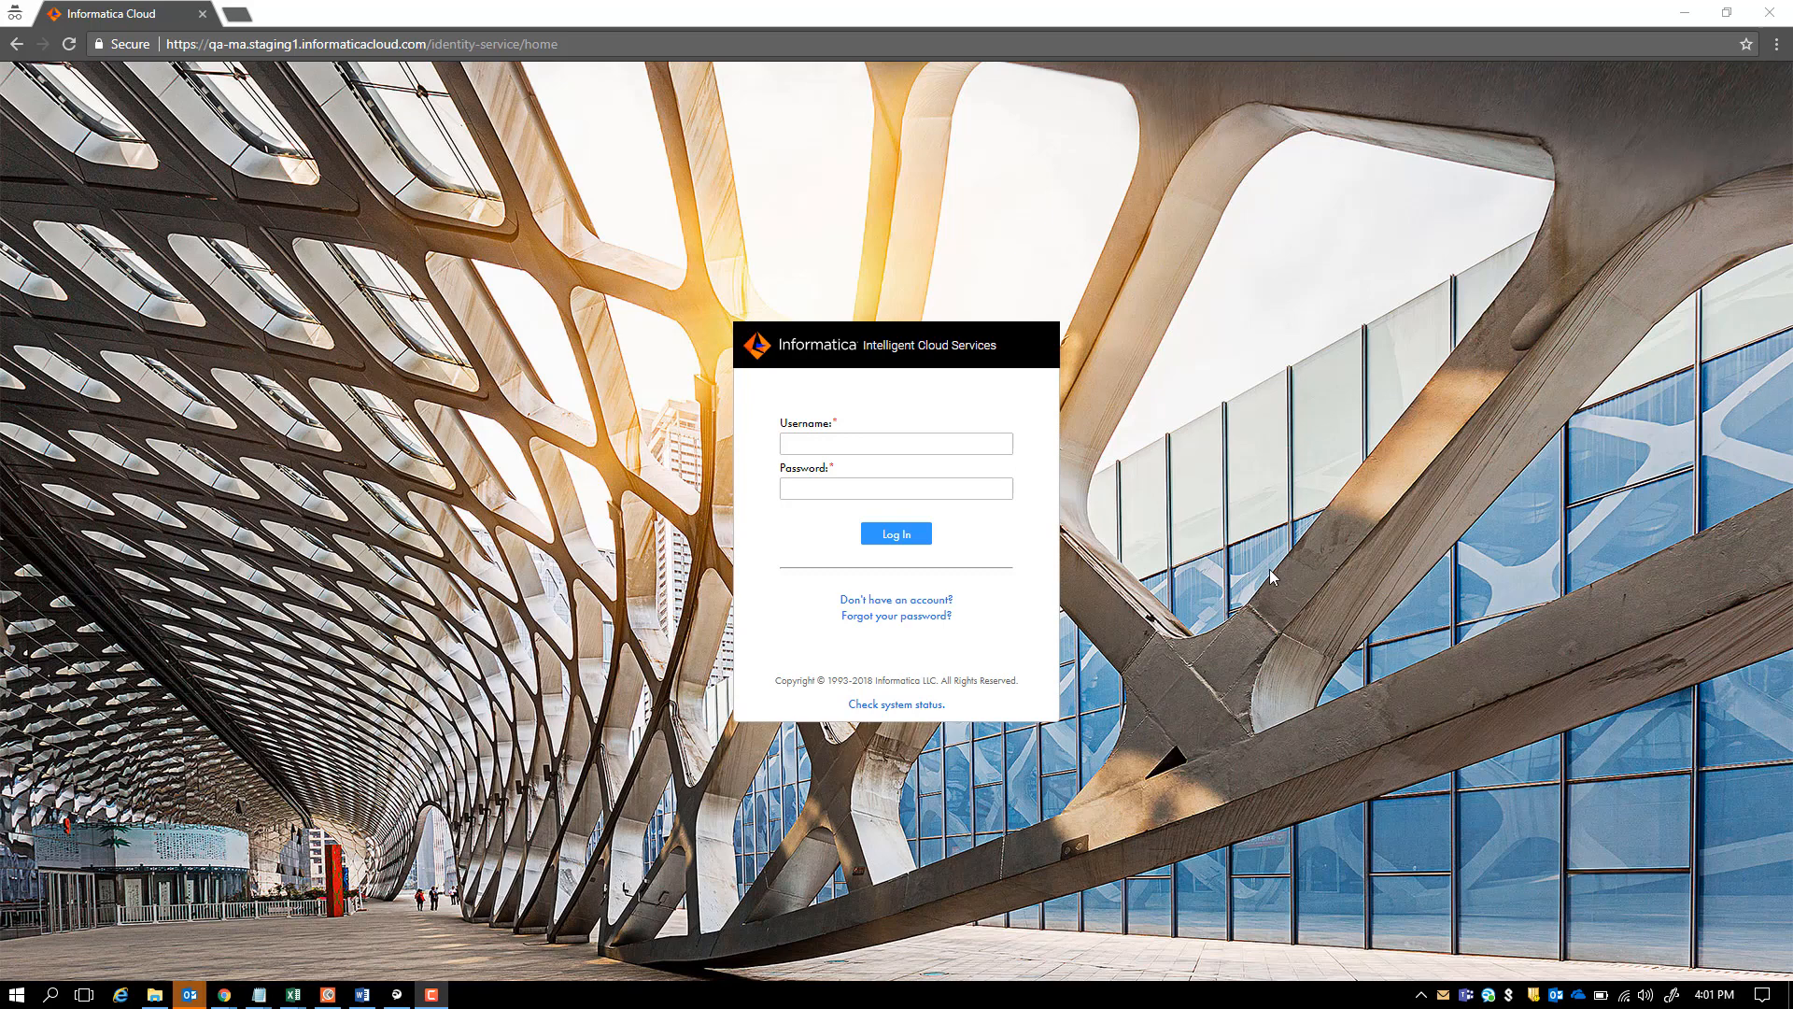
pyautogui.moveTo(1251, 545)
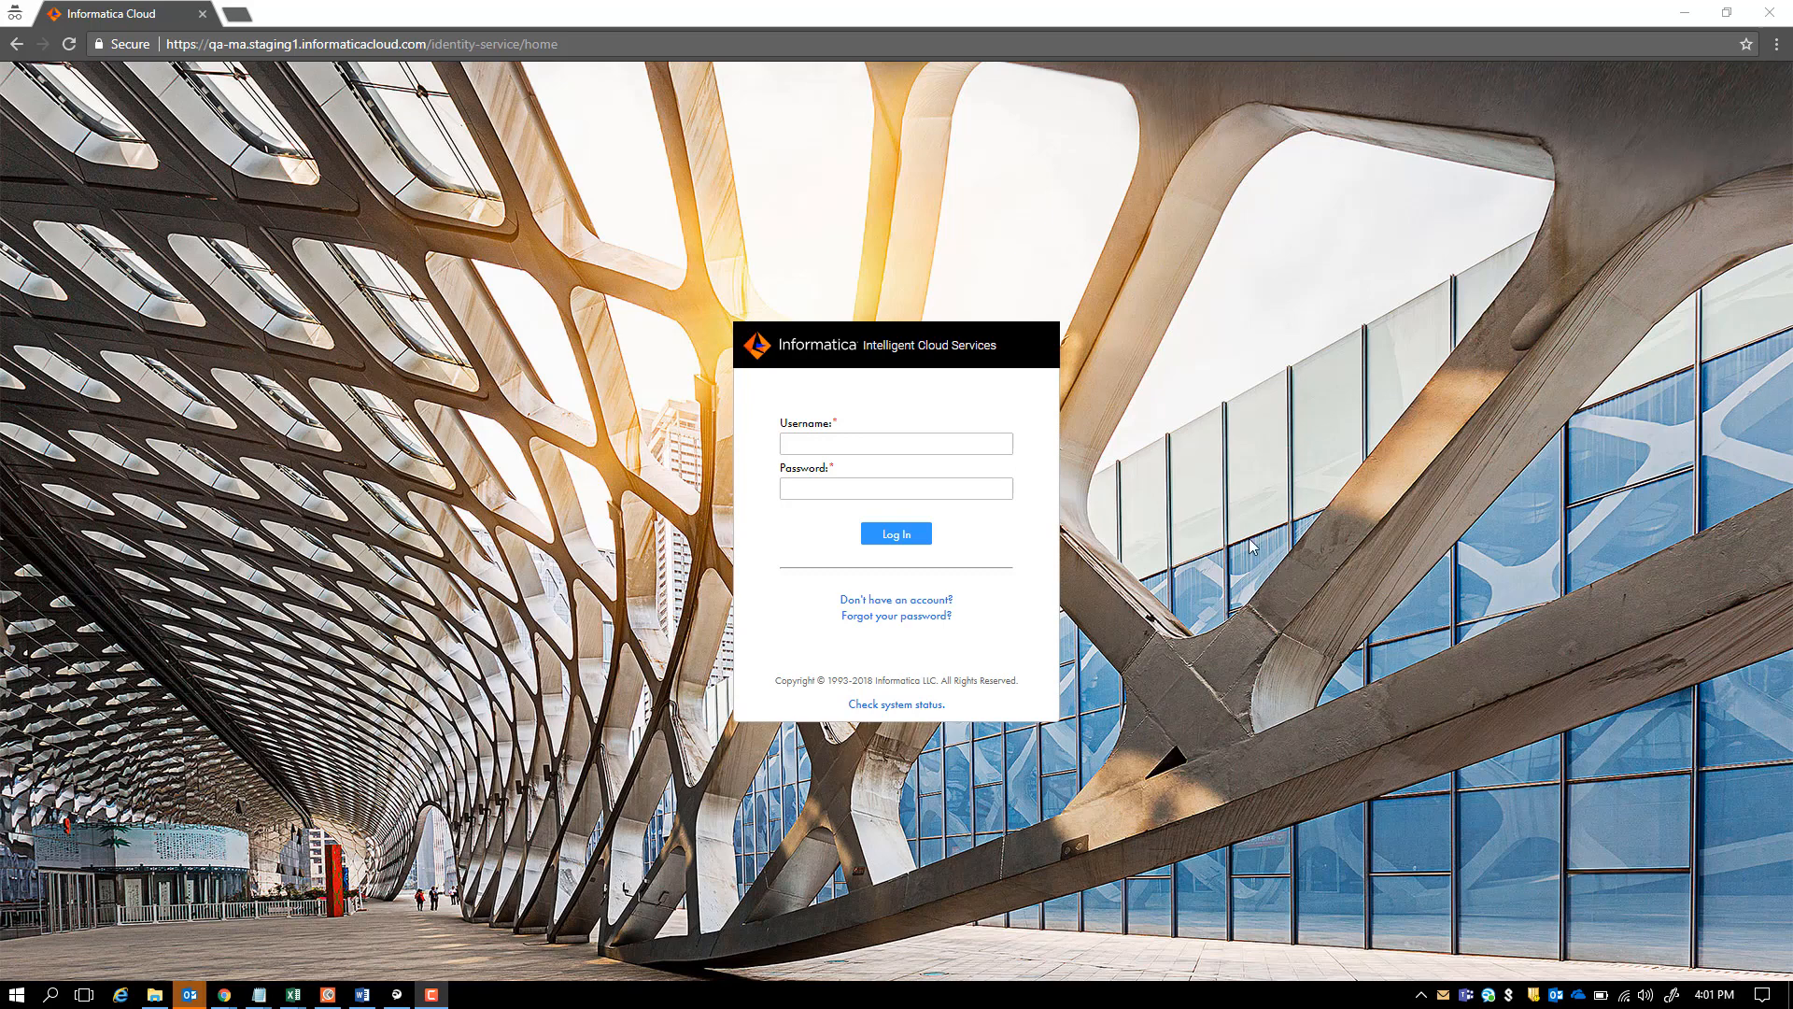
pyautogui.moveTo(1266, 556)
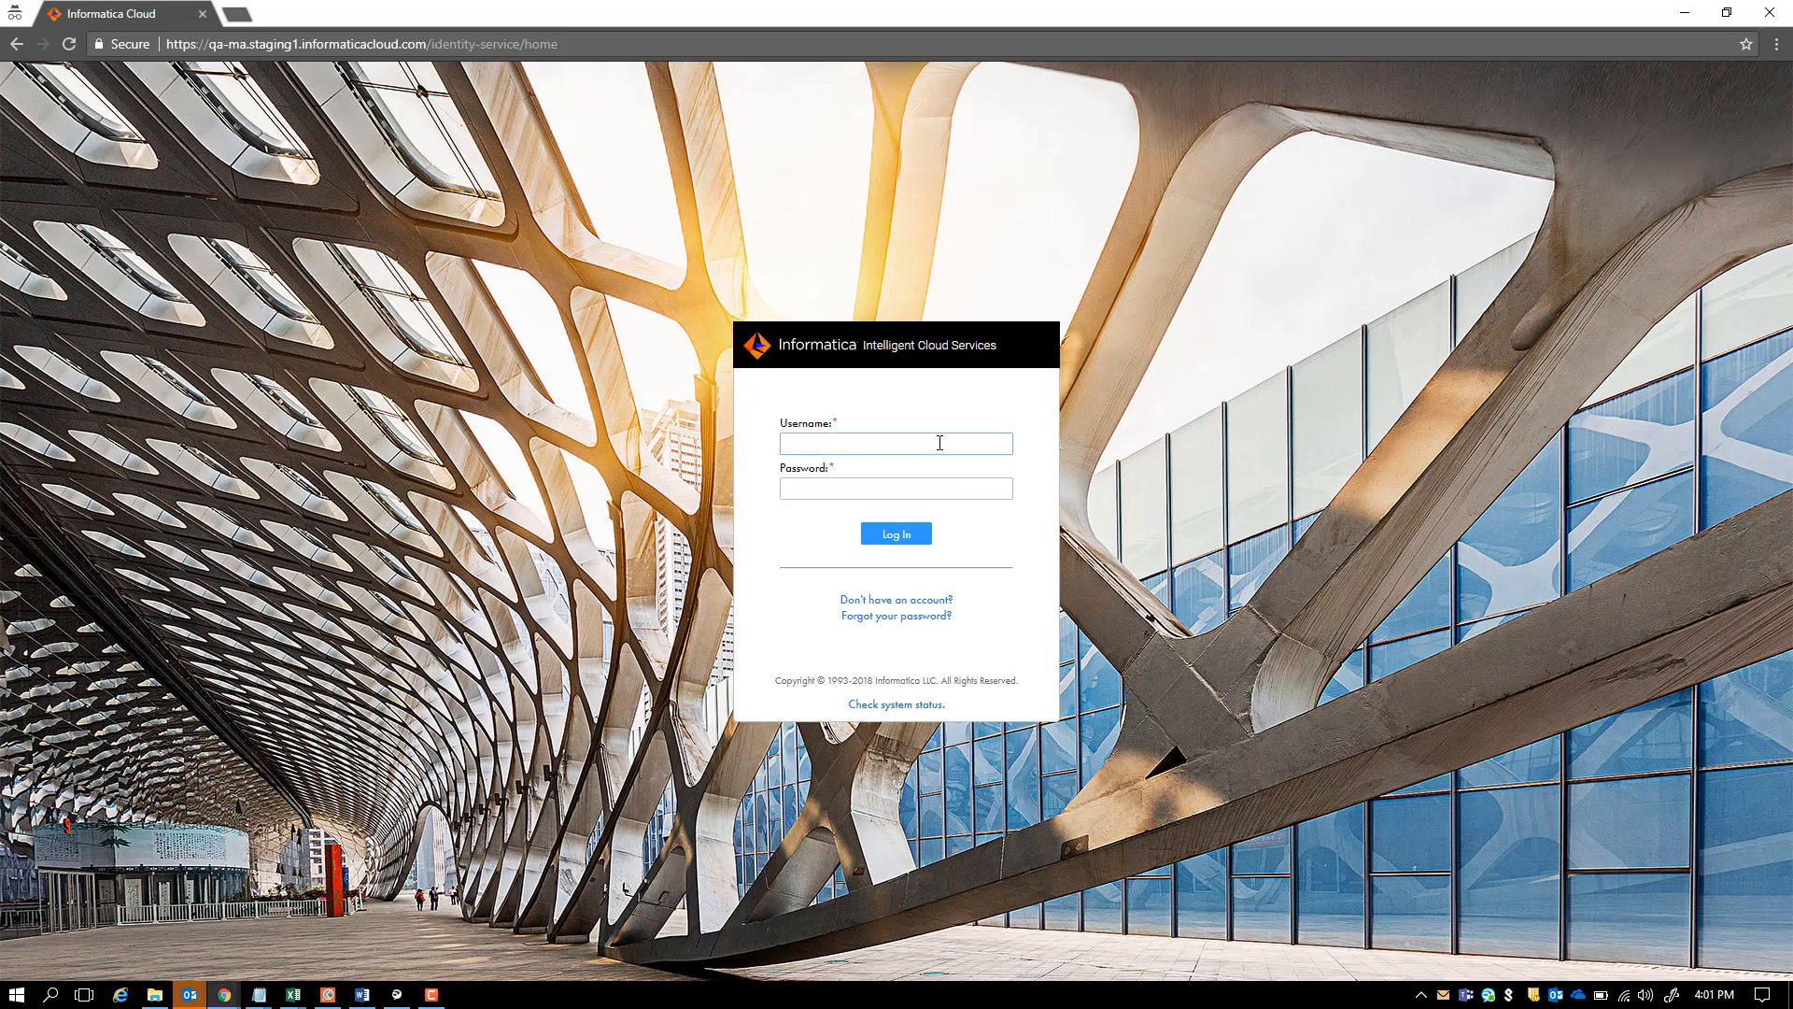
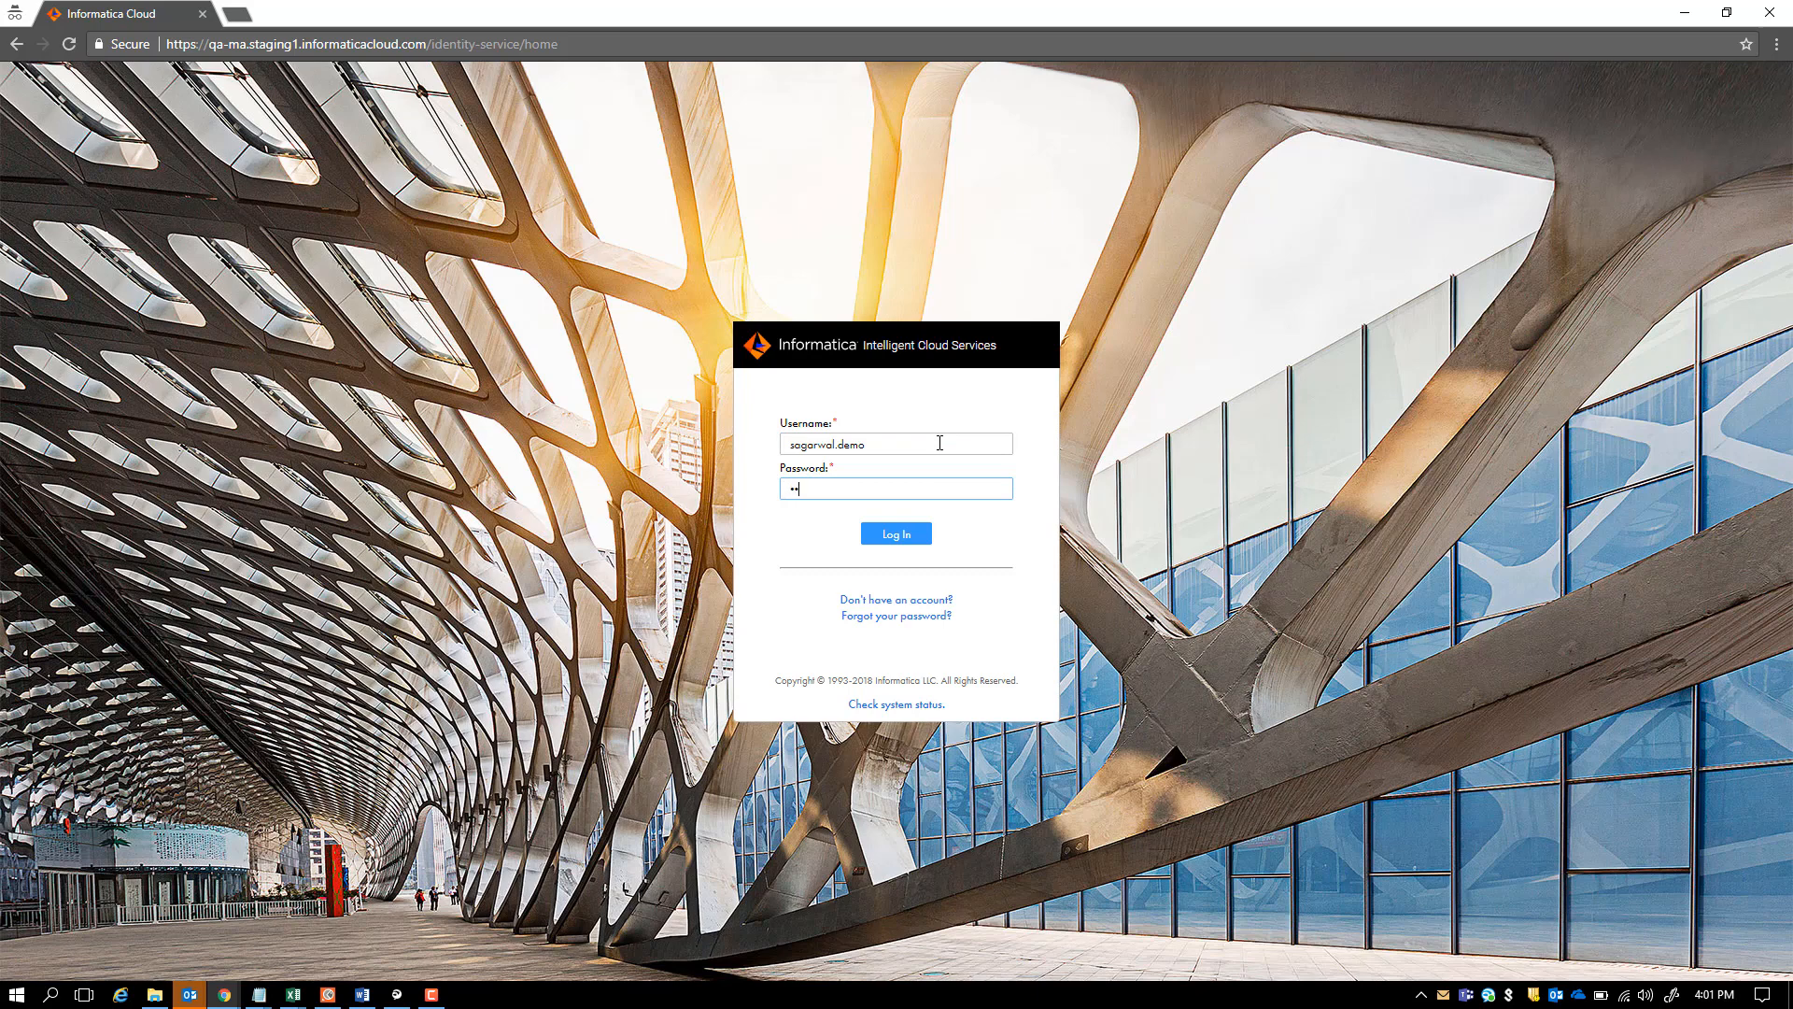
pyautogui.write('password')
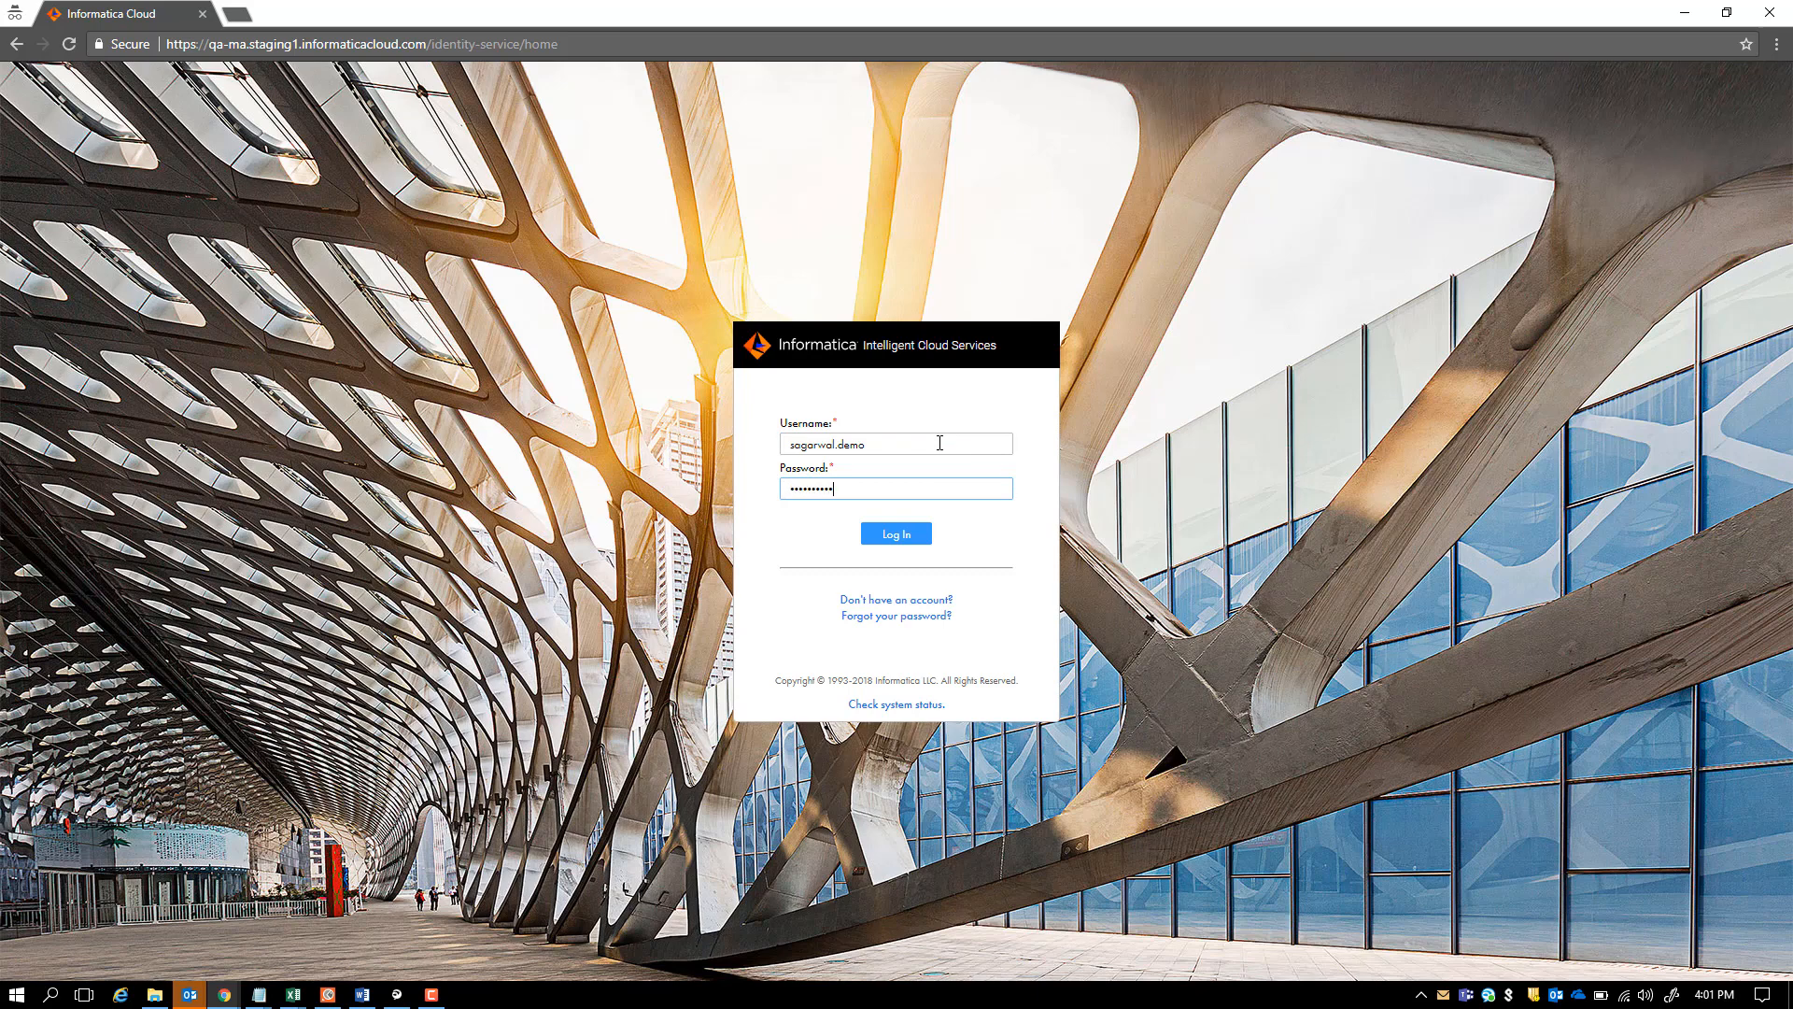
pyautogui.click(895, 532)
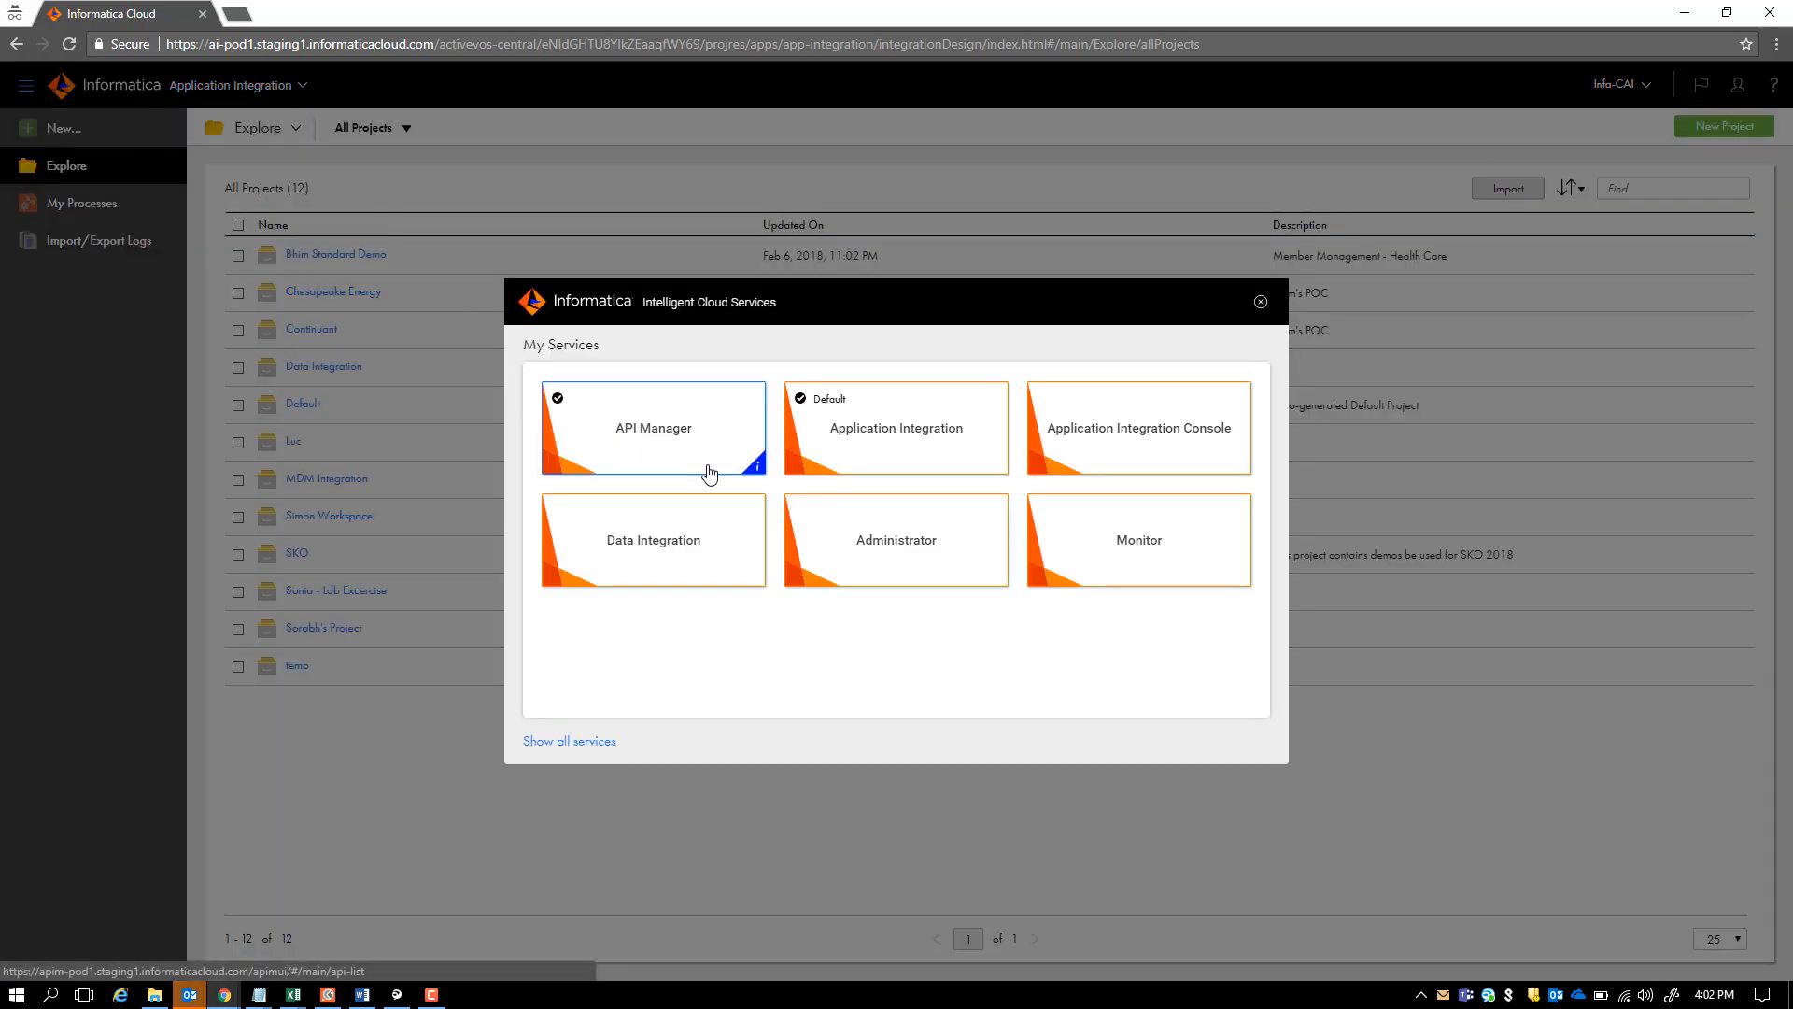
pyautogui.moveTo(818, 624)
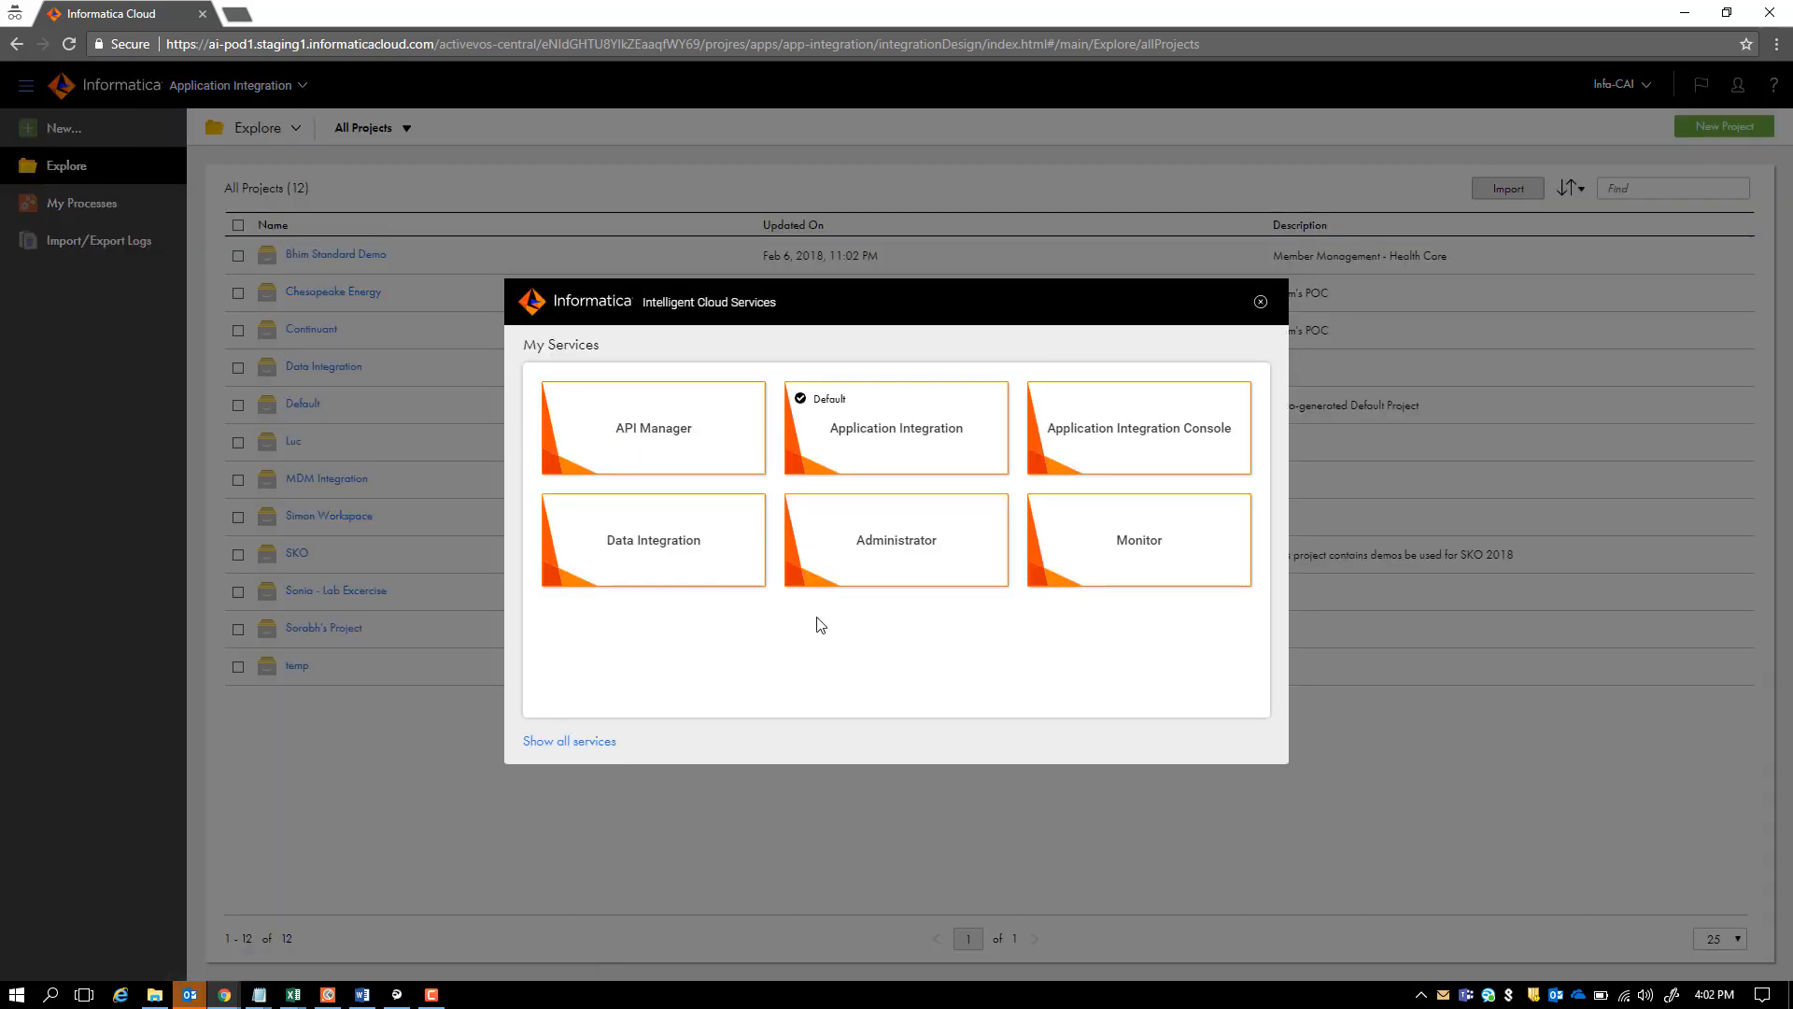
pyautogui.moveTo(754, 624)
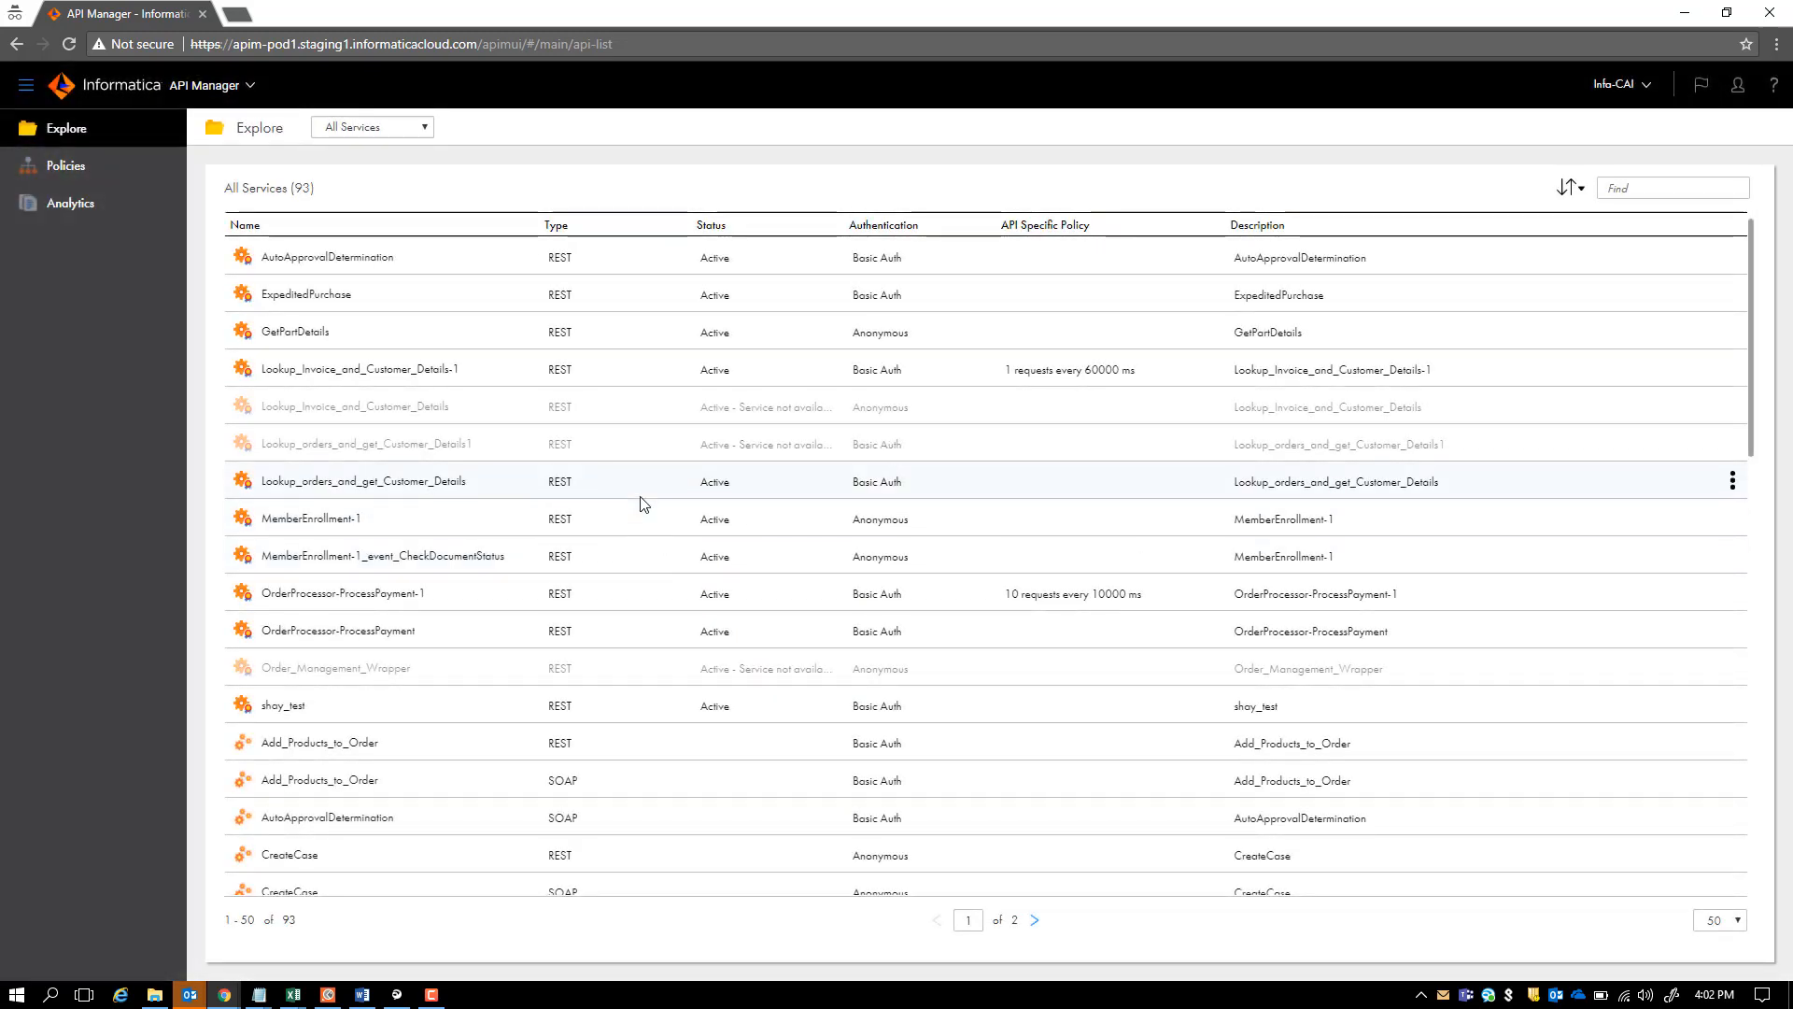
pyautogui.moveTo(710, 493)
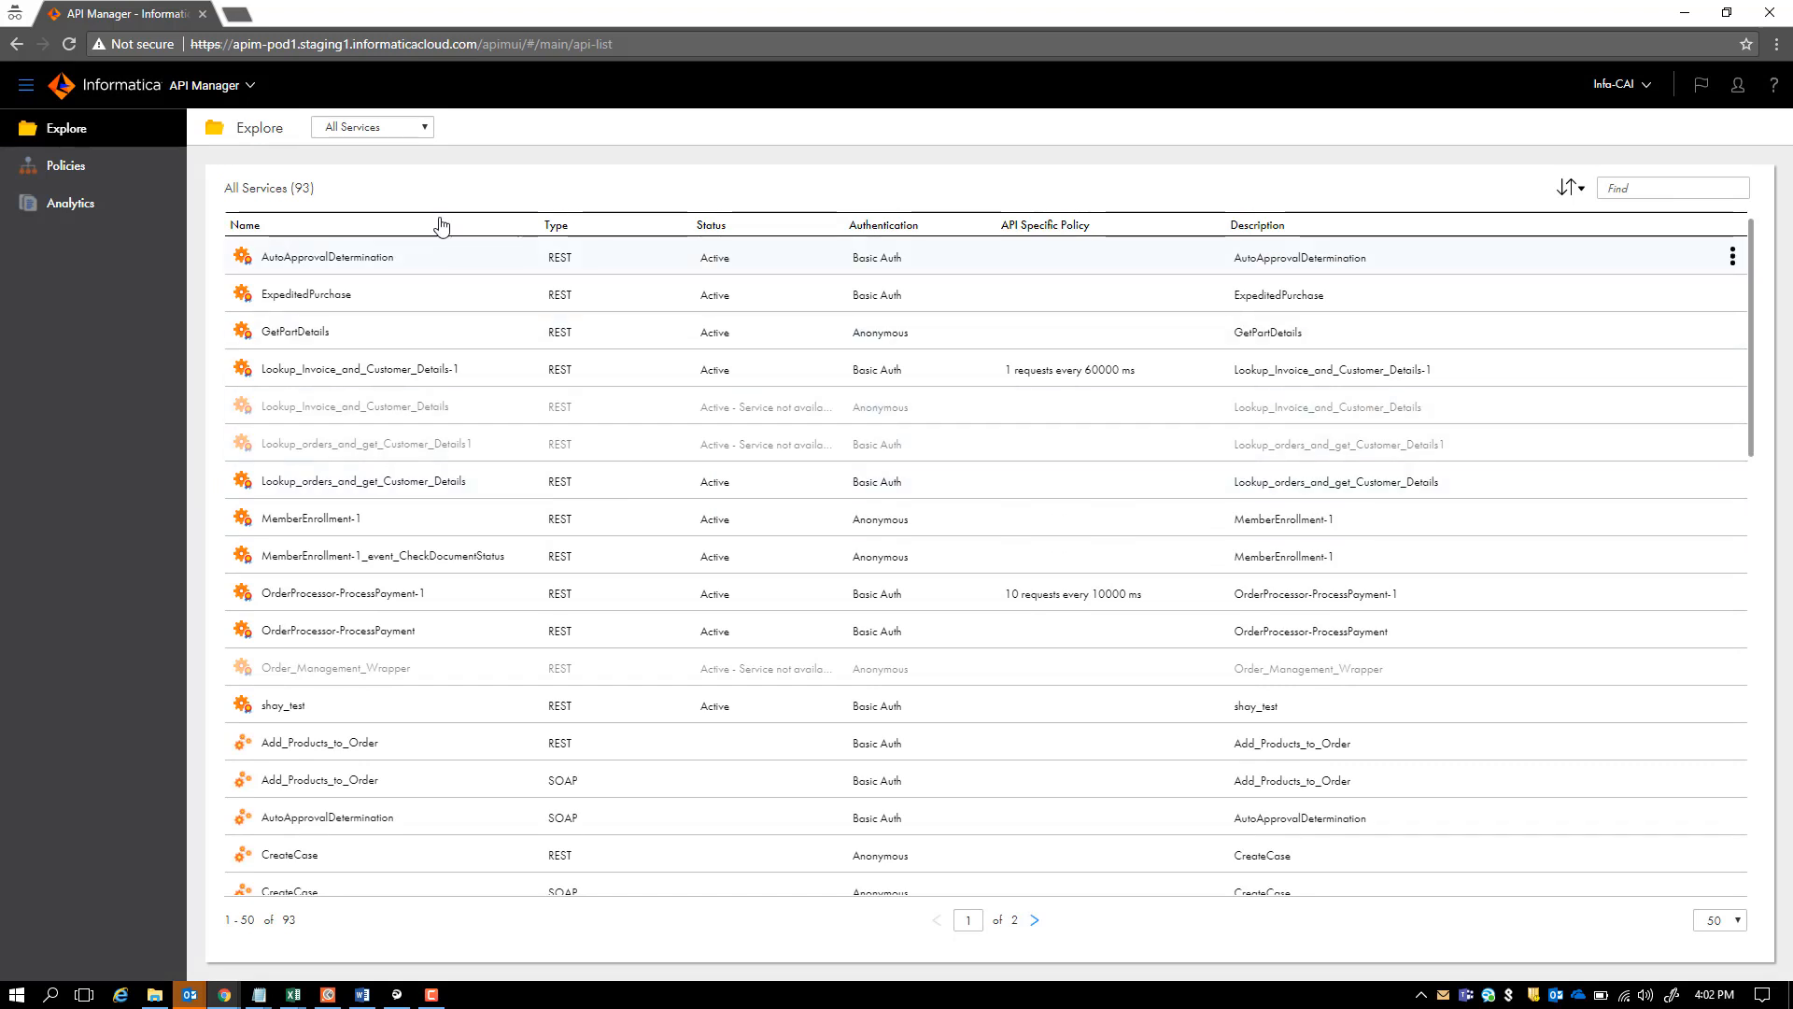
pyautogui.click(372, 125)
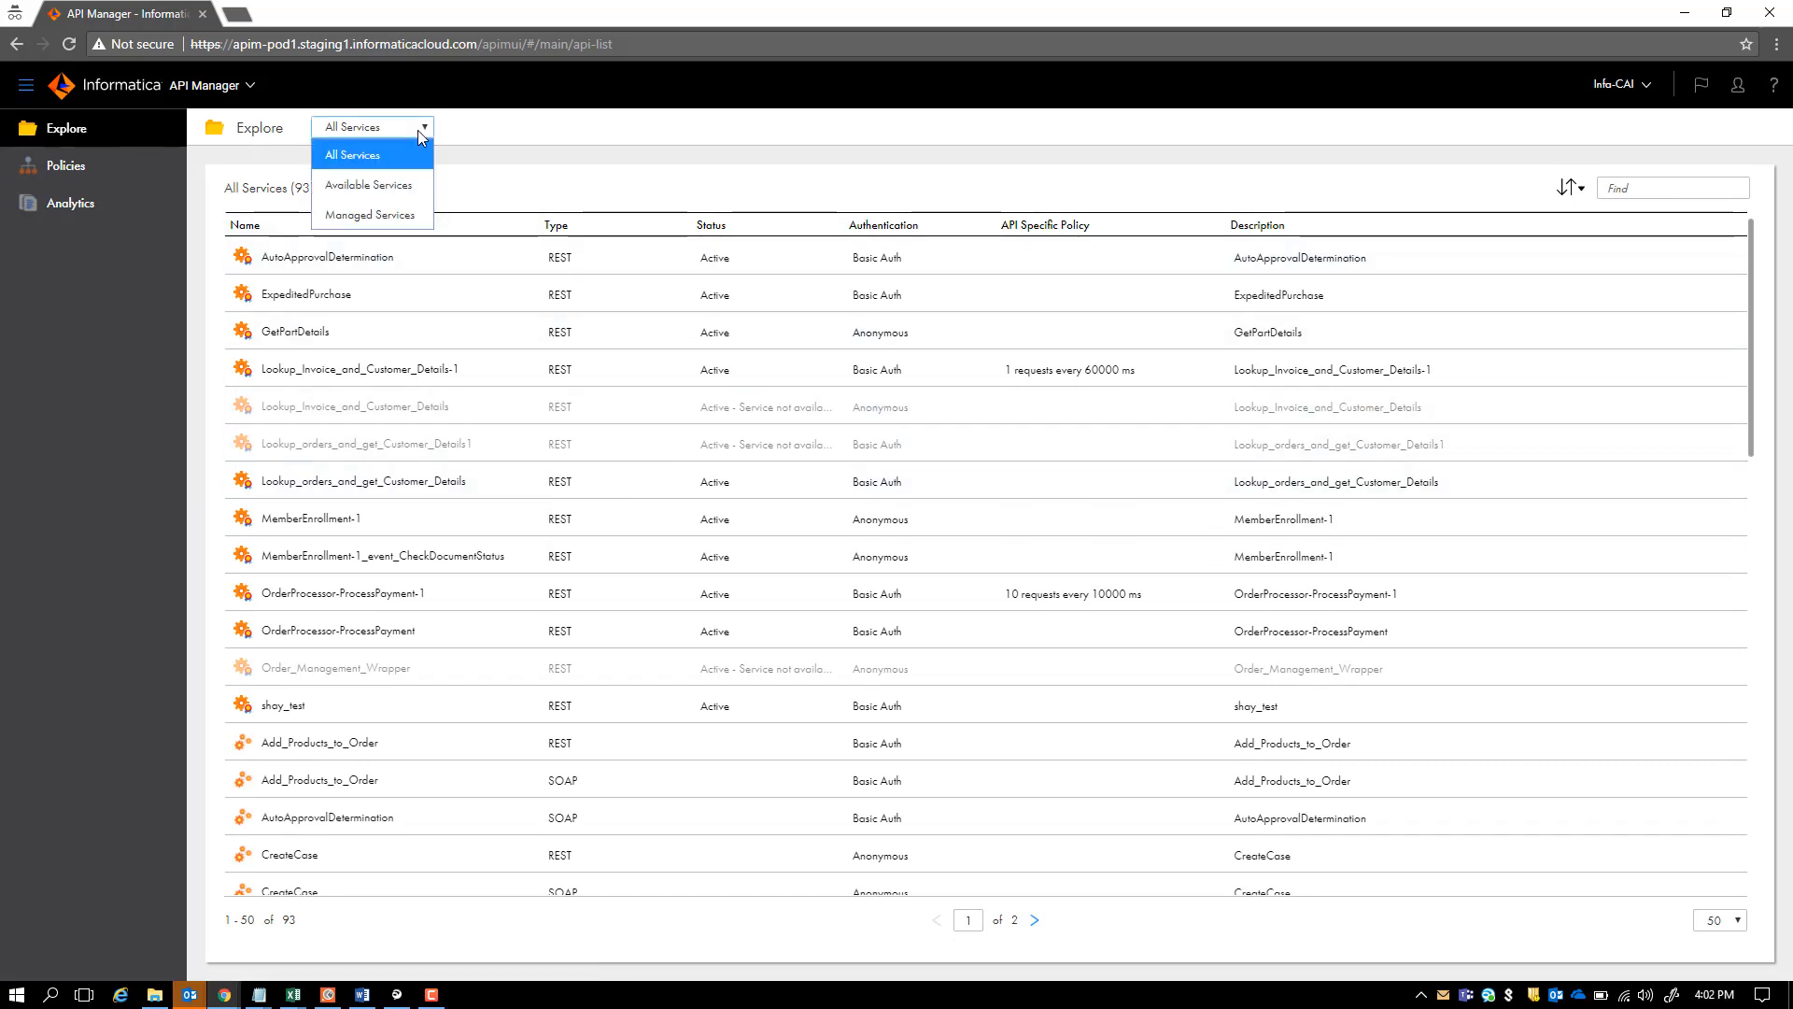
pyautogui.moveTo(368, 185)
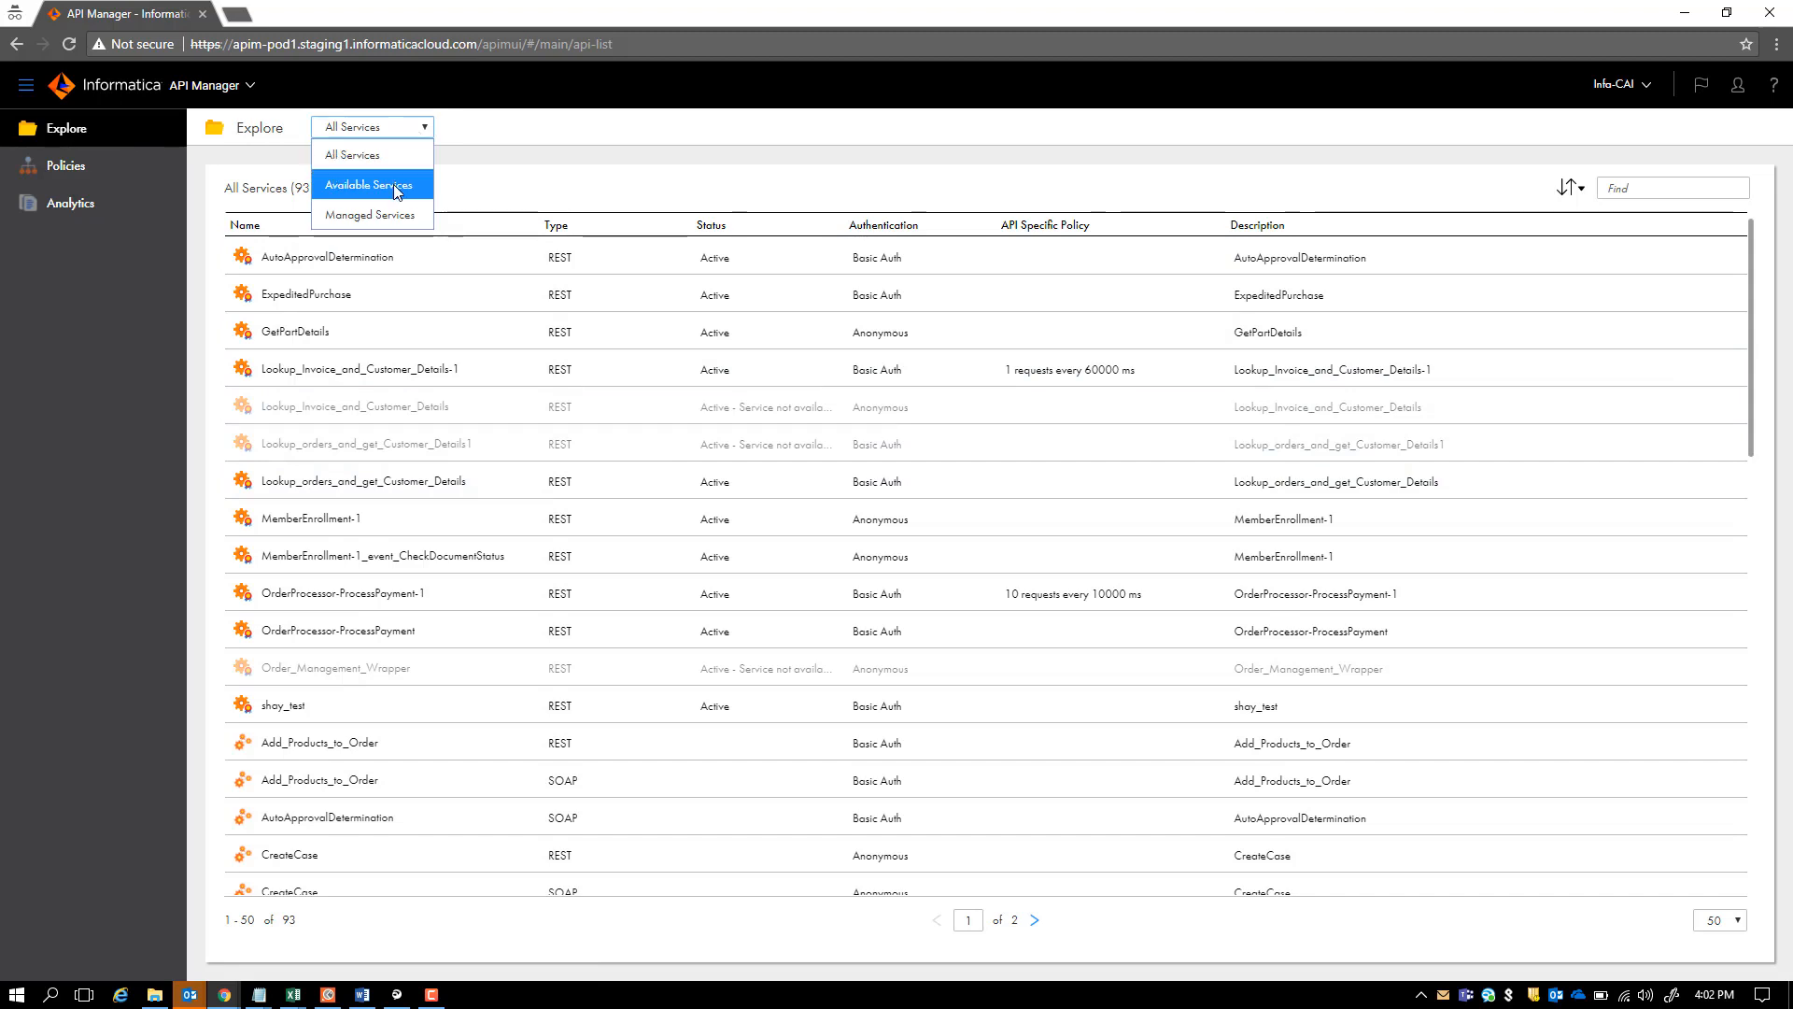
pyautogui.moveTo(439, 198)
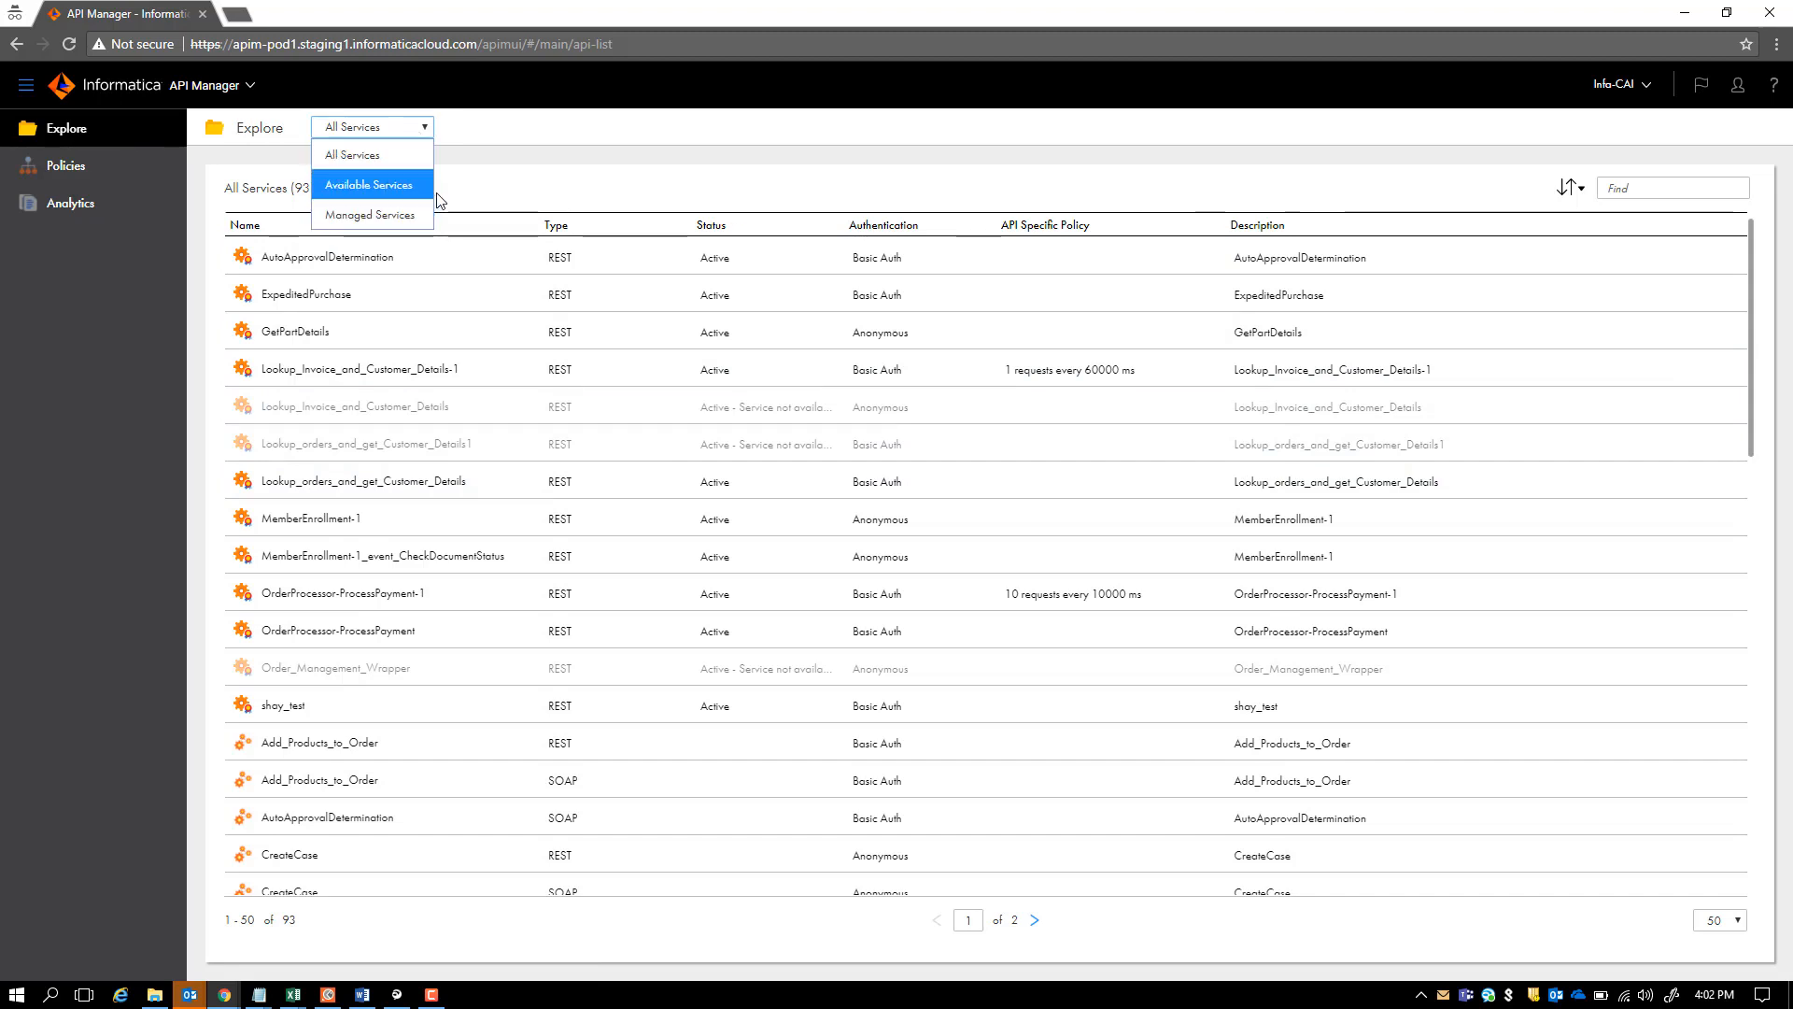
pyautogui.moveTo(432, 202)
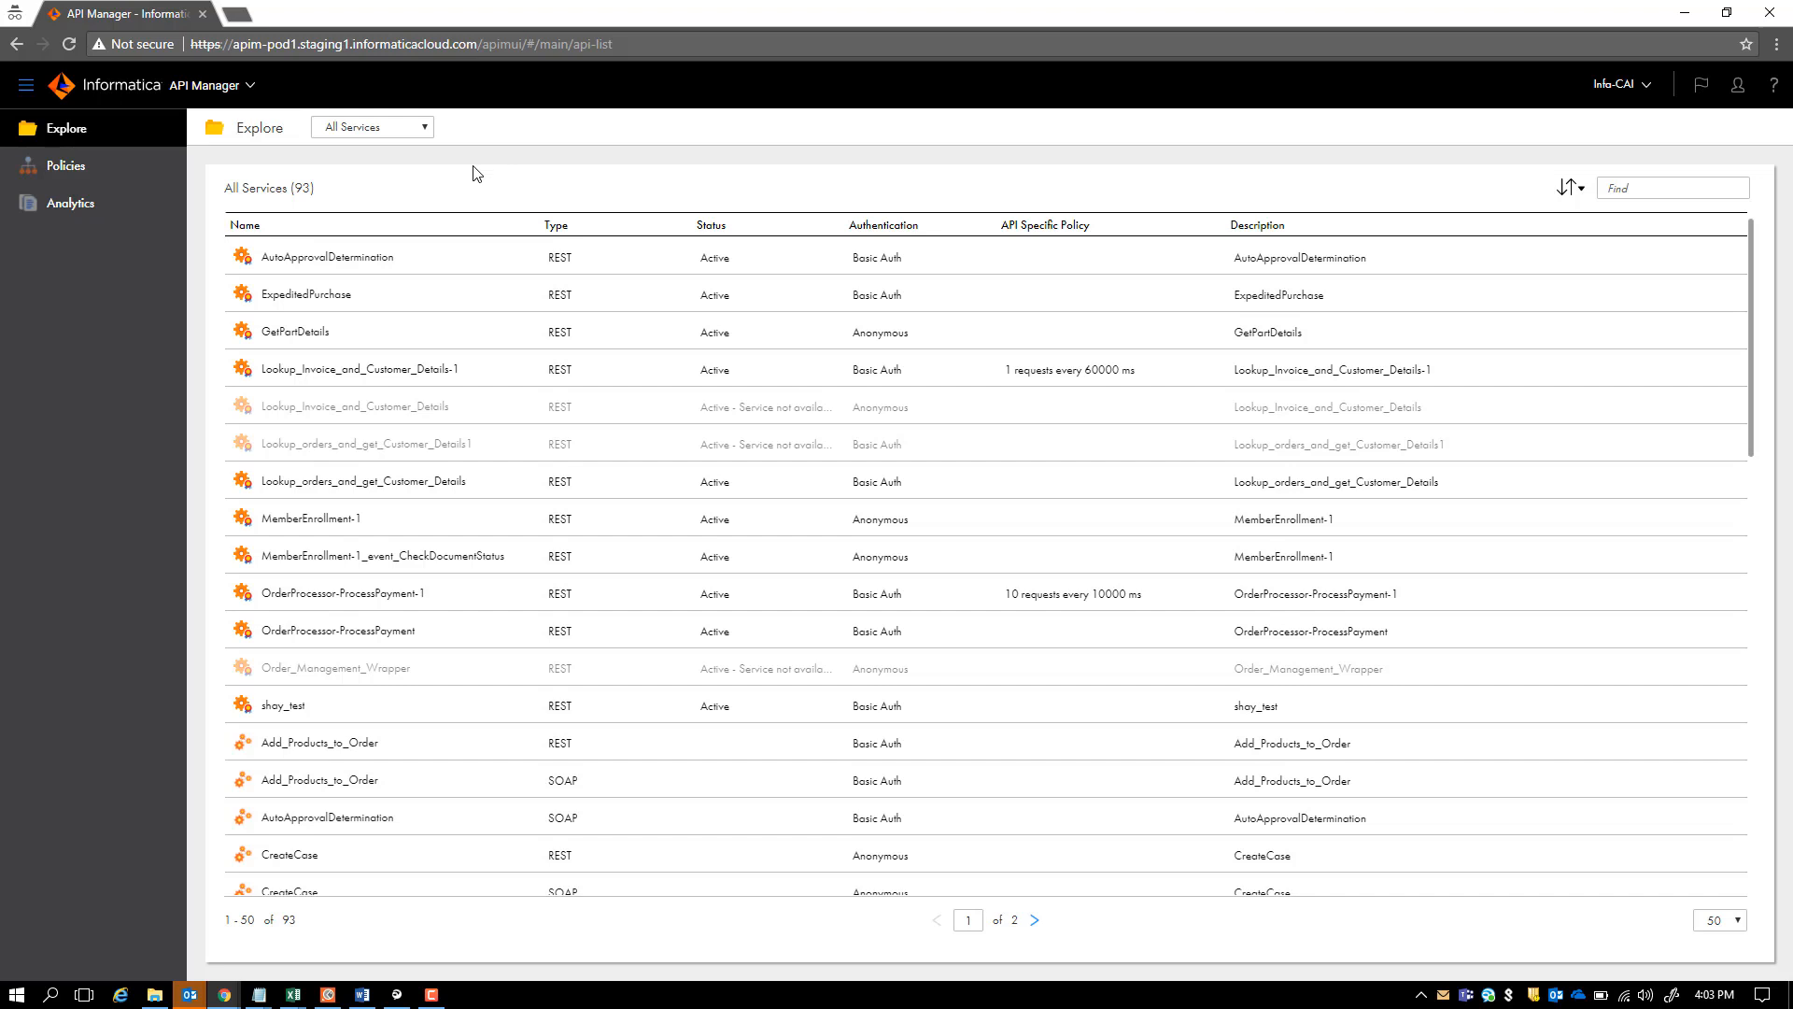
pyautogui.moveTo(807, 333)
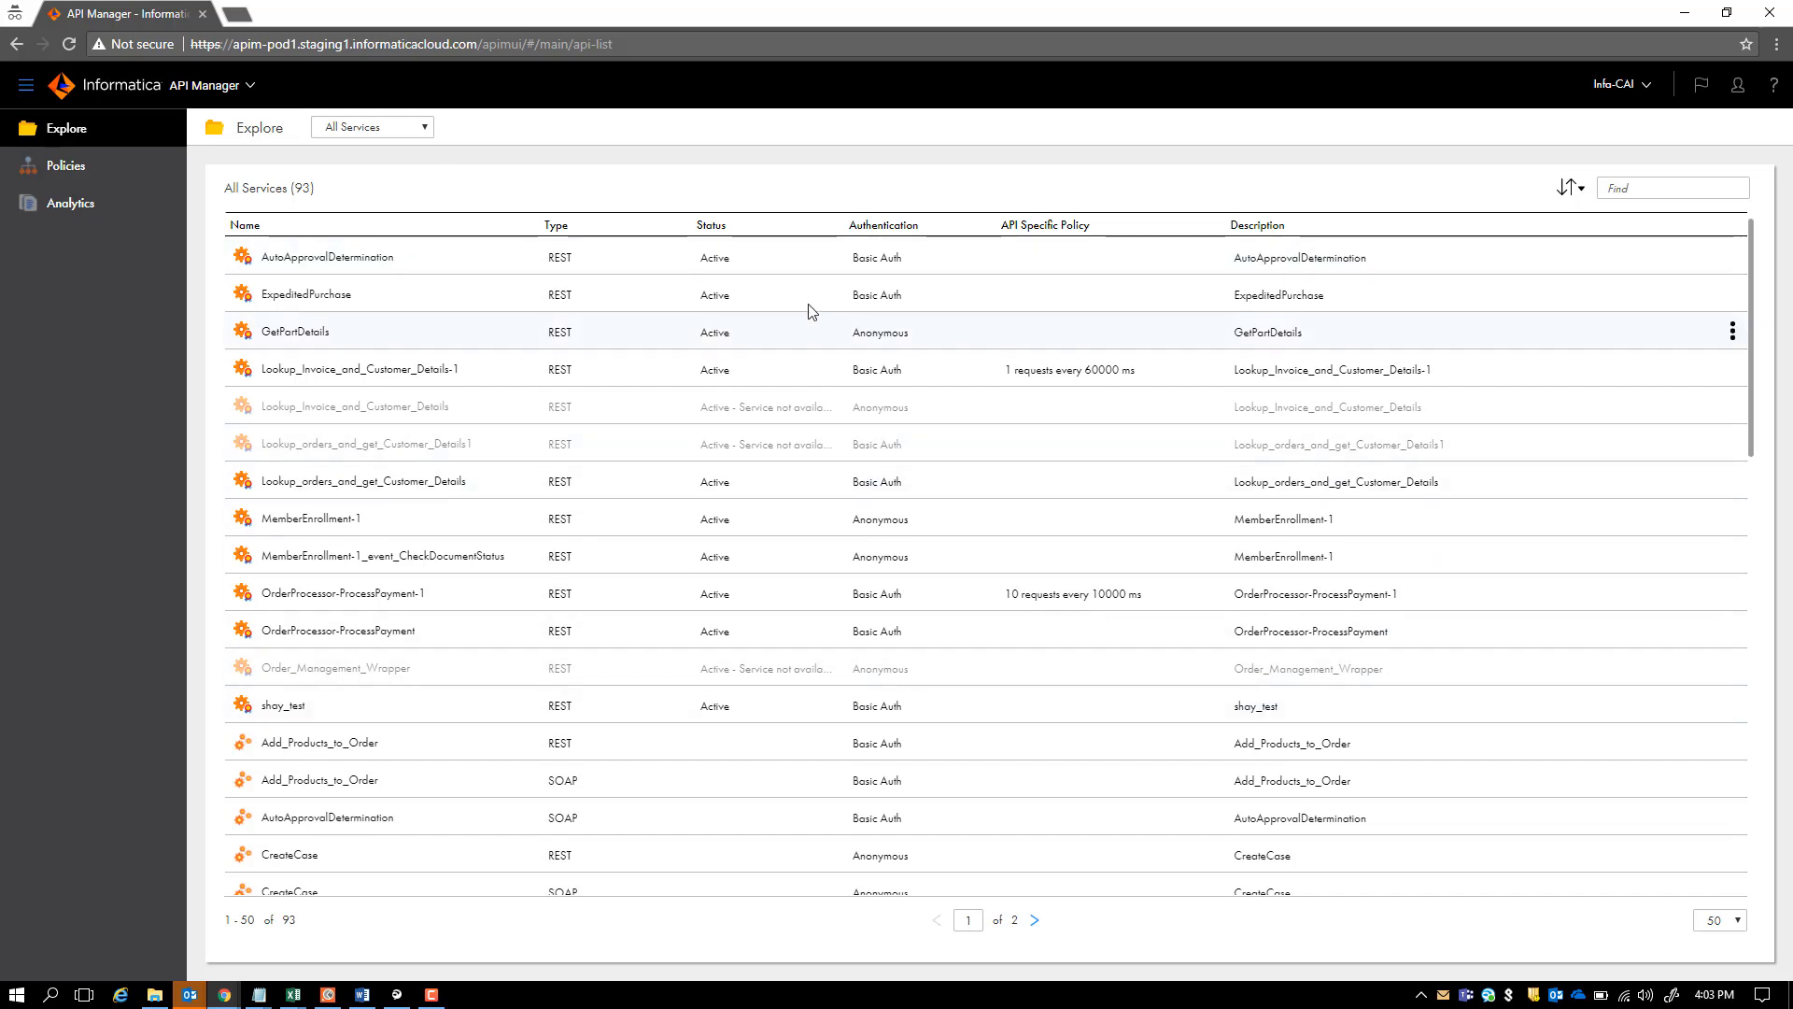
pyautogui.moveTo(777, 508)
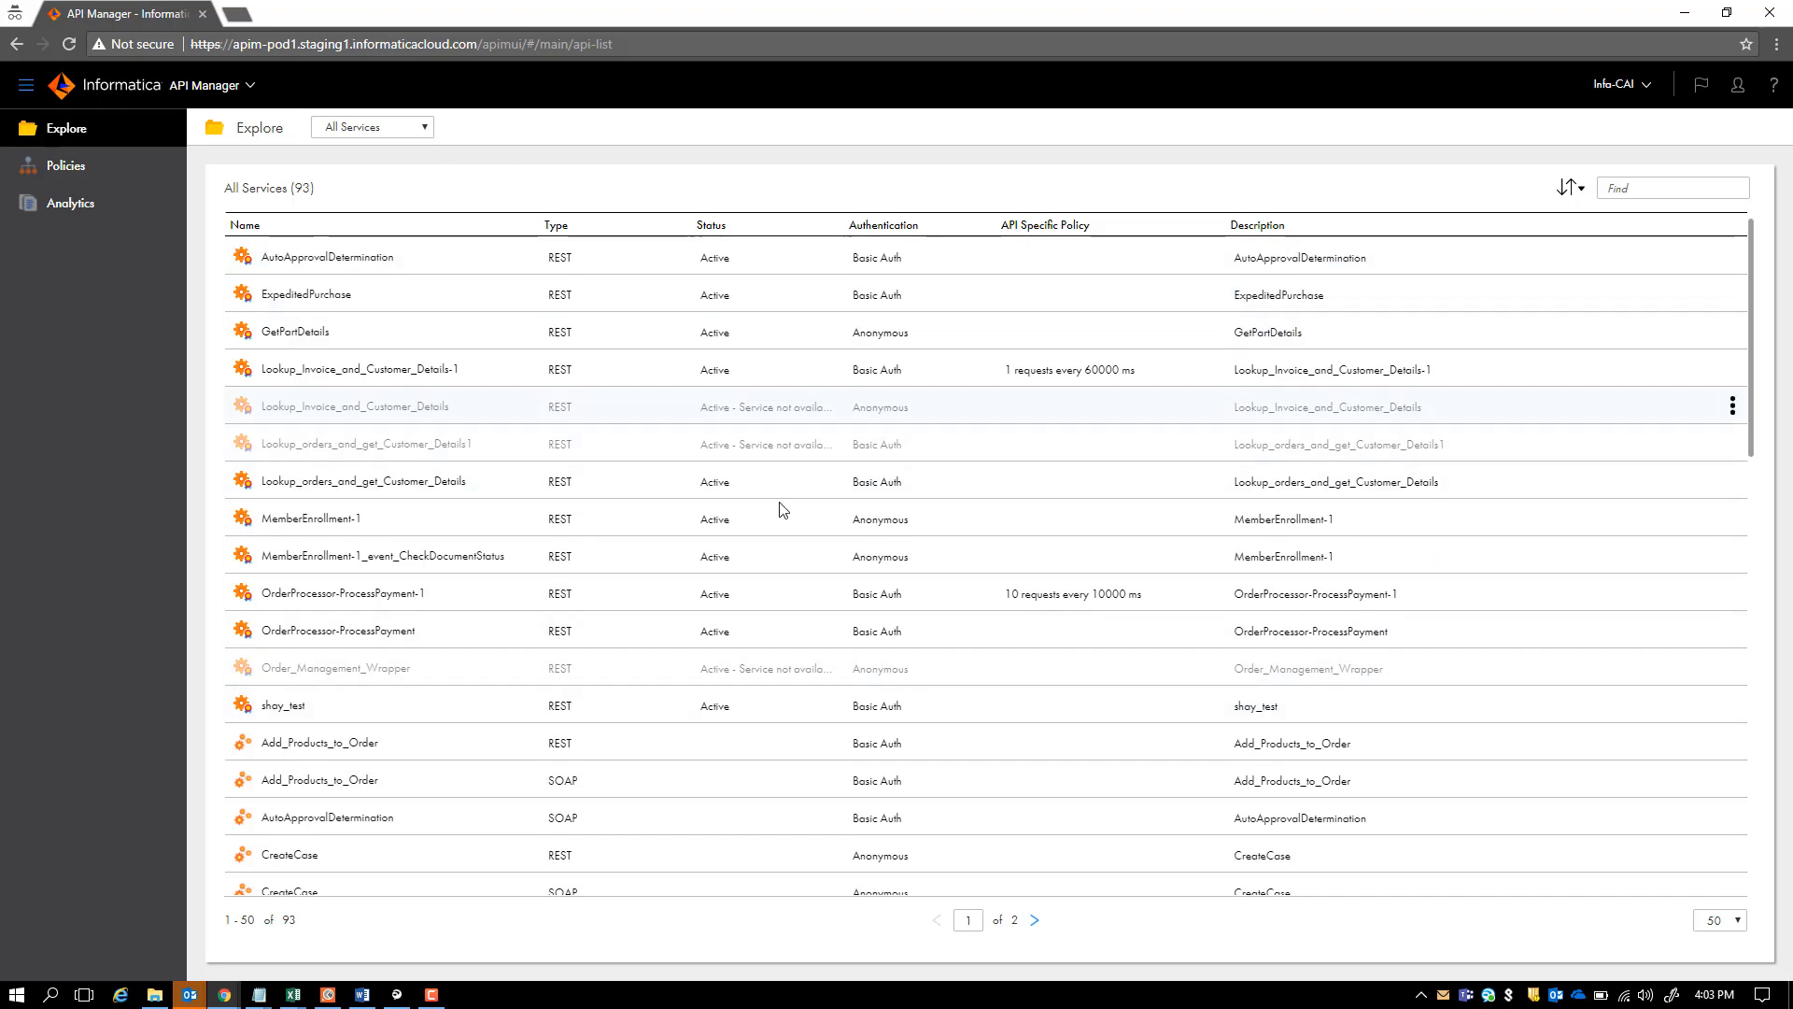
pyautogui.moveTo(756, 706)
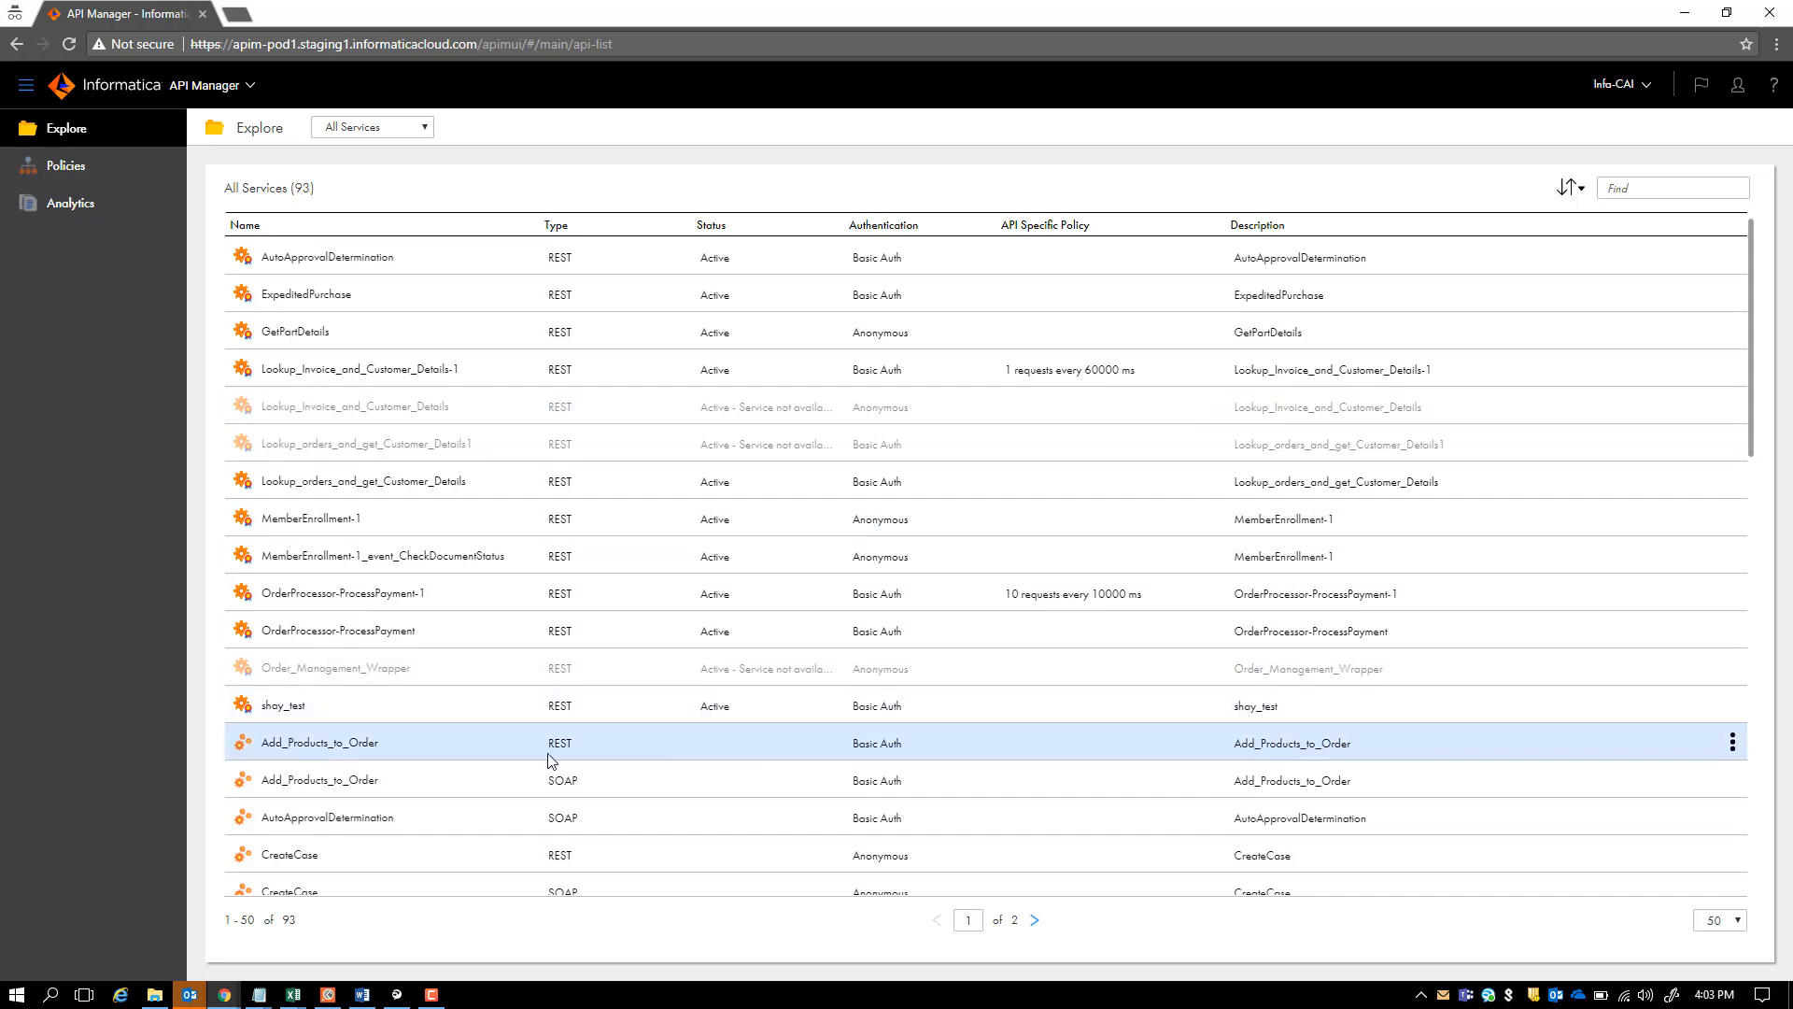
pyautogui.moveTo(893, 764)
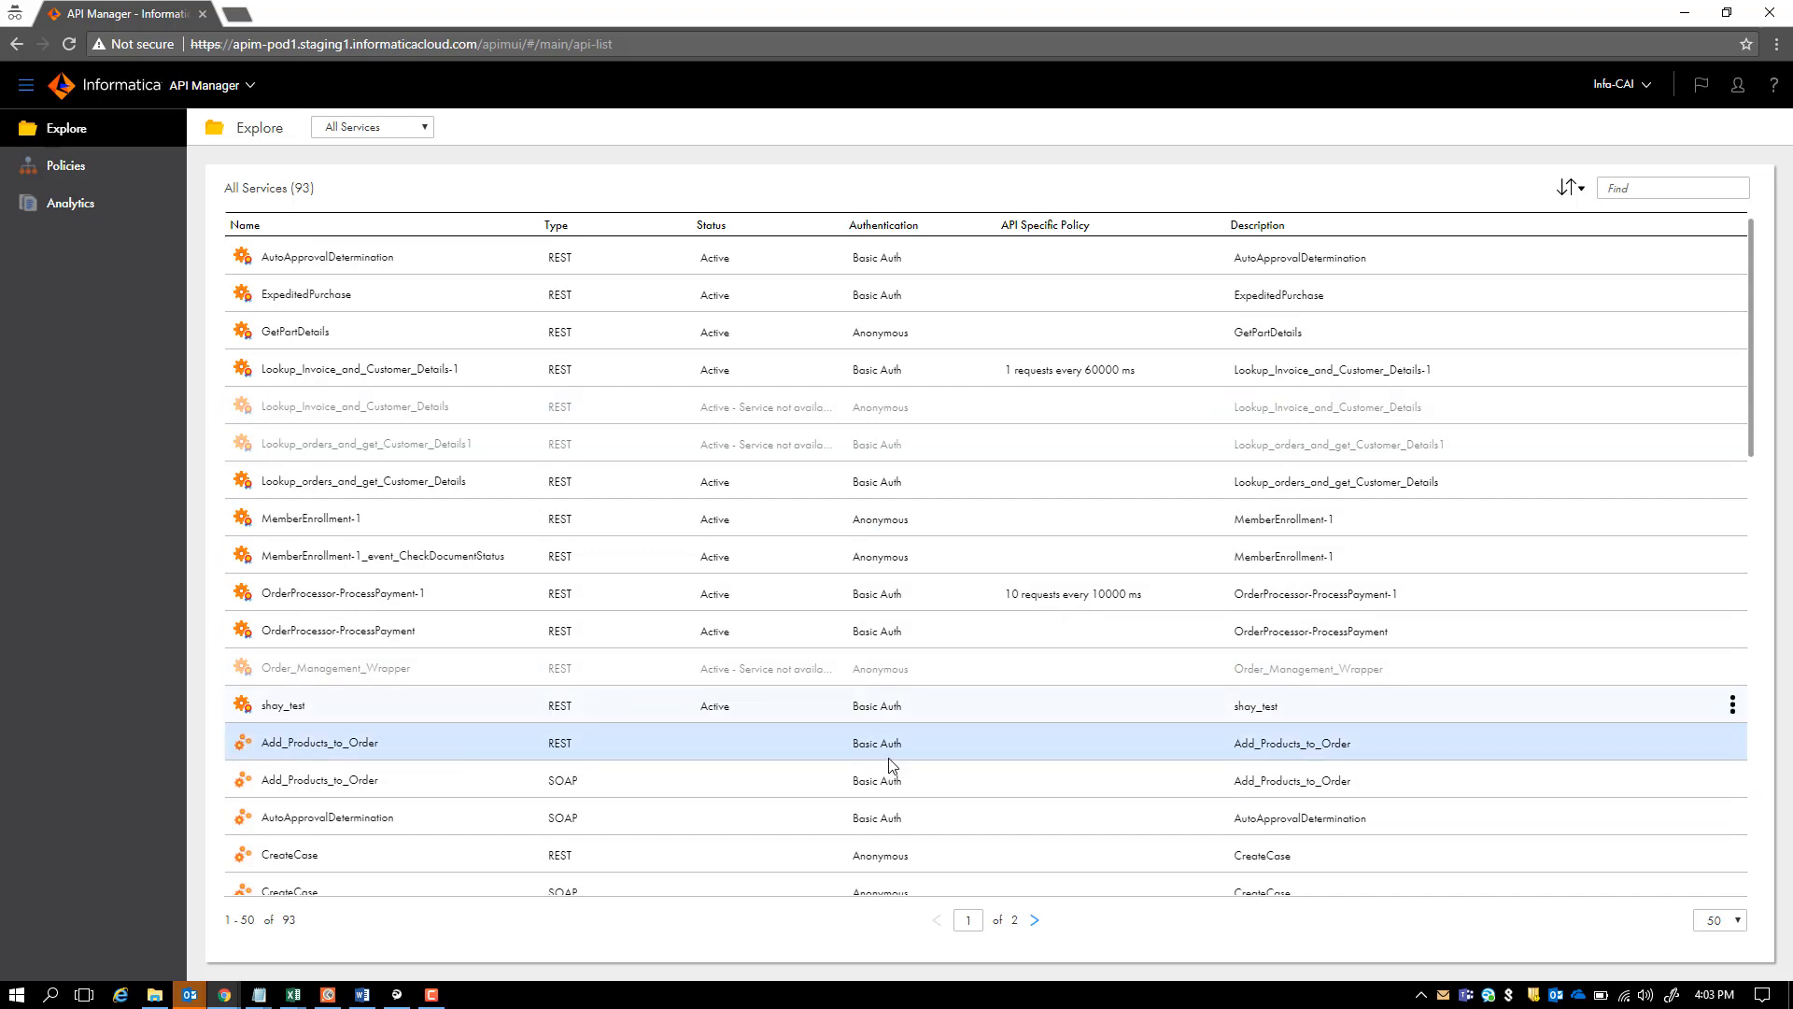
pyautogui.moveTo(1731, 742)
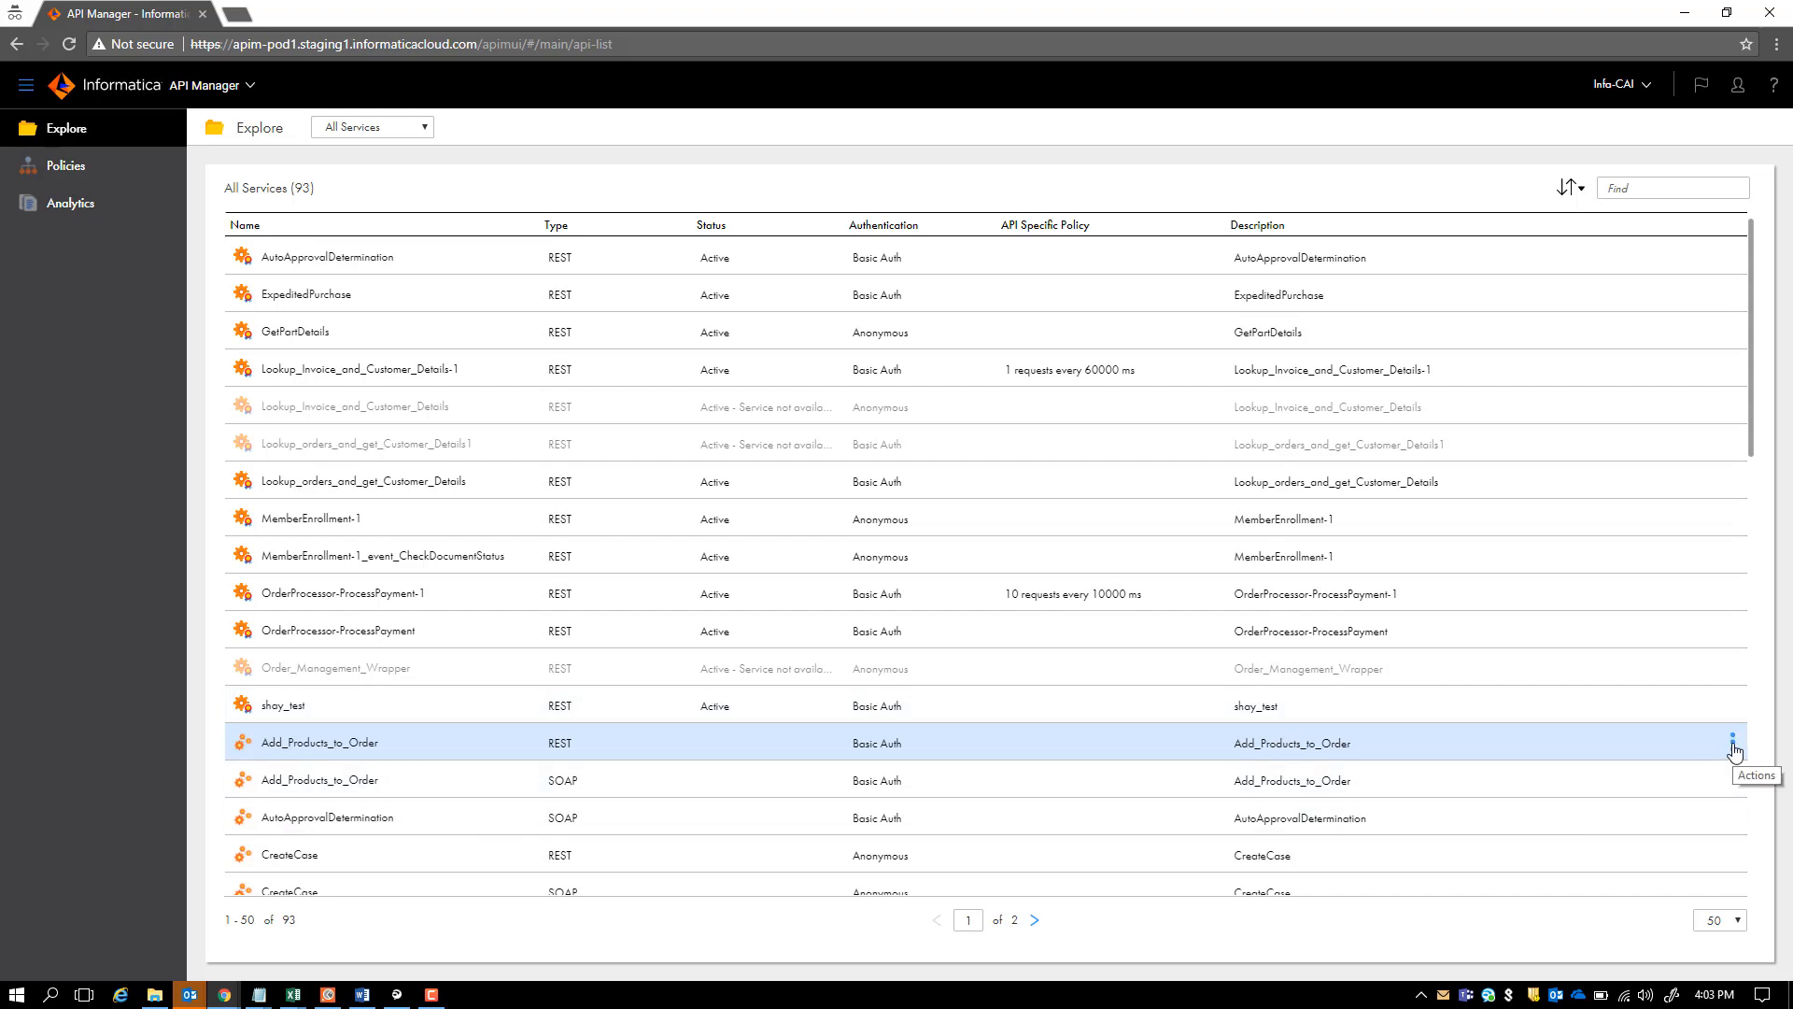
# - Make the REST Add_Products_to_Order service a managed API via its Actions menu
pyautogui.click(1732, 741)
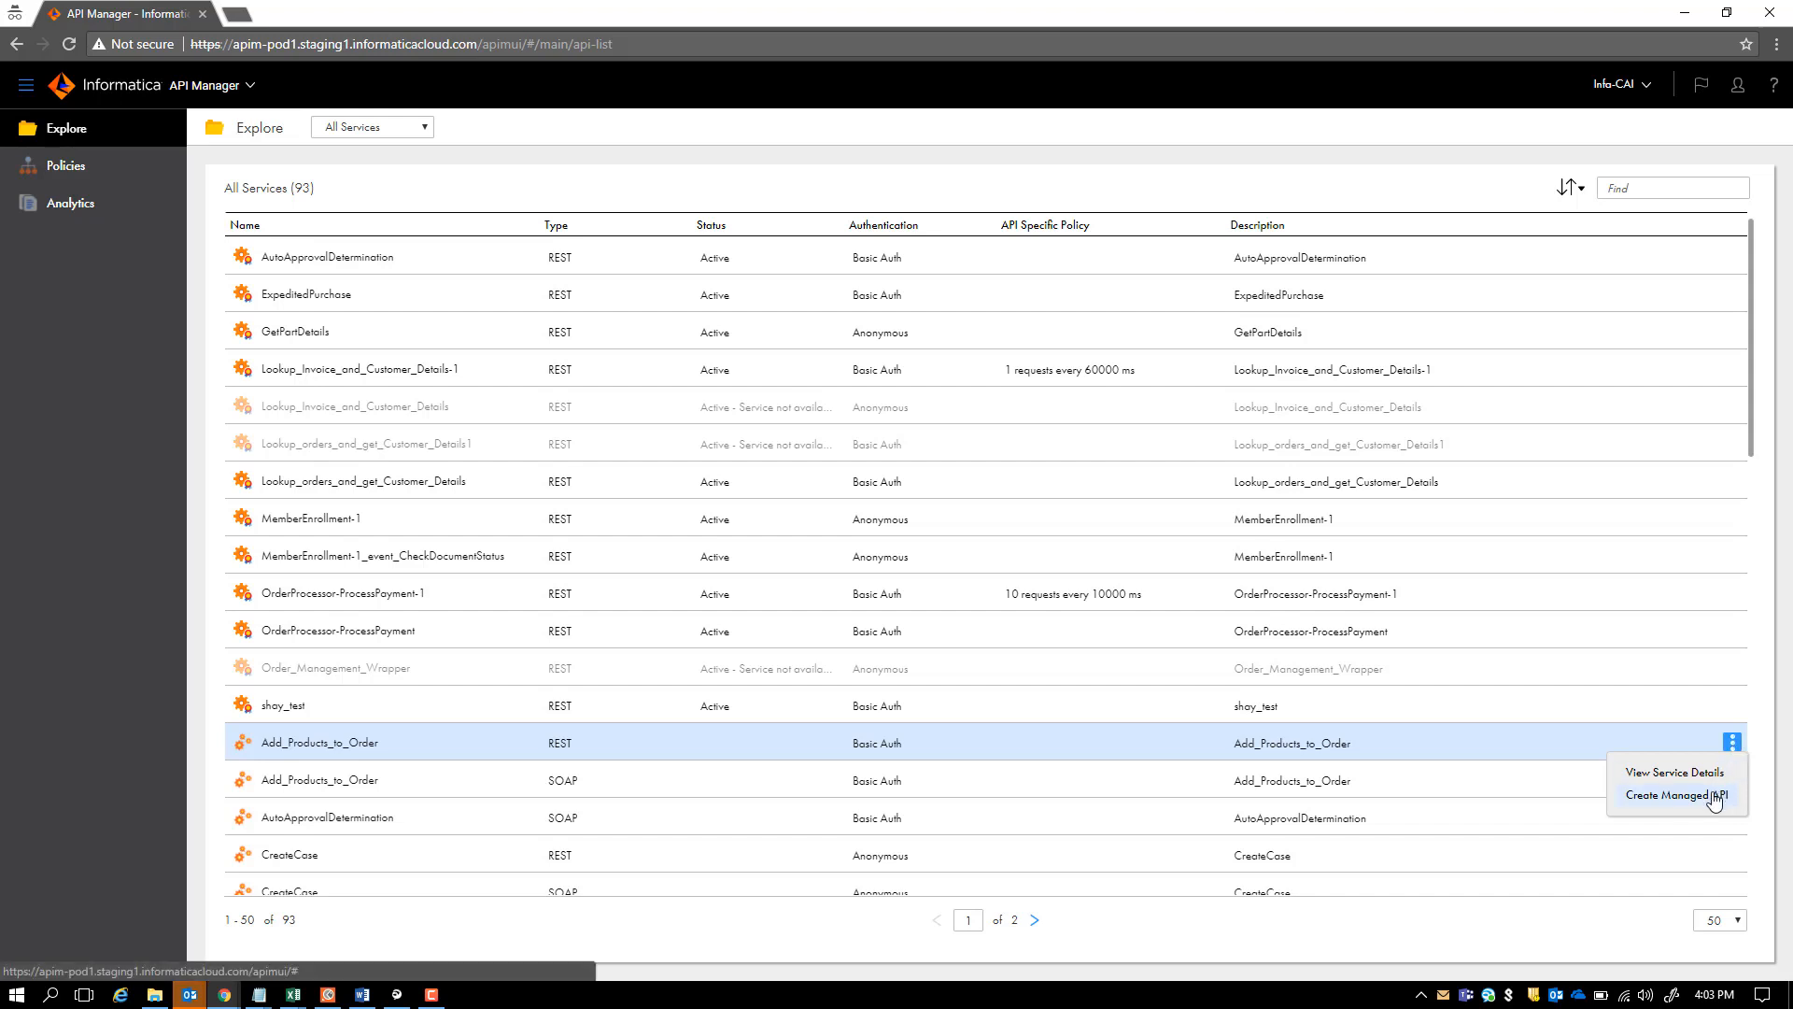
pyautogui.click(972, 741)
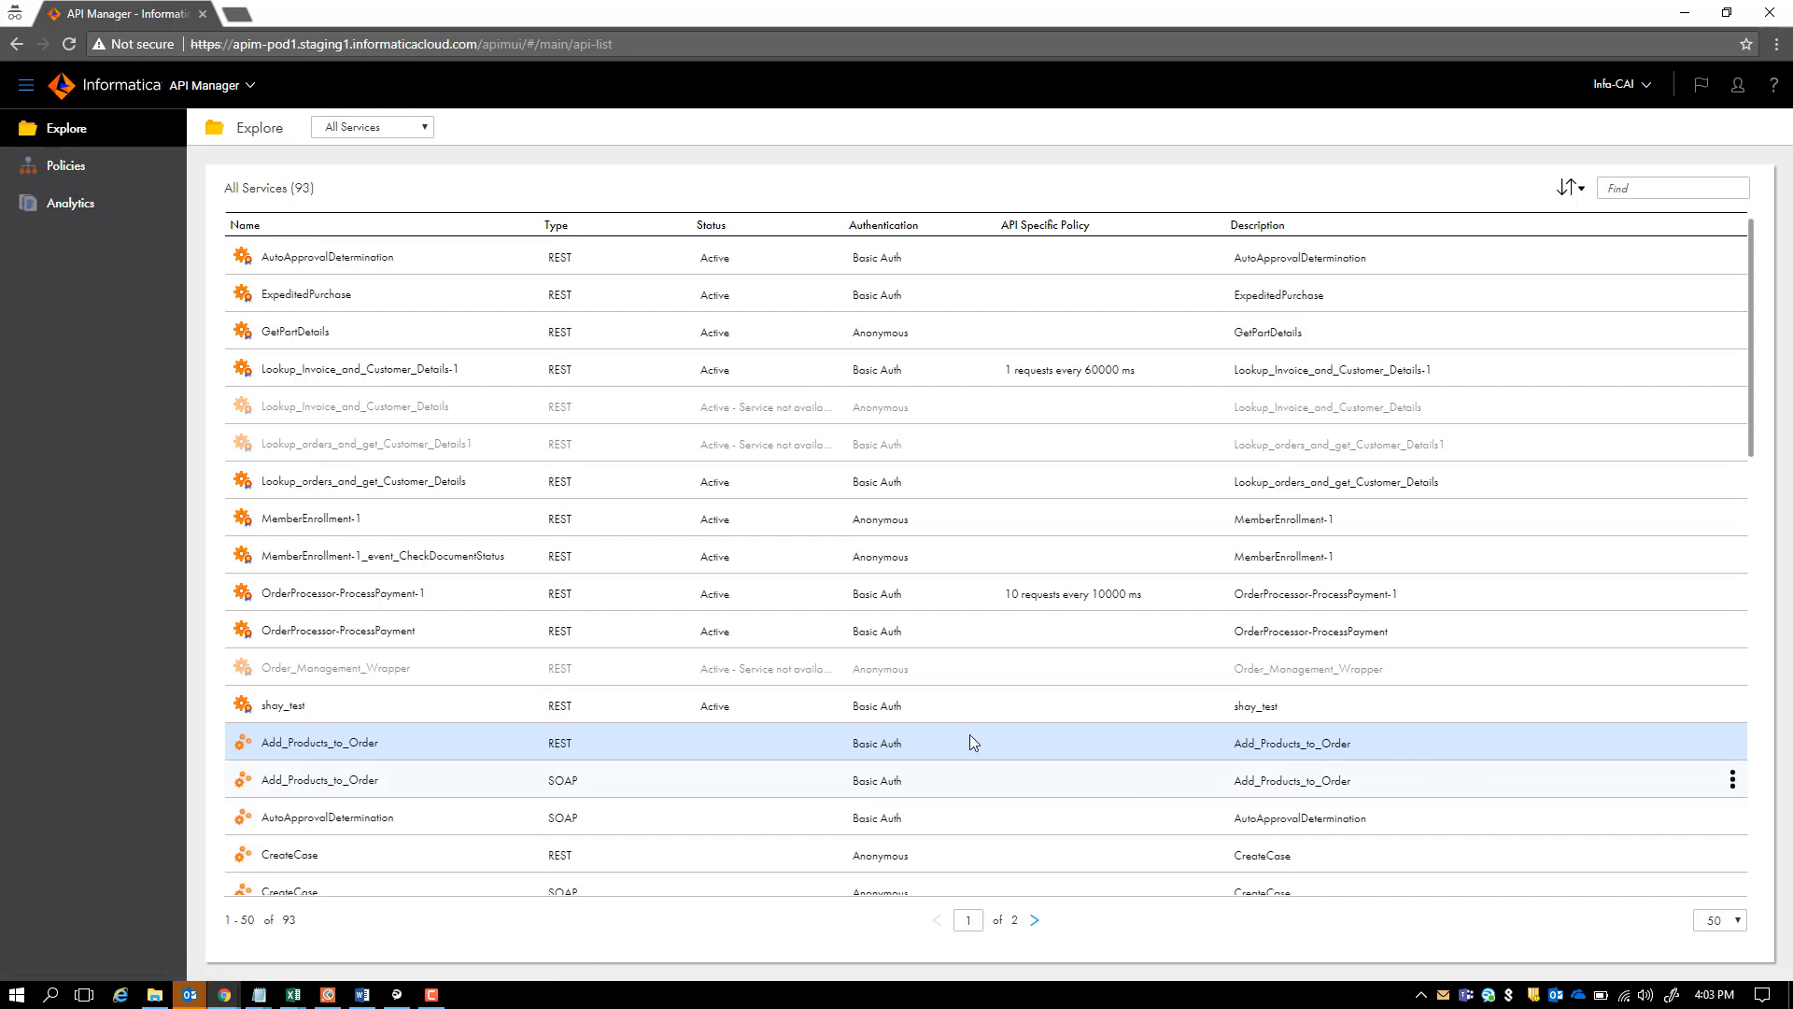
pyautogui.click(320, 742)
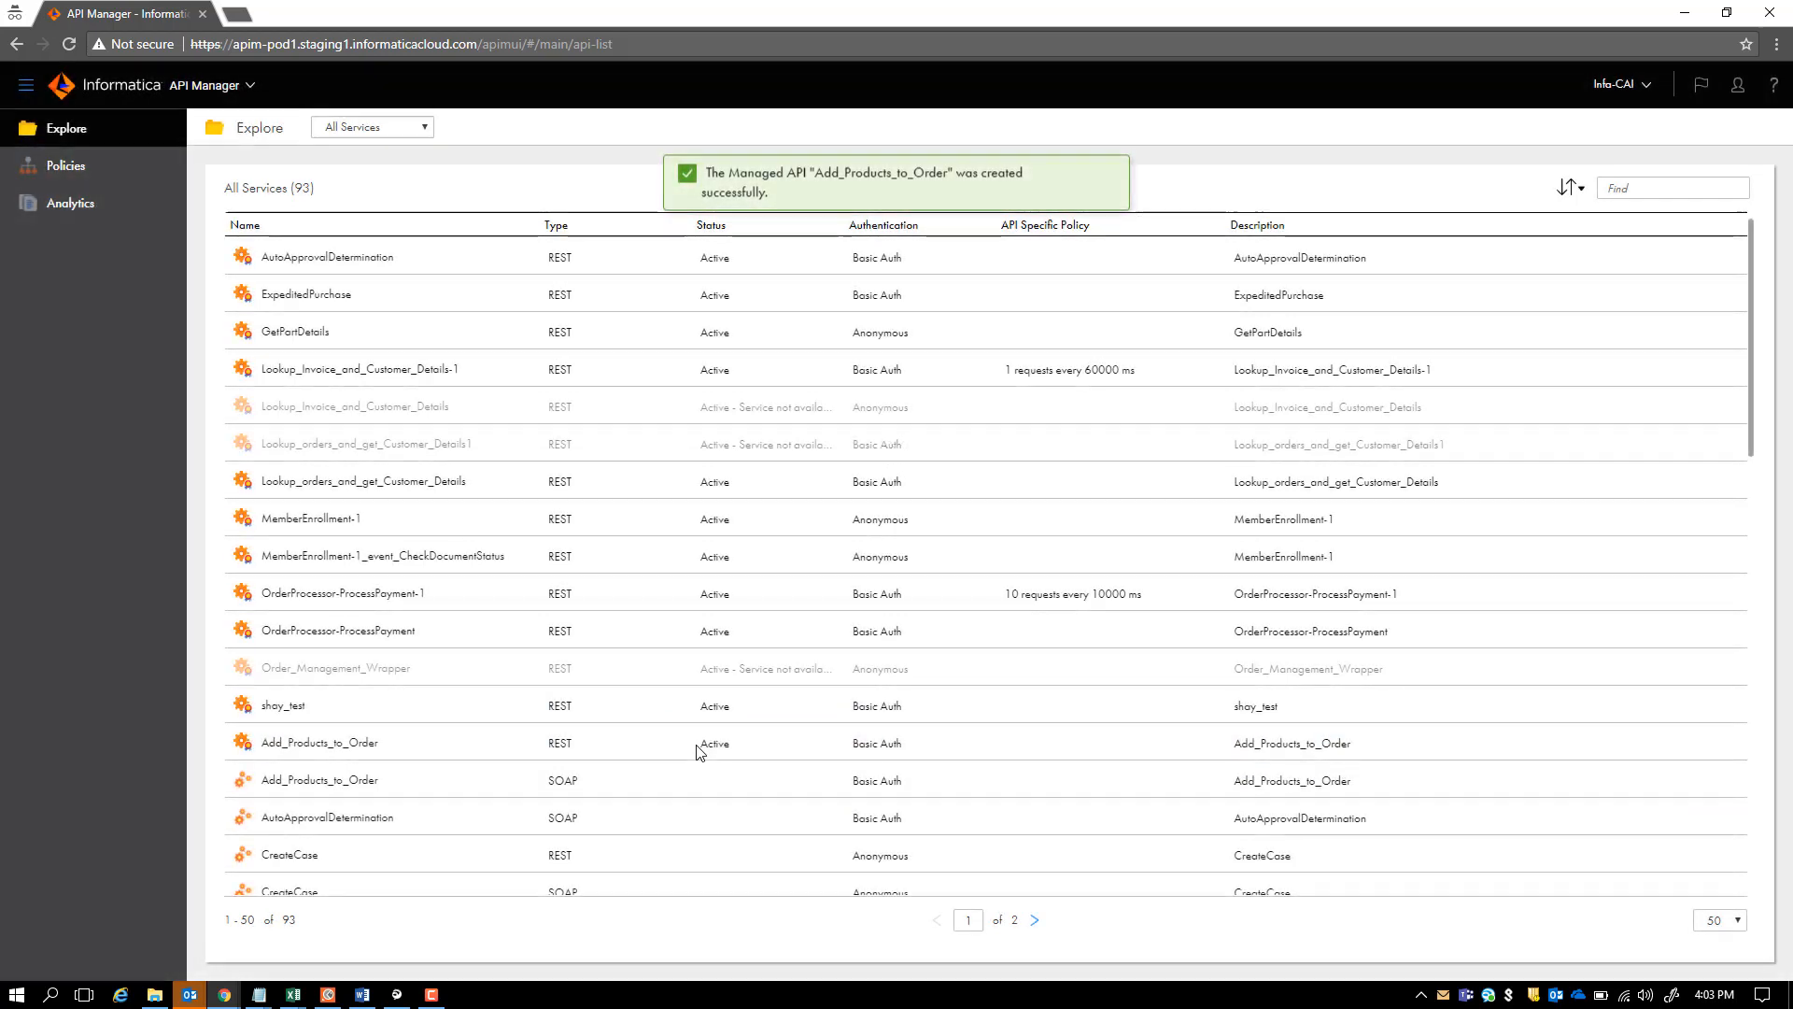
pyautogui.moveTo(1731, 741)
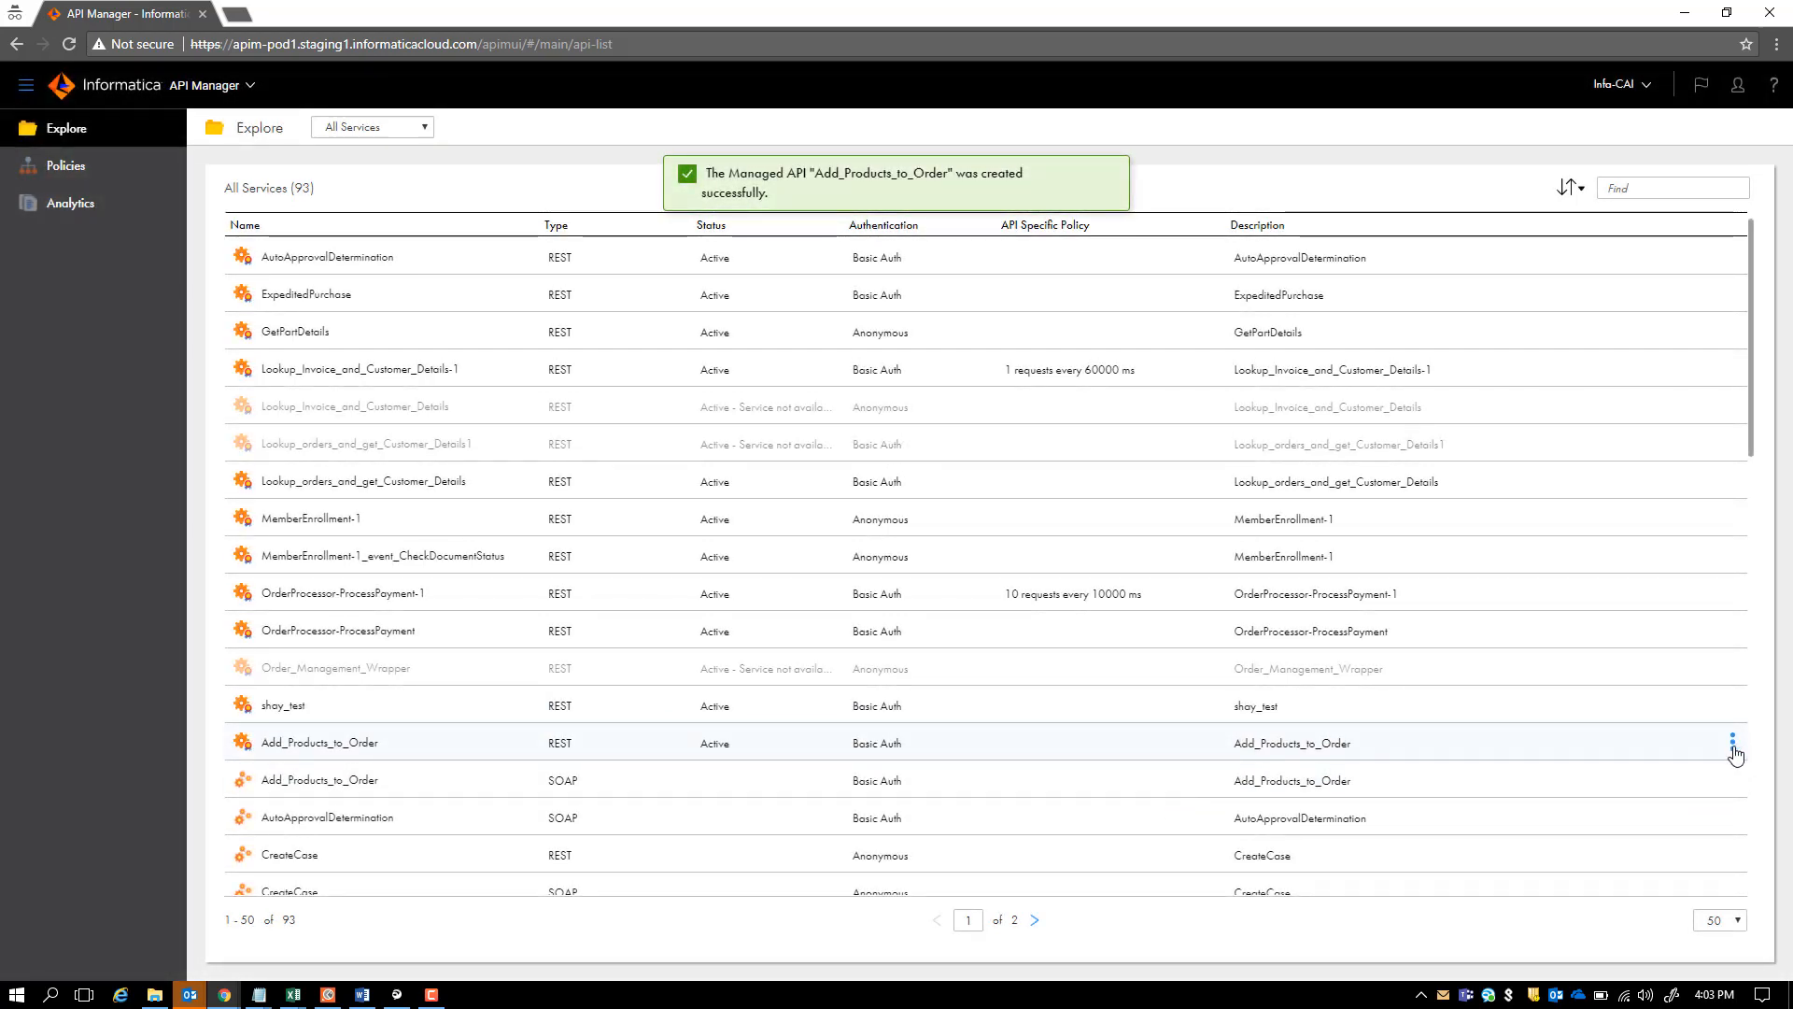
# - View the Add_Products_to_Order managed API details: active, REST, Basic Auth, 1.0.0, managed URL
pyautogui.click(1731, 741)
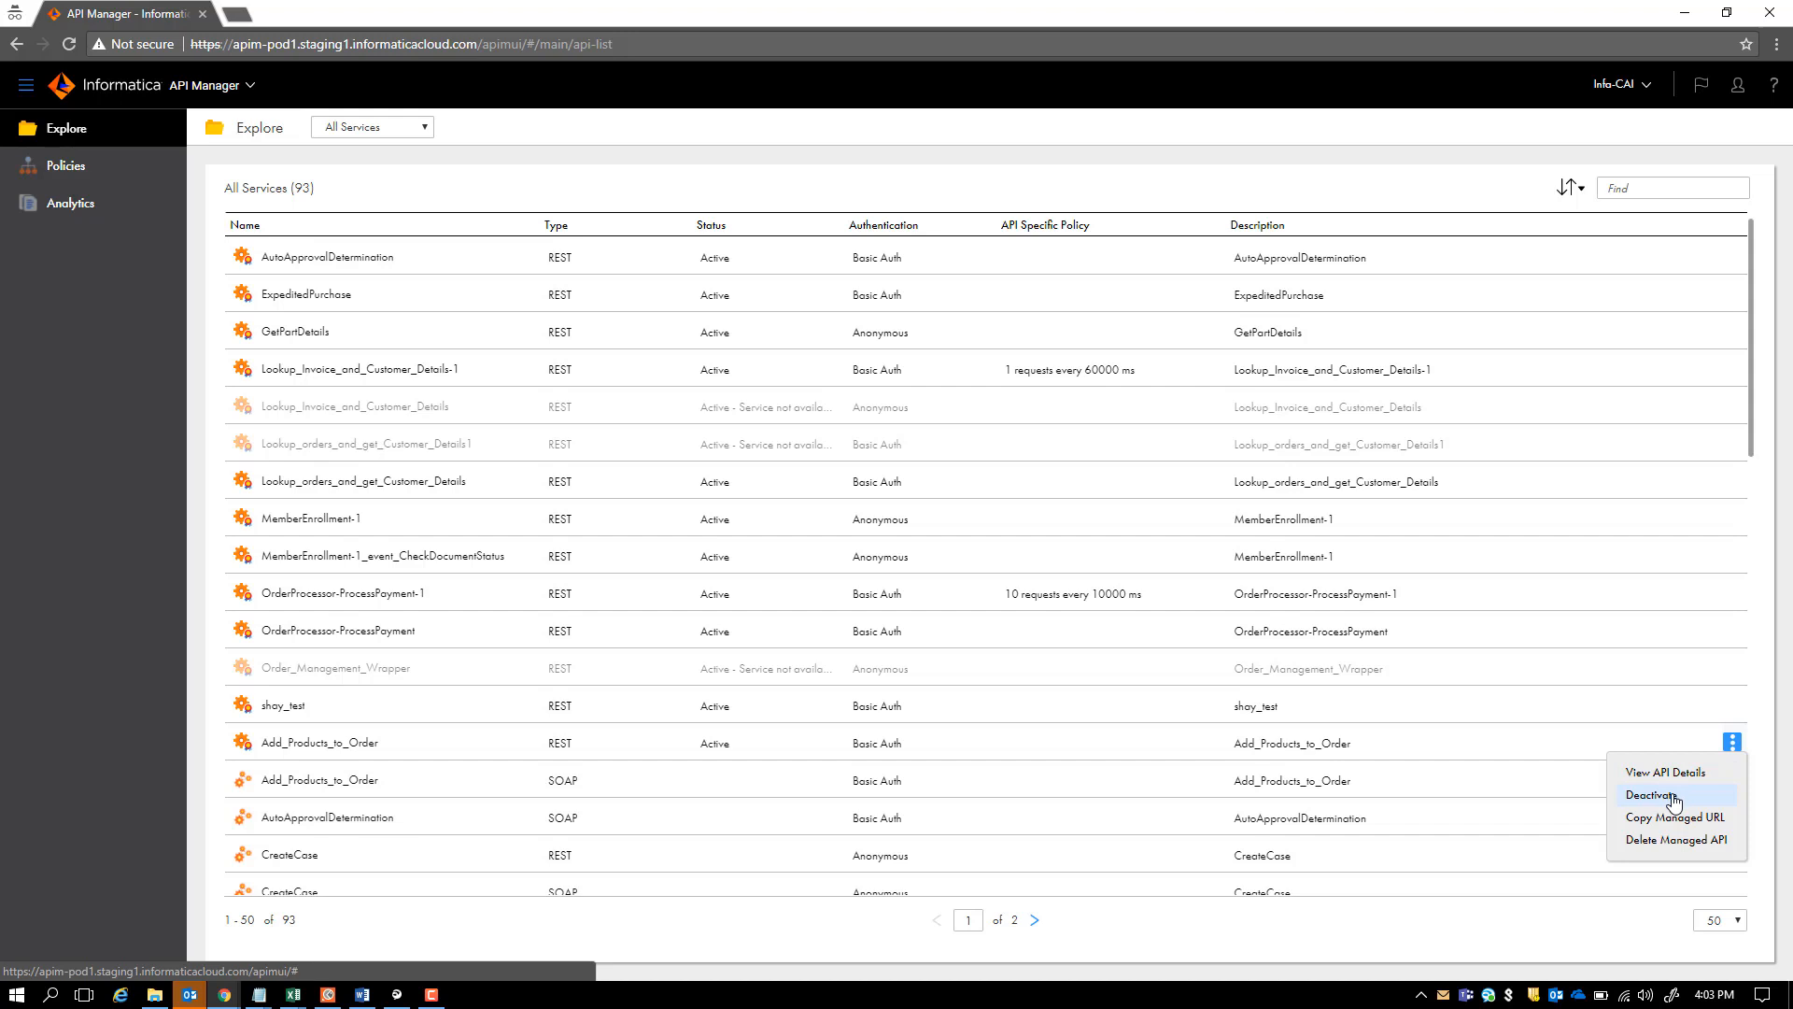
pyautogui.moveTo(1664, 771)
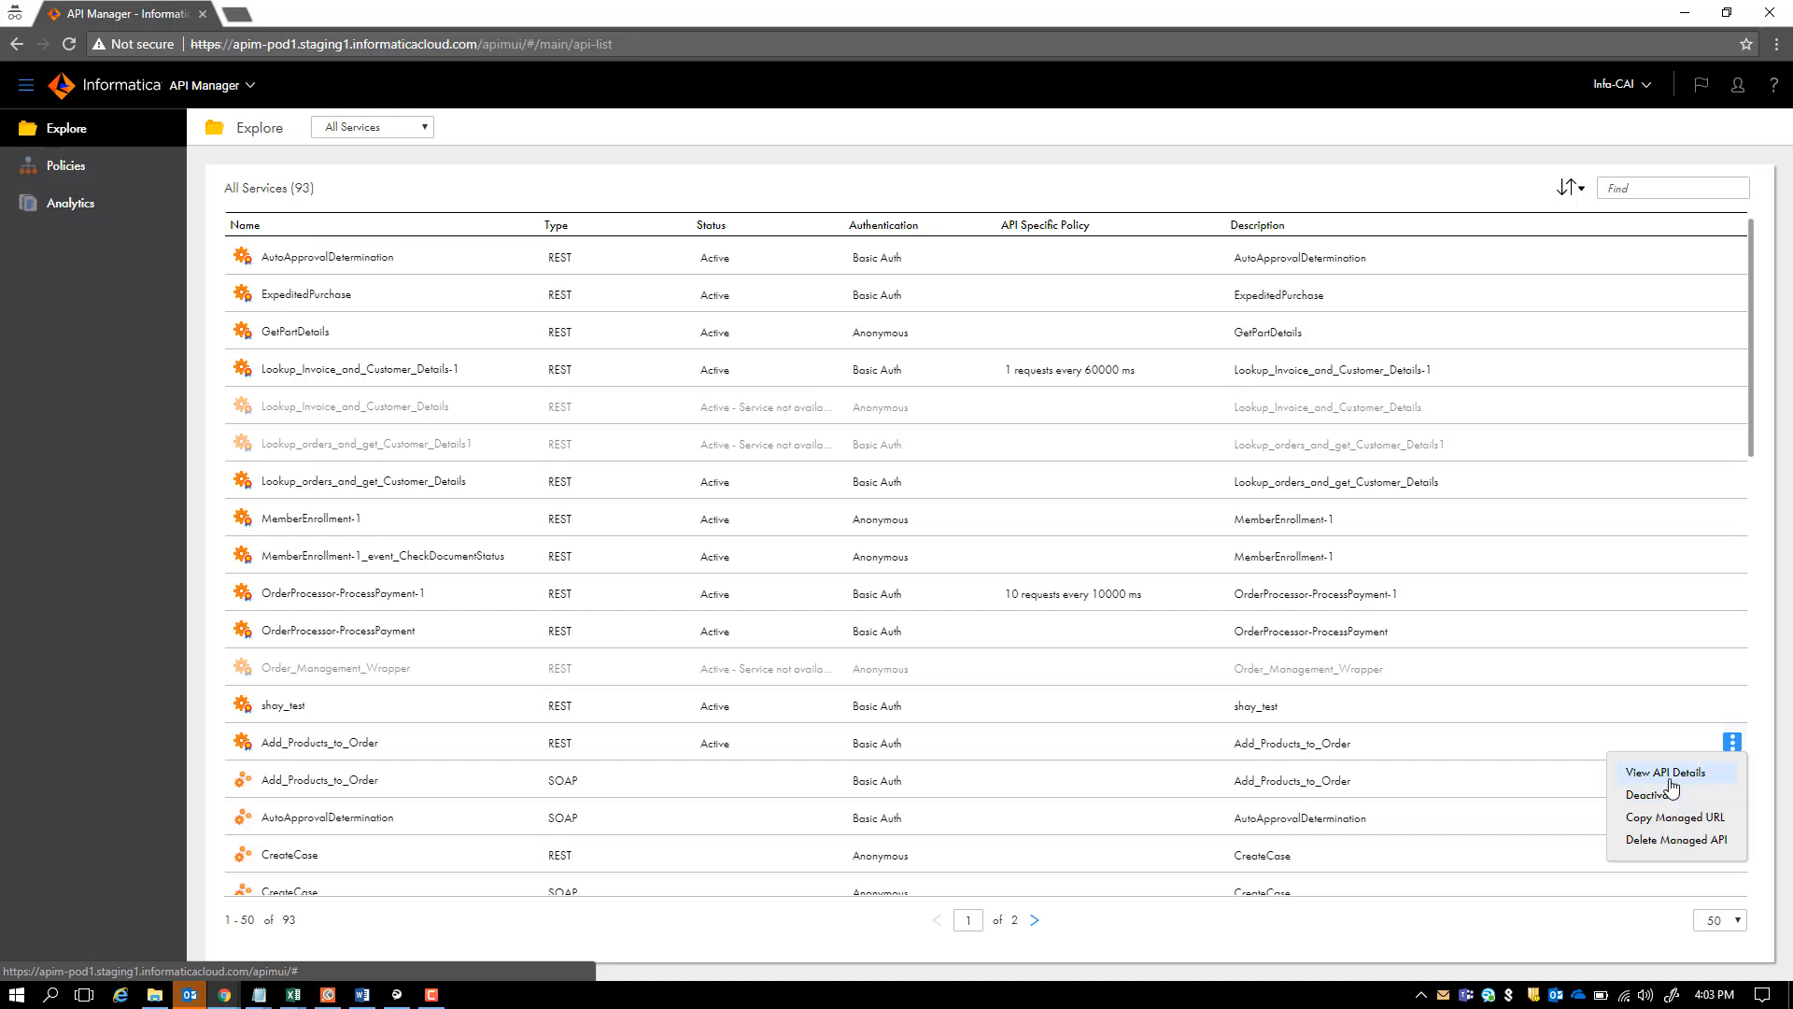
pyautogui.click(1664, 771)
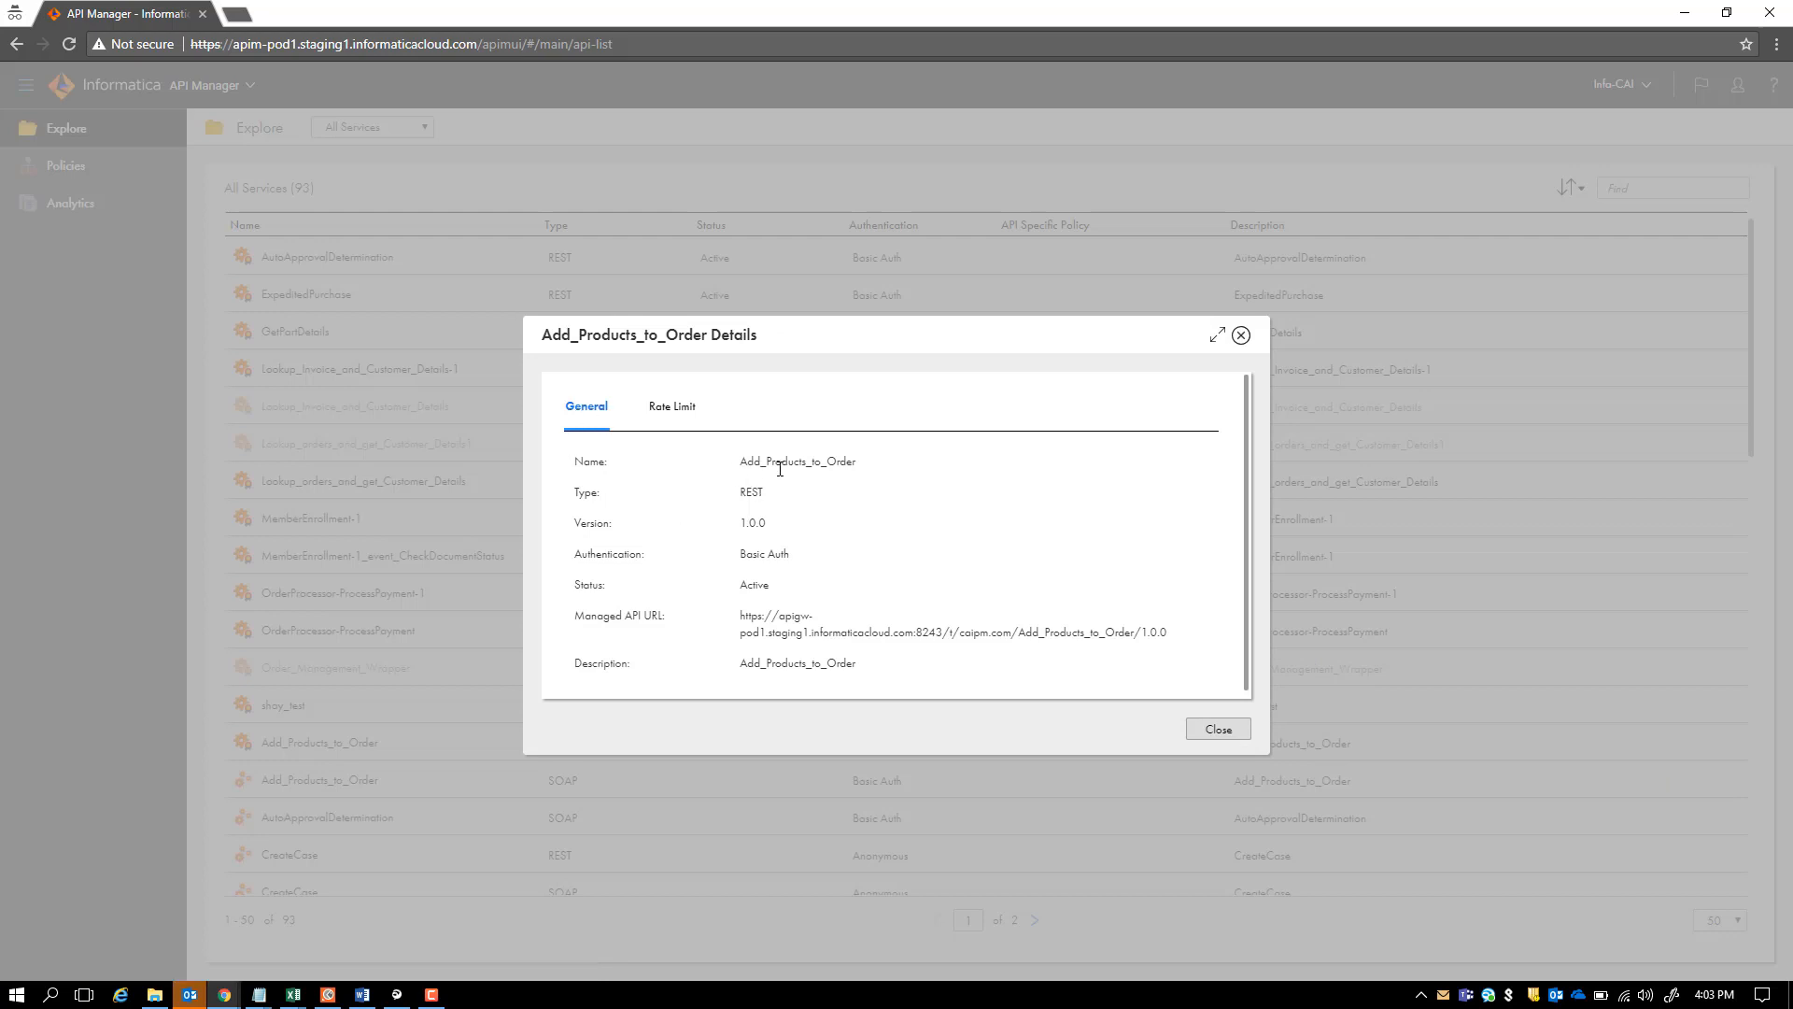
pyautogui.moveTo(764, 515)
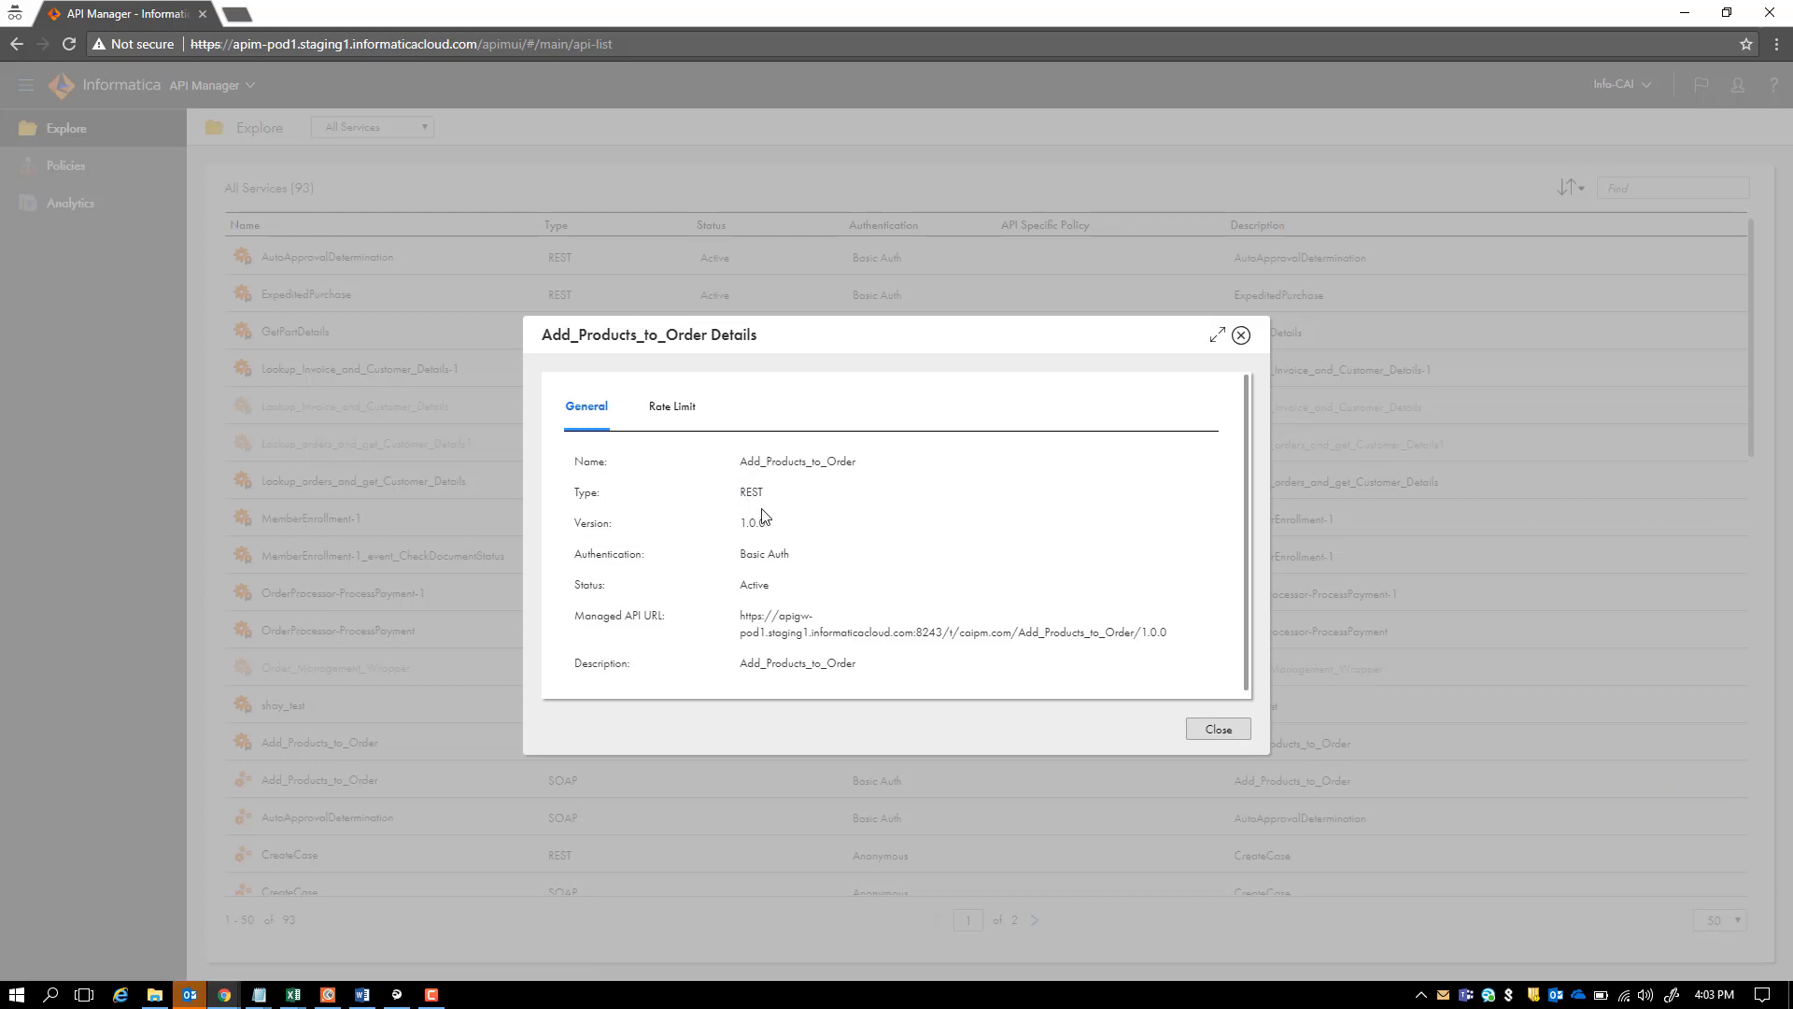
pyautogui.moveTo(765, 576)
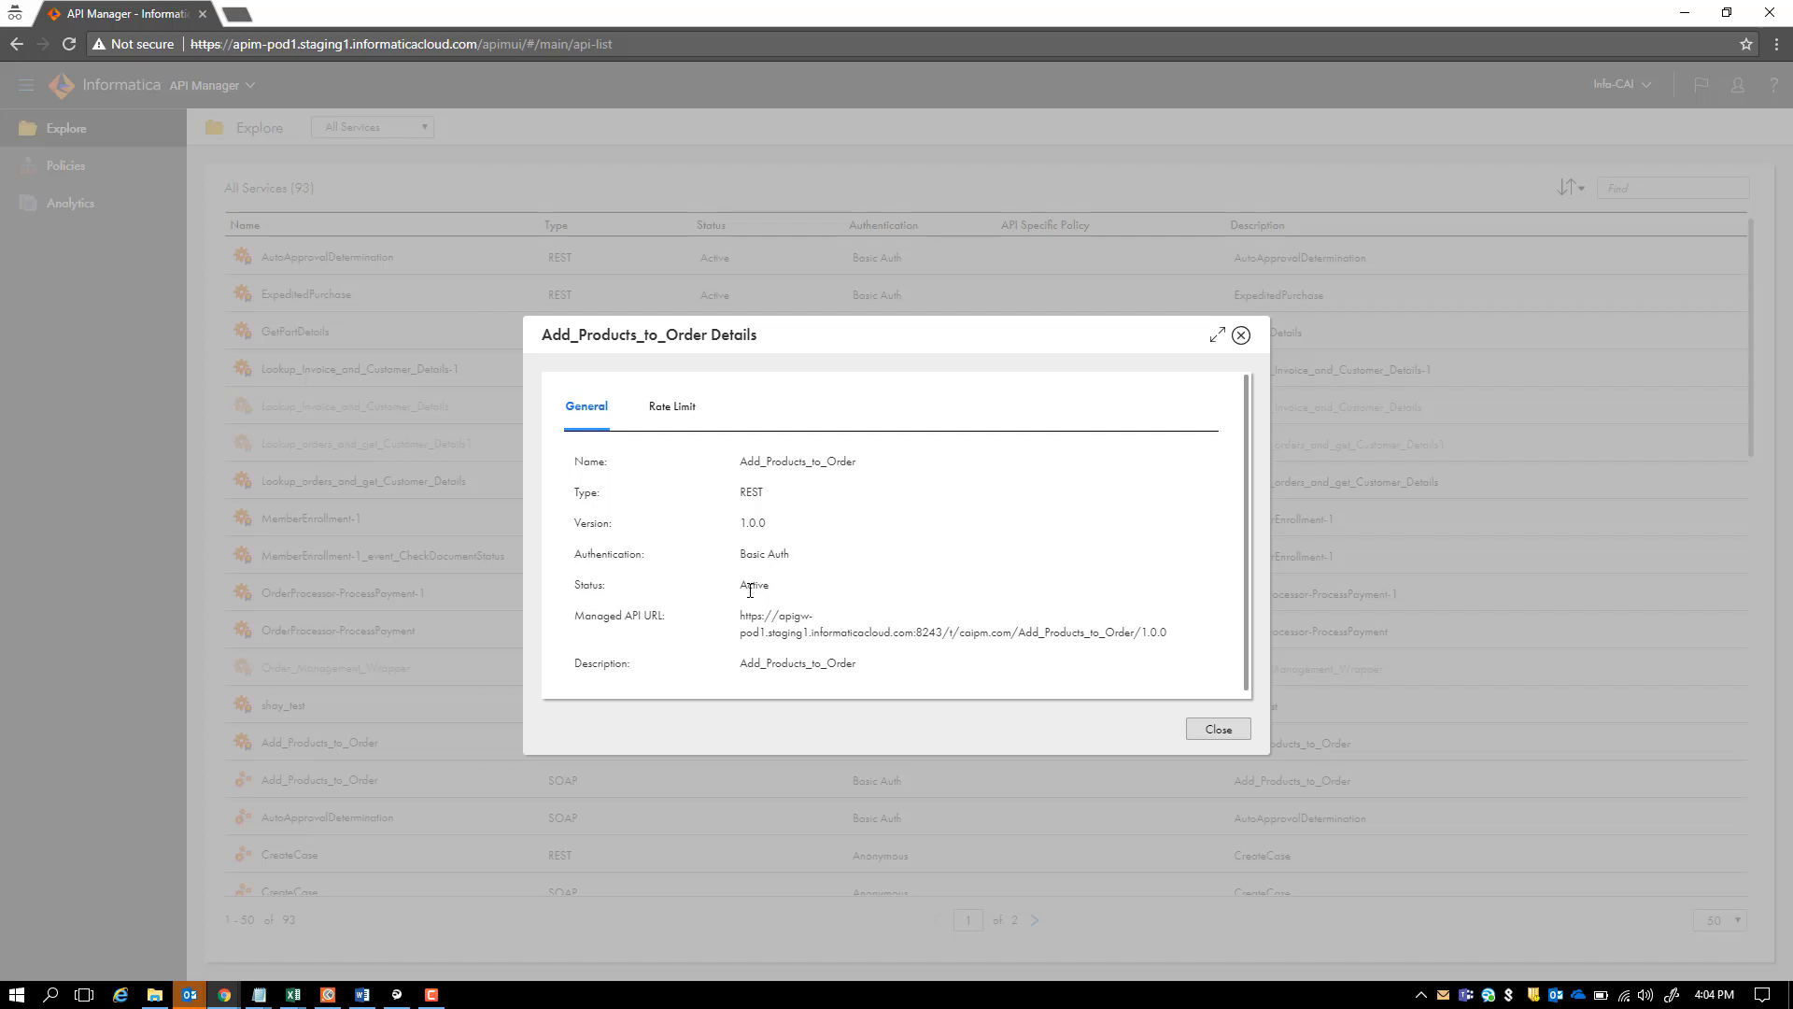
pyautogui.moveTo(745, 619)
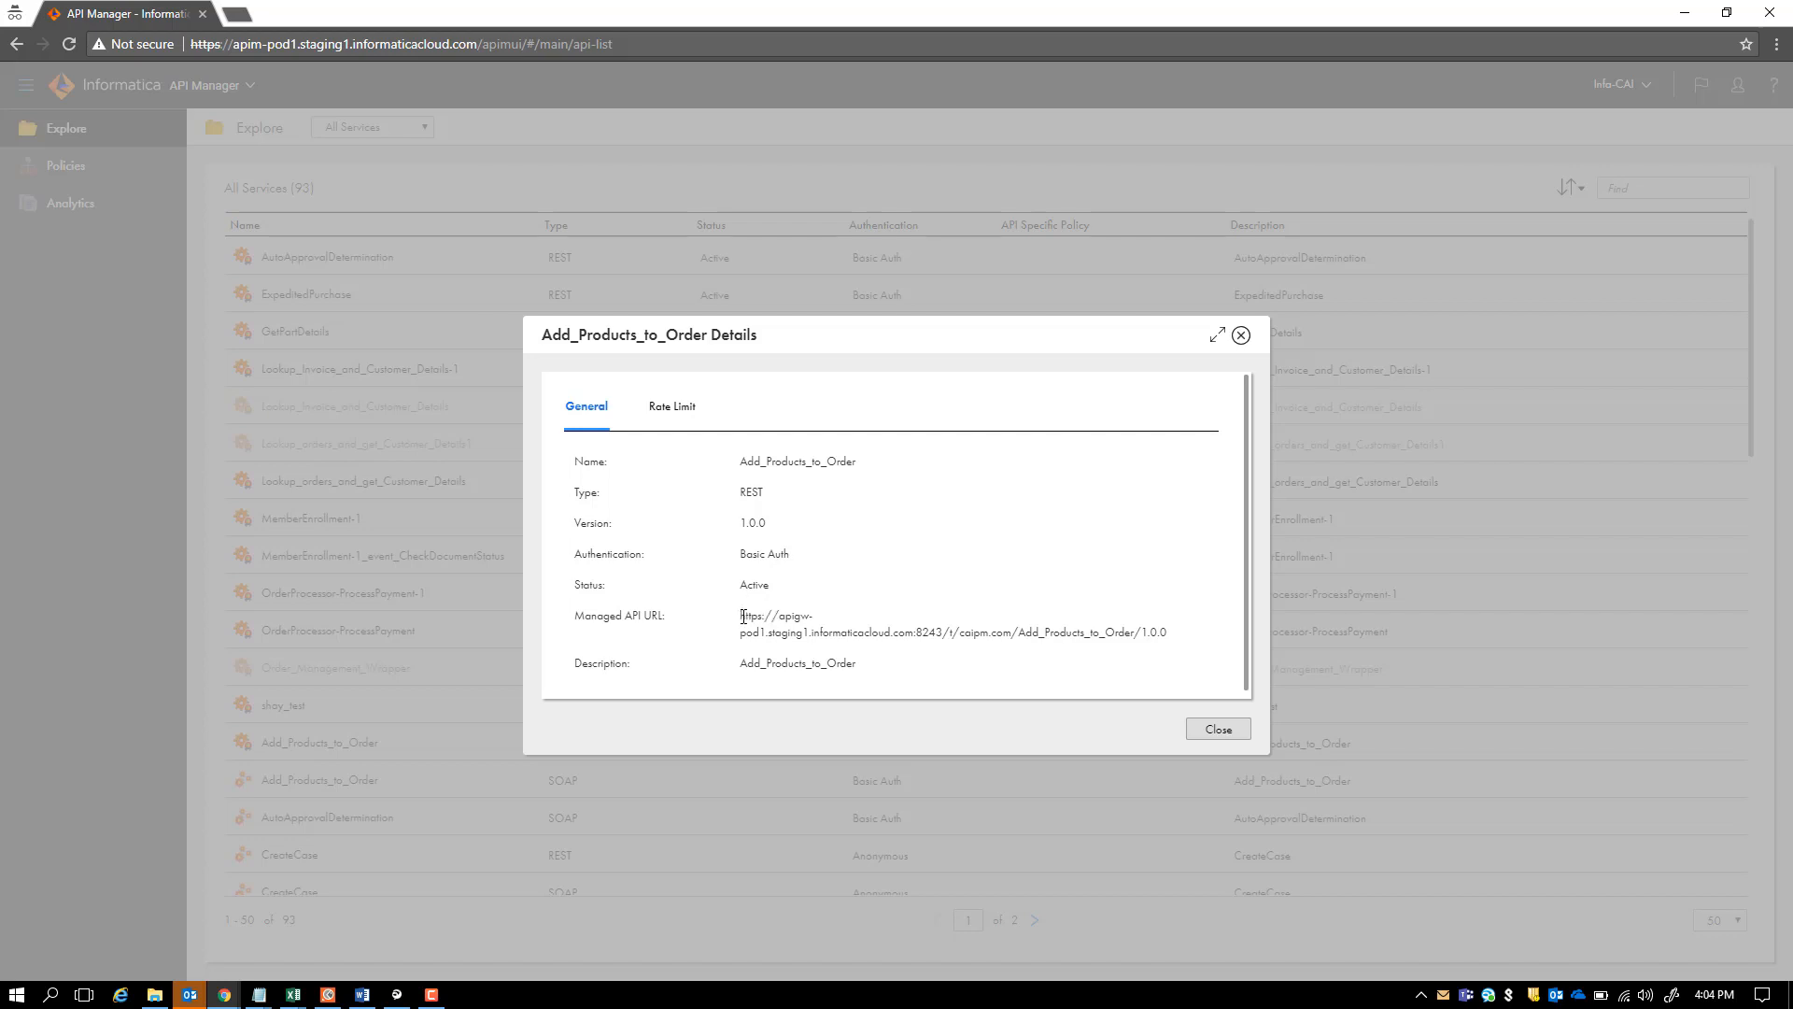
pyautogui.moveTo(844, 653)
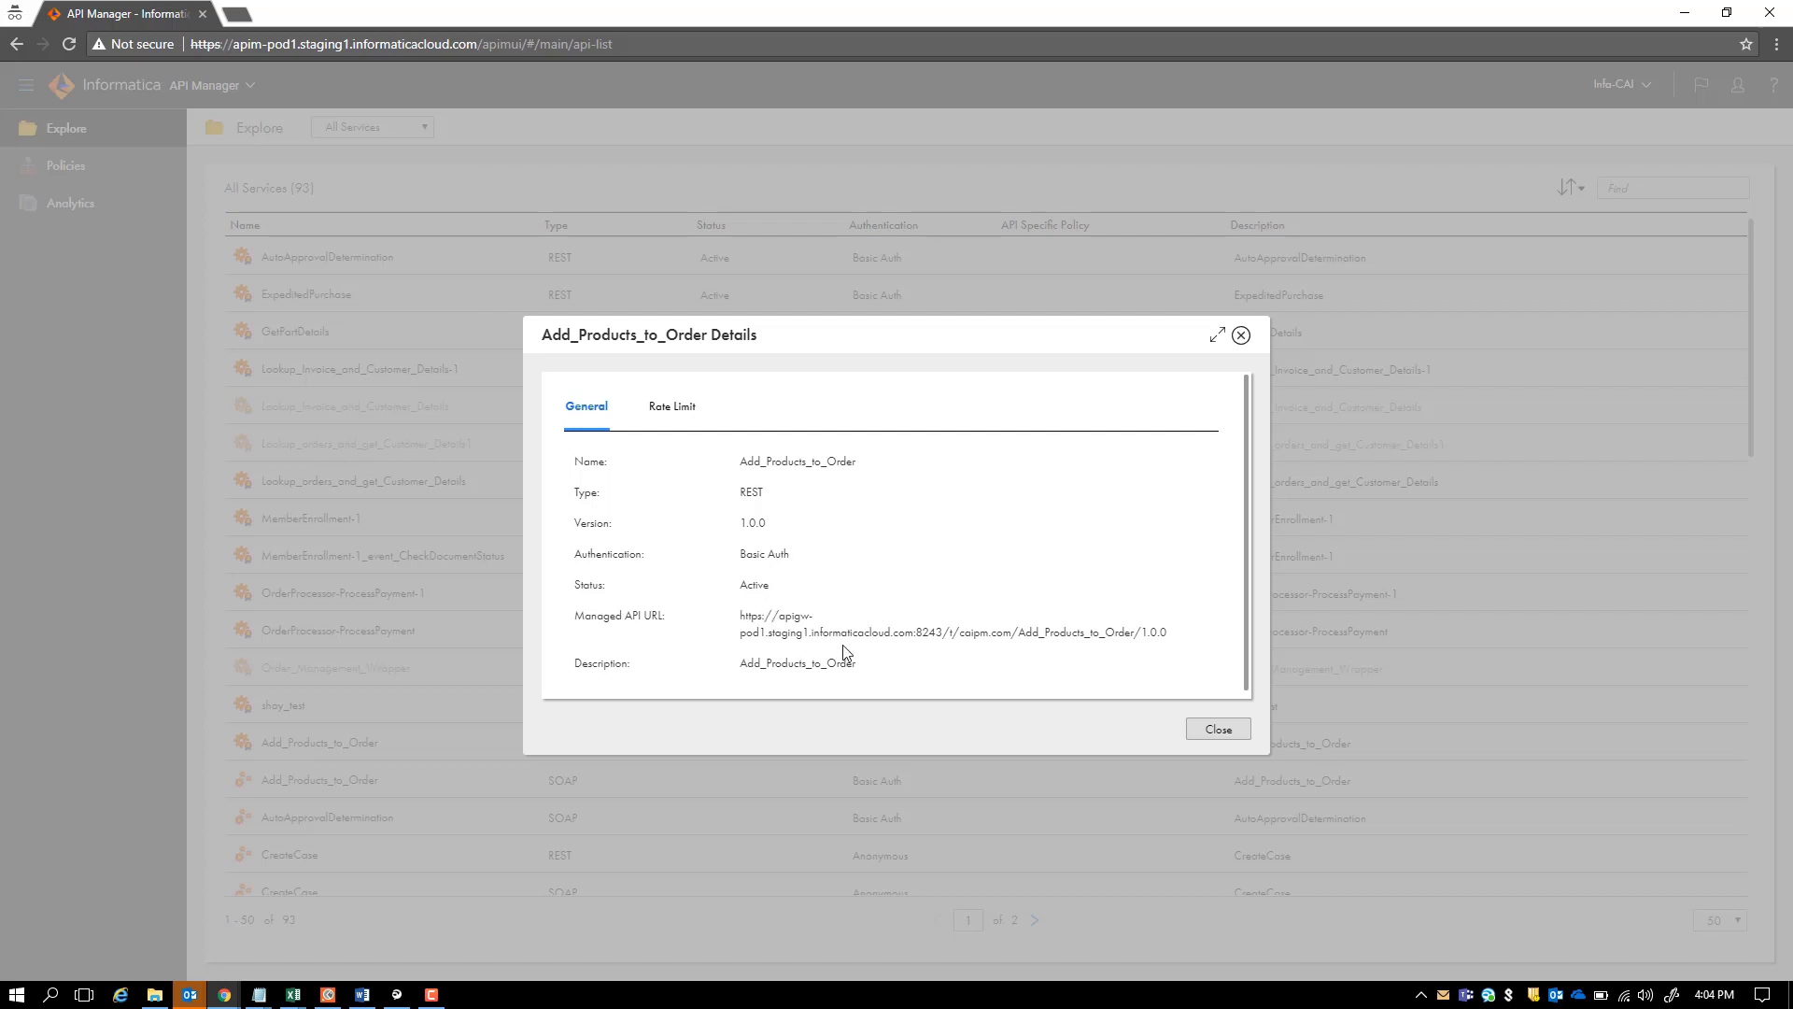
pyautogui.moveTo(865, 672)
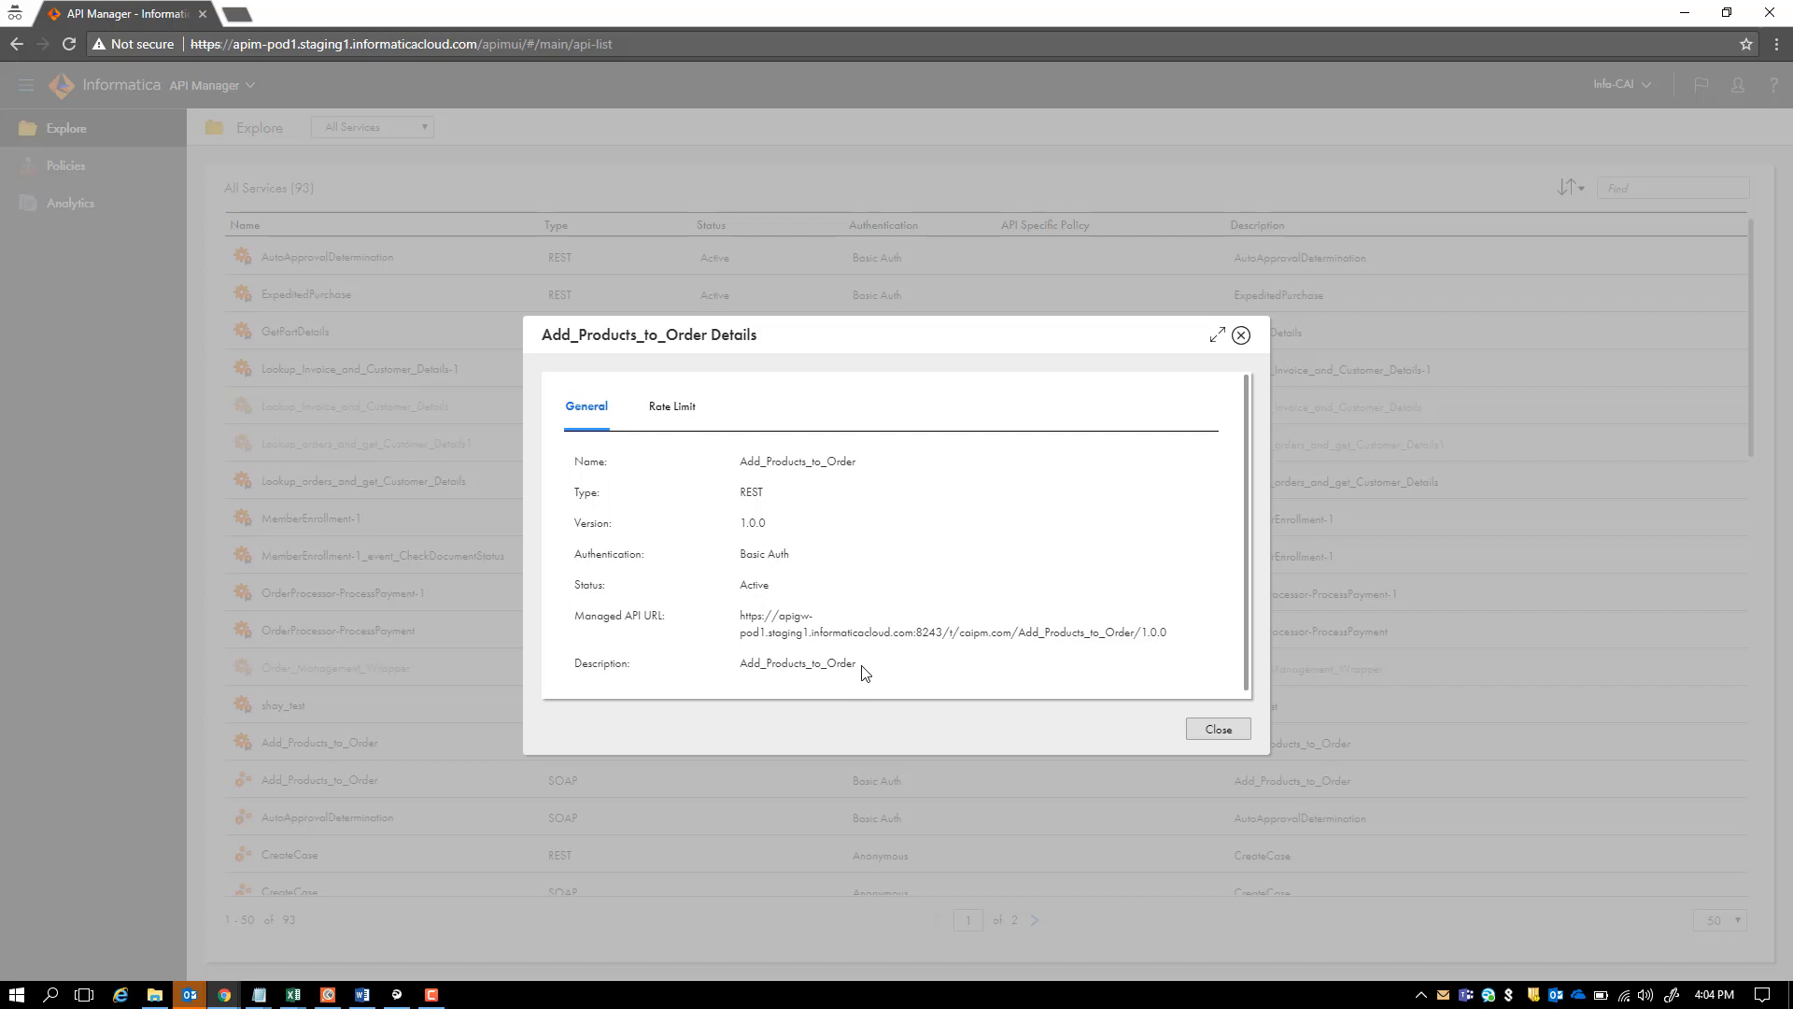
# - Enable an API-specific rate limit of 1 request every 1000 milliseconds
pyautogui.click(672, 405)
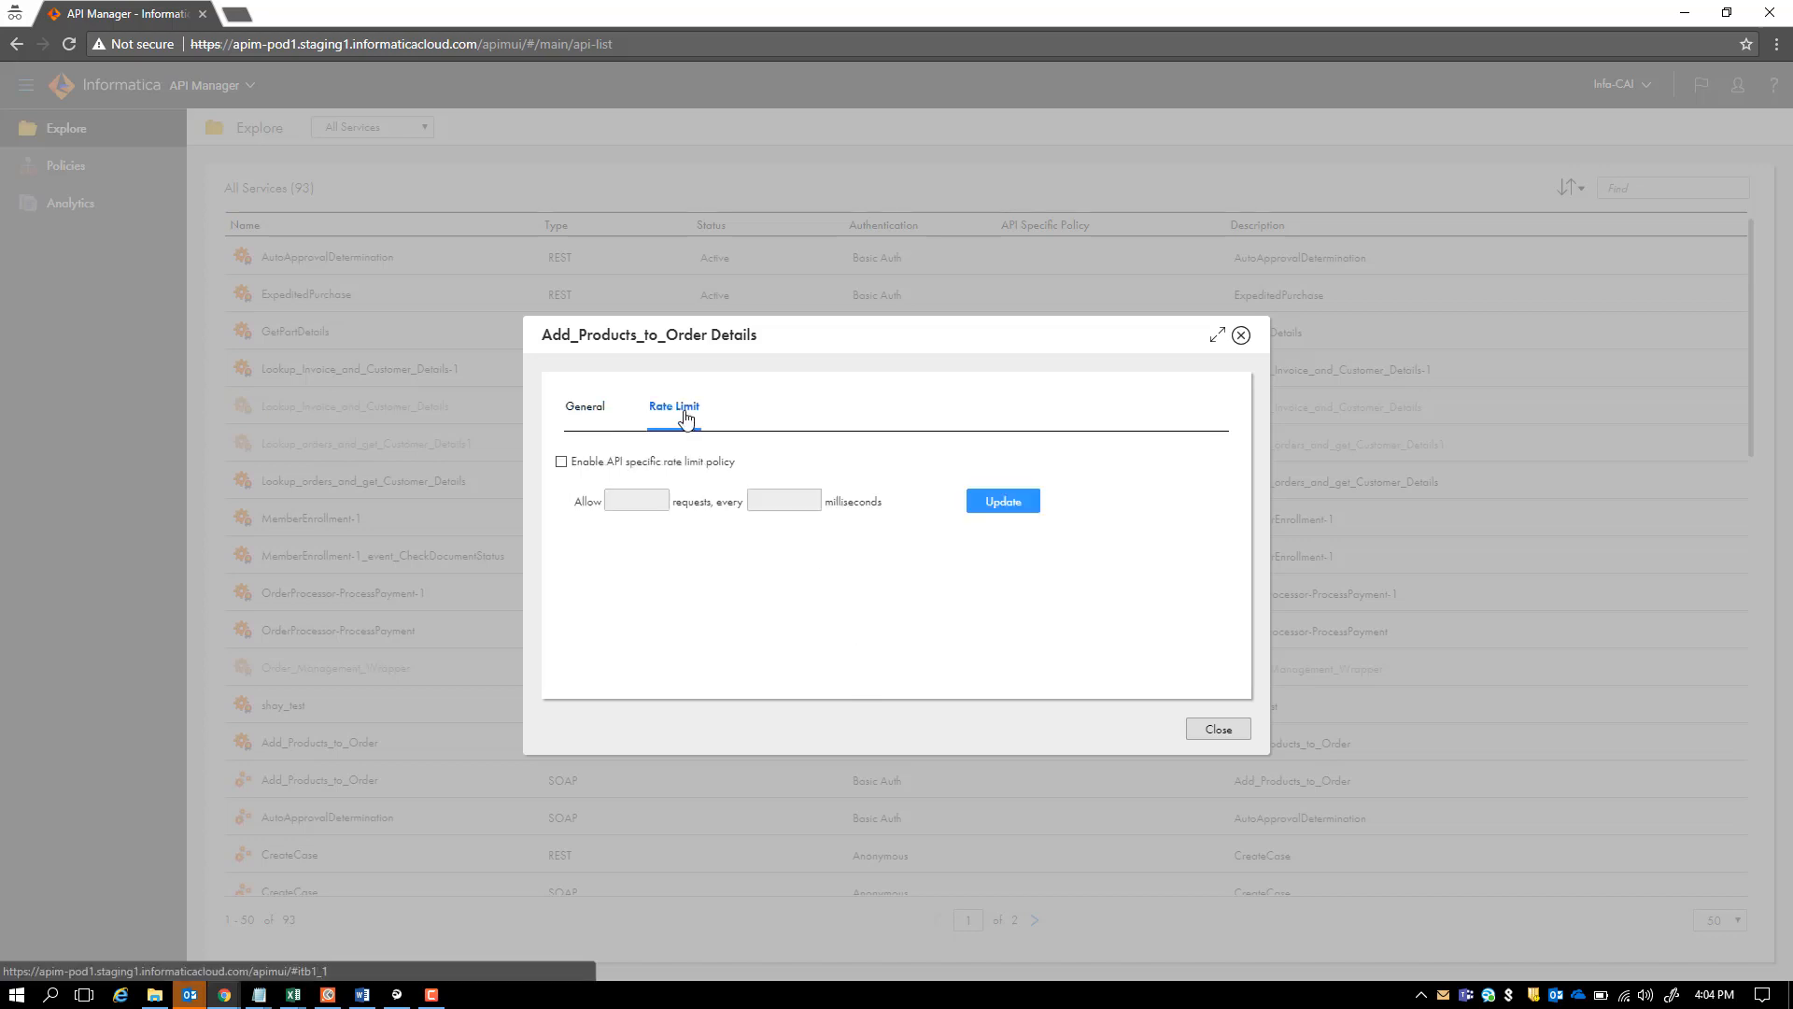
pyautogui.moveTo(577, 467)
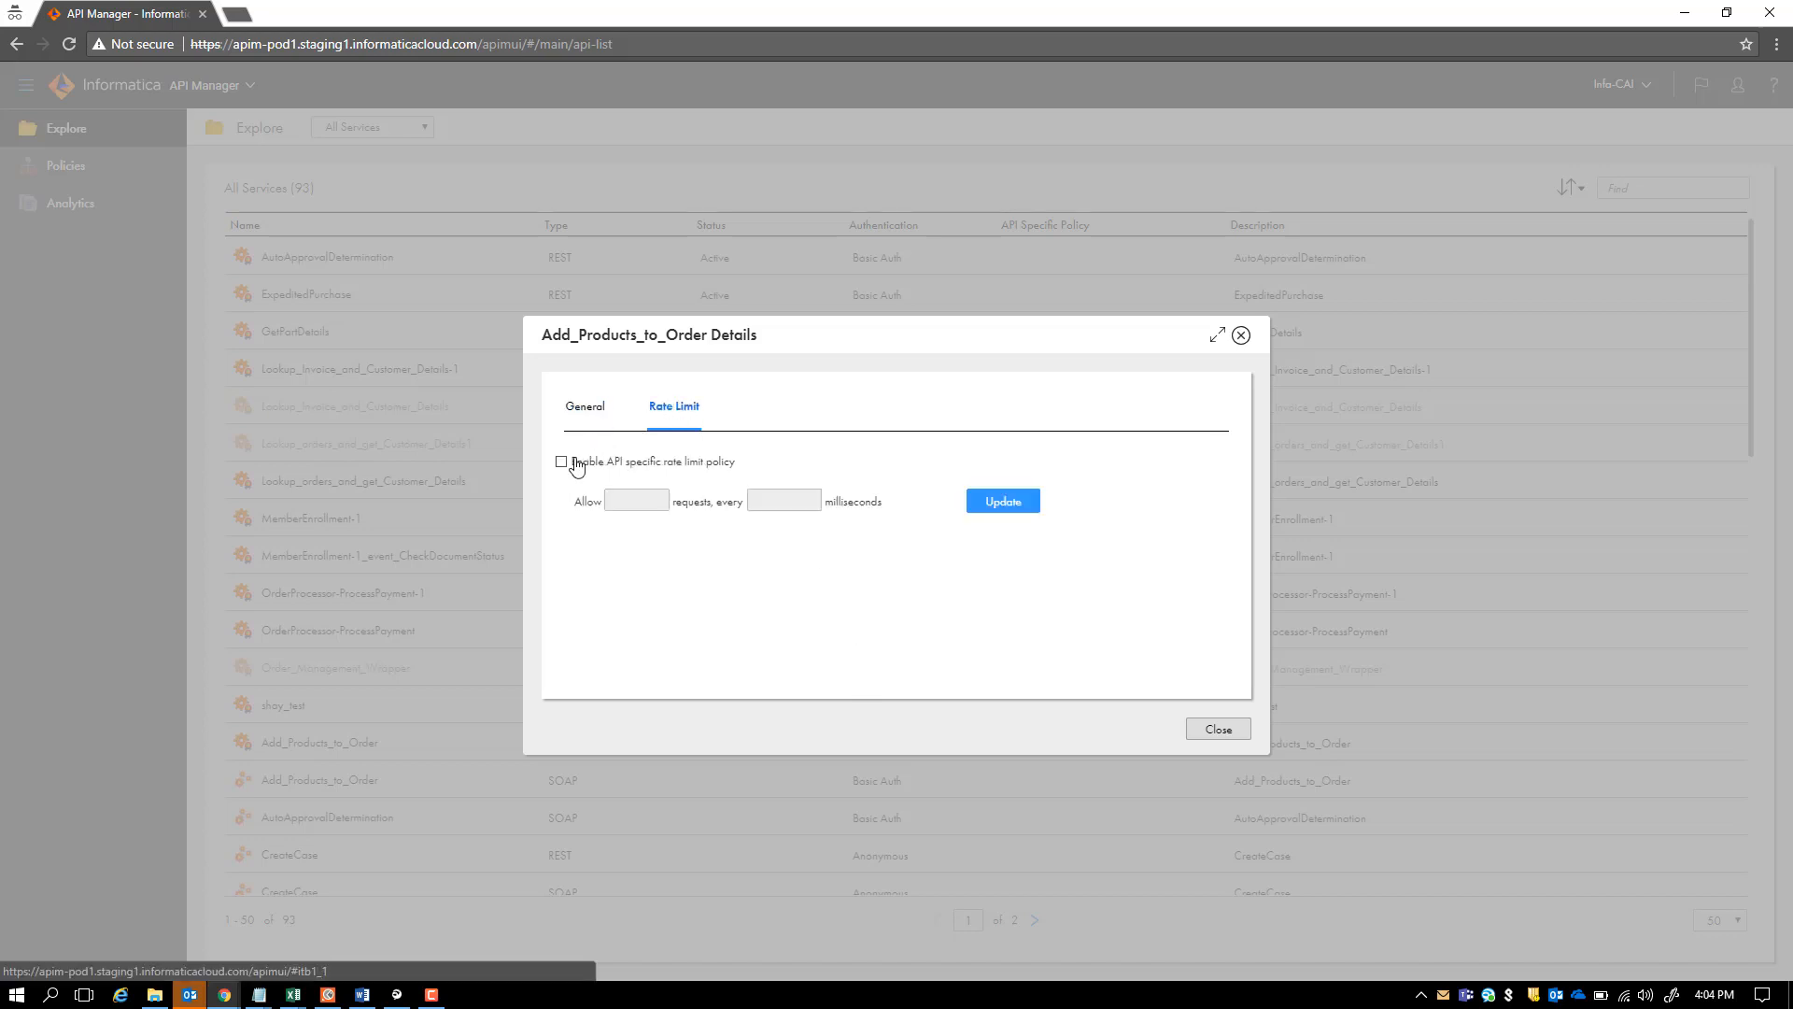
pyautogui.click(561, 461)
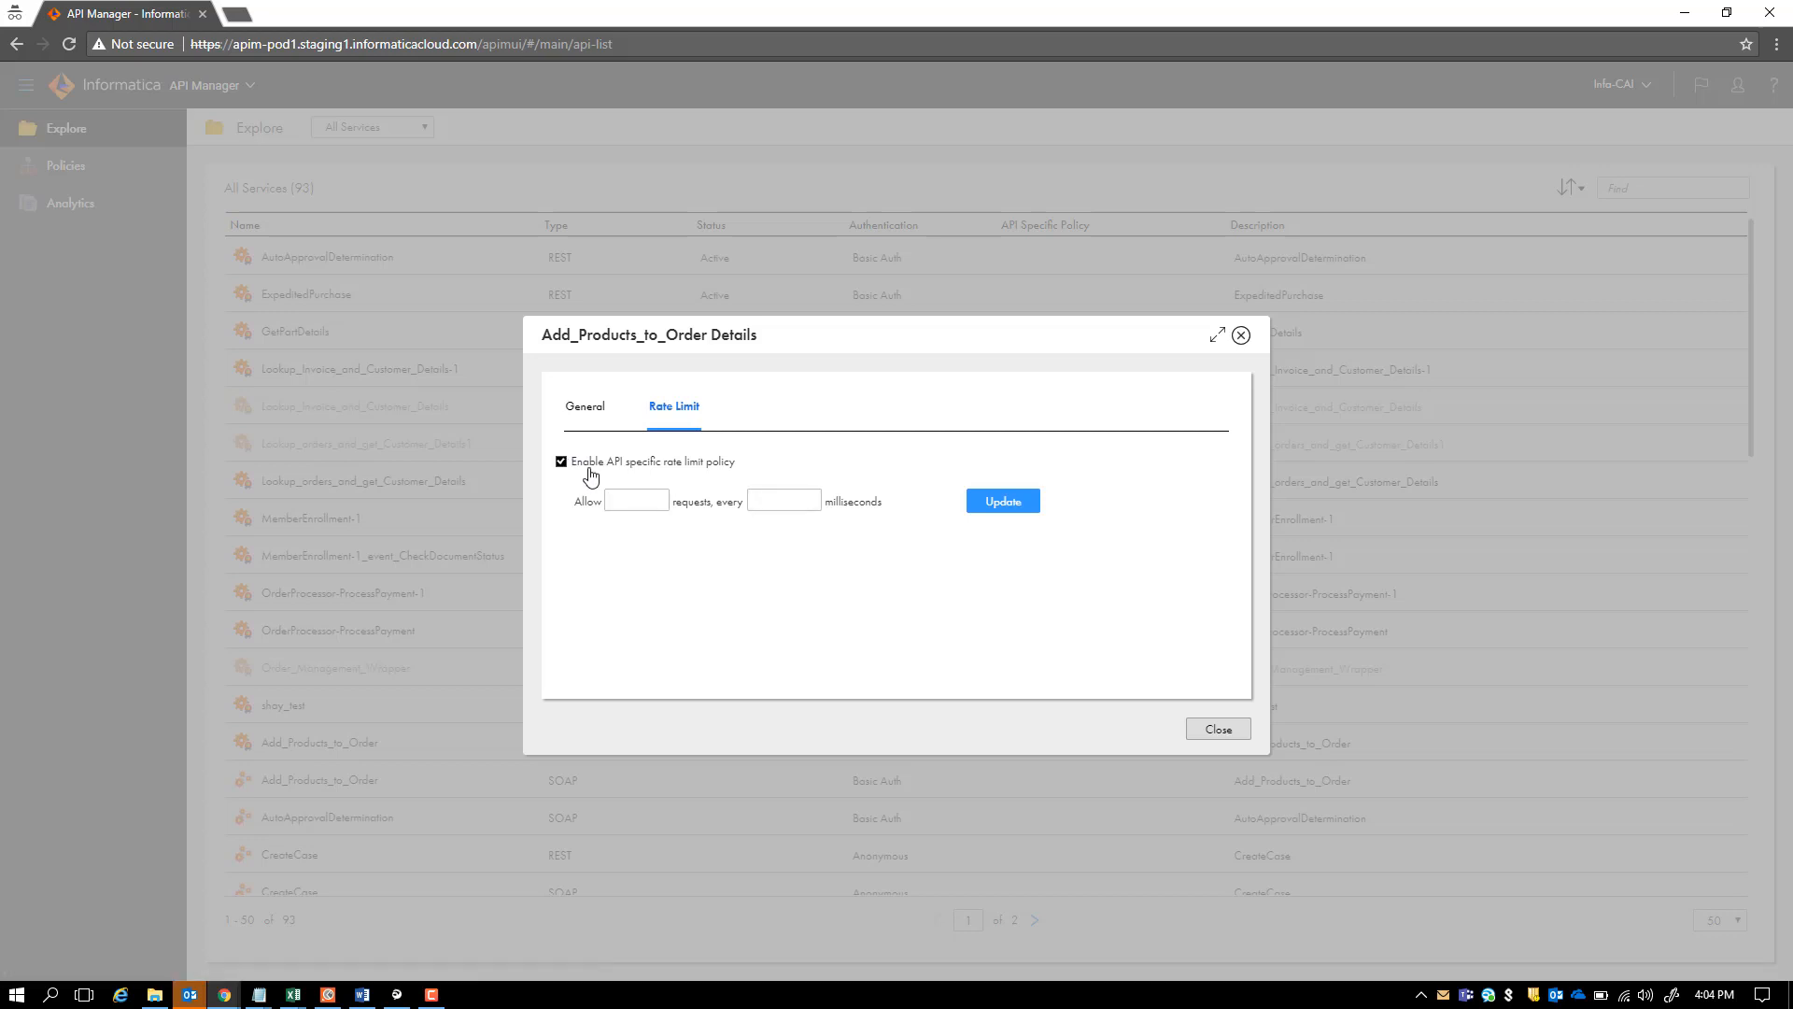
pyautogui.moveTo(652, 471)
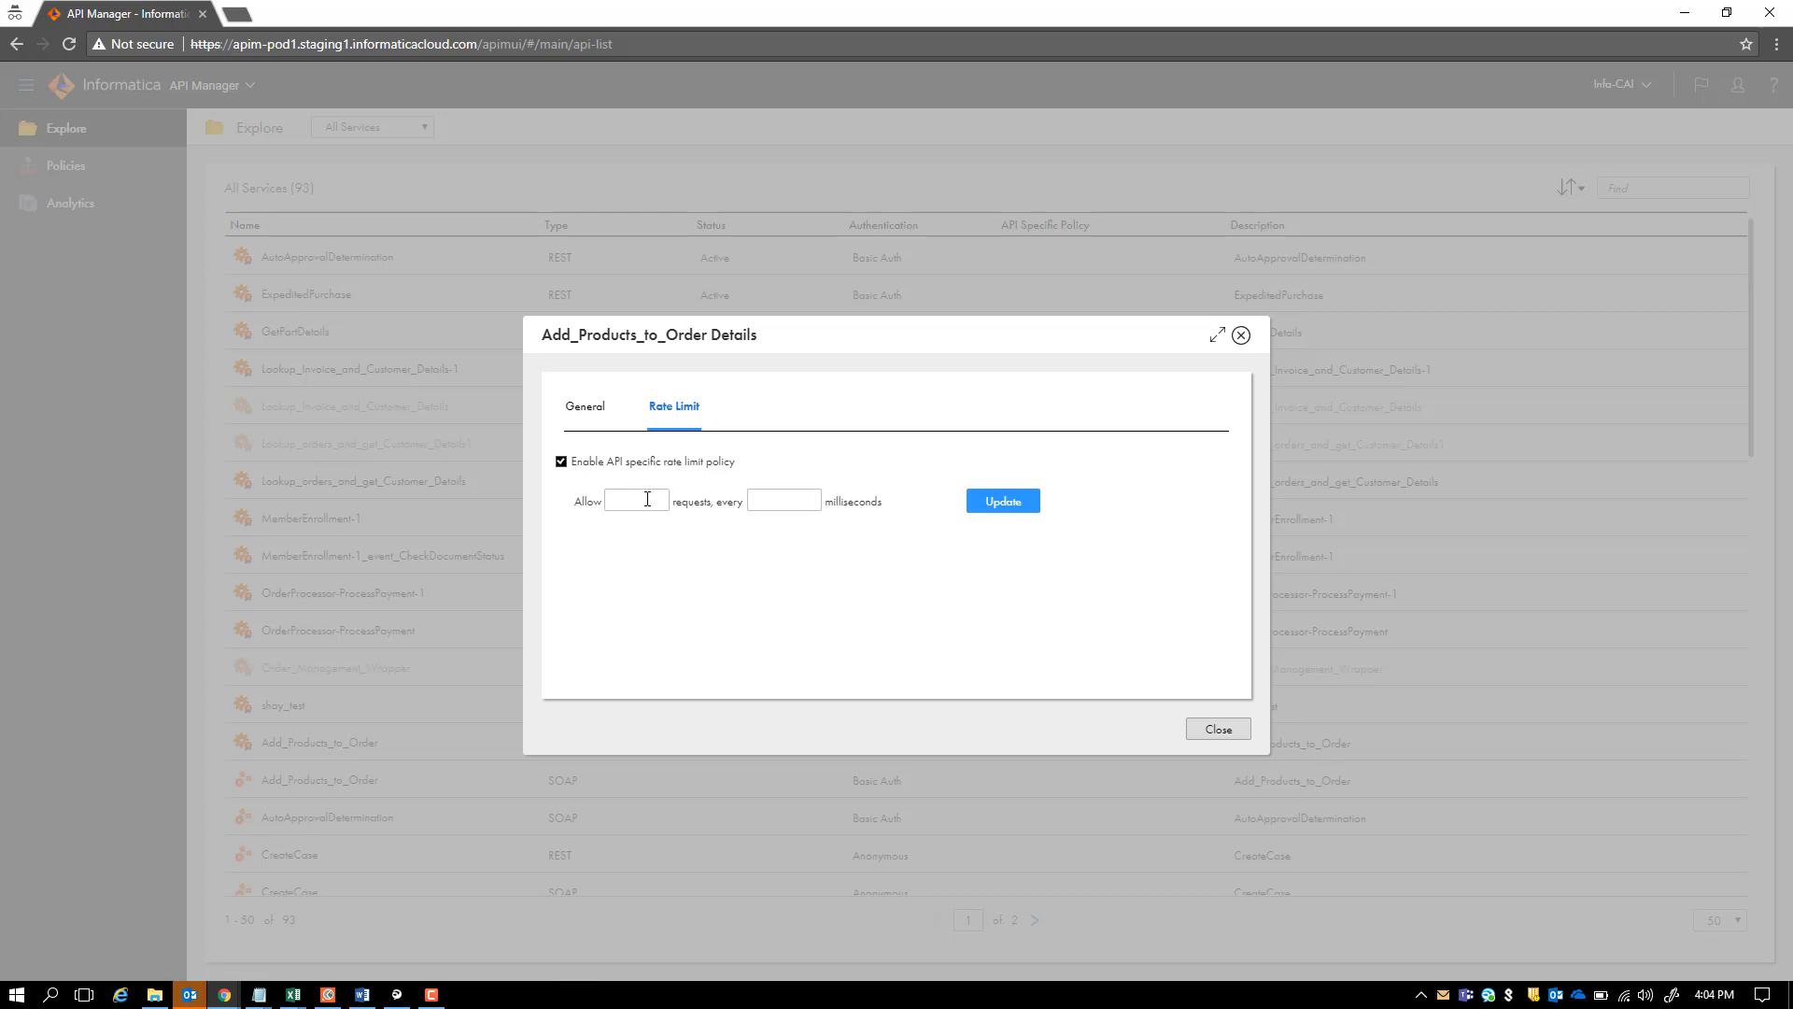
pyautogui.write('1')
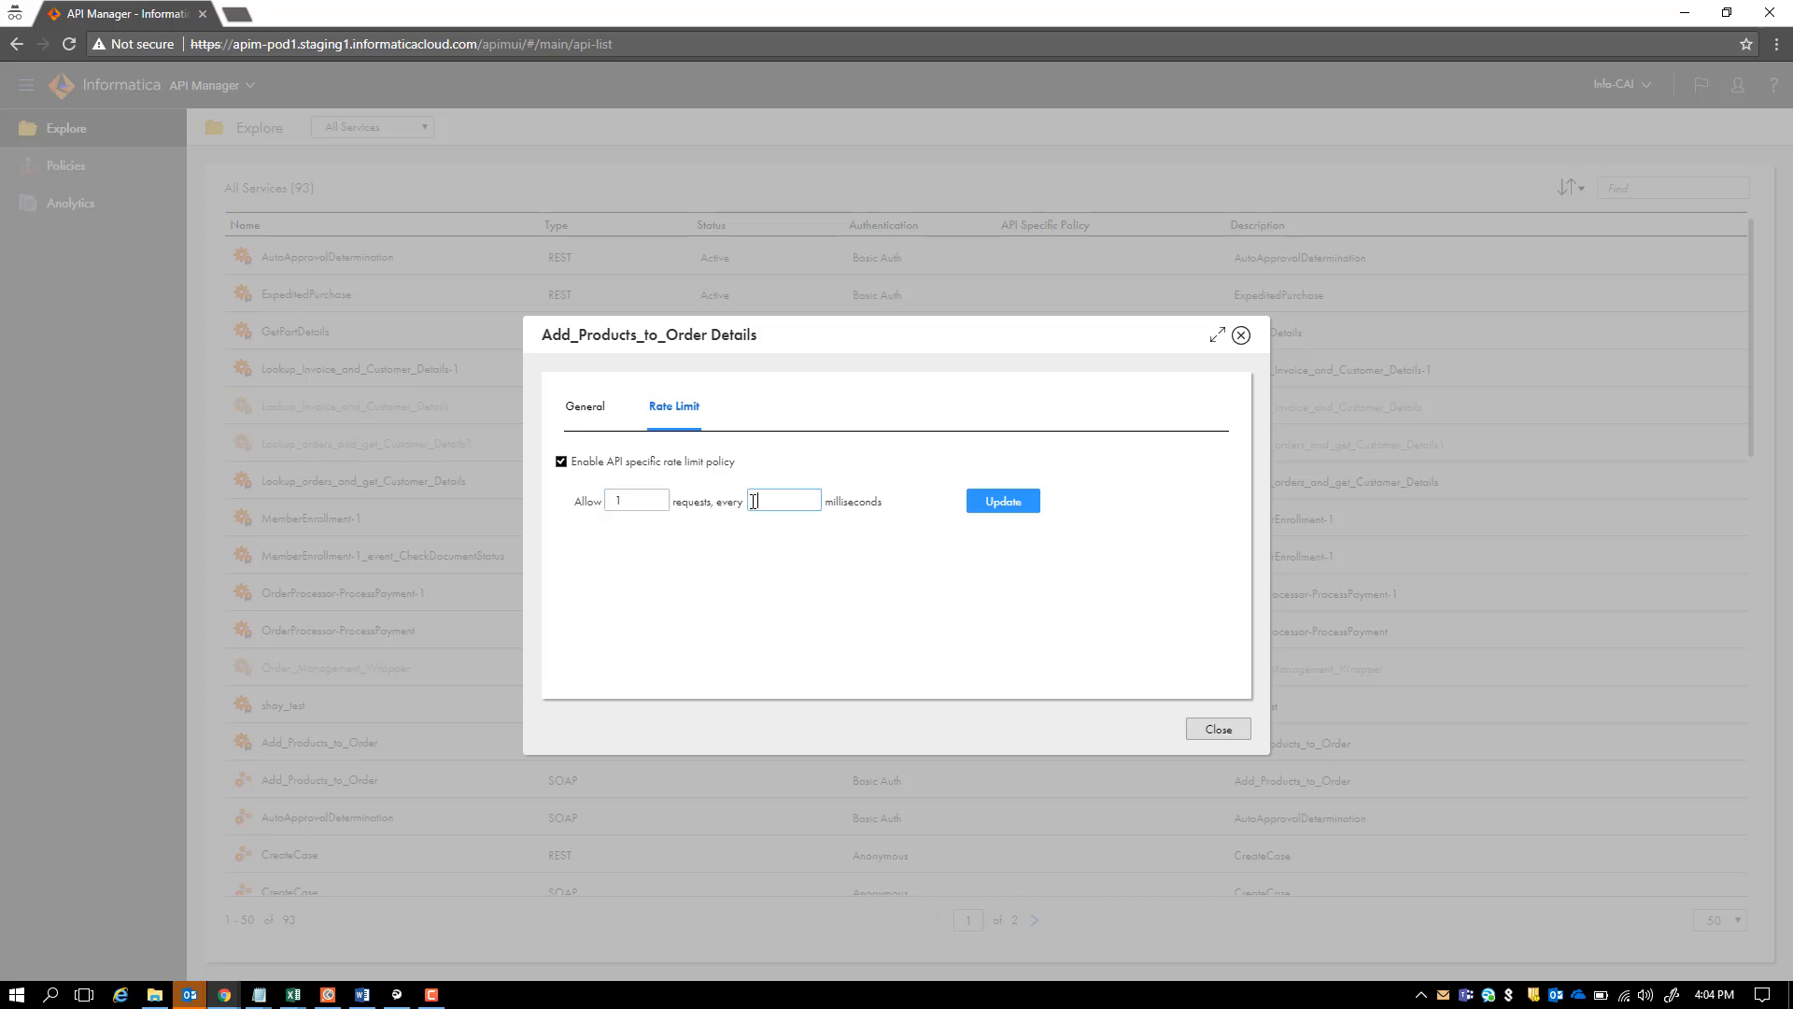
pyautogui.write('1000')
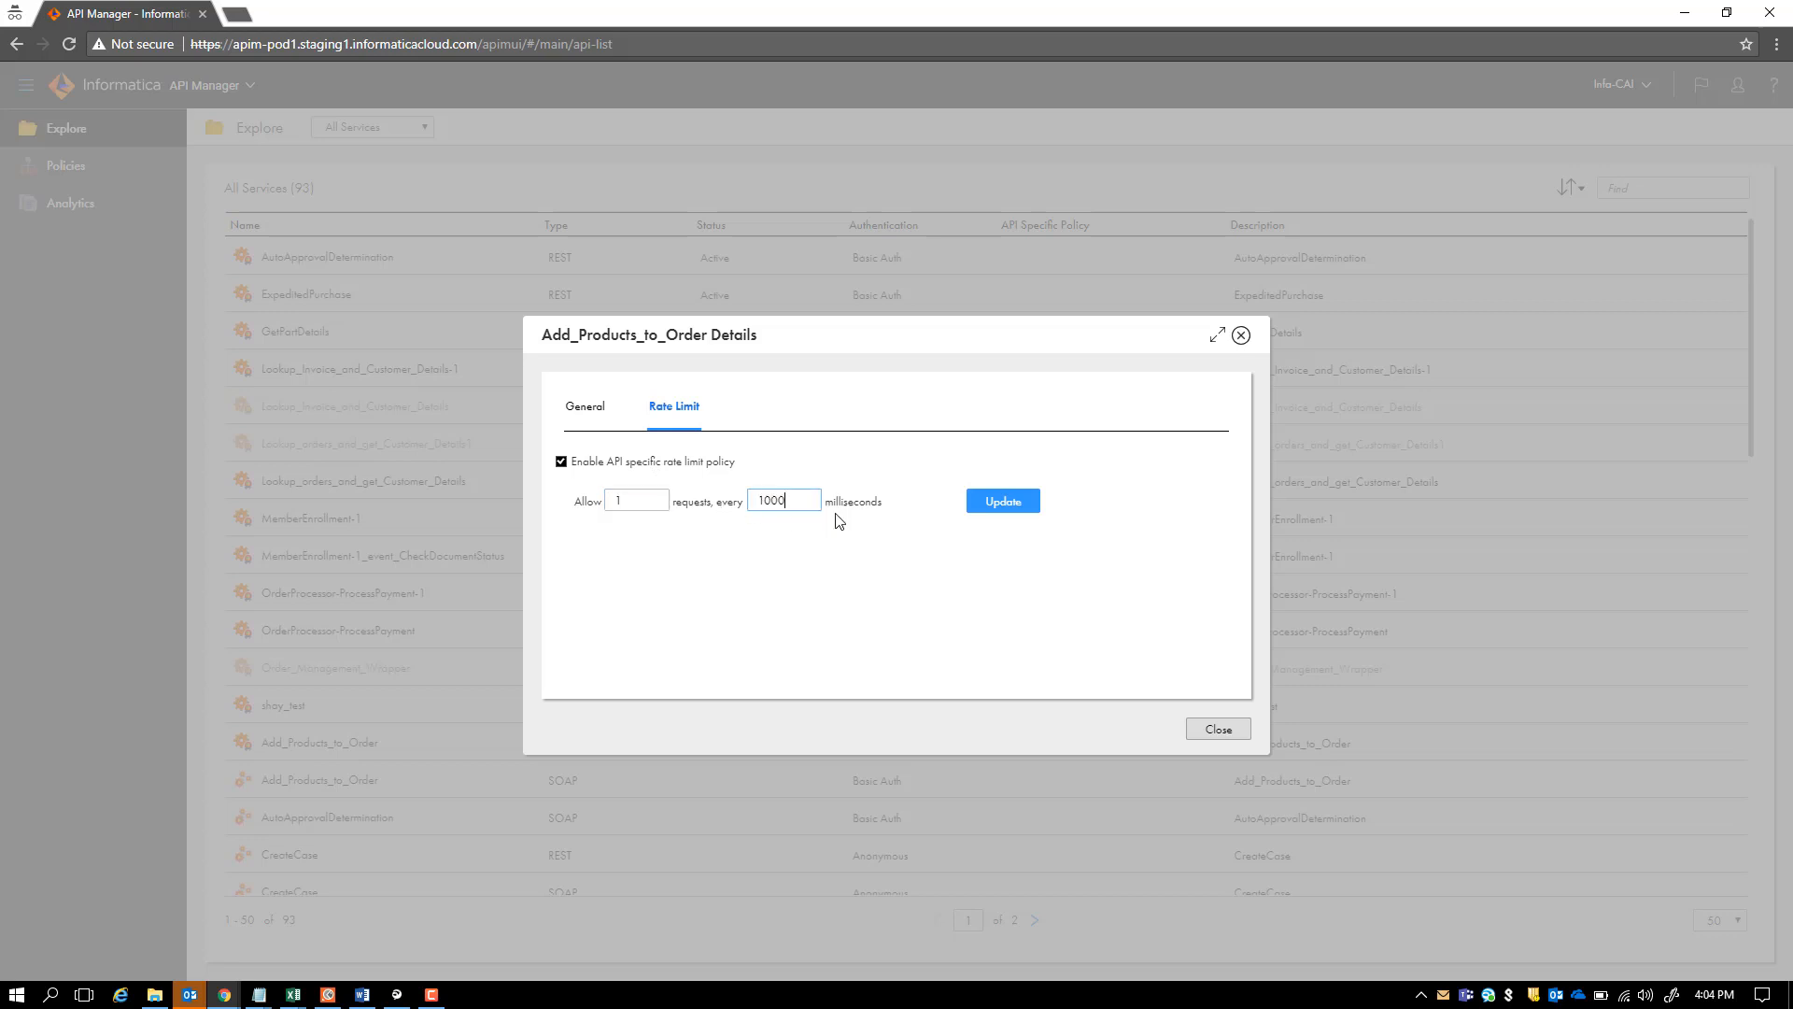
pyautogui.moveTo(1104, 568)
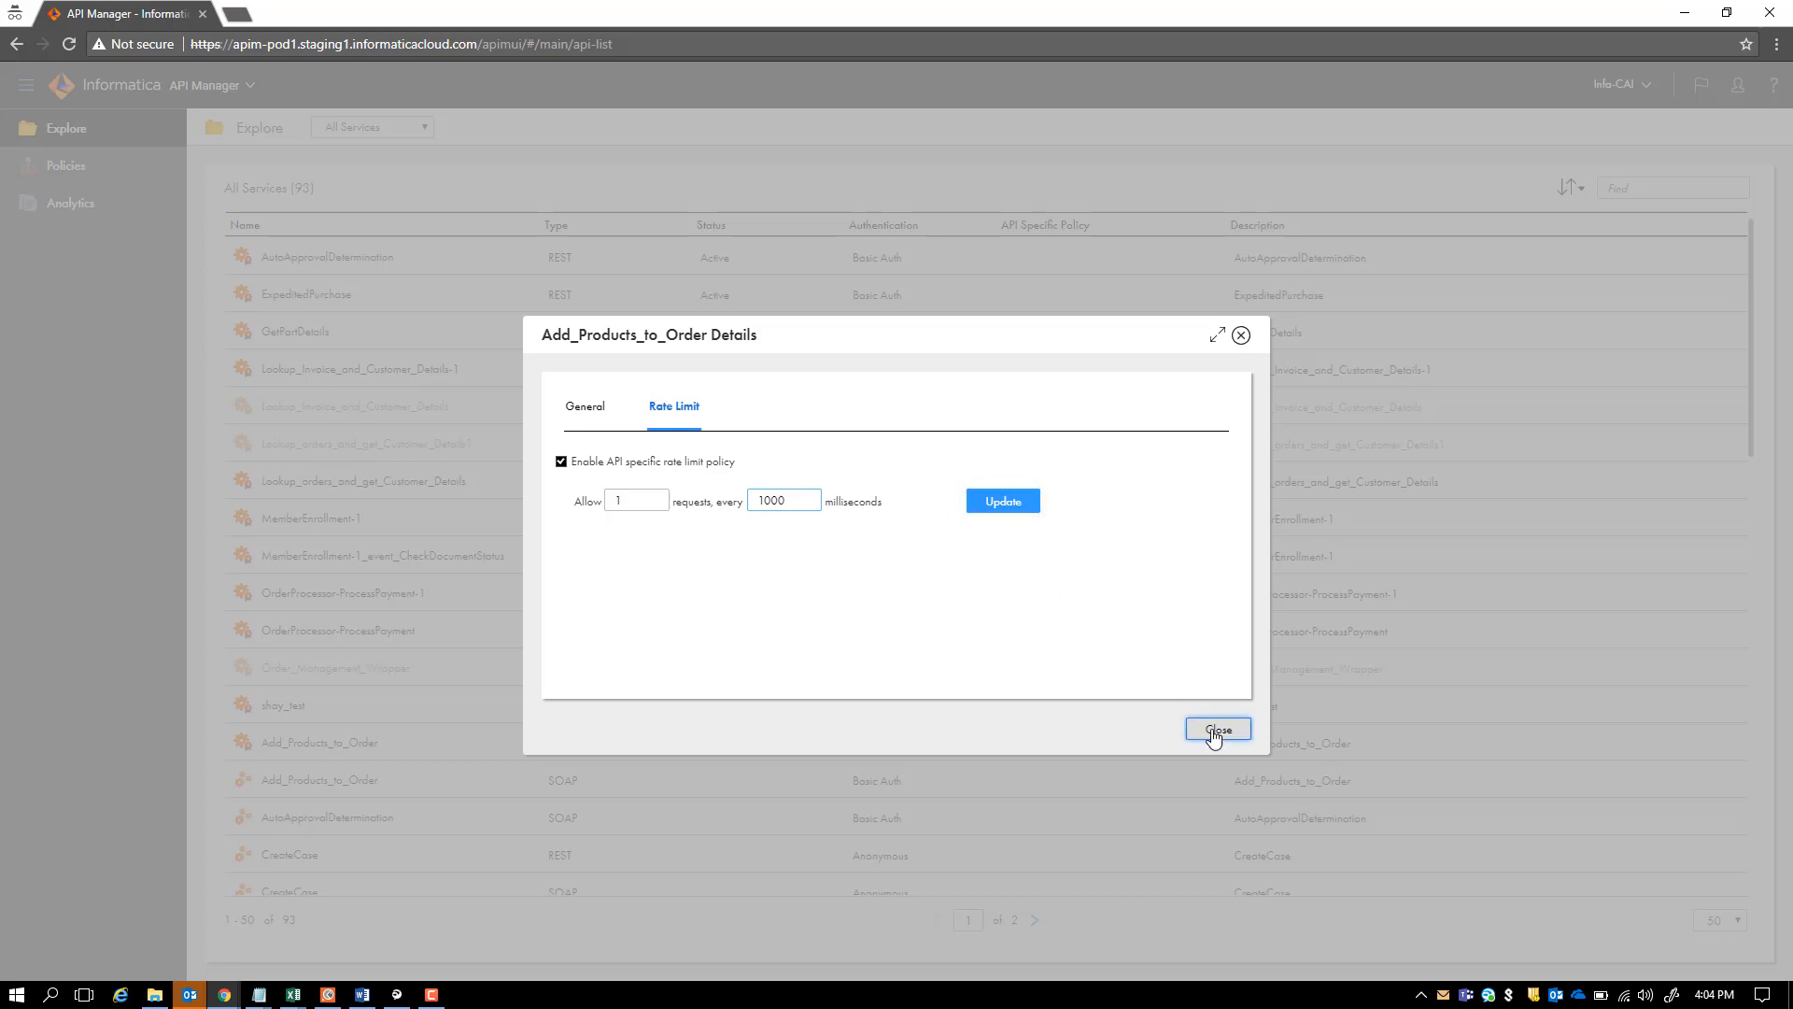
# - Close the details and filter the list to Managed Services only
pyautogui.click(1216, 730)
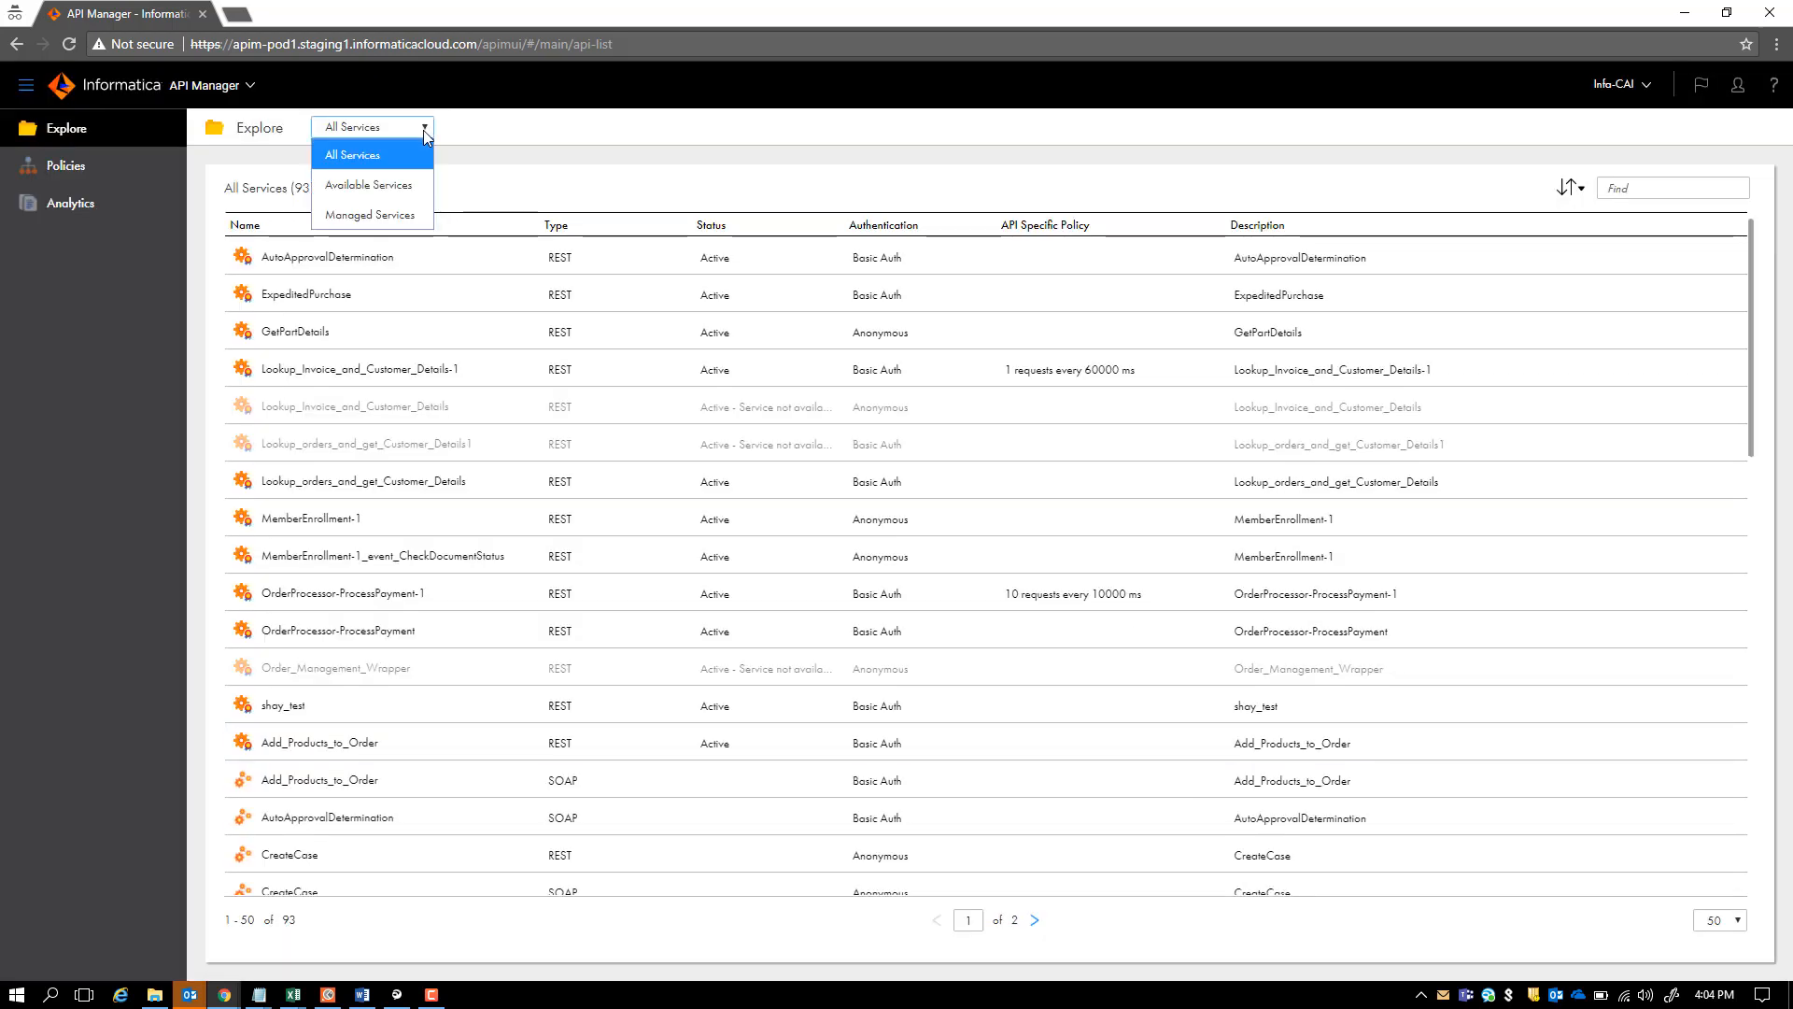
pyautogui.moveTo(370, 185)
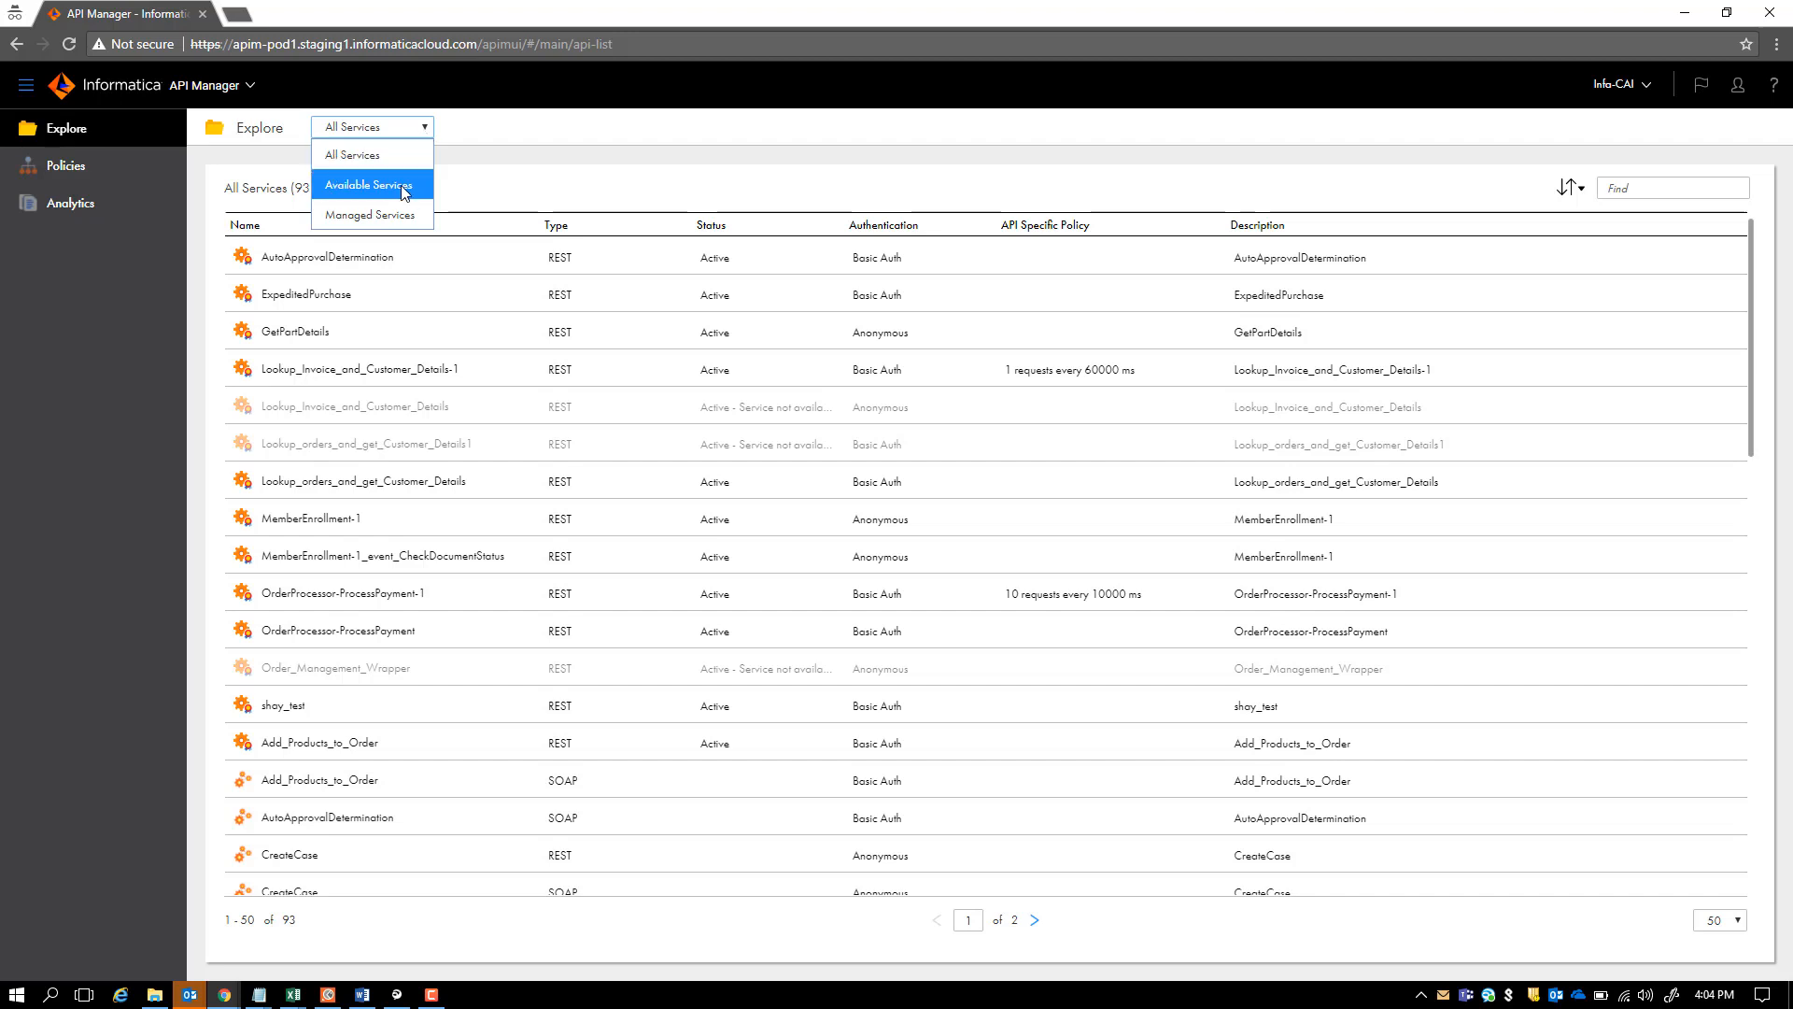
pyautogui.click(370, 185)
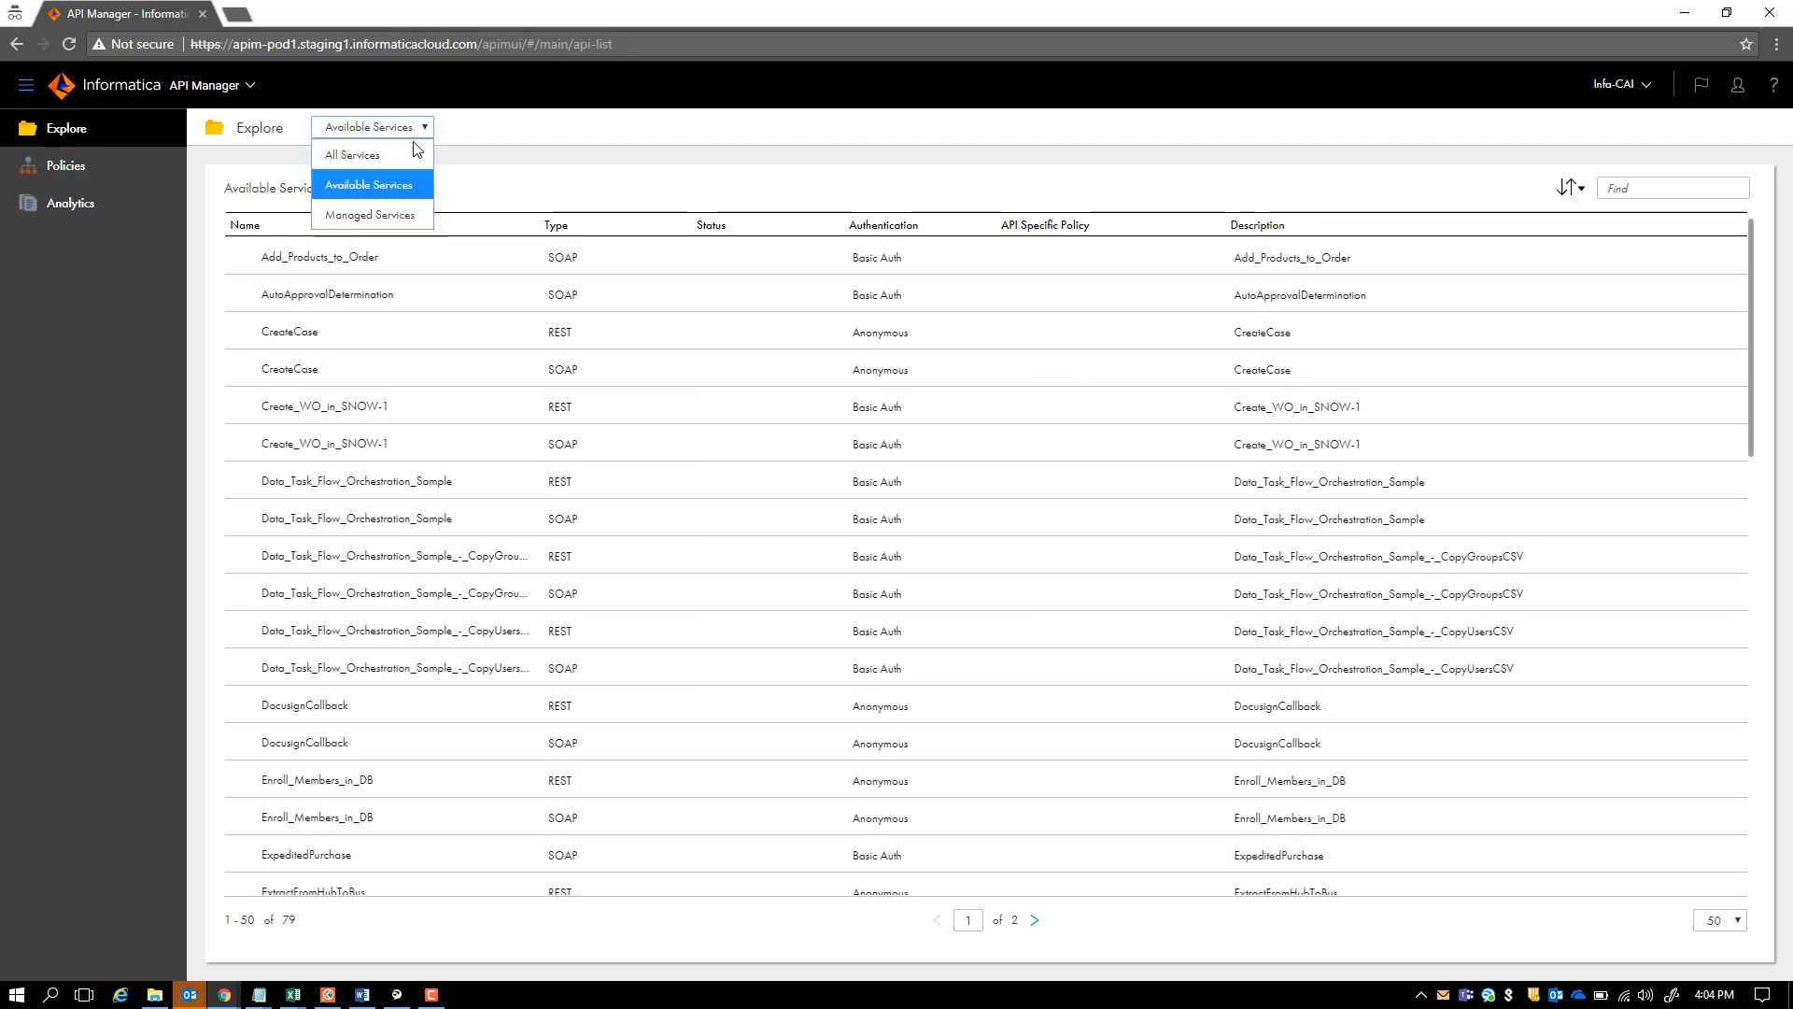
pyautogui.click(371, 214)
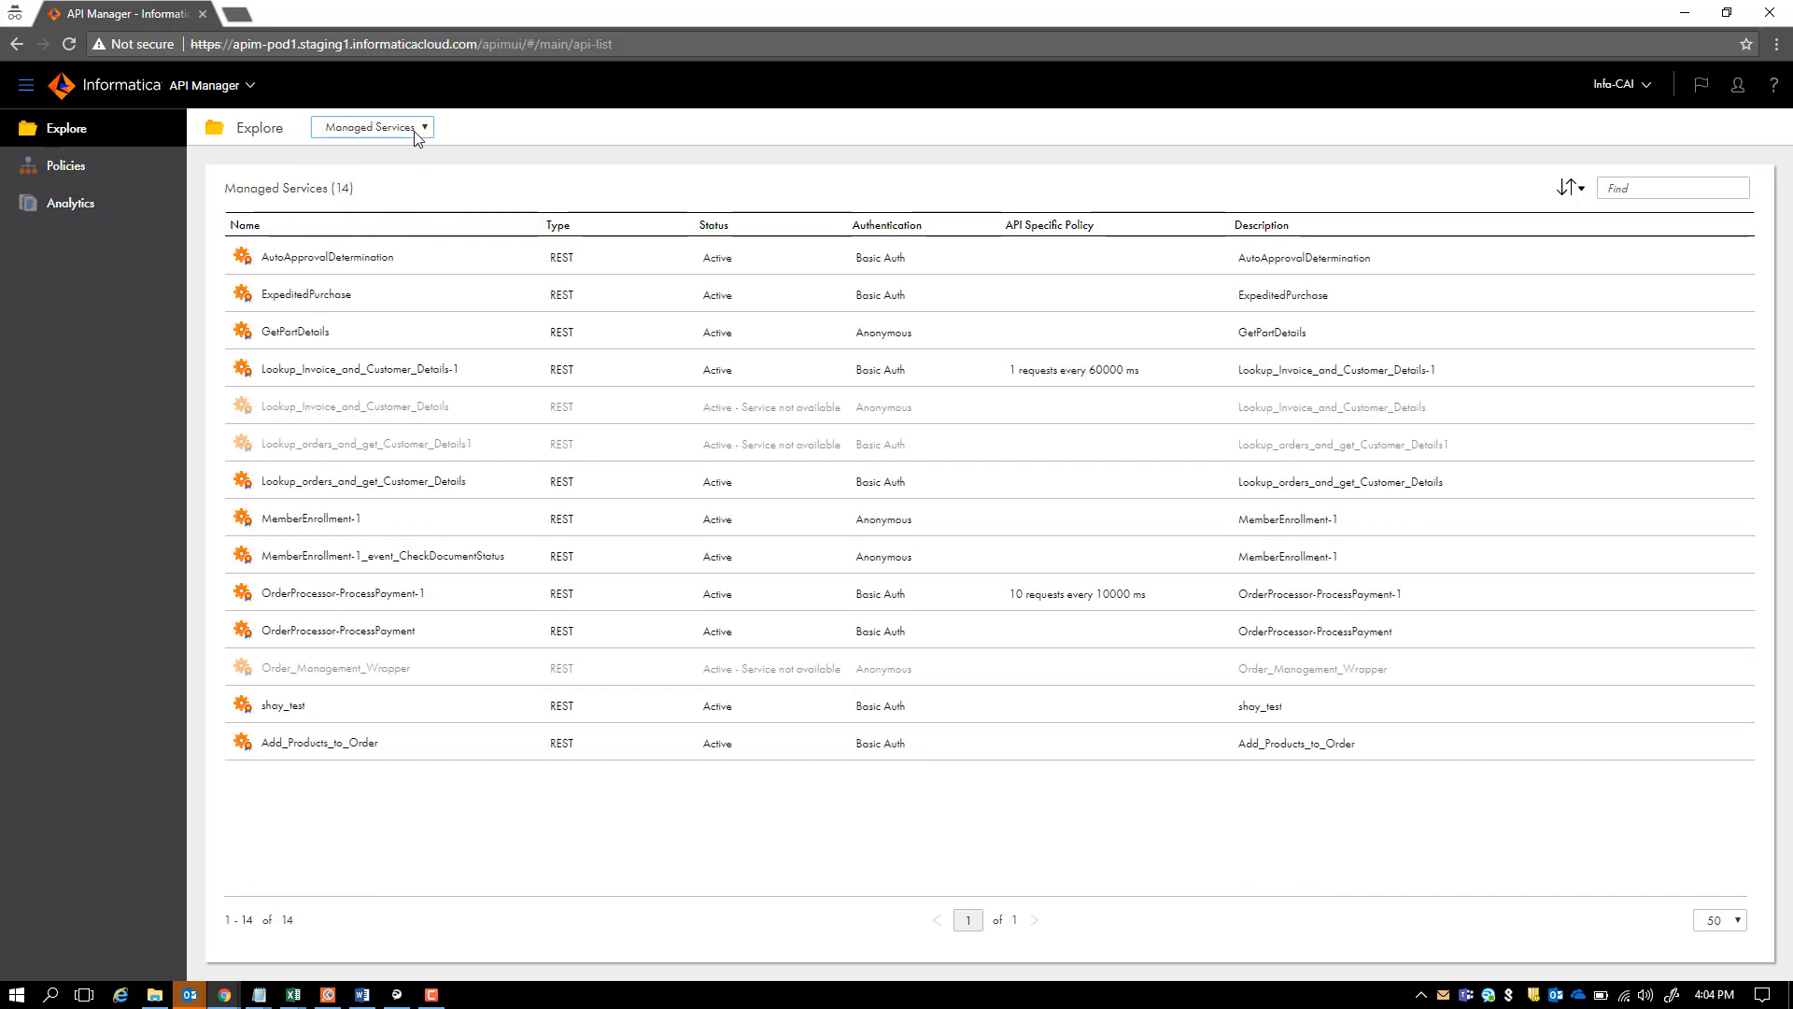
pyautogui.moveTo(467, 187)
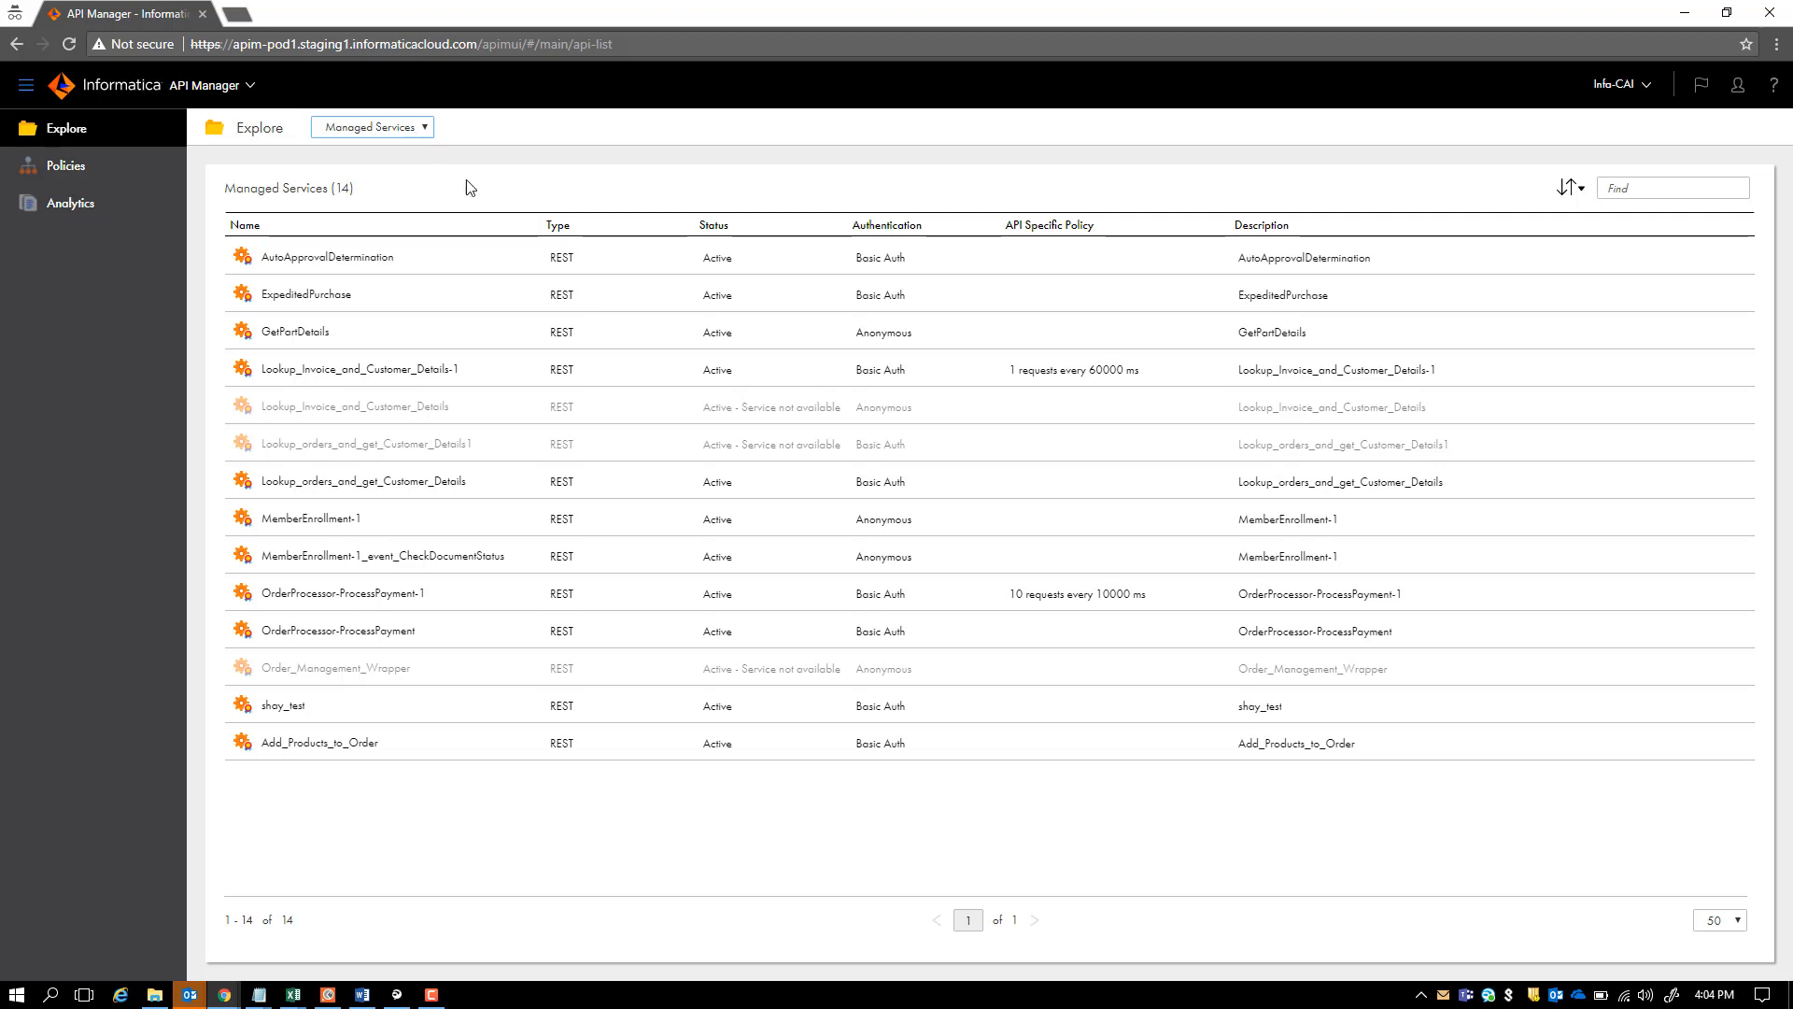
pyautogui.moveTo(424, 136)
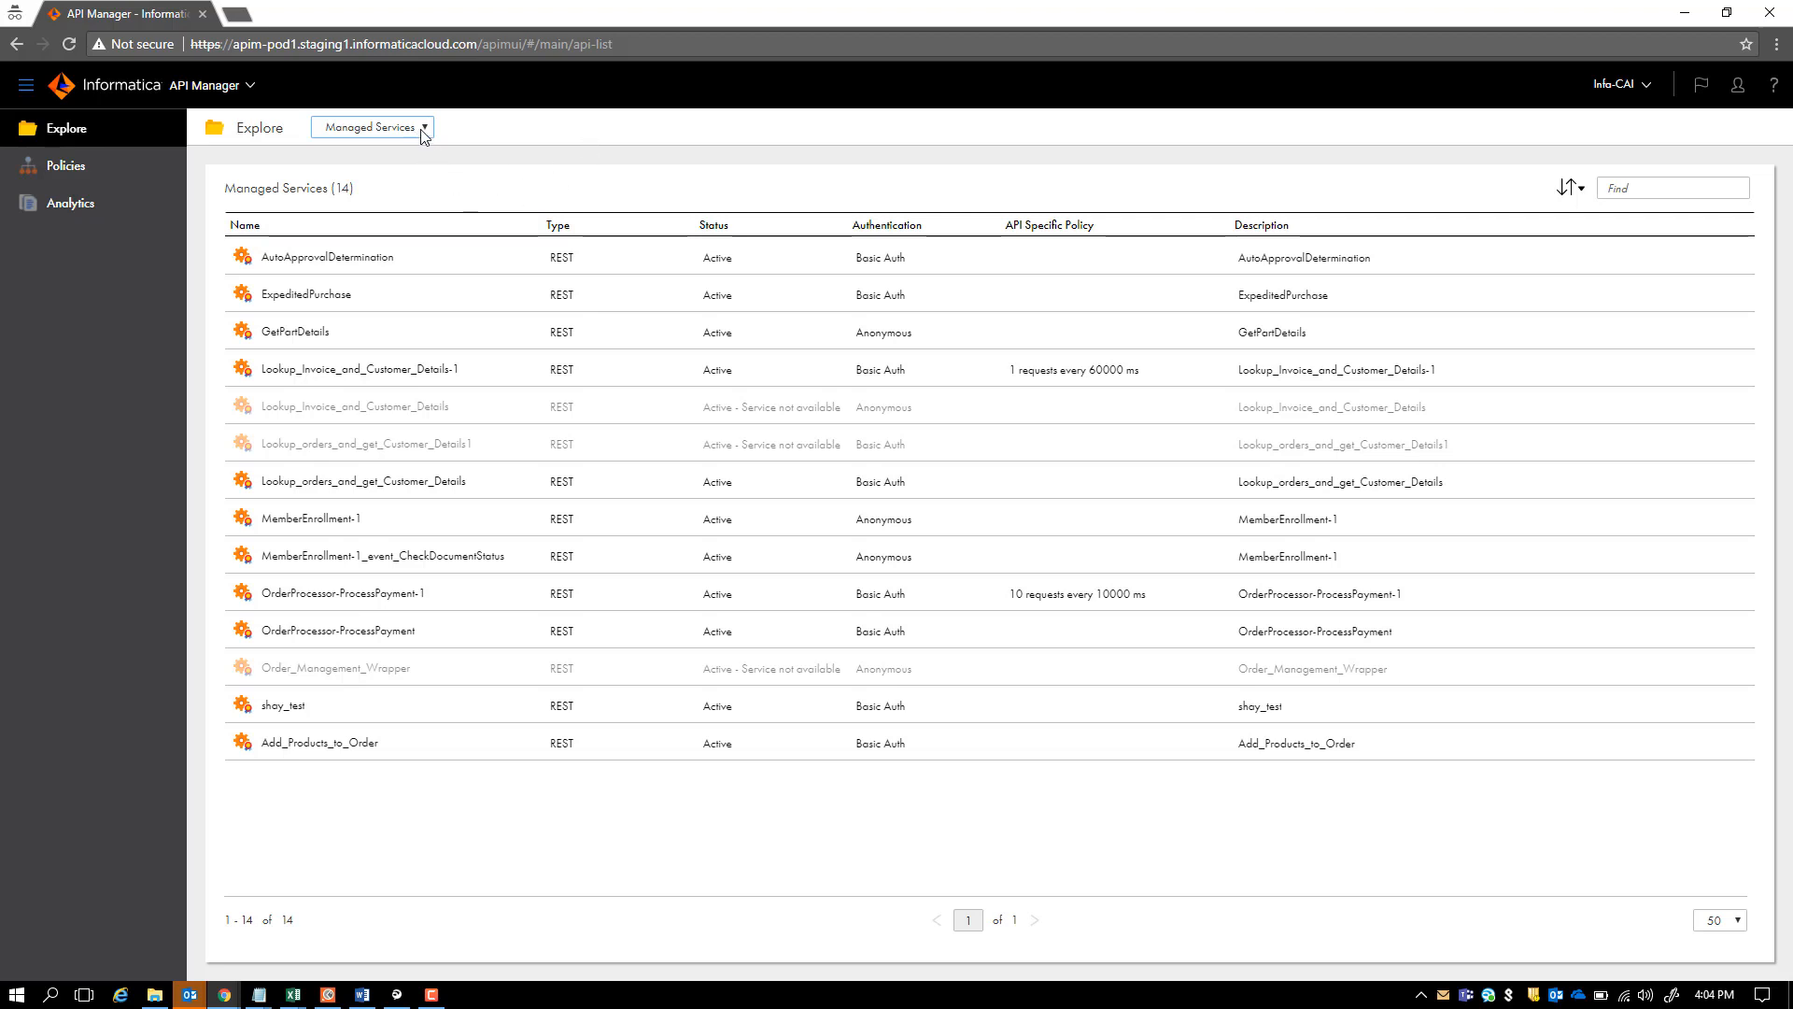
pyautogui.moveTo(1169, 282)
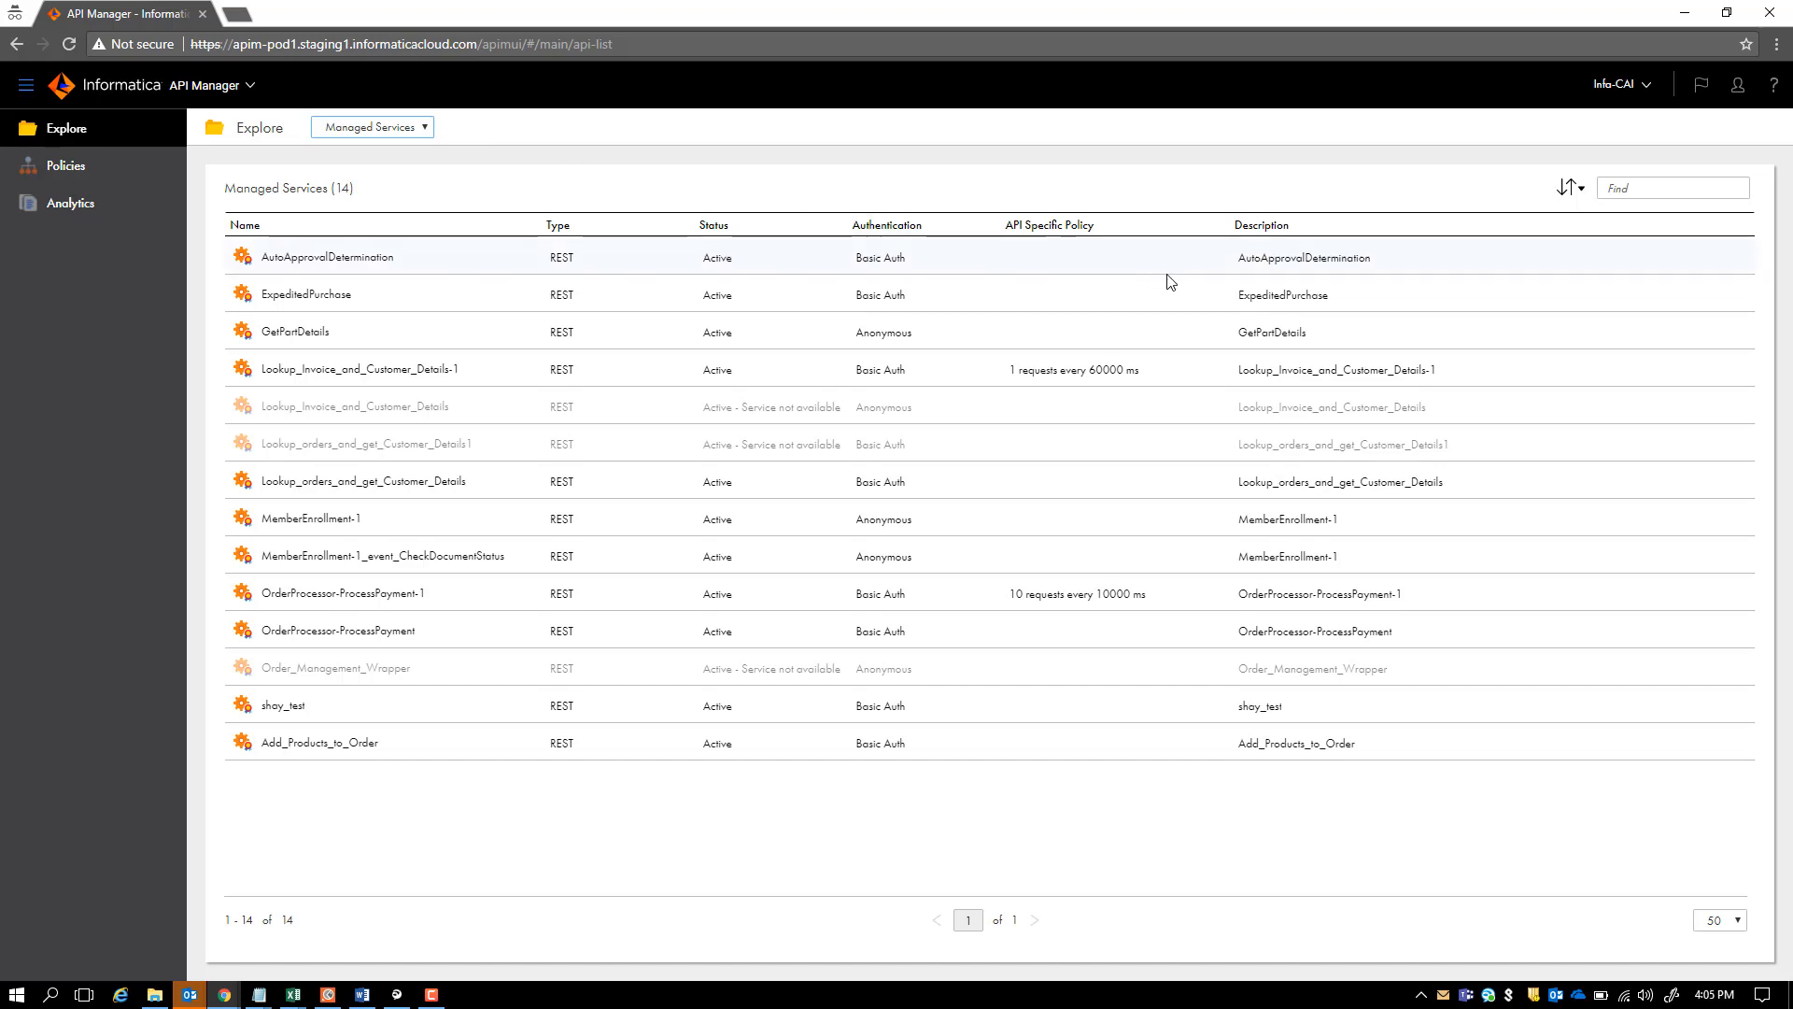
pyautogui.moveTo(65, 166)
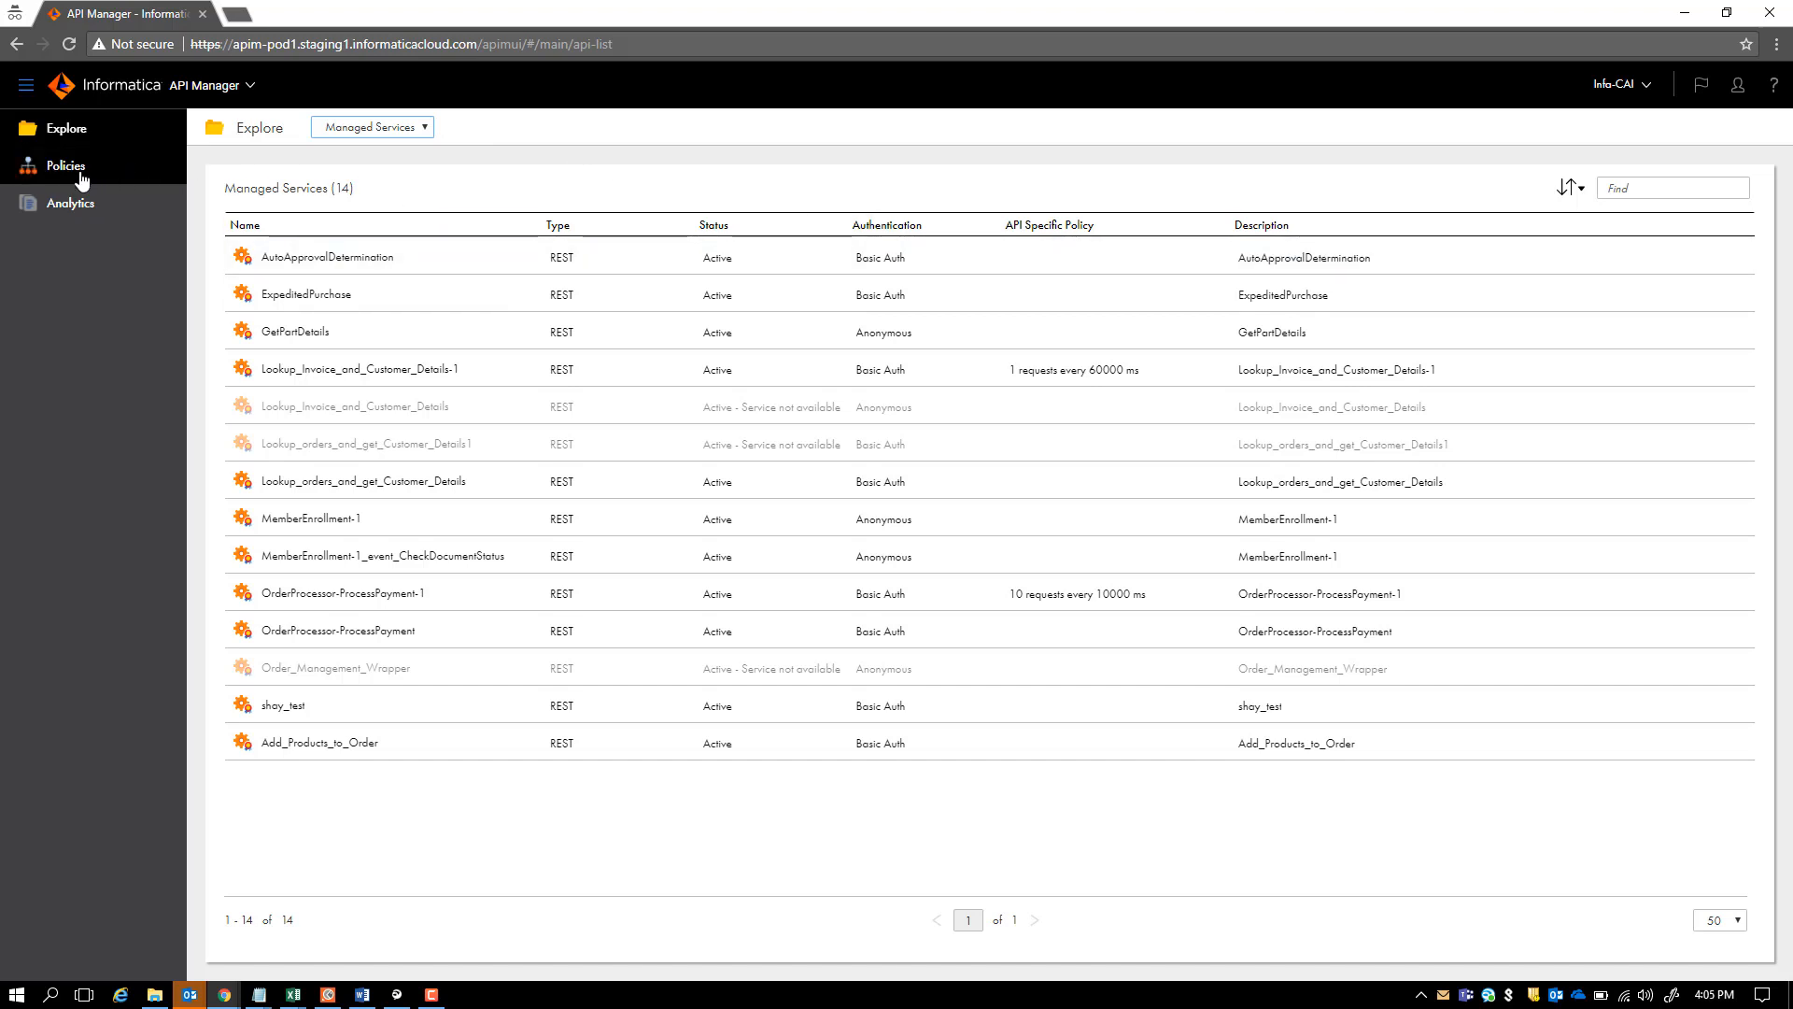
# - Review the org-wide policies, toggling the IP filtering rule to Deny and back to Allow
pyautogui.click(65, 167)
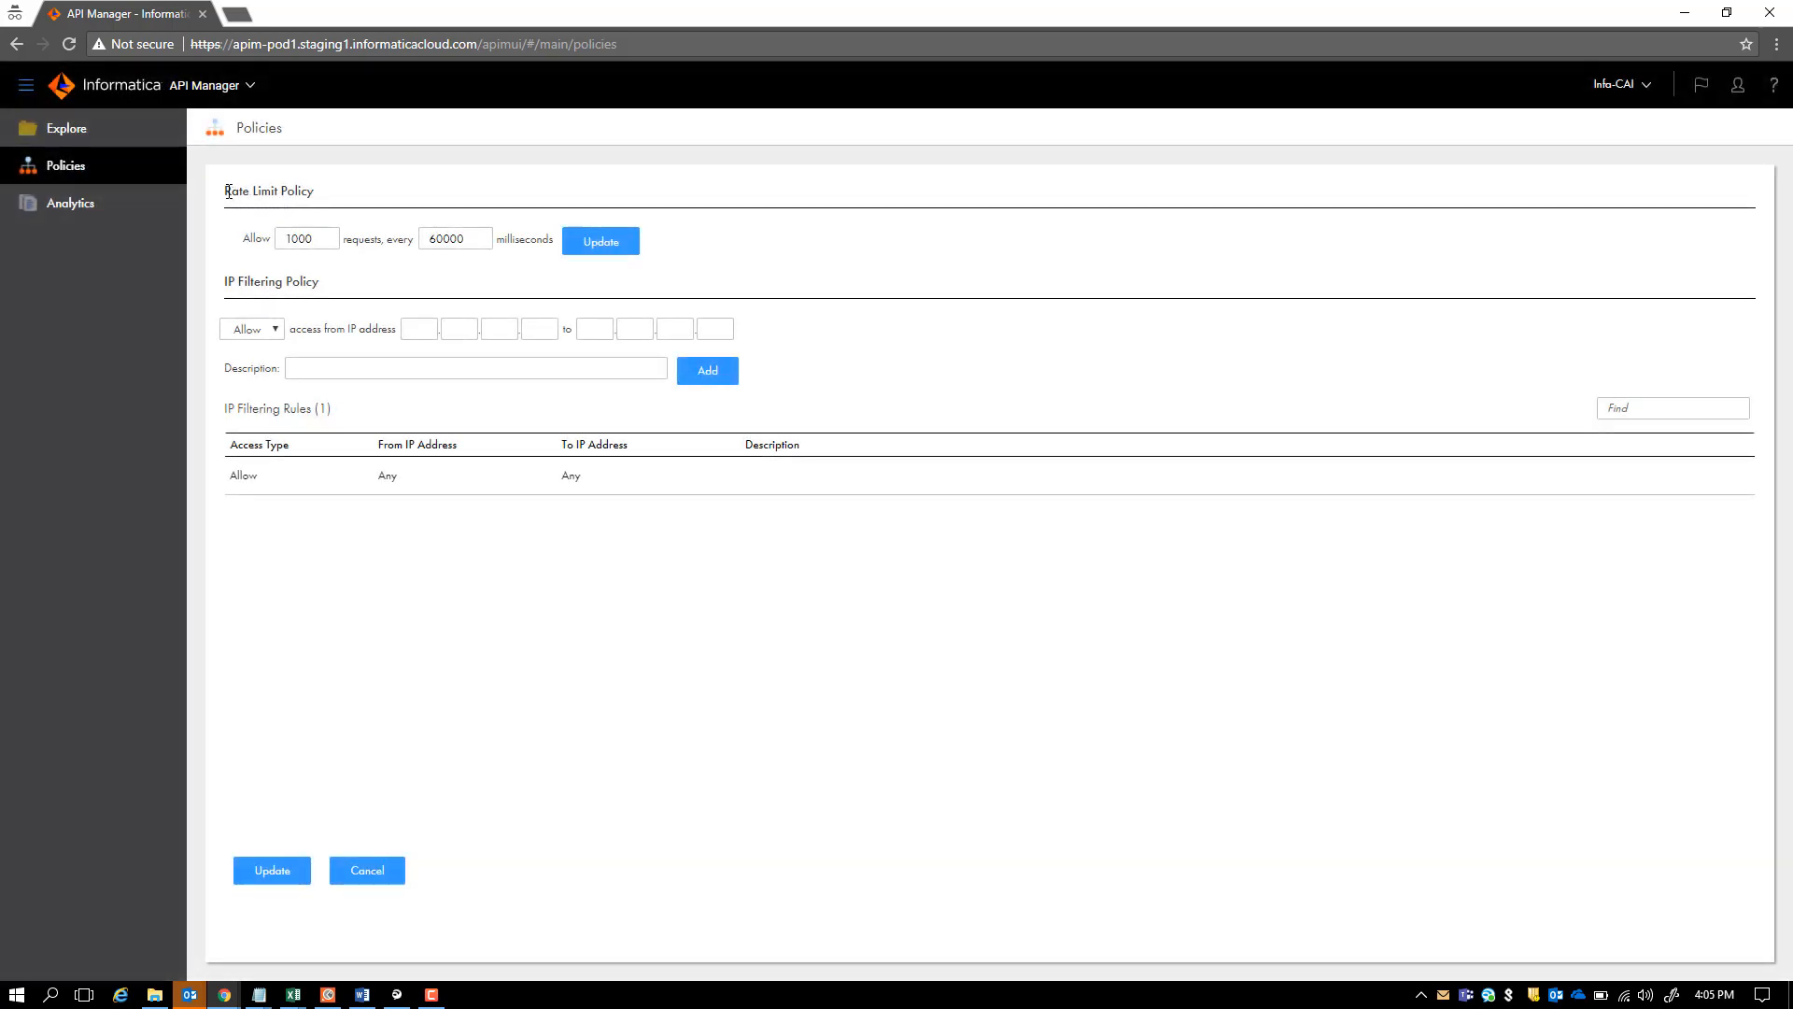
pyautogui.moveTo(480, 237)
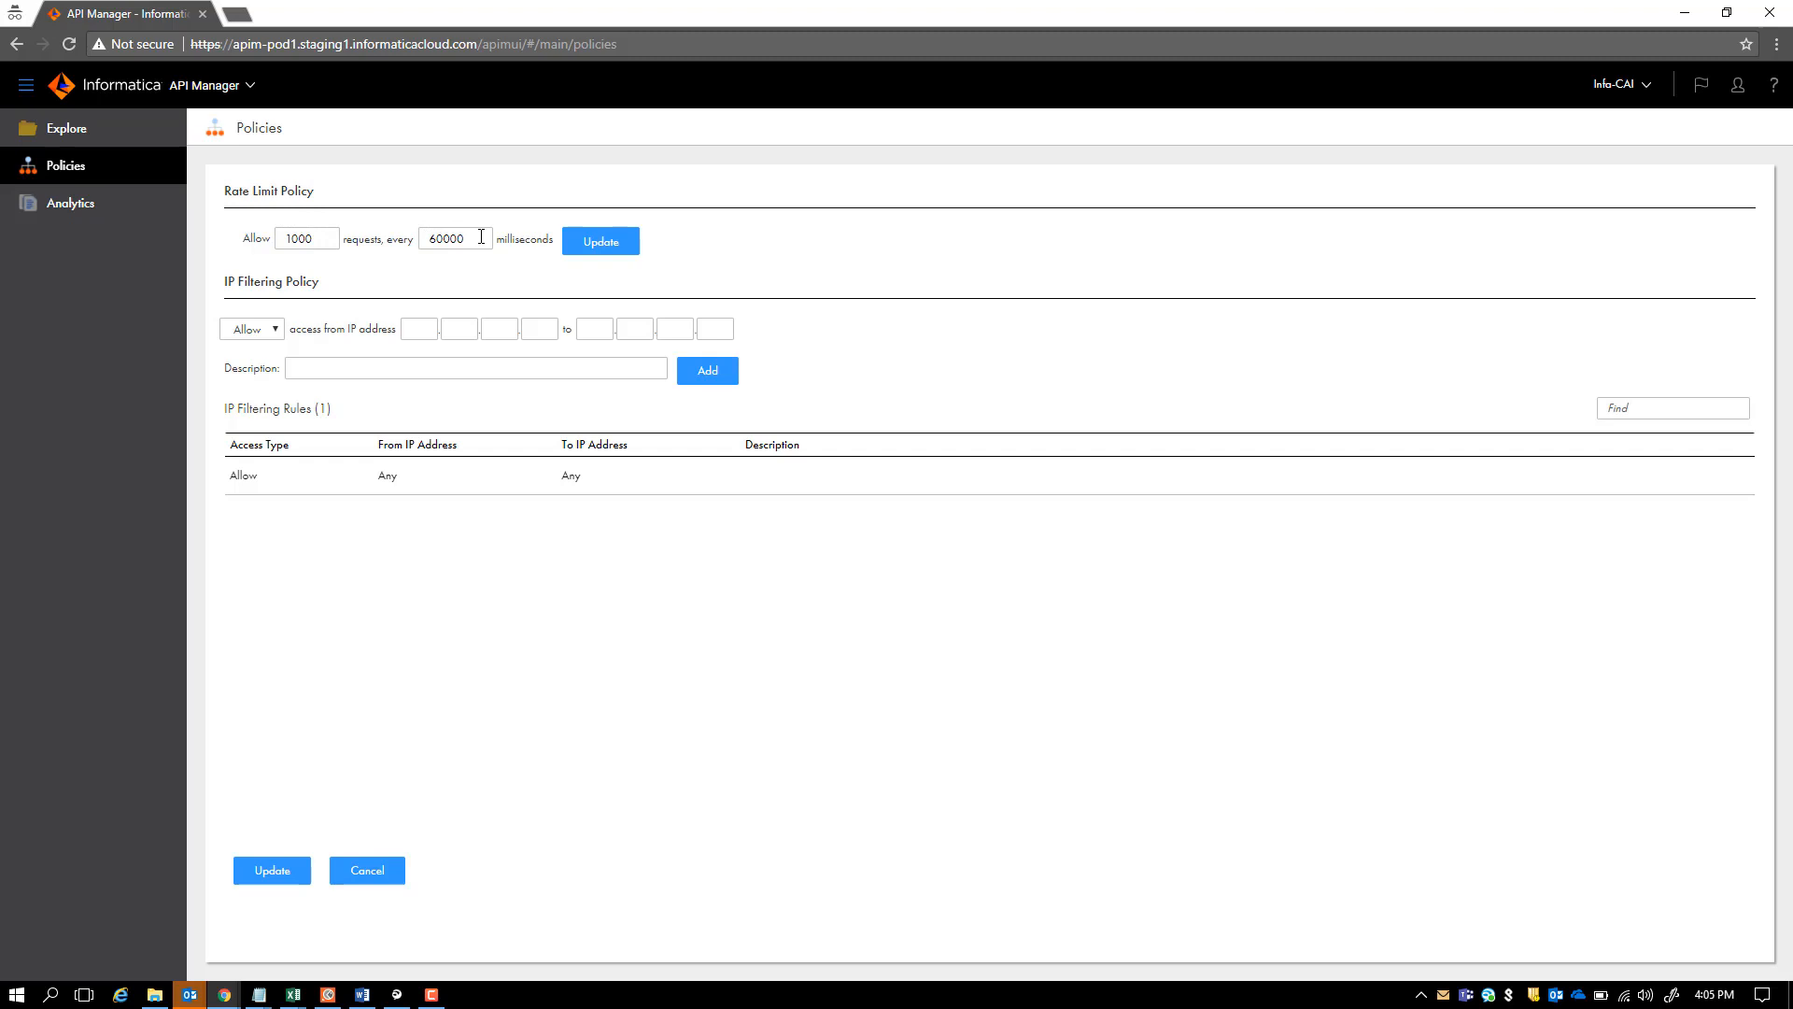
pyautogui.moveTo(439, 304)
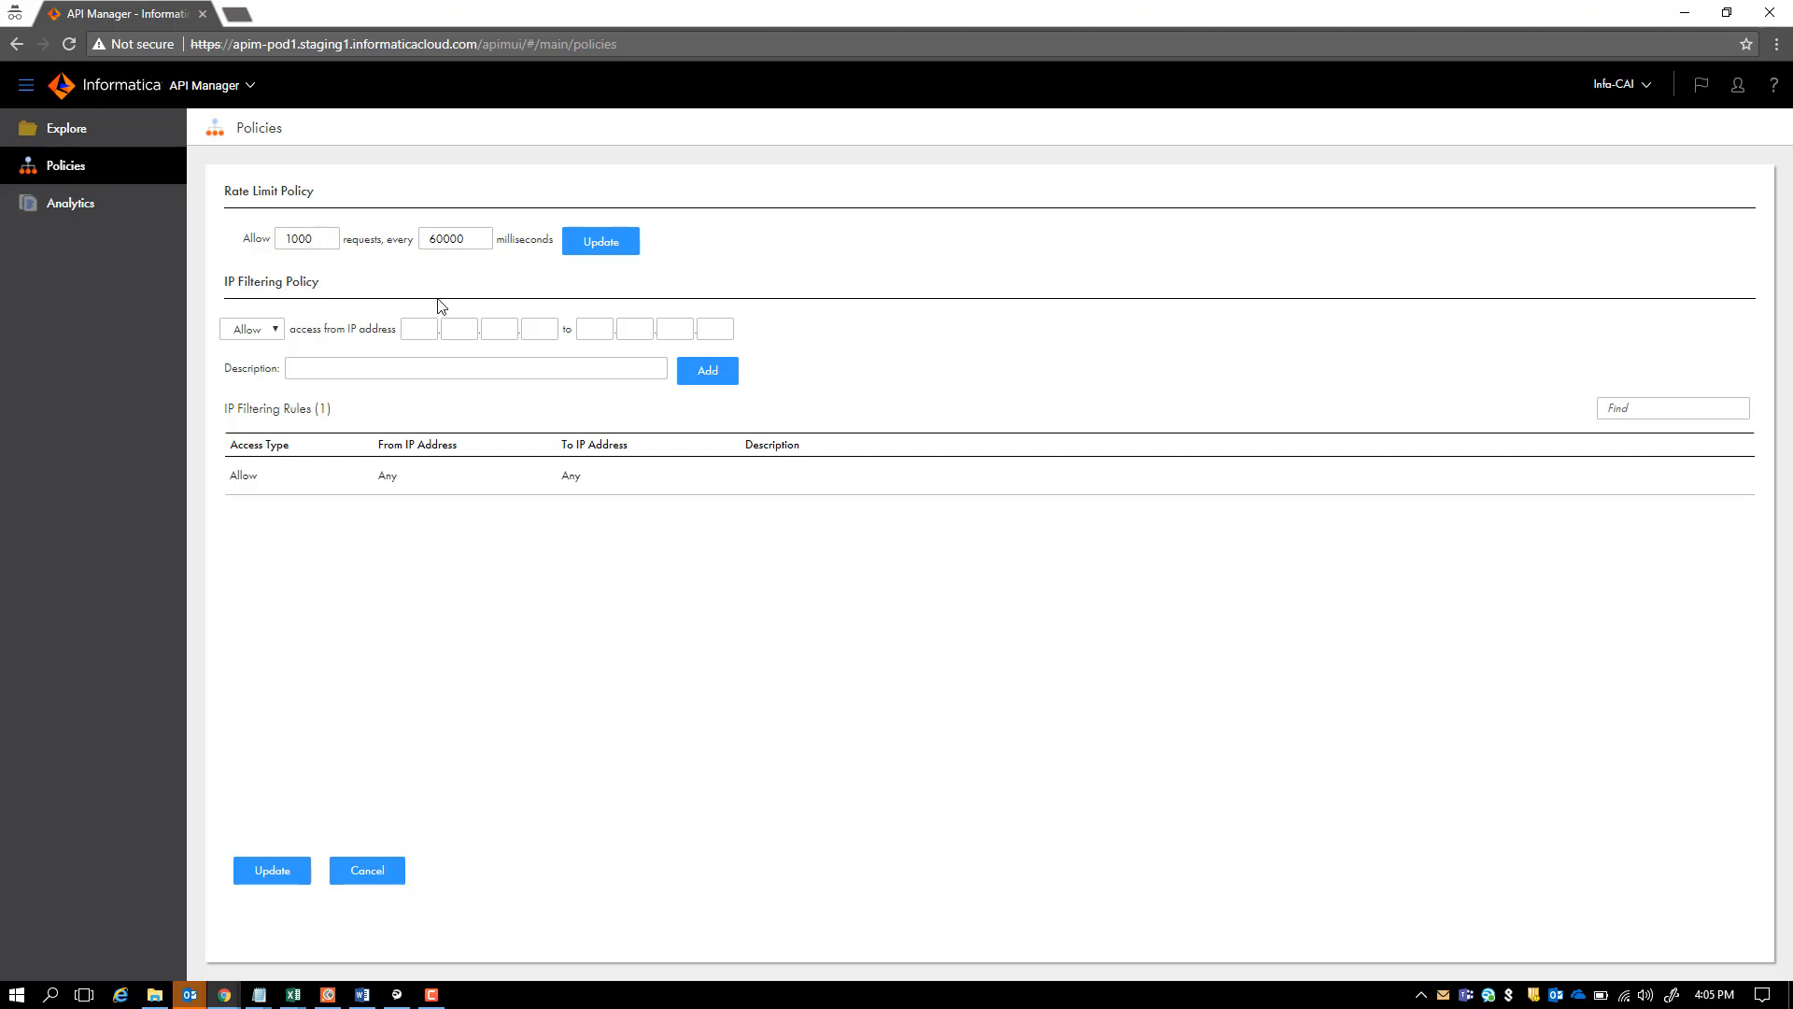
pyautogui.moveTo(226, 291)
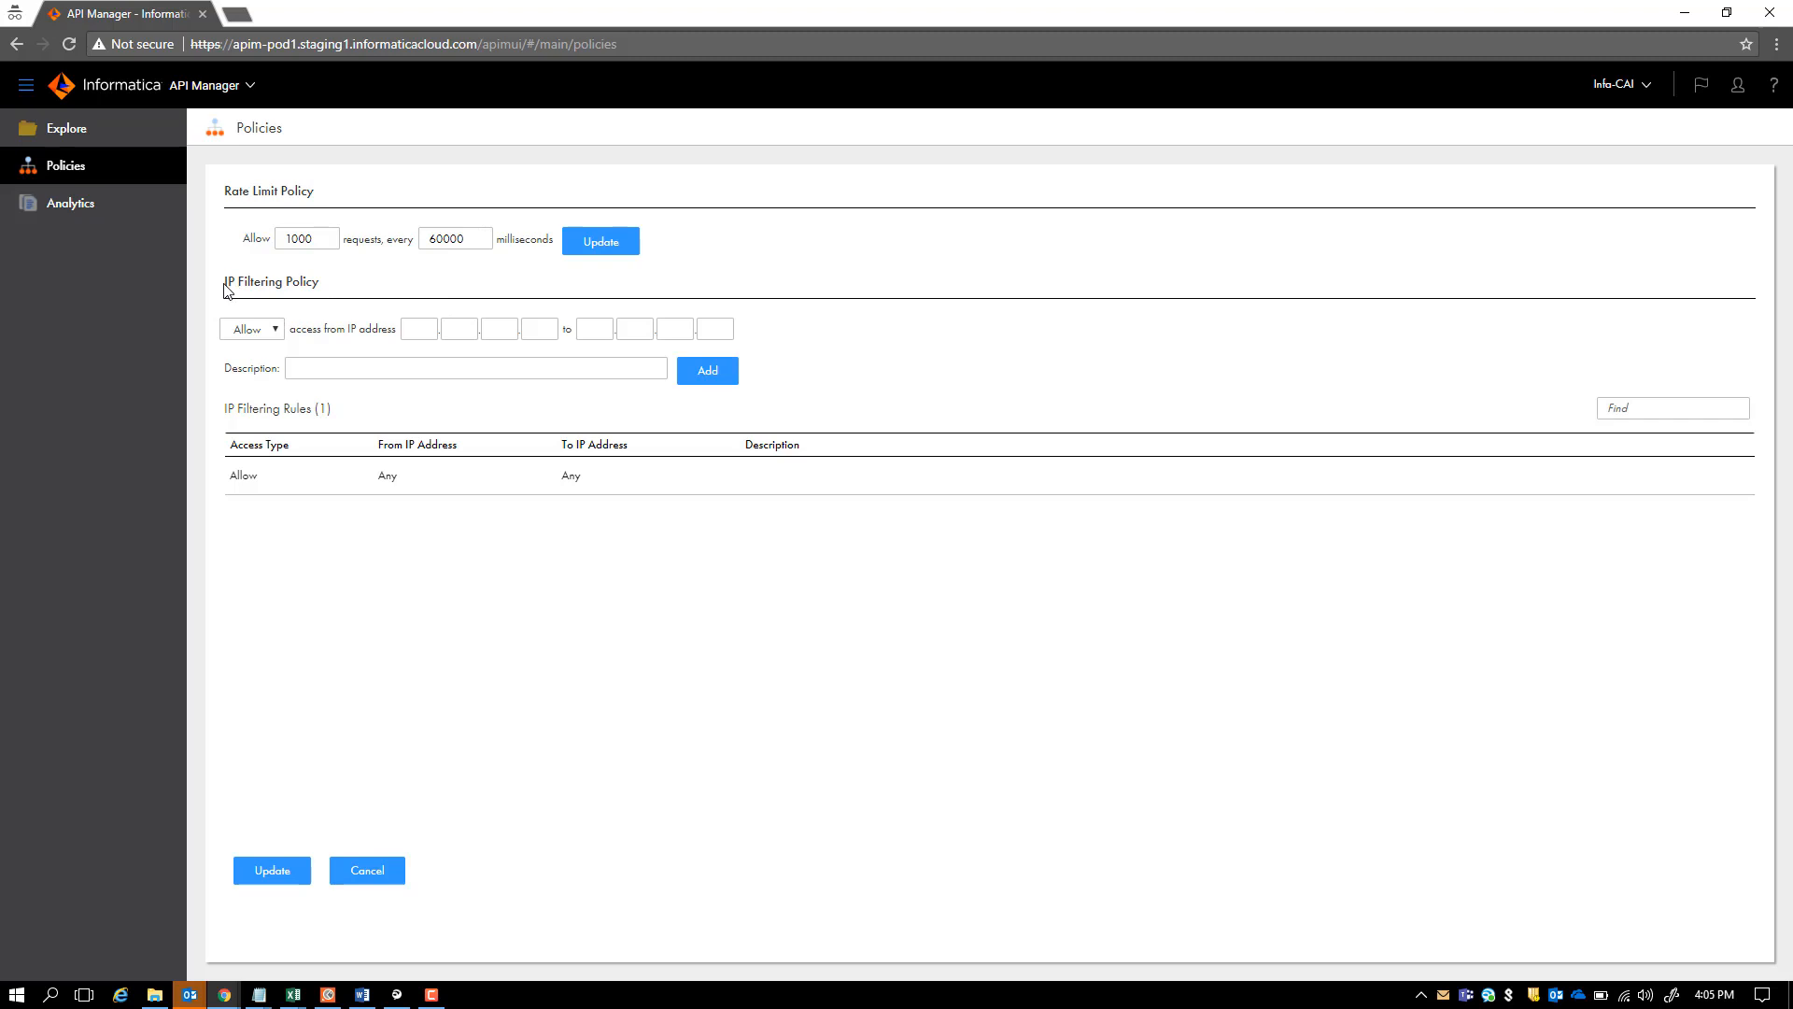
pyautogui.moveTo(241, 278)
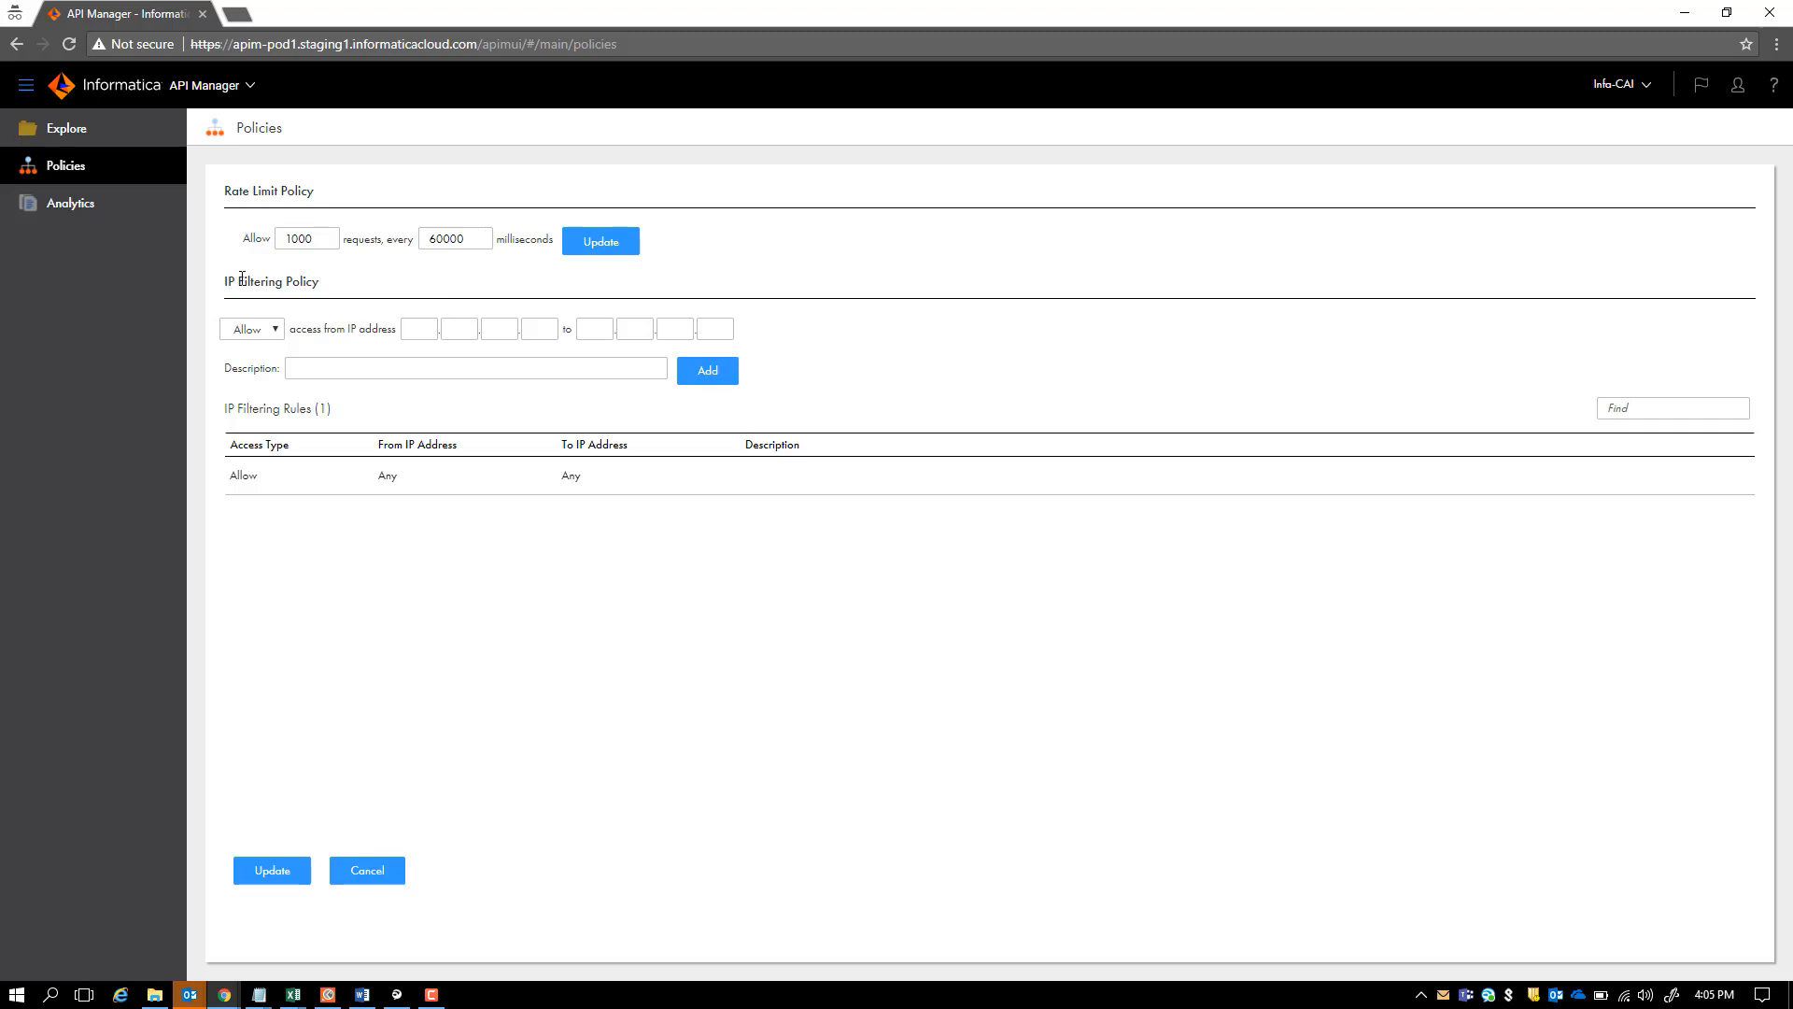
pyautogui.moveTo(284, 333)
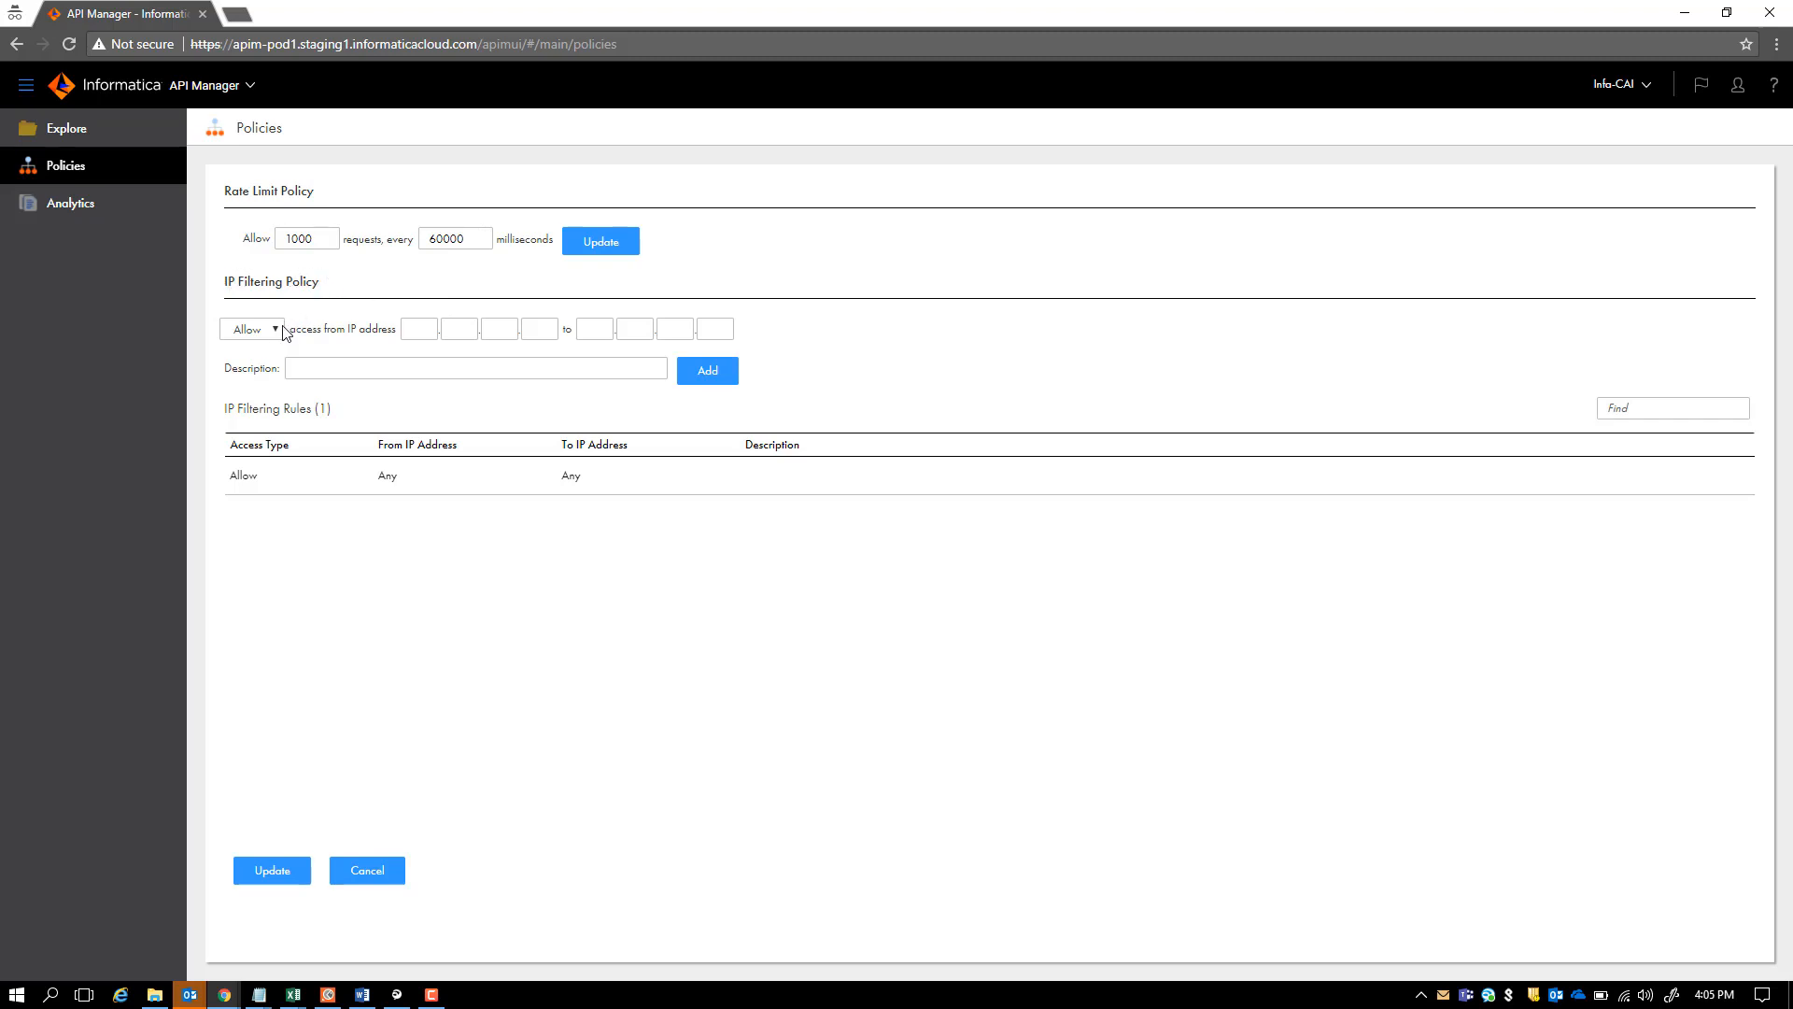
pyautogui.click(248, 328)
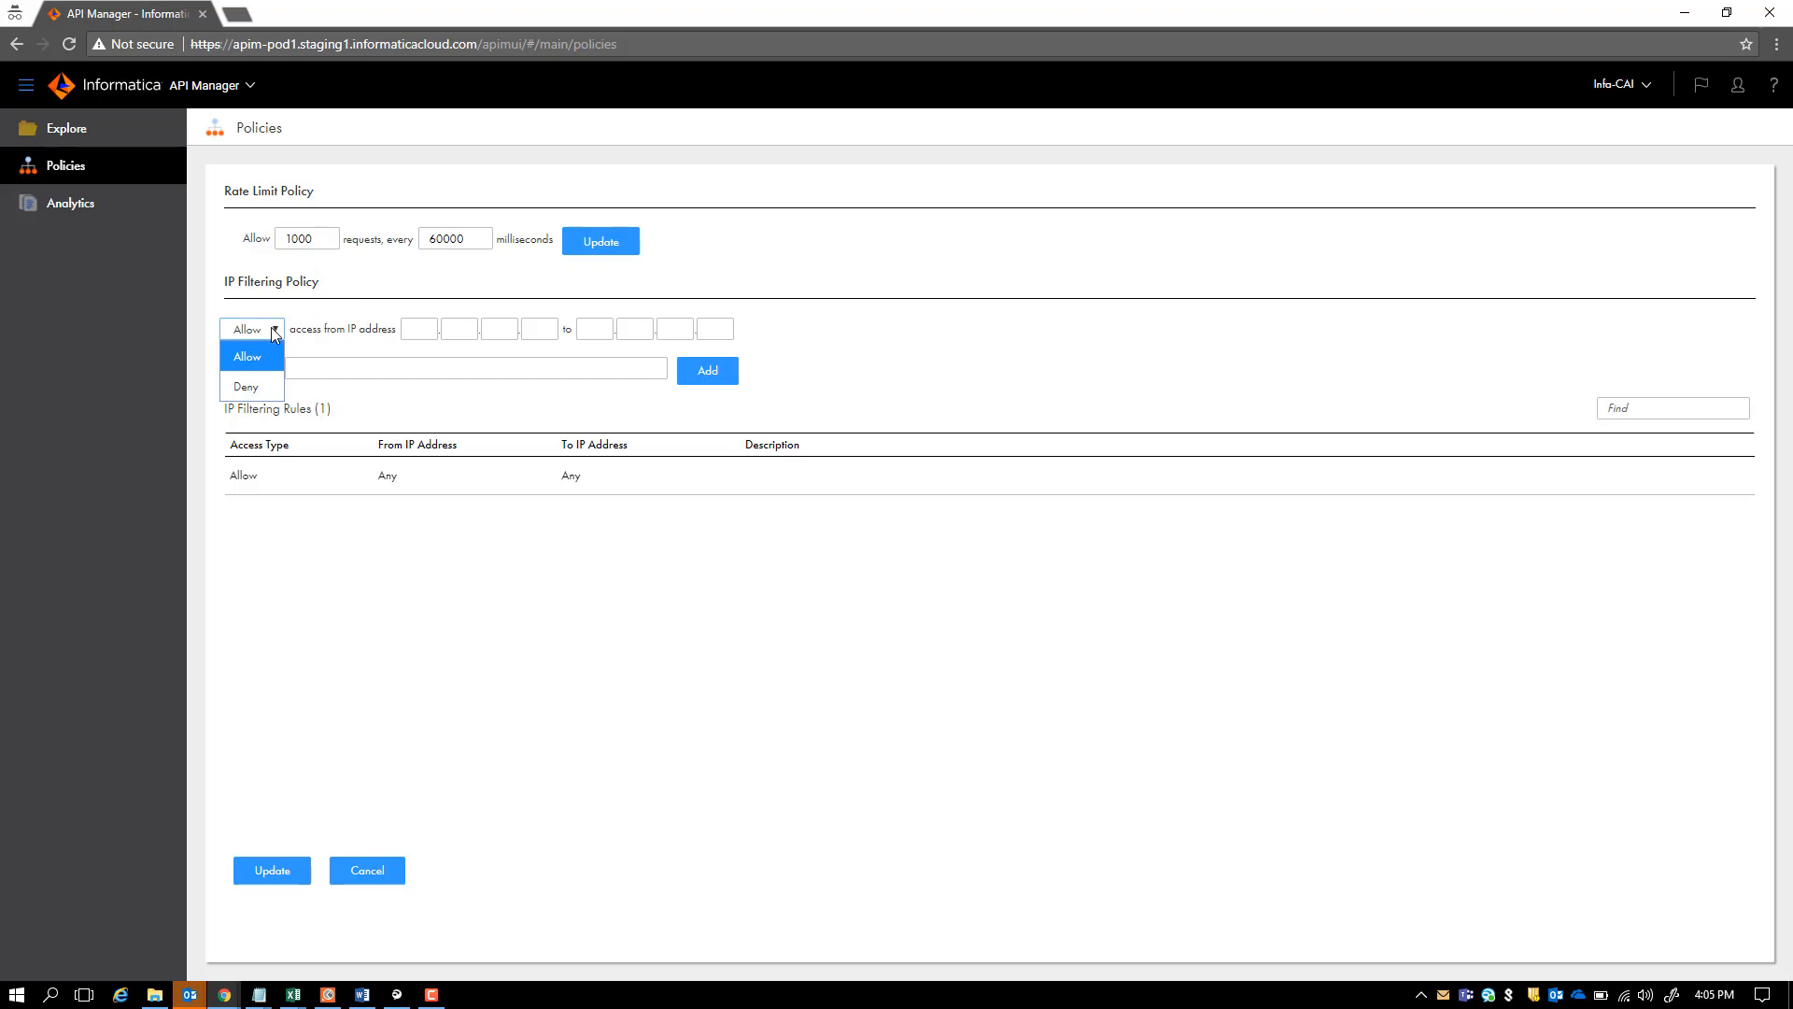
pyautogui.click(246, 387)
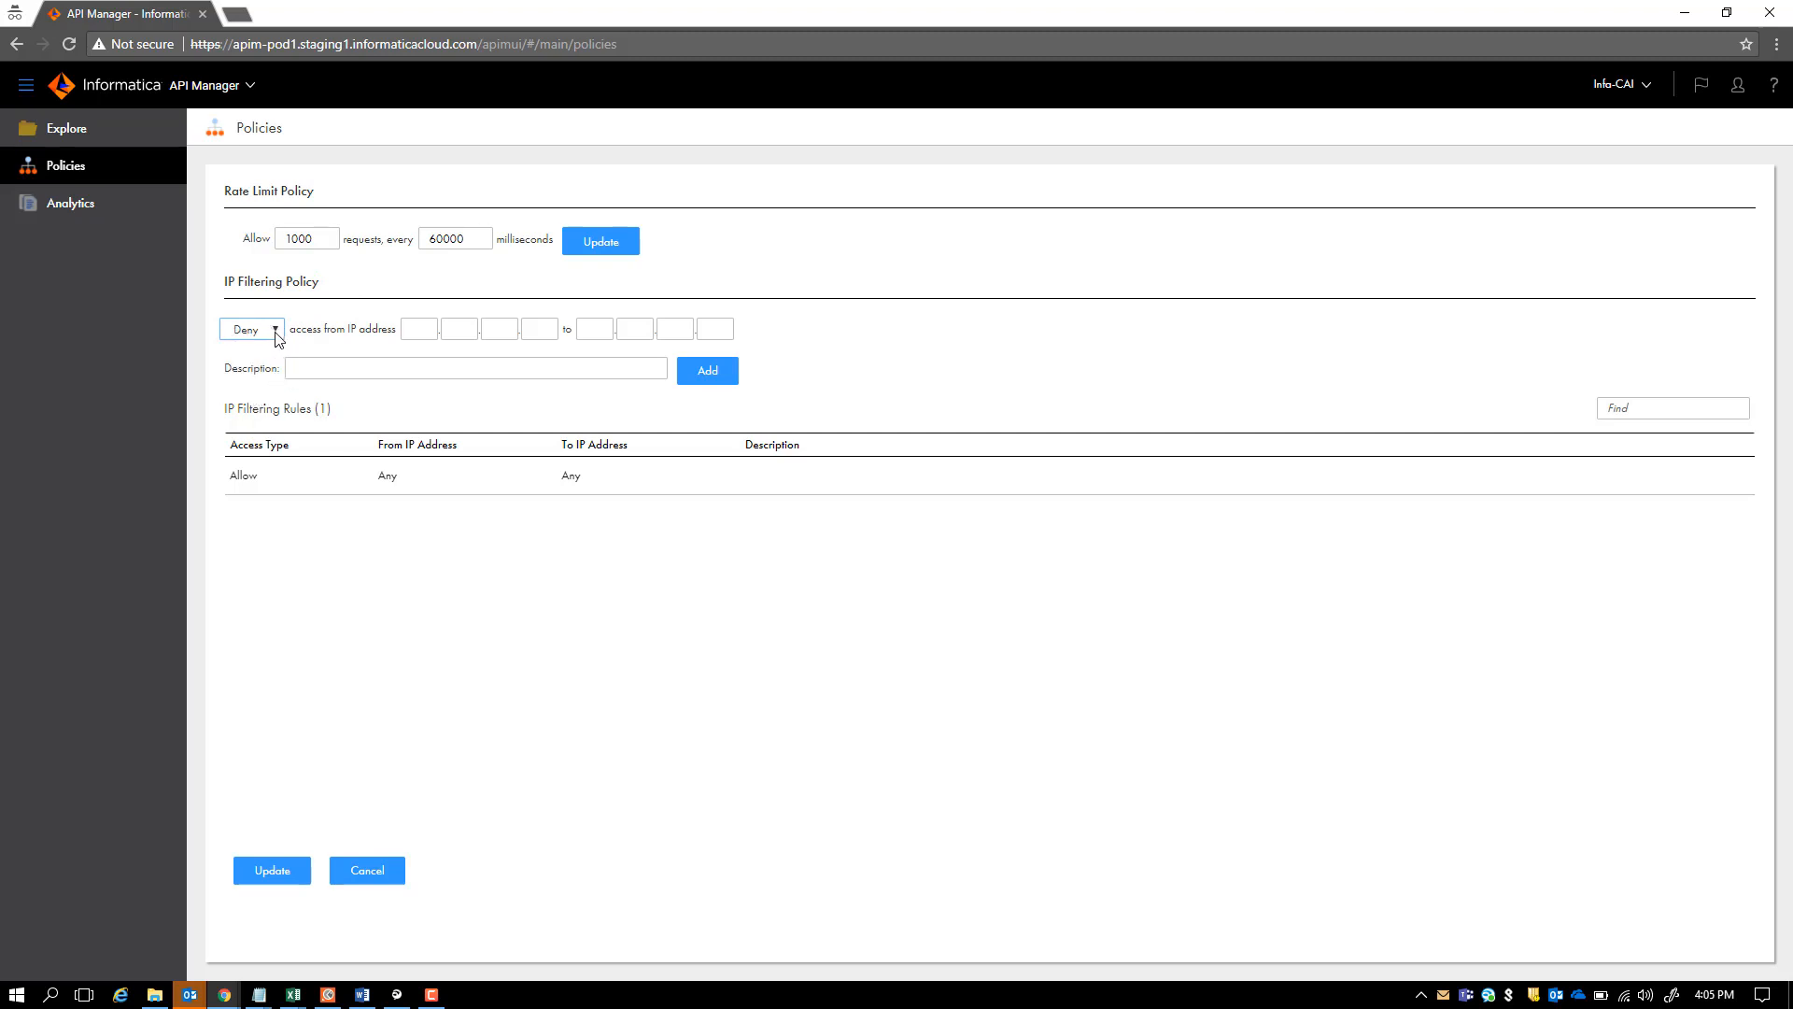
pyautogui.click(250, 329)
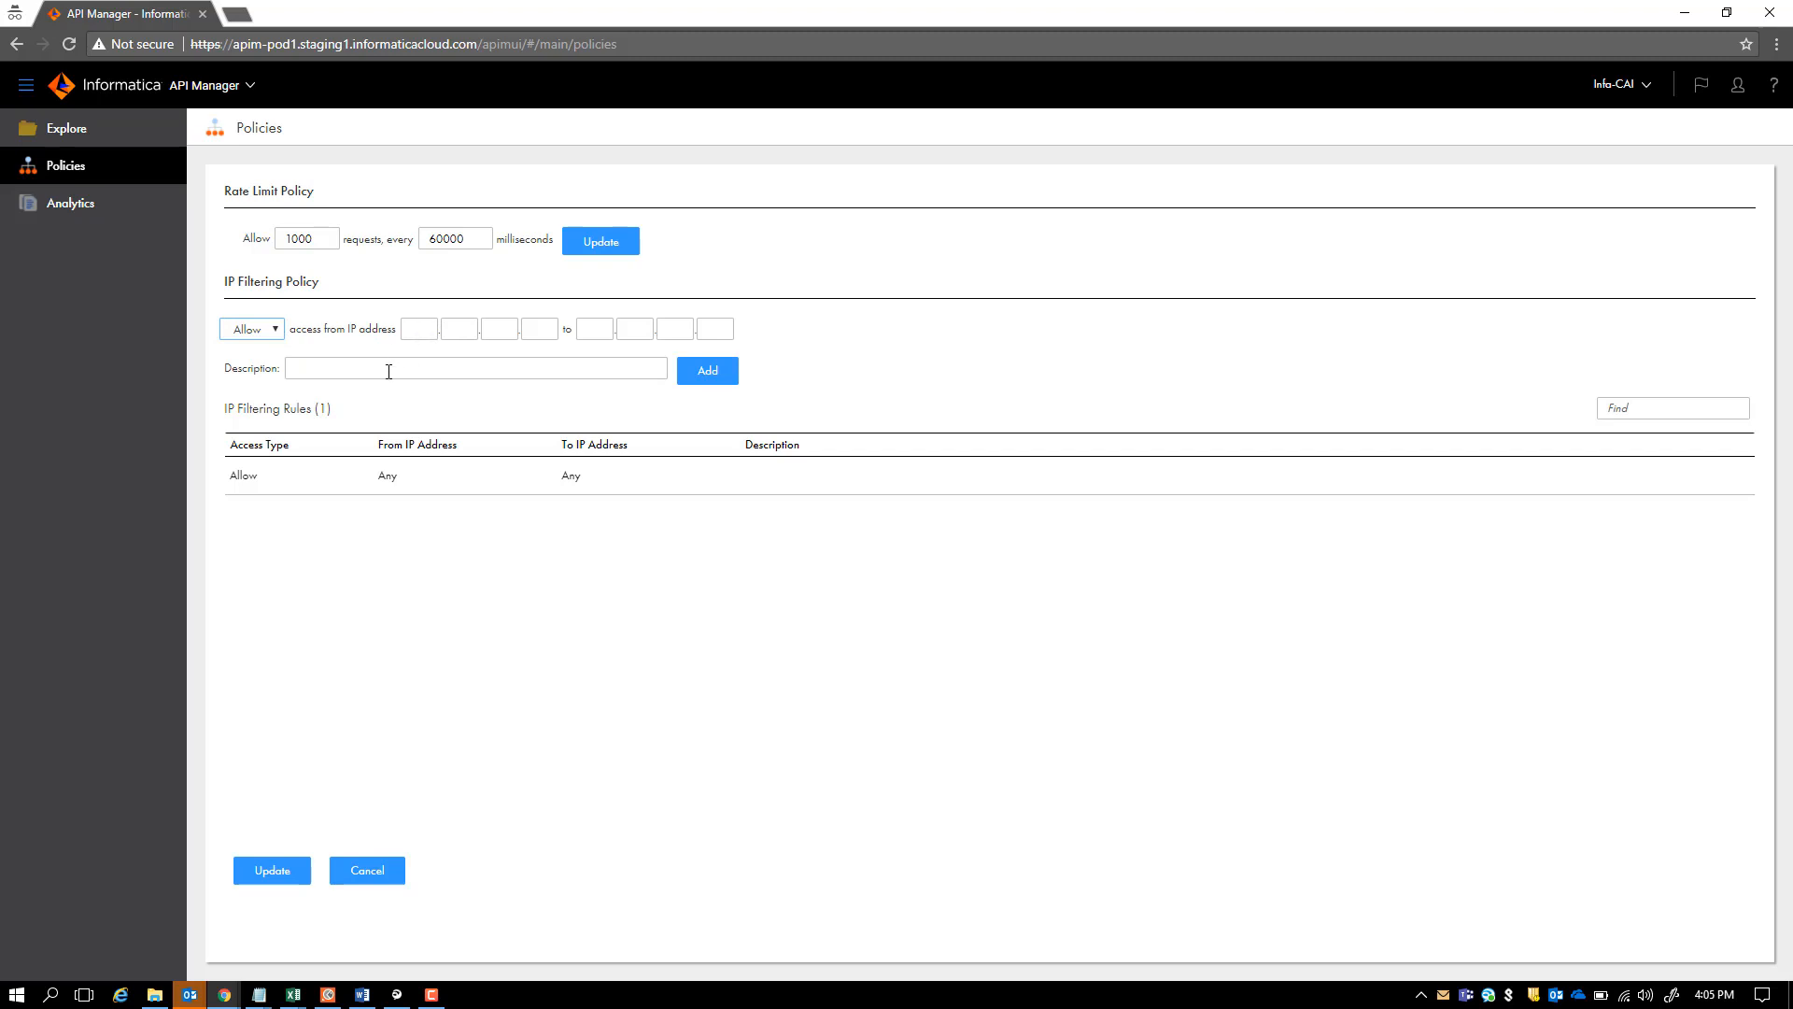
pyautogui.moveTo(409, 353)
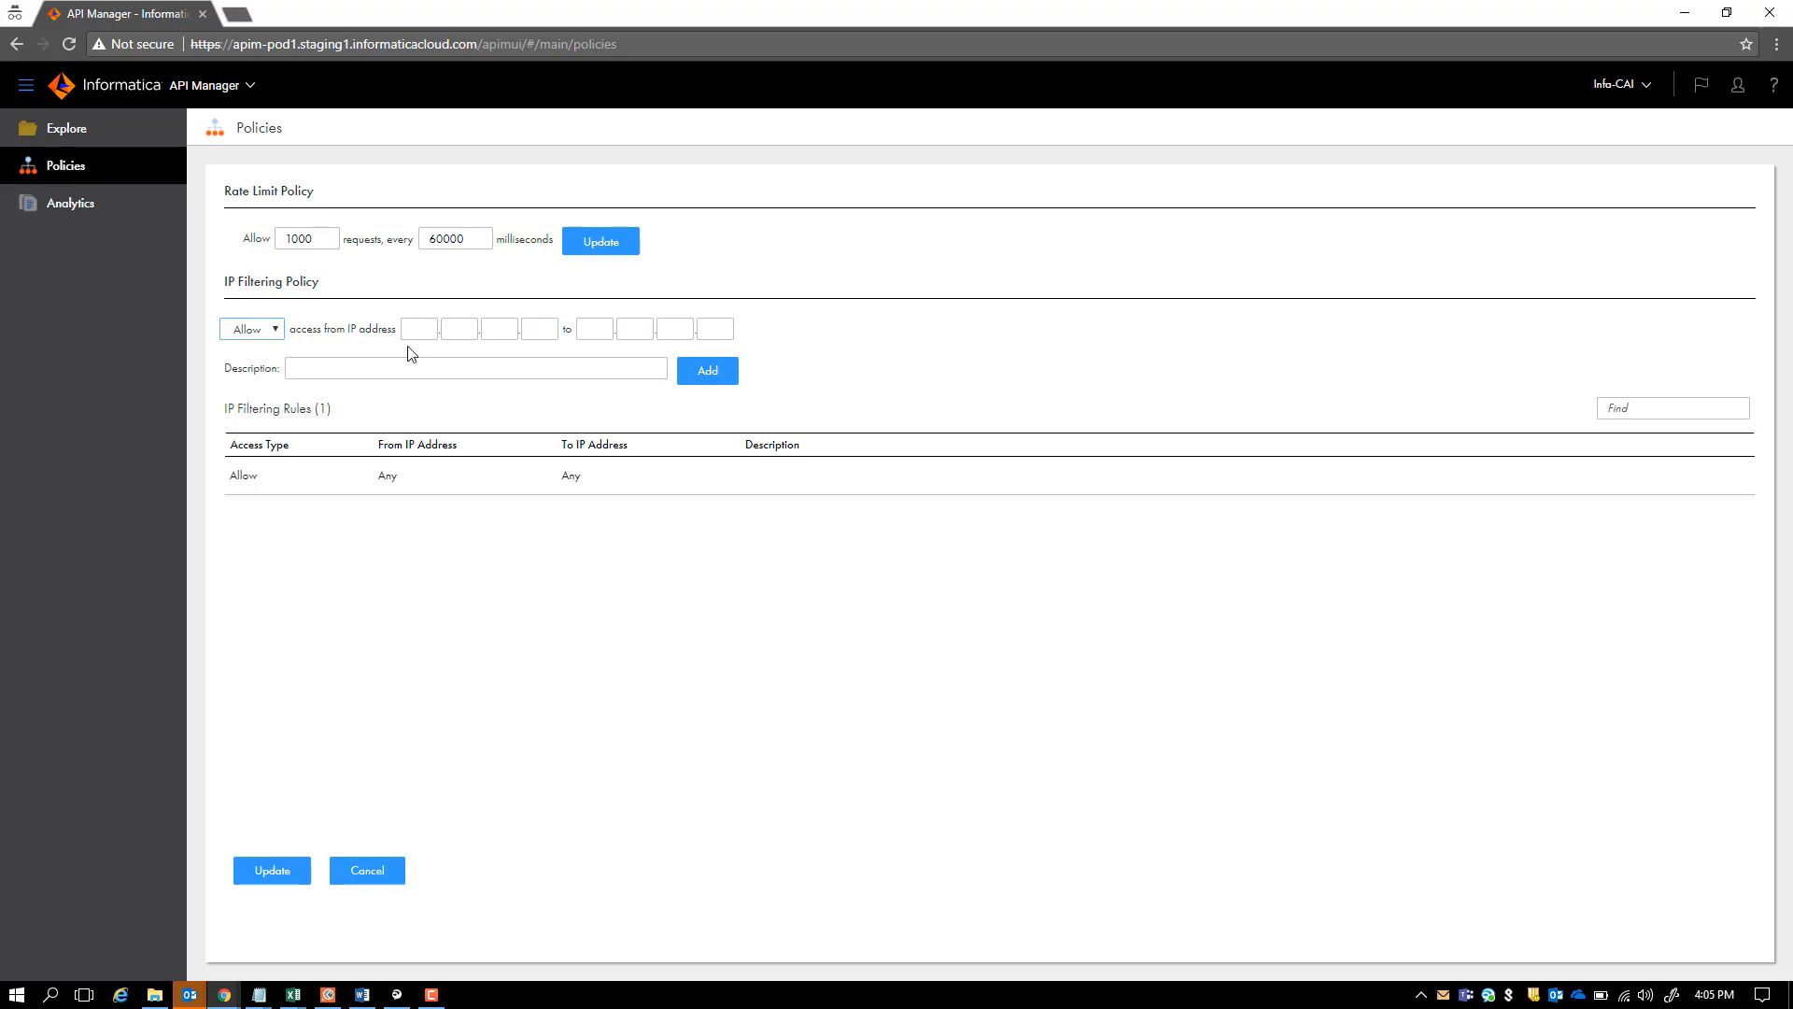
pyautogui.click(474, 368)
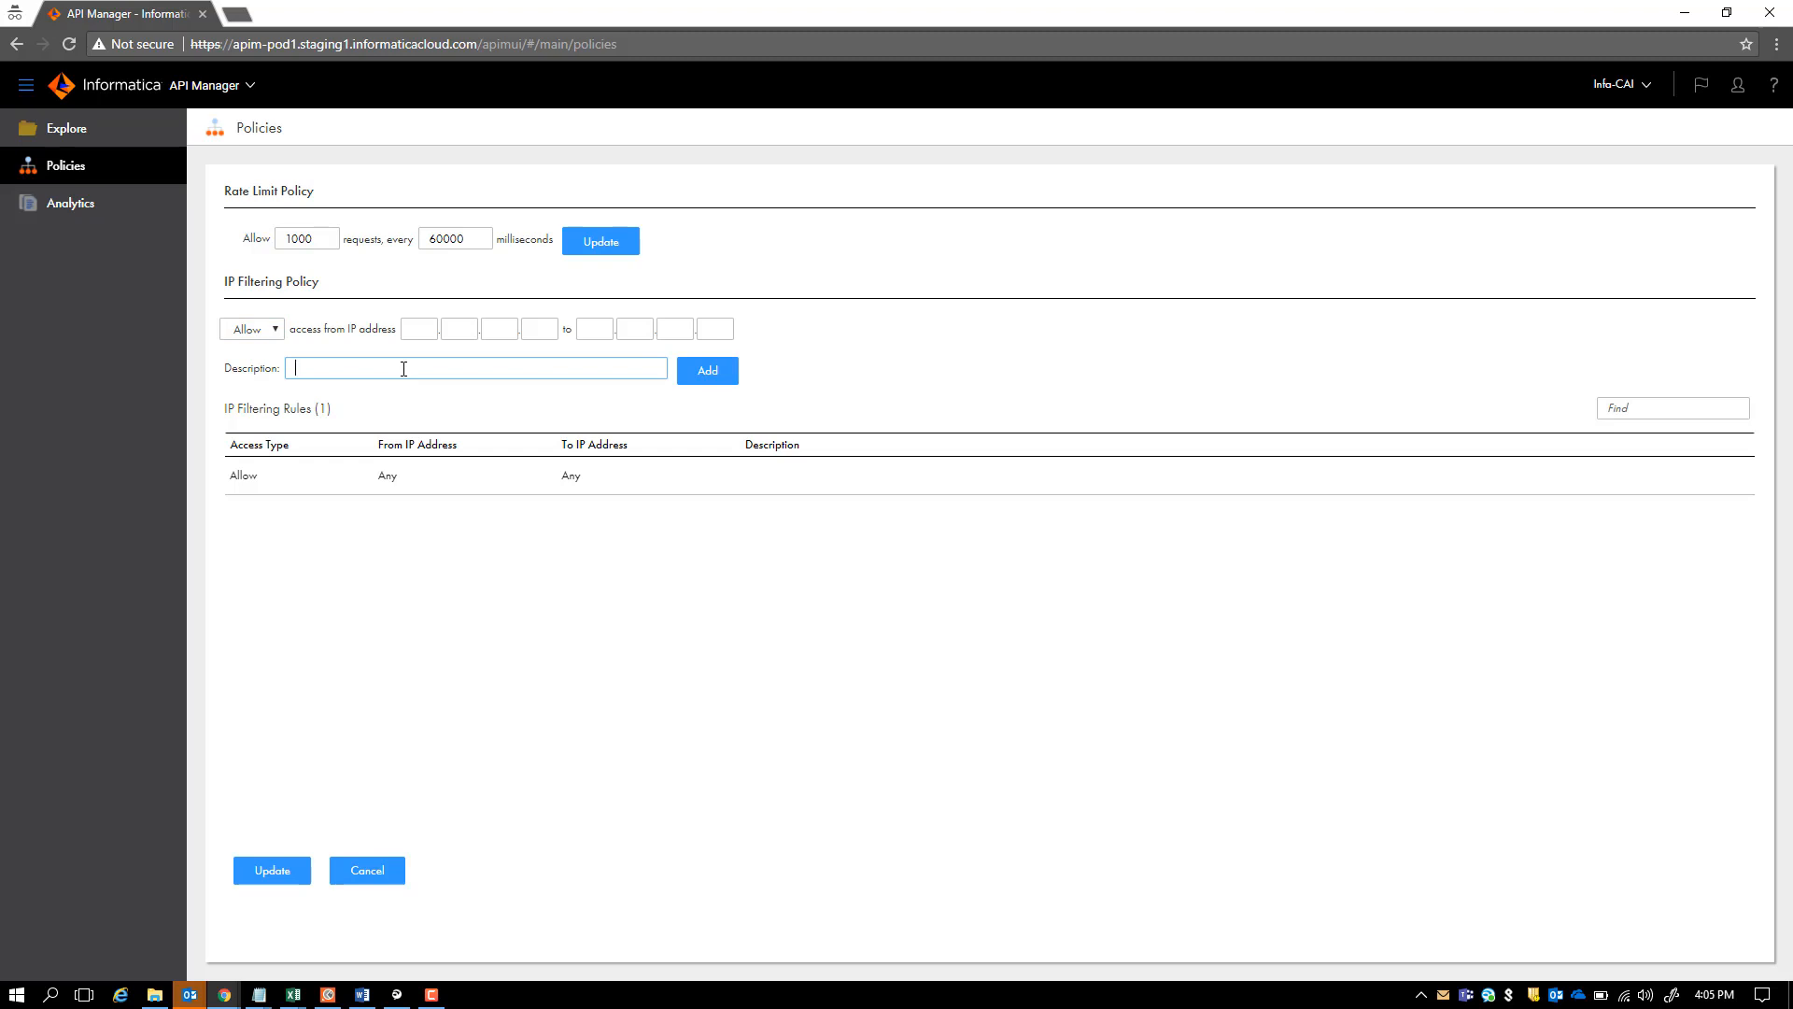
pyautogui.moveTo(325, 484)
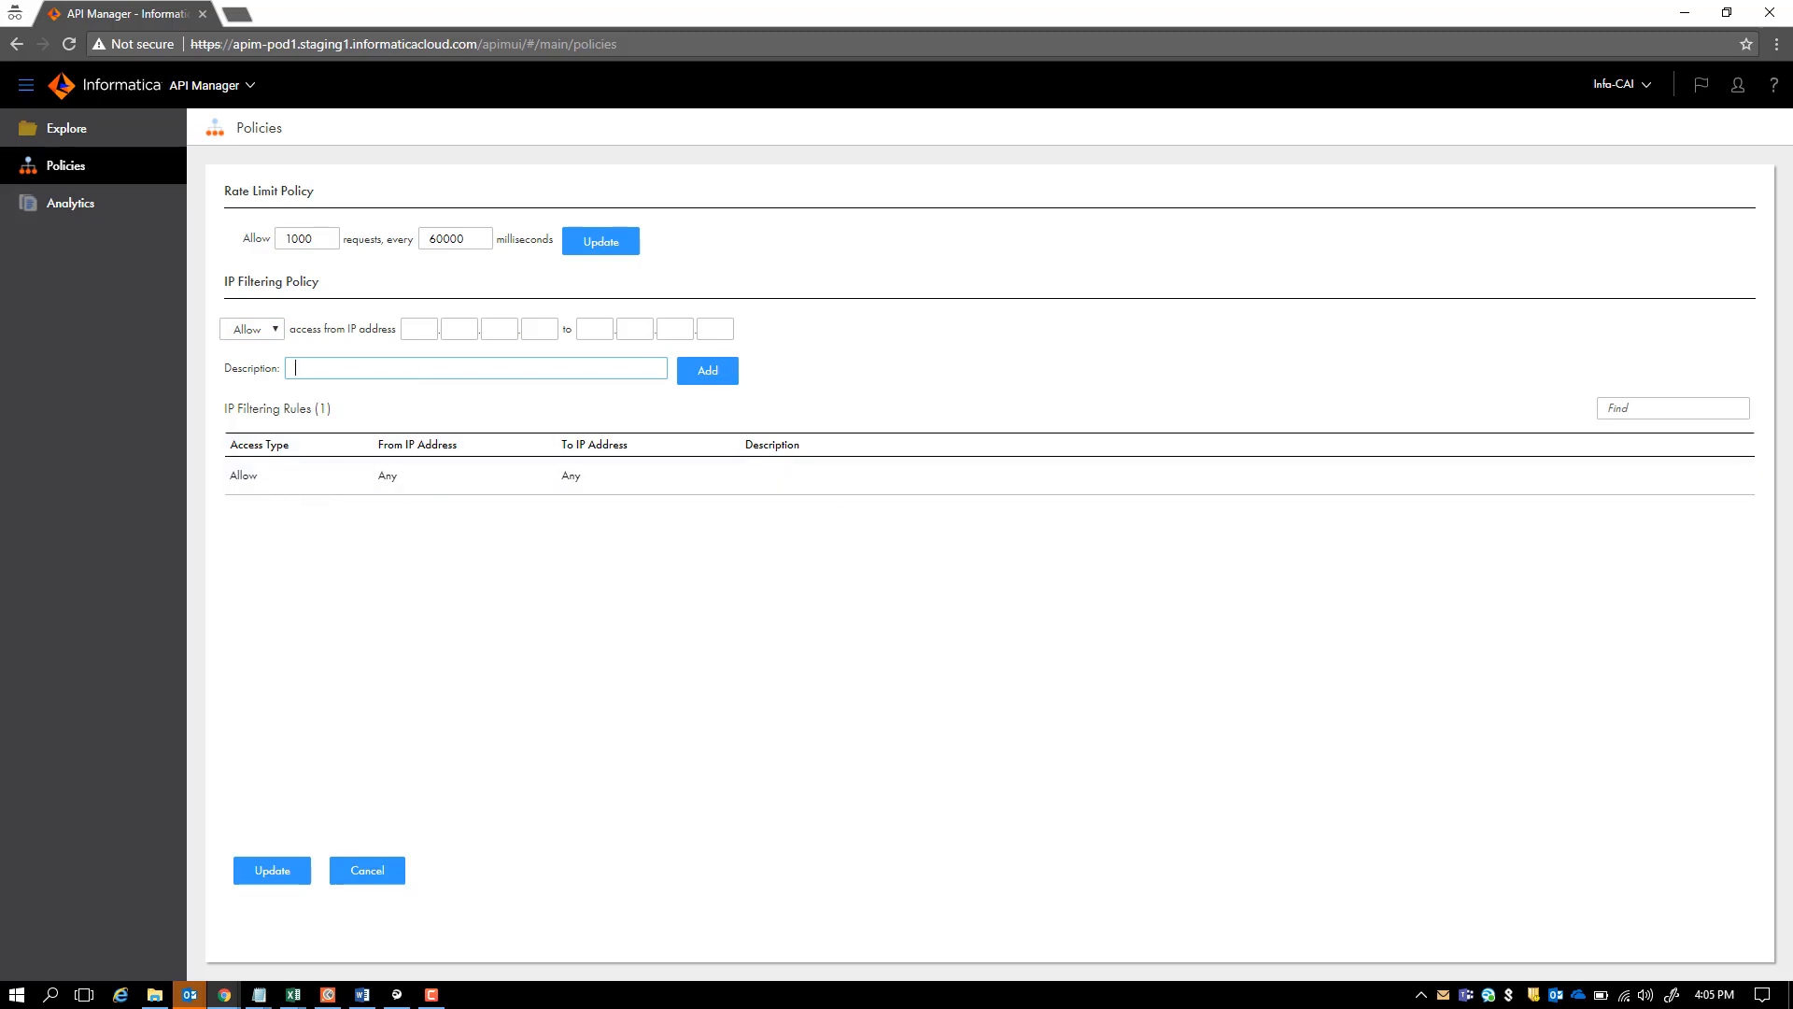
pyautogui.click(1739, 474)
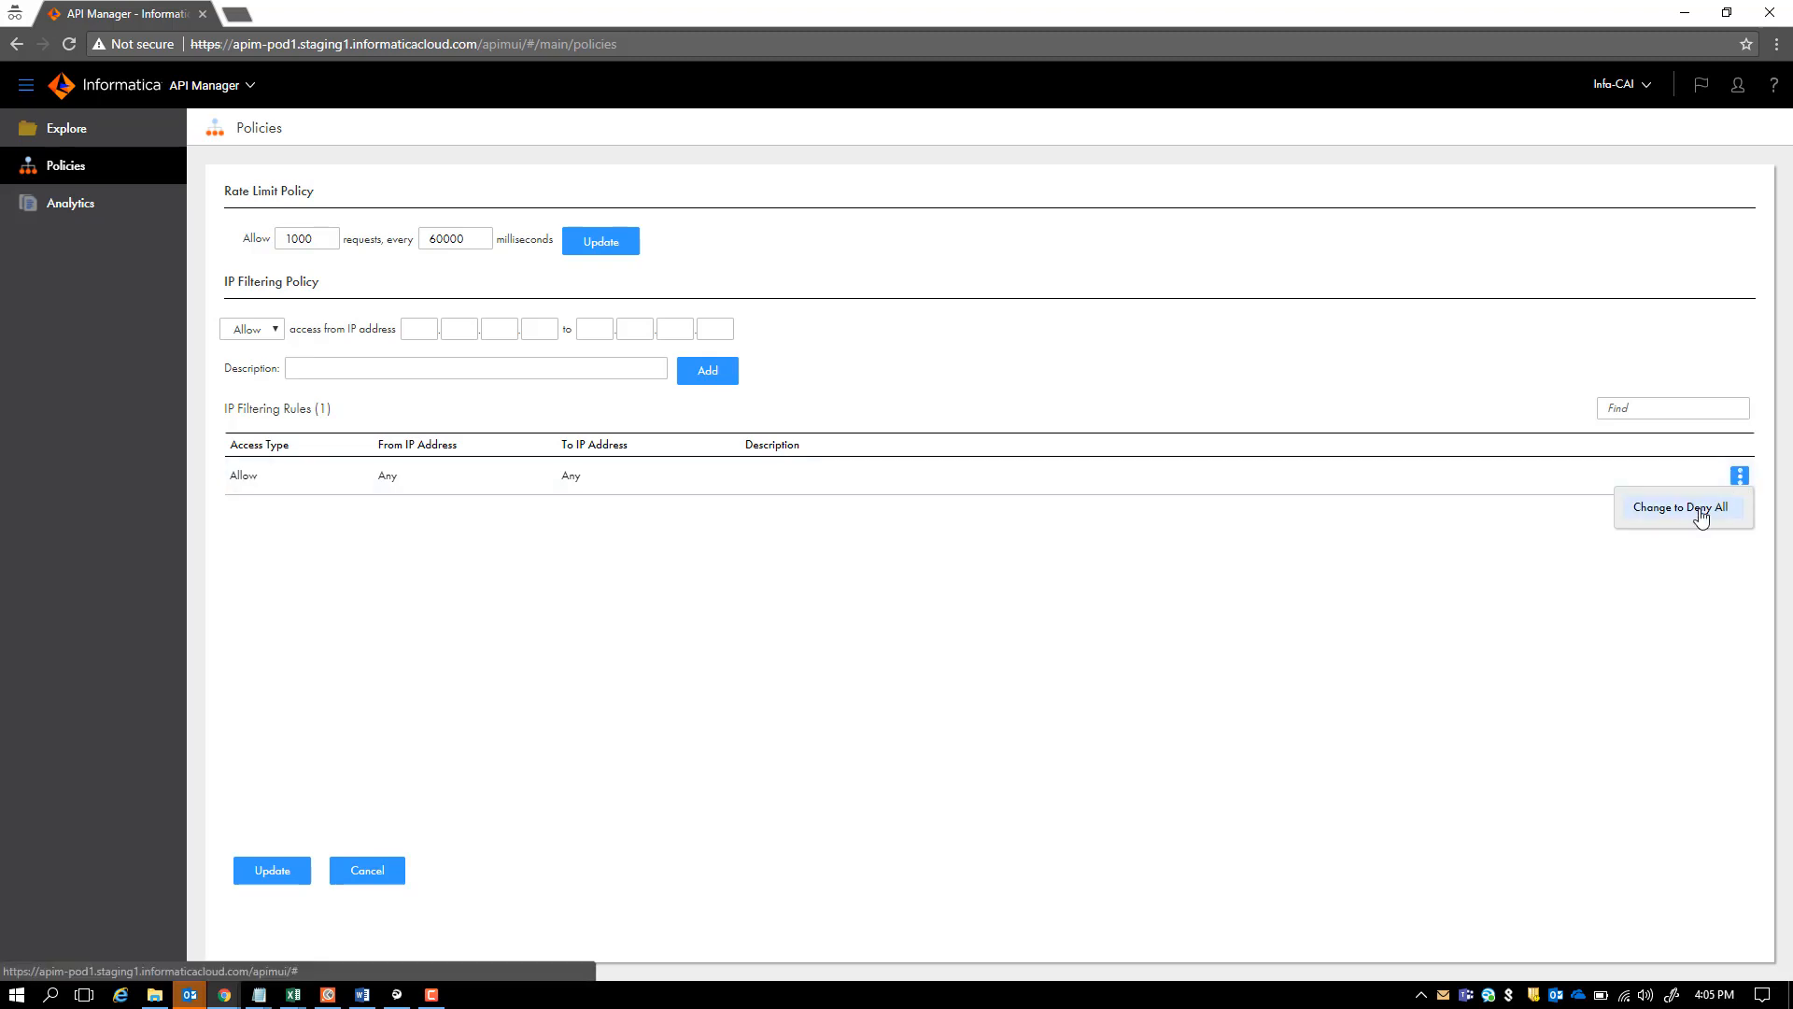
pyautogui.moveTo(1697, 517)
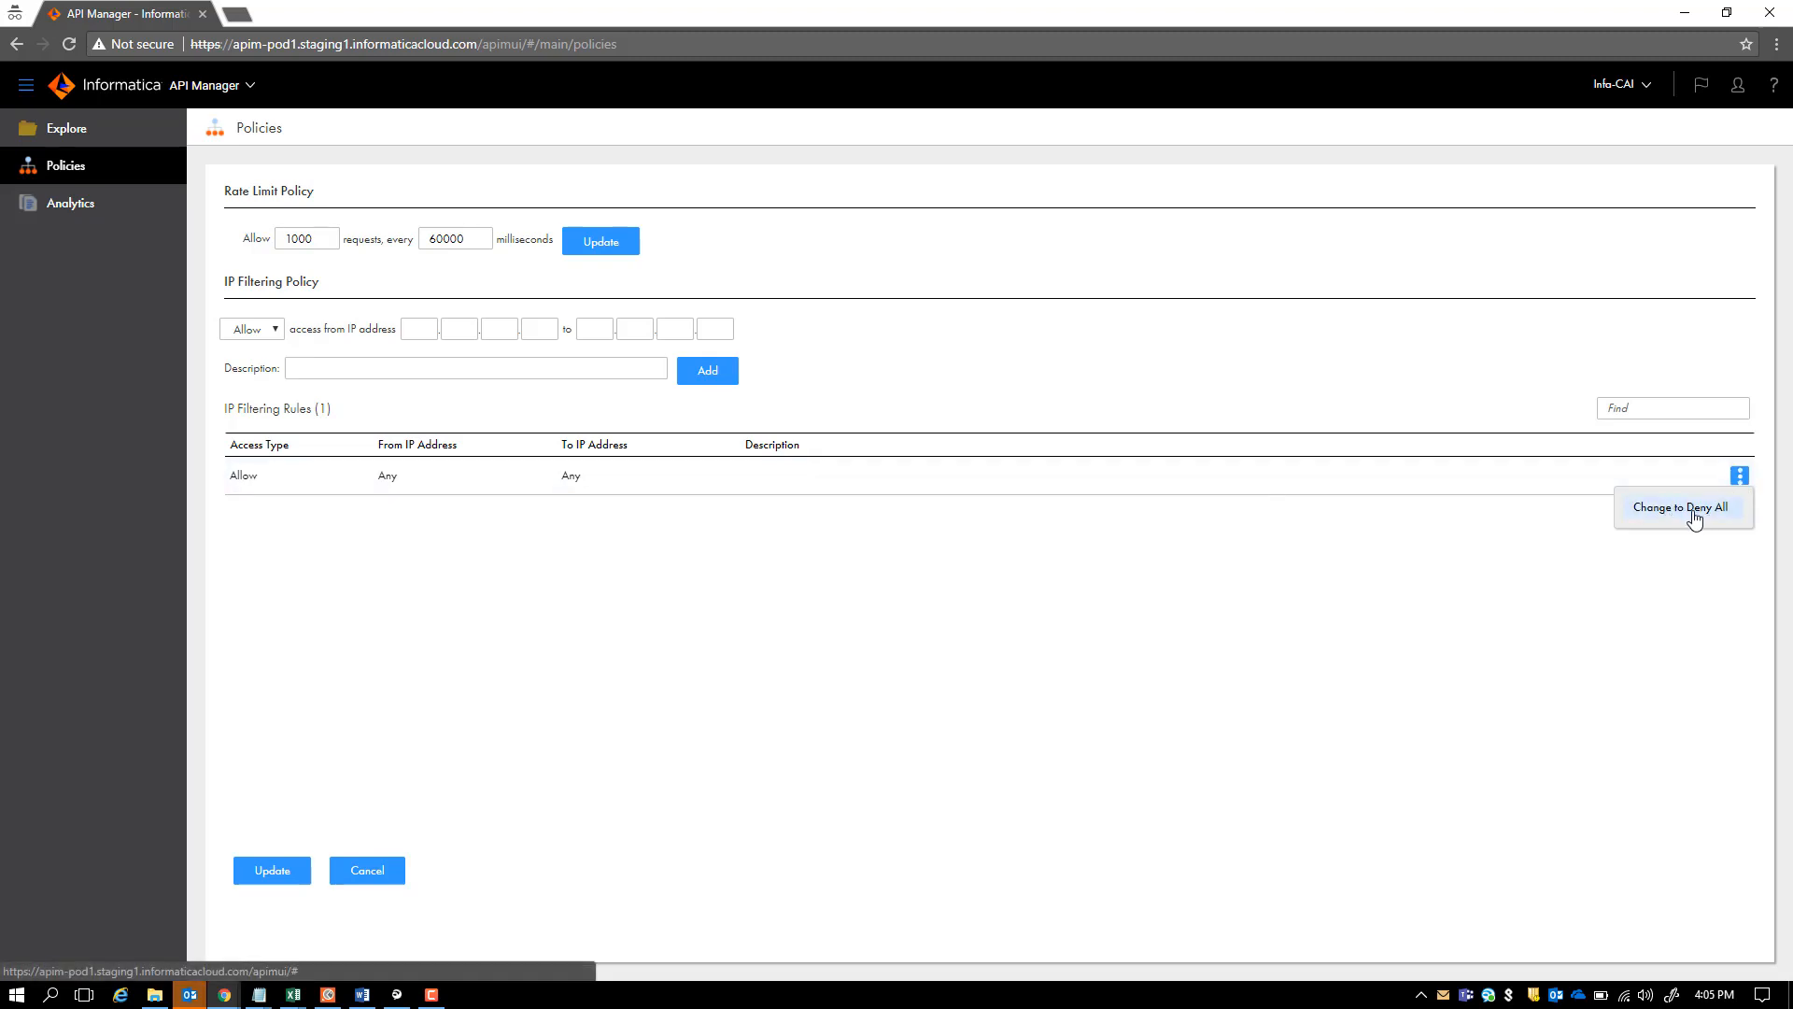
pyautogui.moveTo(1697, 517)
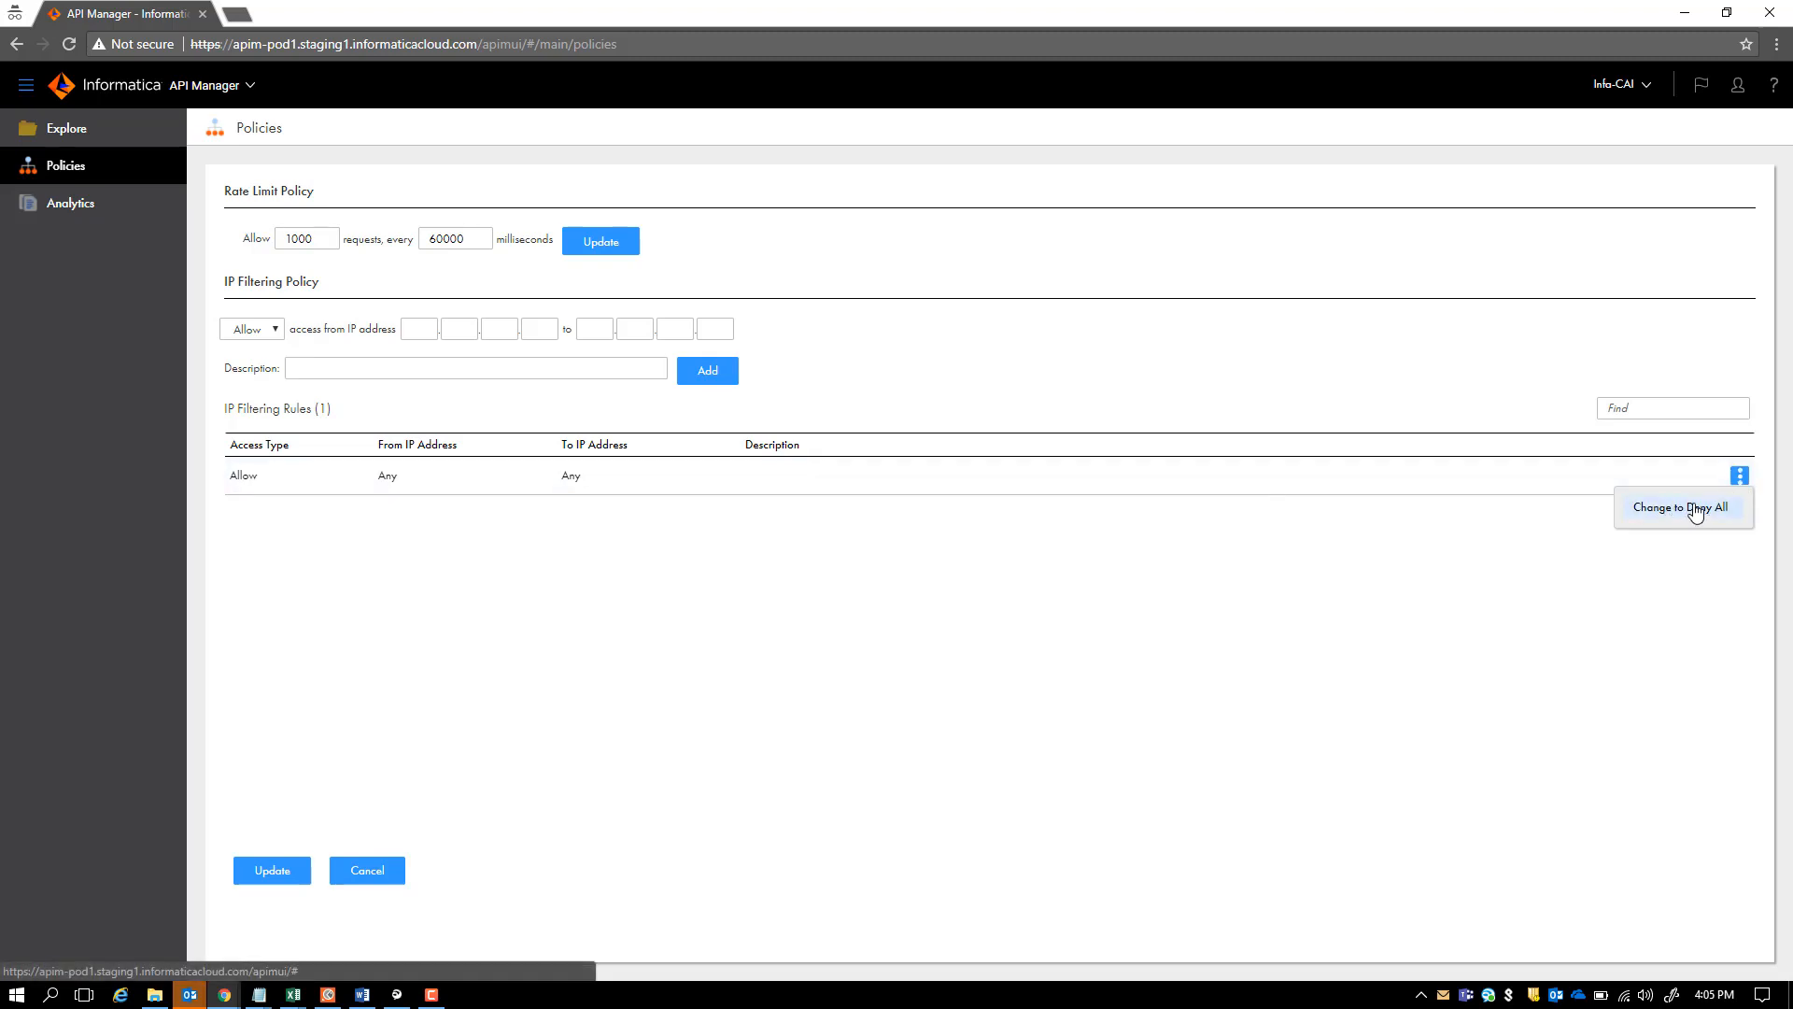
pyautogui.moveTo(1137, 508)
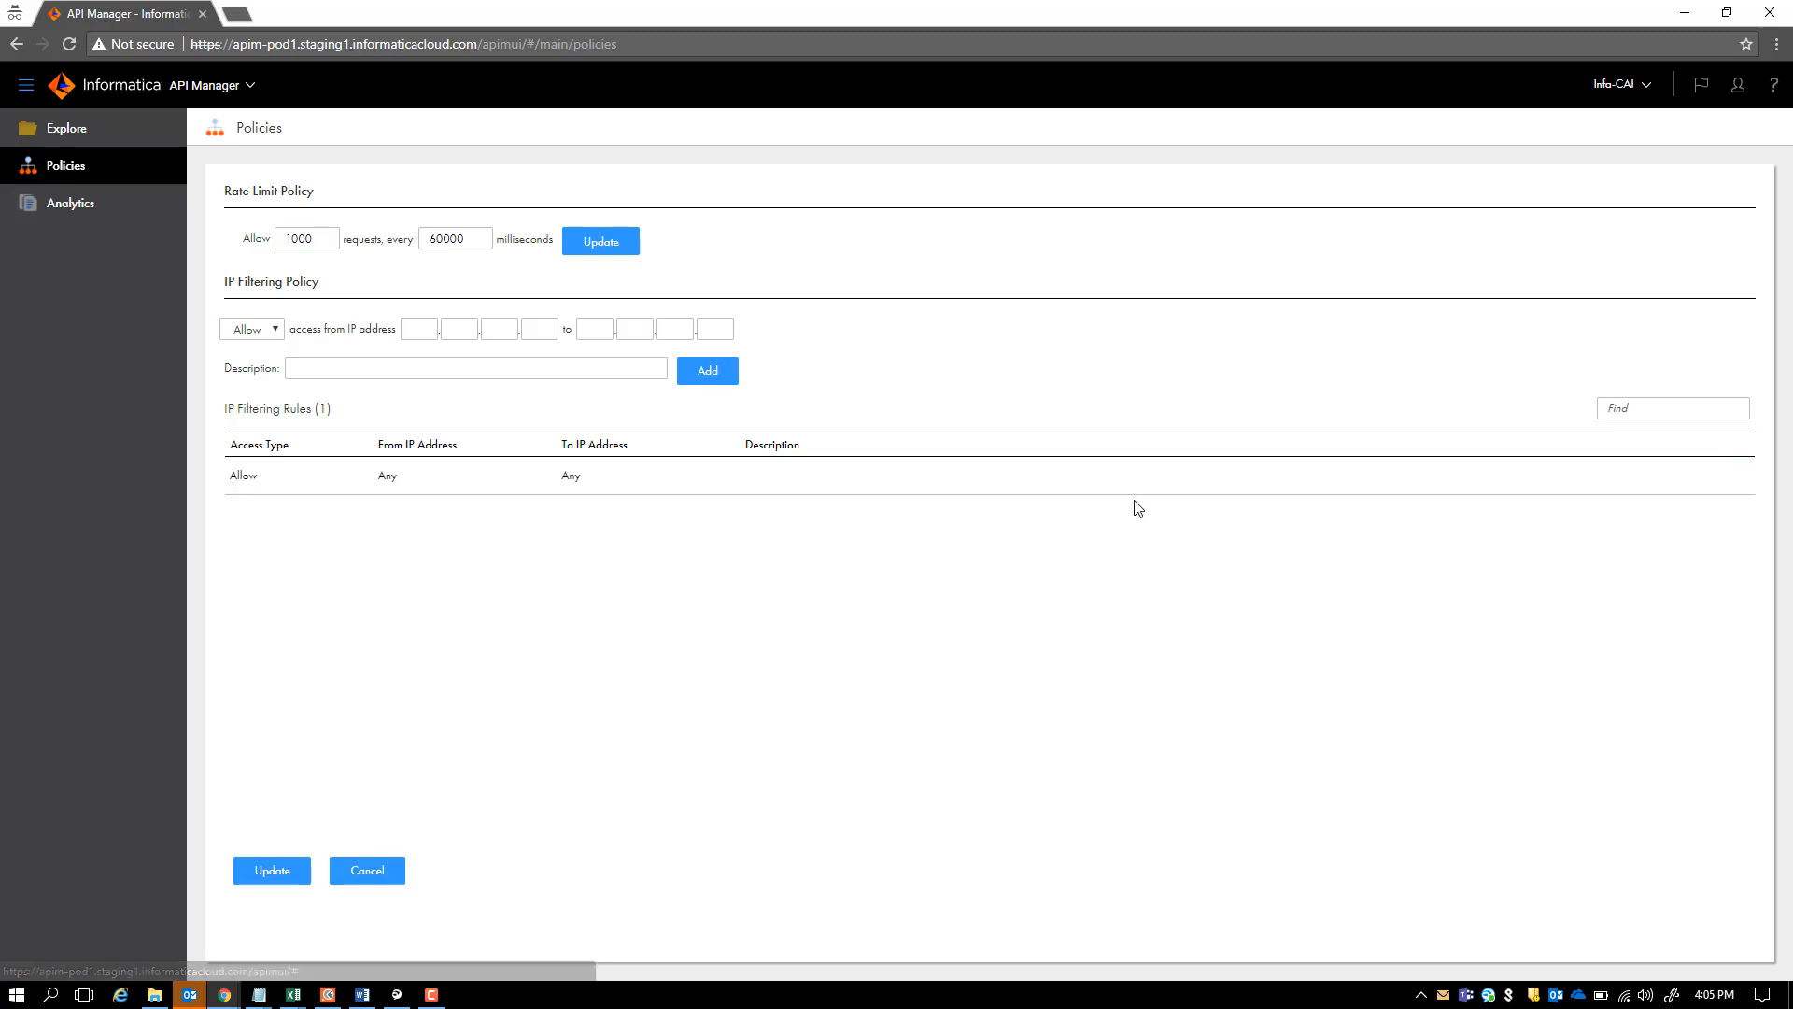
# - Review the Analytics overview, then switch to the Activity Log of 52 invocations
pyautogui.click(69, 201)
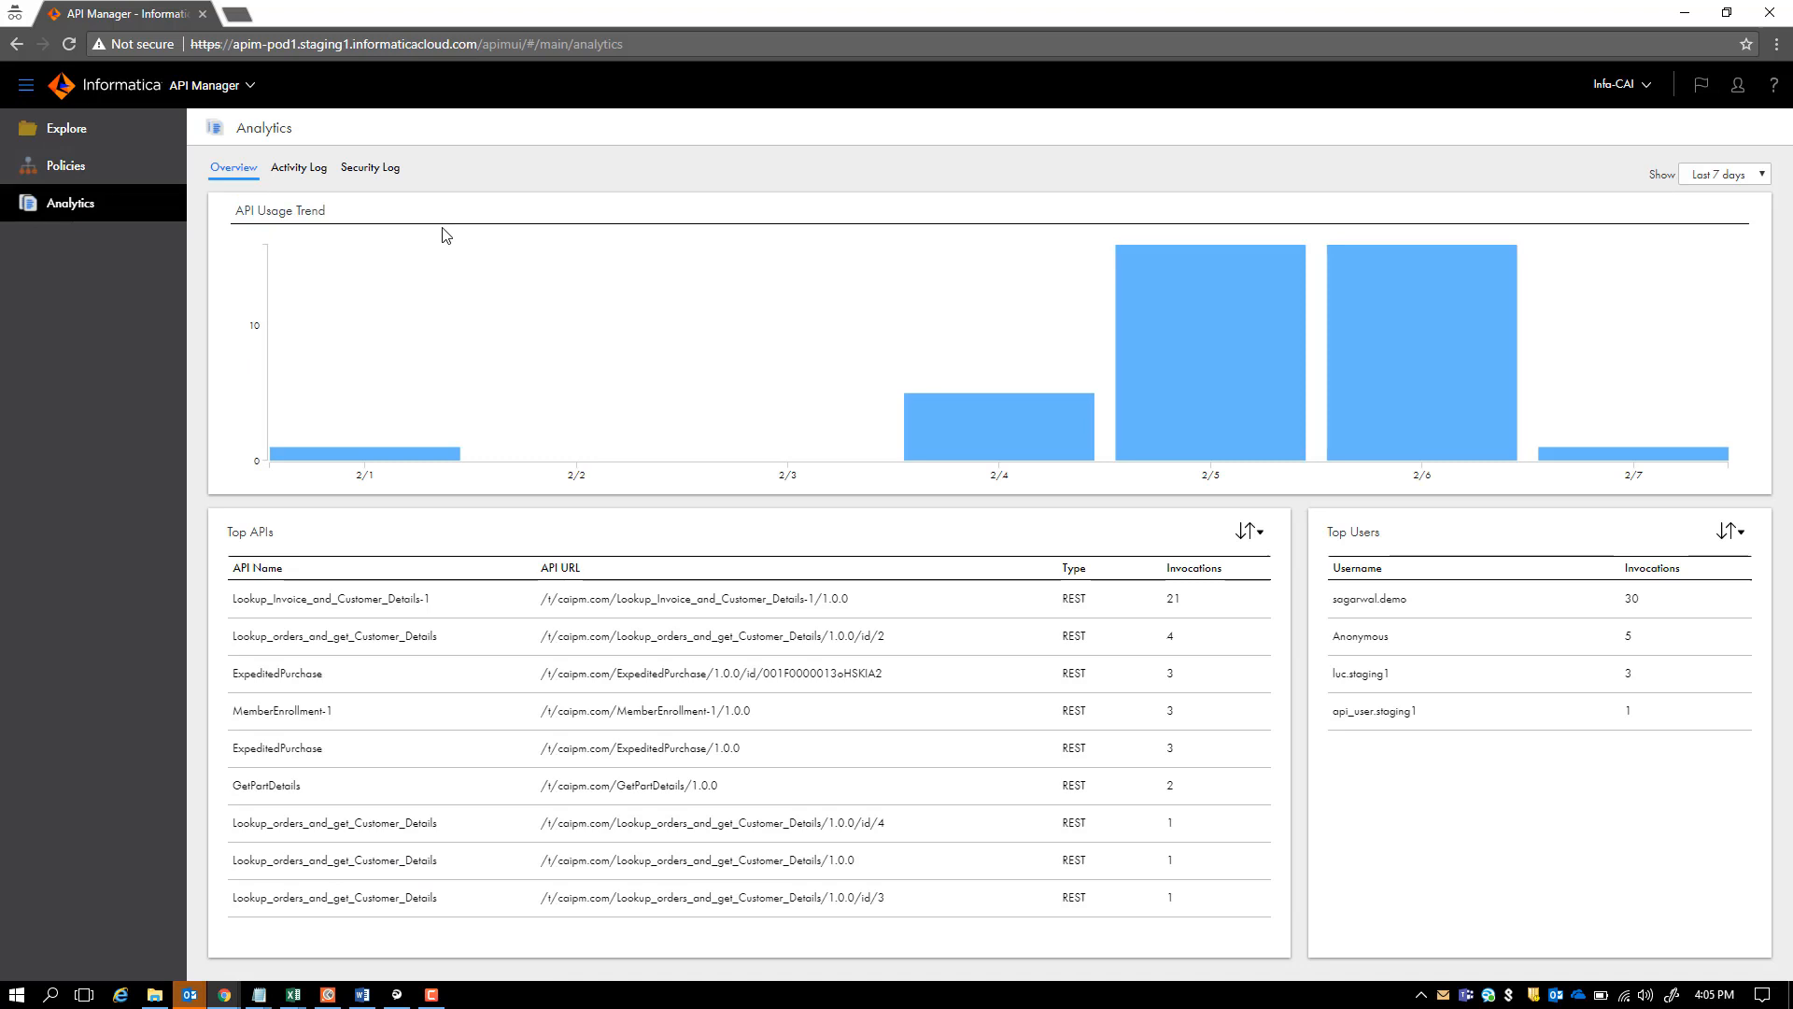
pyautogui.moveTo(456, 444)
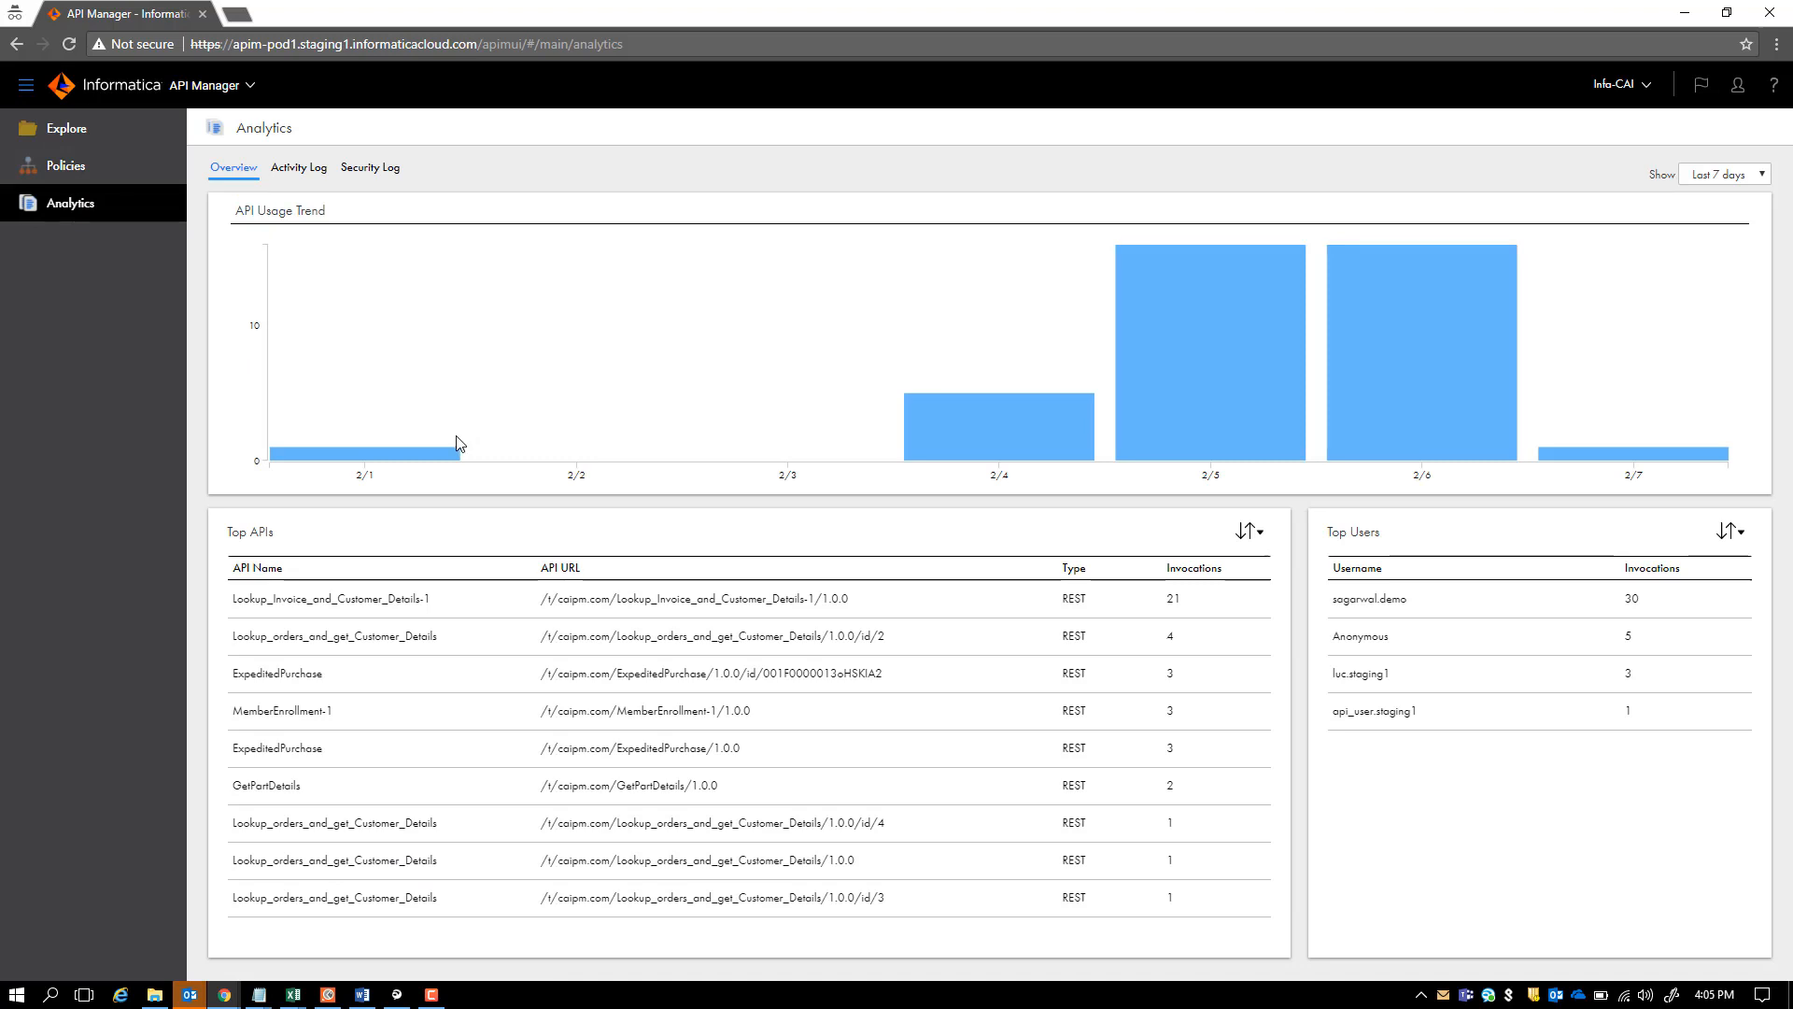
pyautogui.moveTo(702, 405)
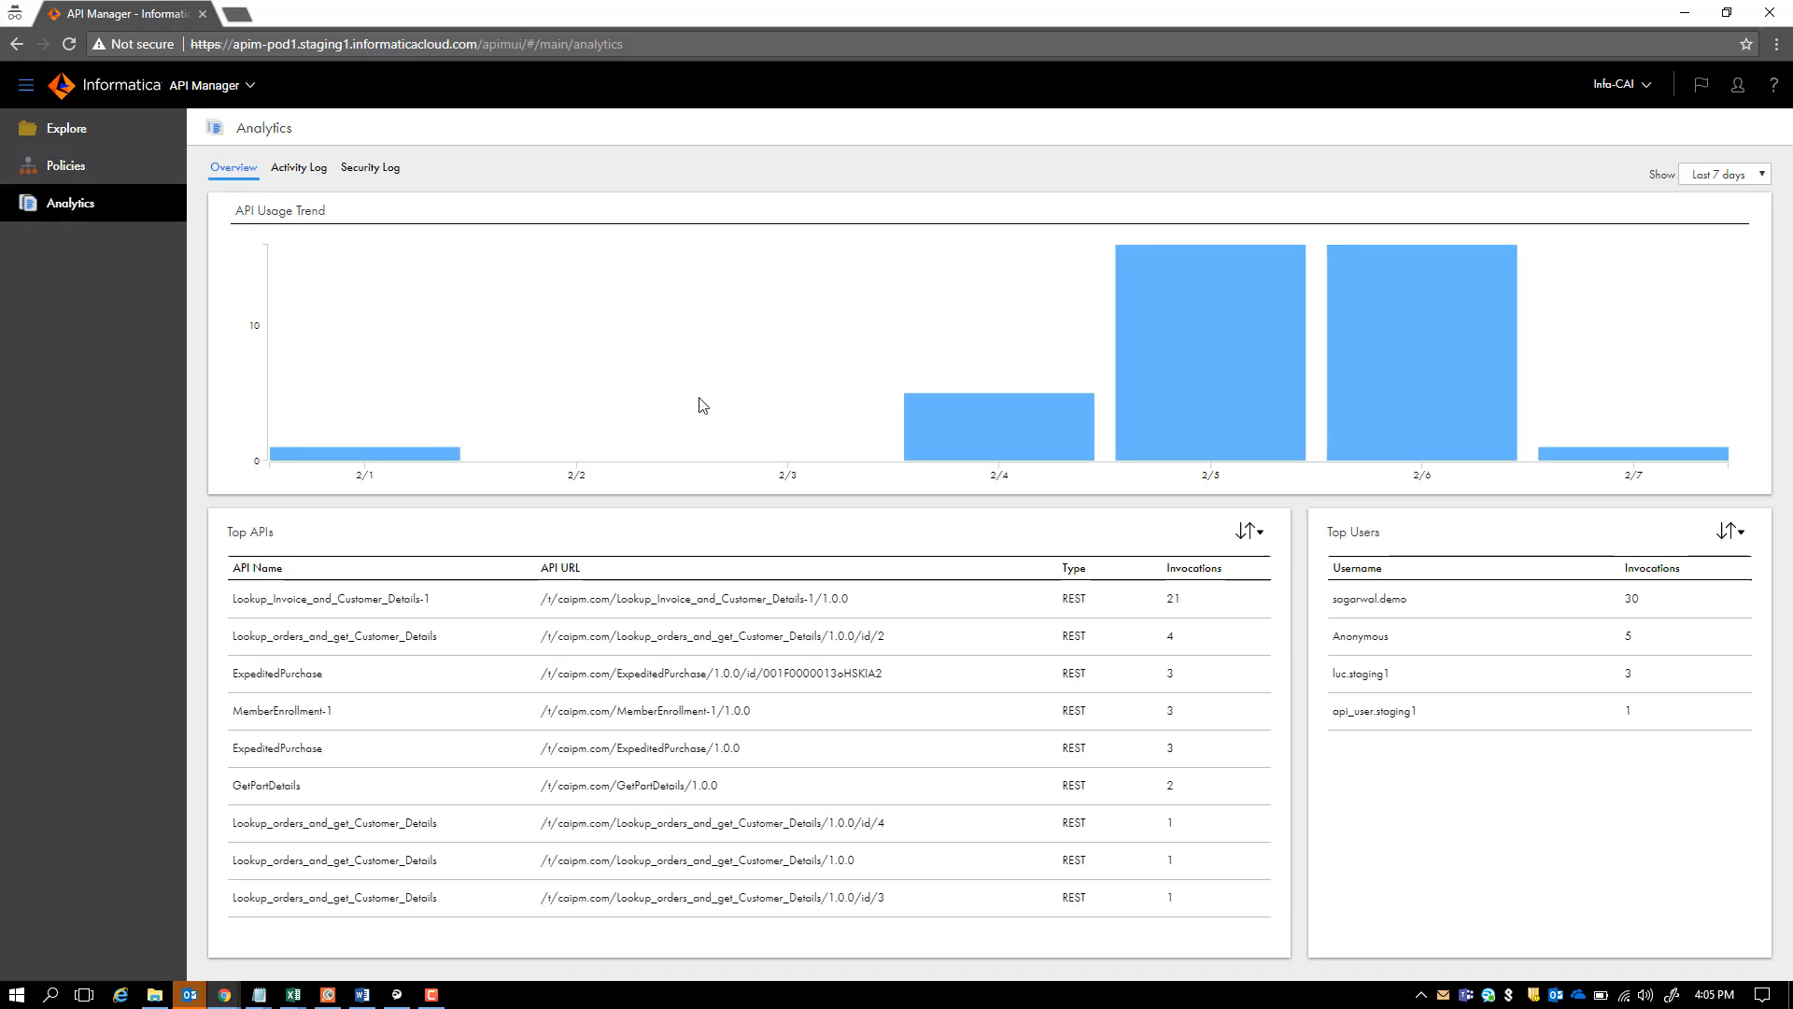
pyautogui.moveTo(361, 454)
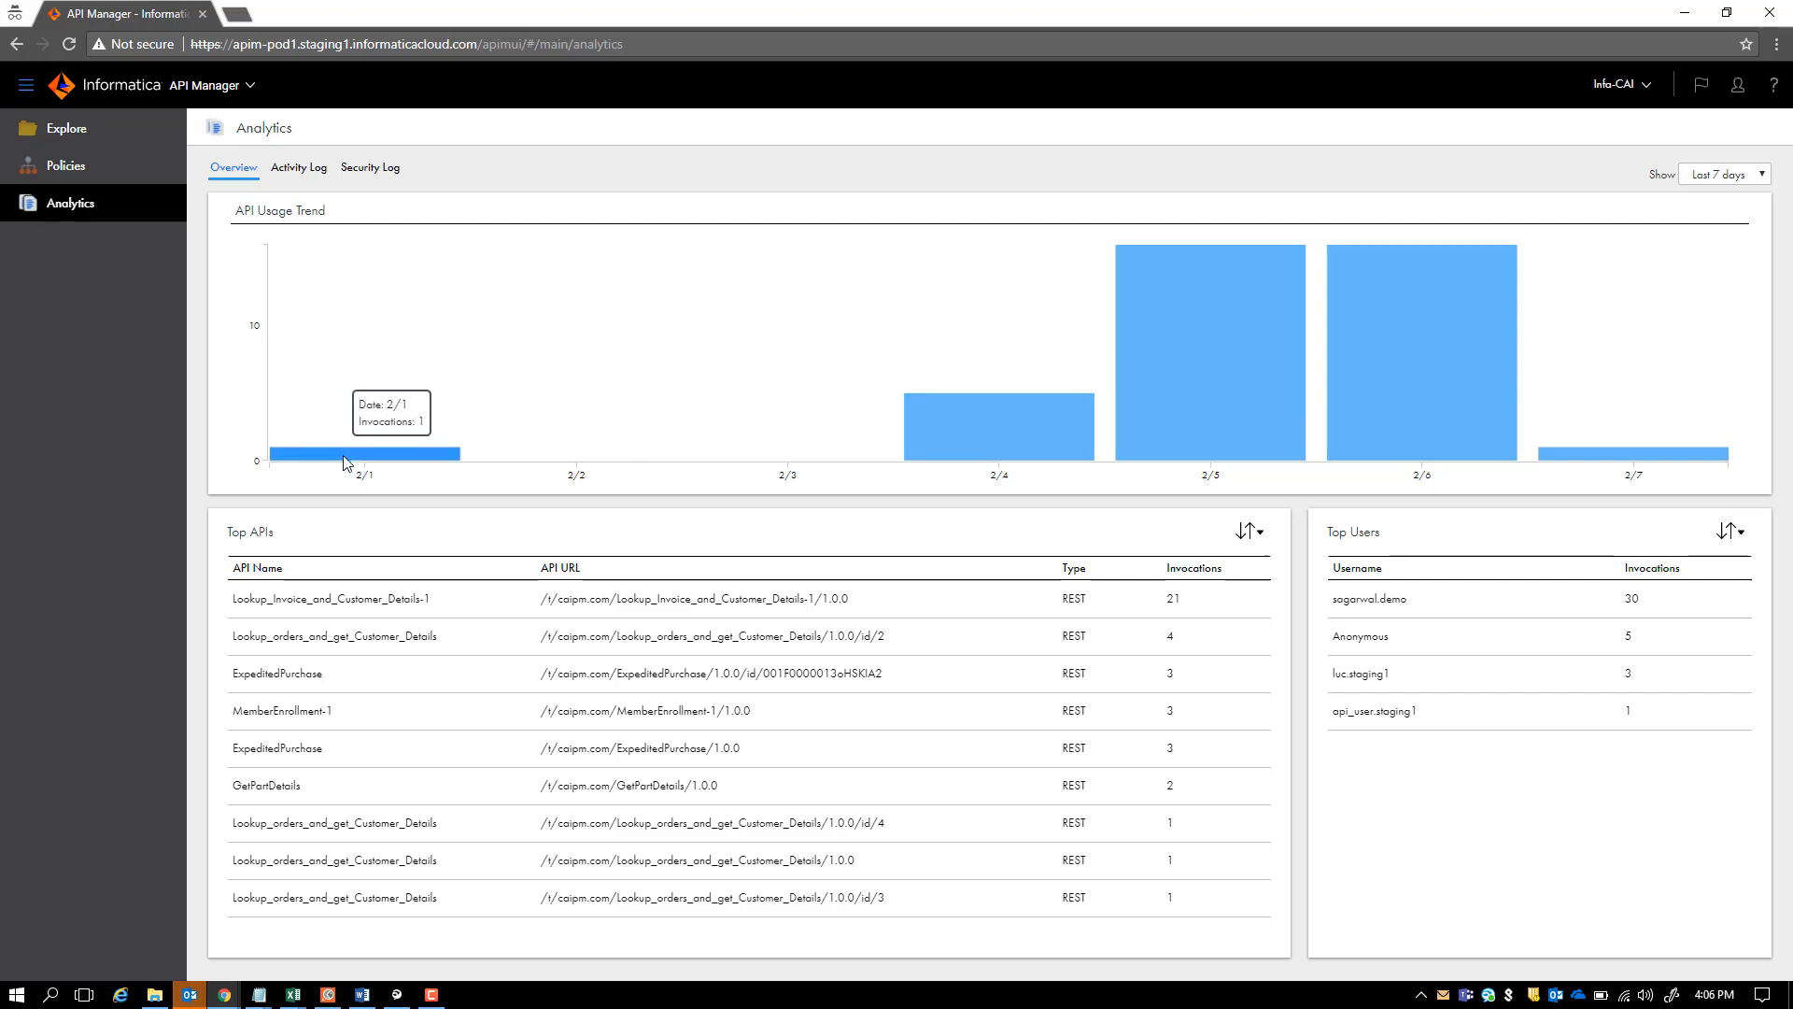
pyautogui.moveTo(998, 430)
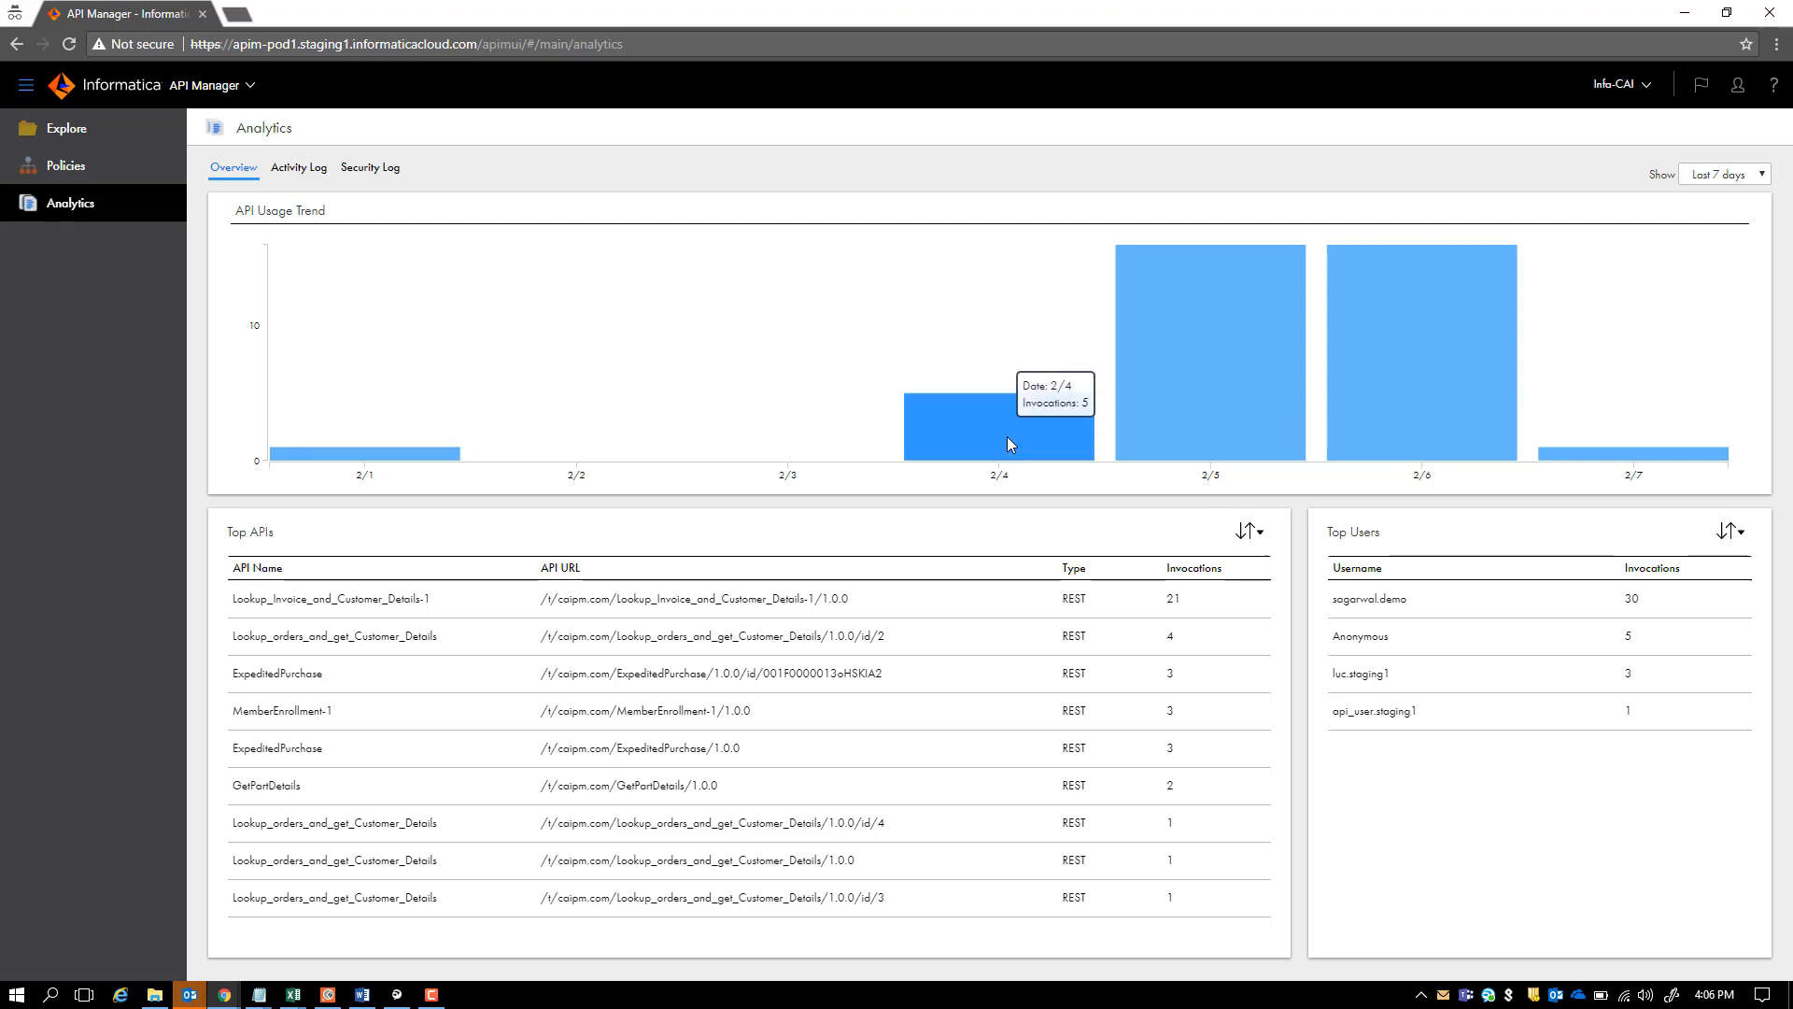
pyautogui.moveTo(1576, 458)
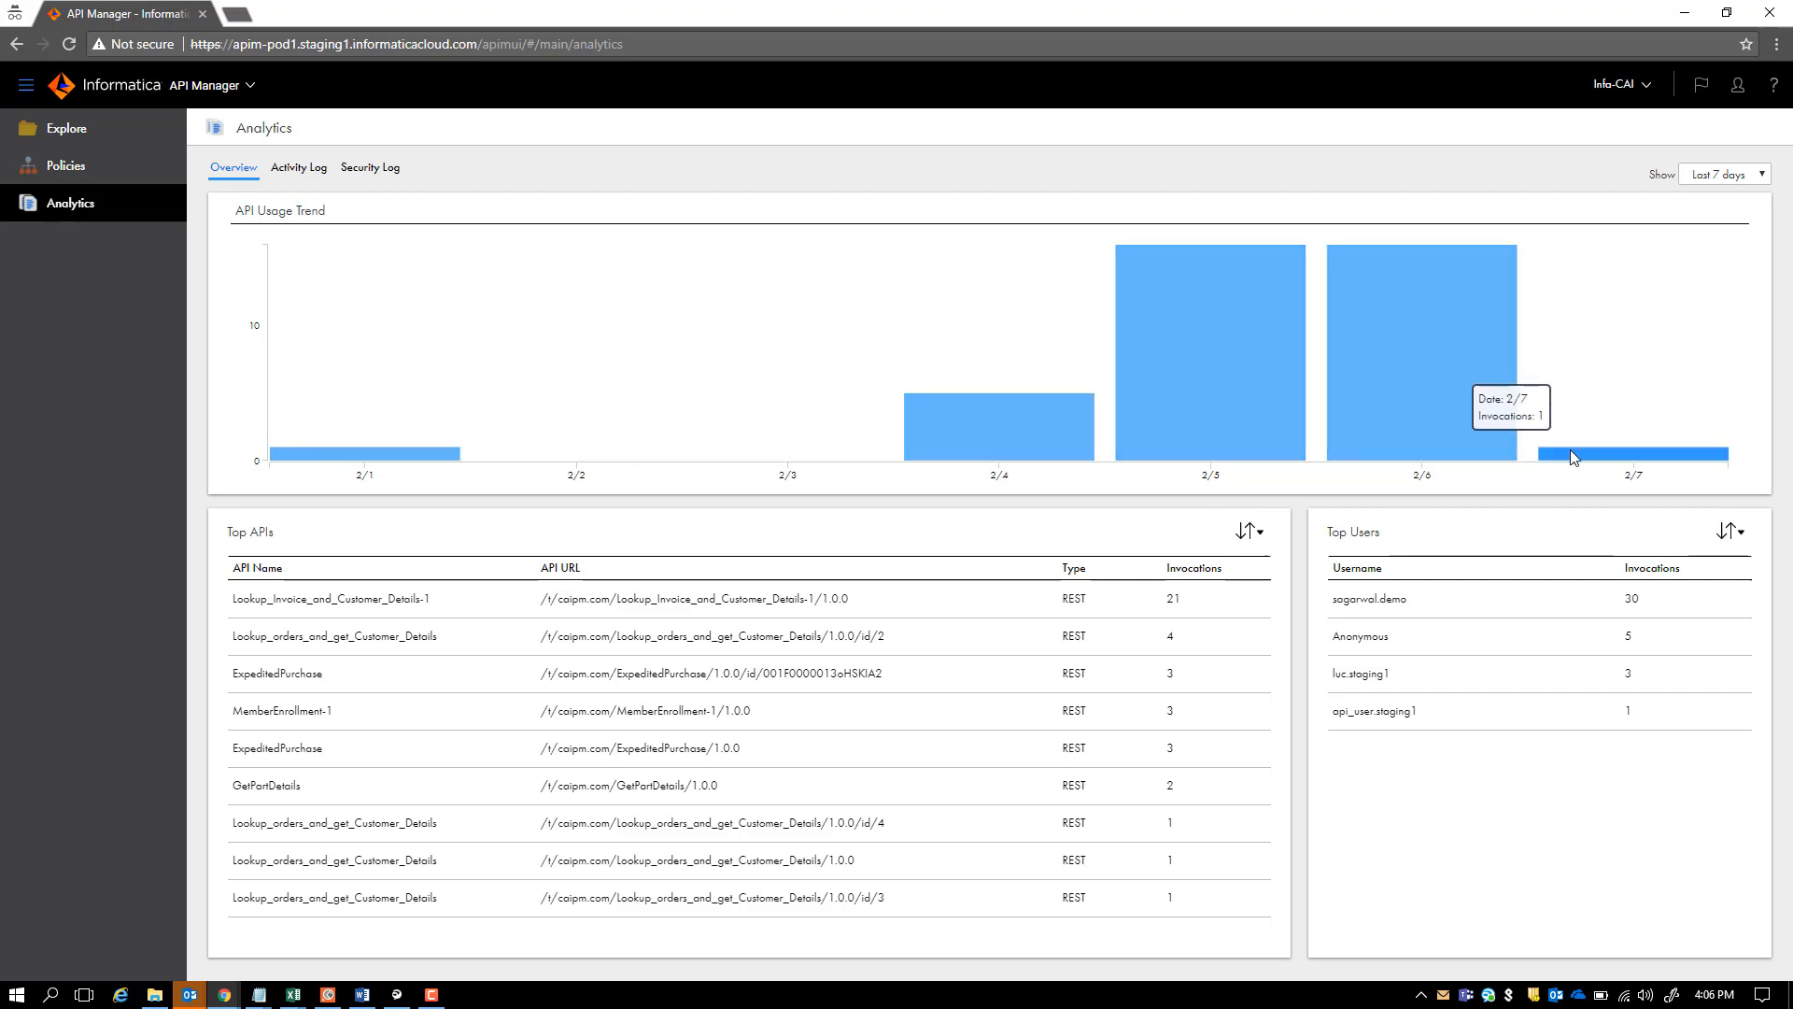
pyautogui.moveTo(1567, 459)
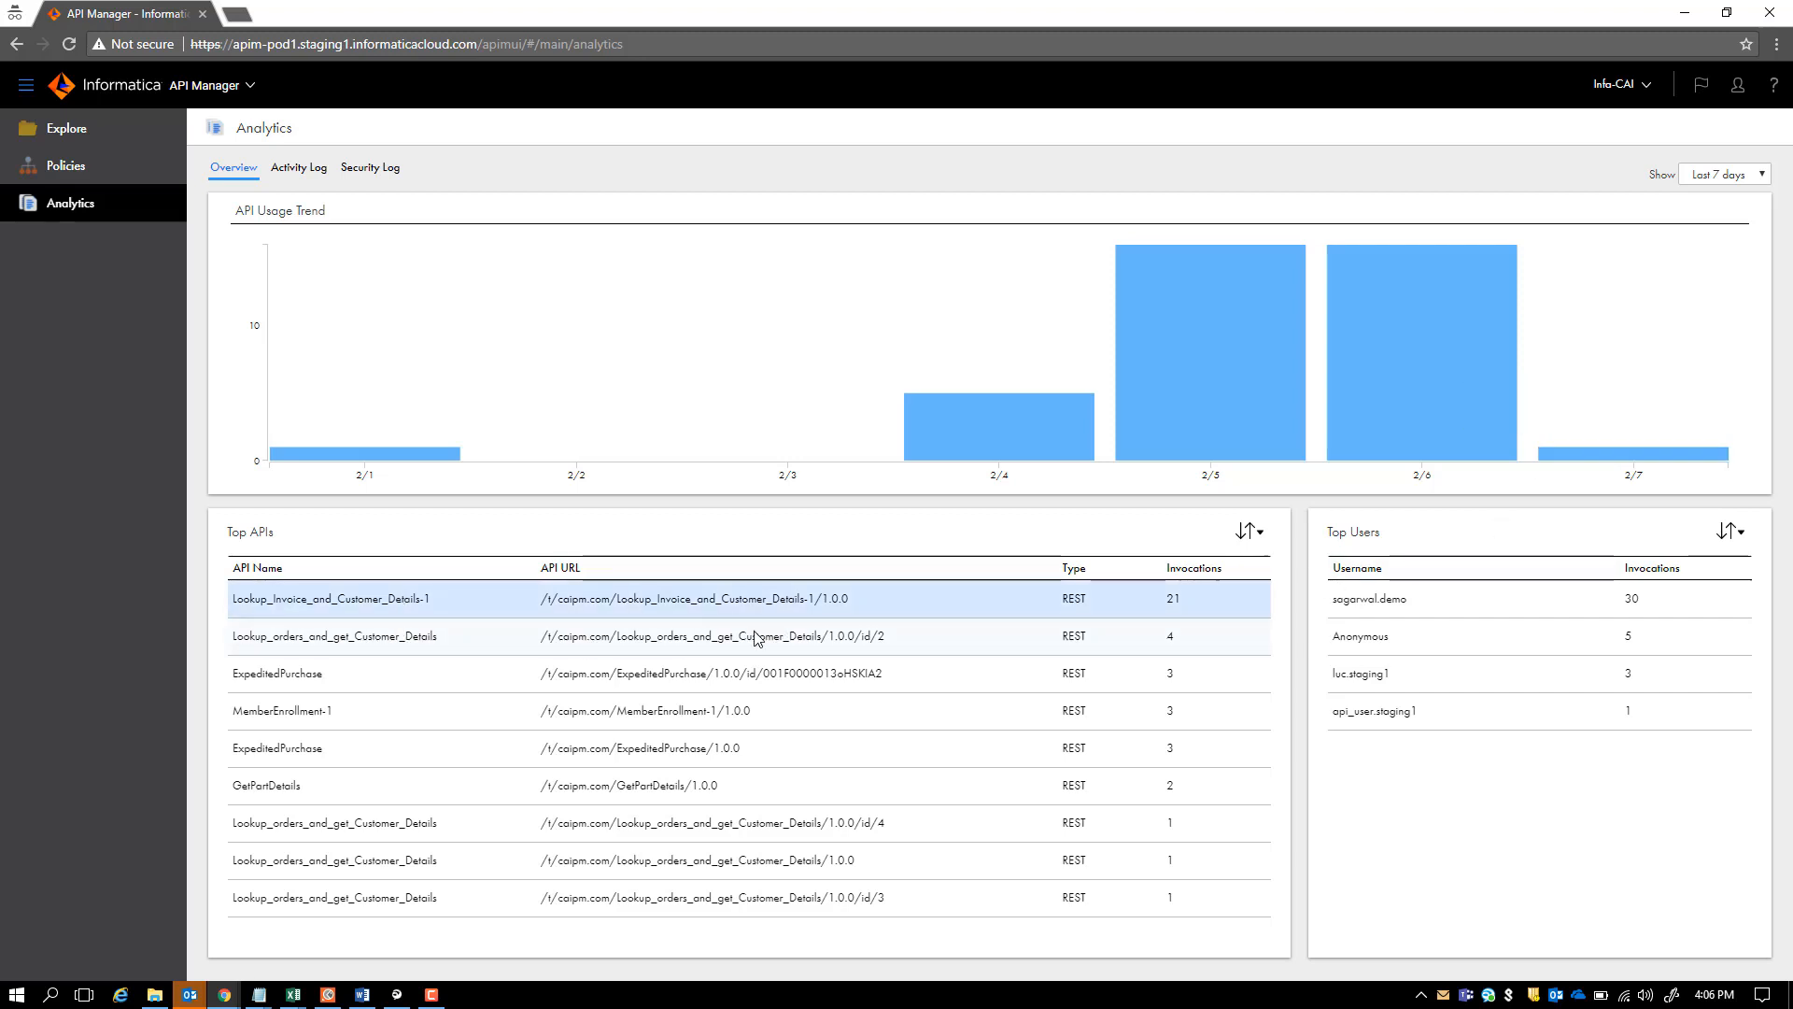
pyautogui.moveTo(844, 648)
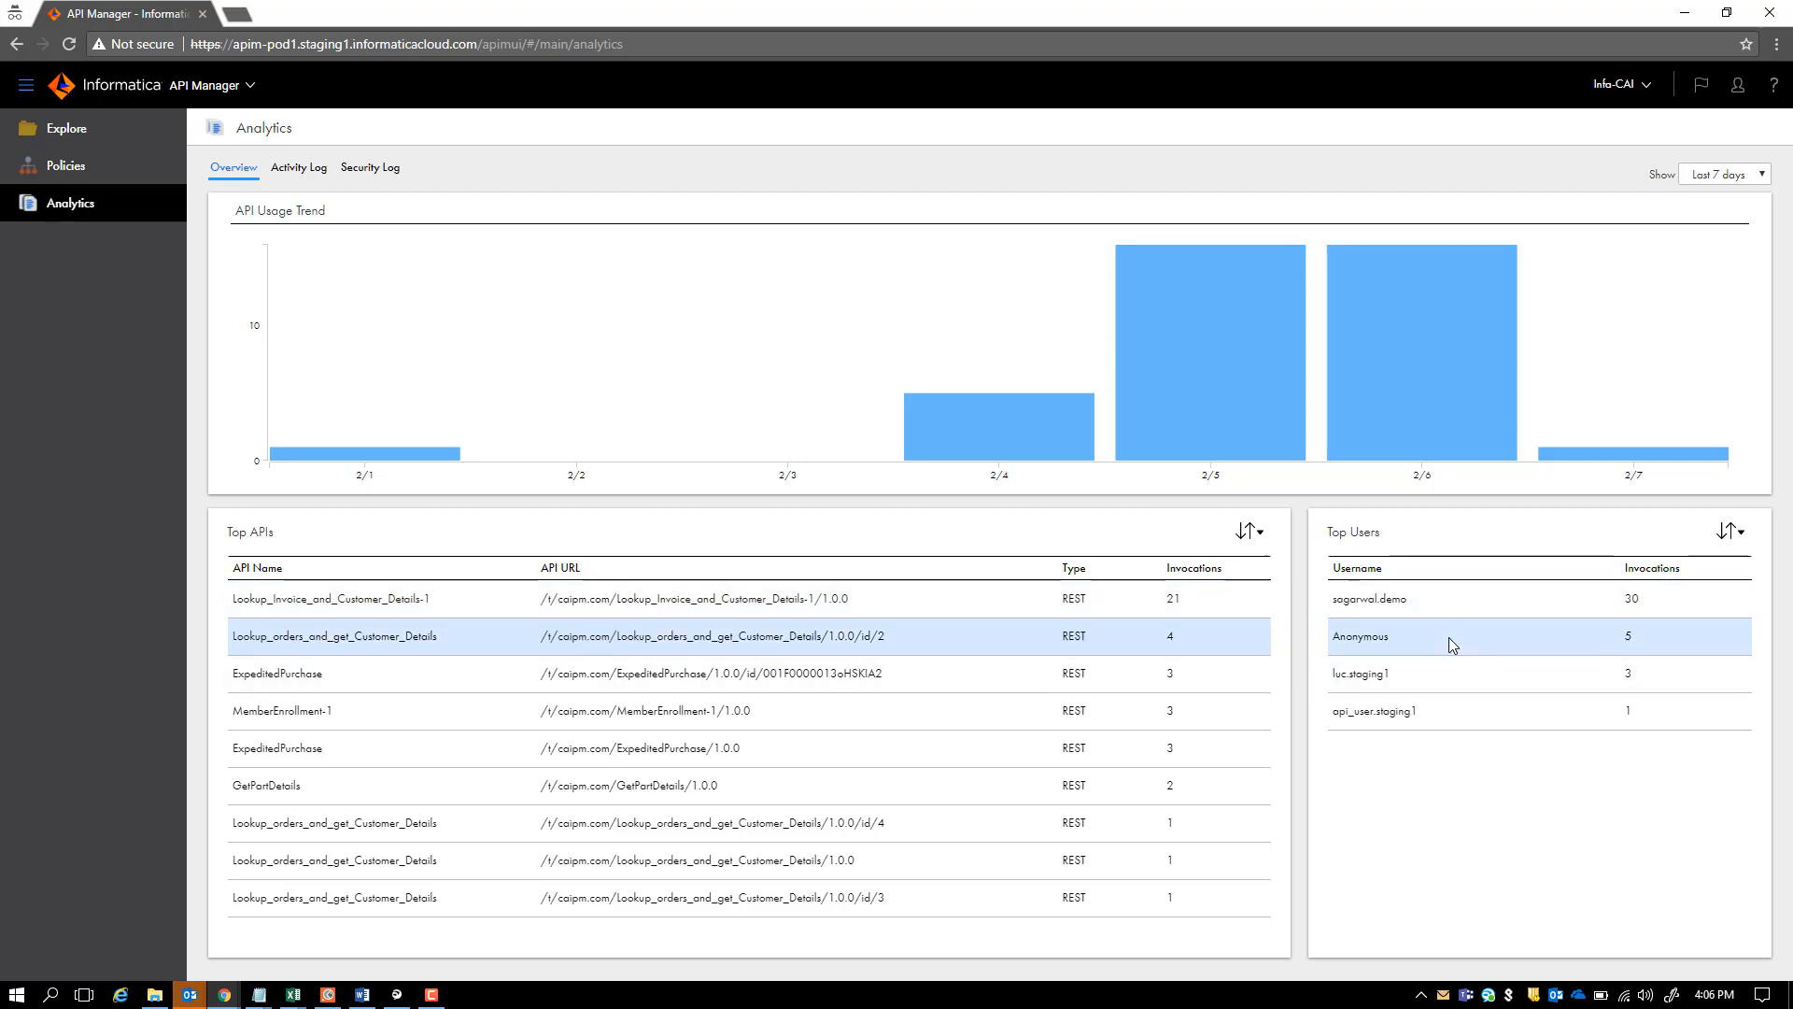
pyautogui.click(299, 166)
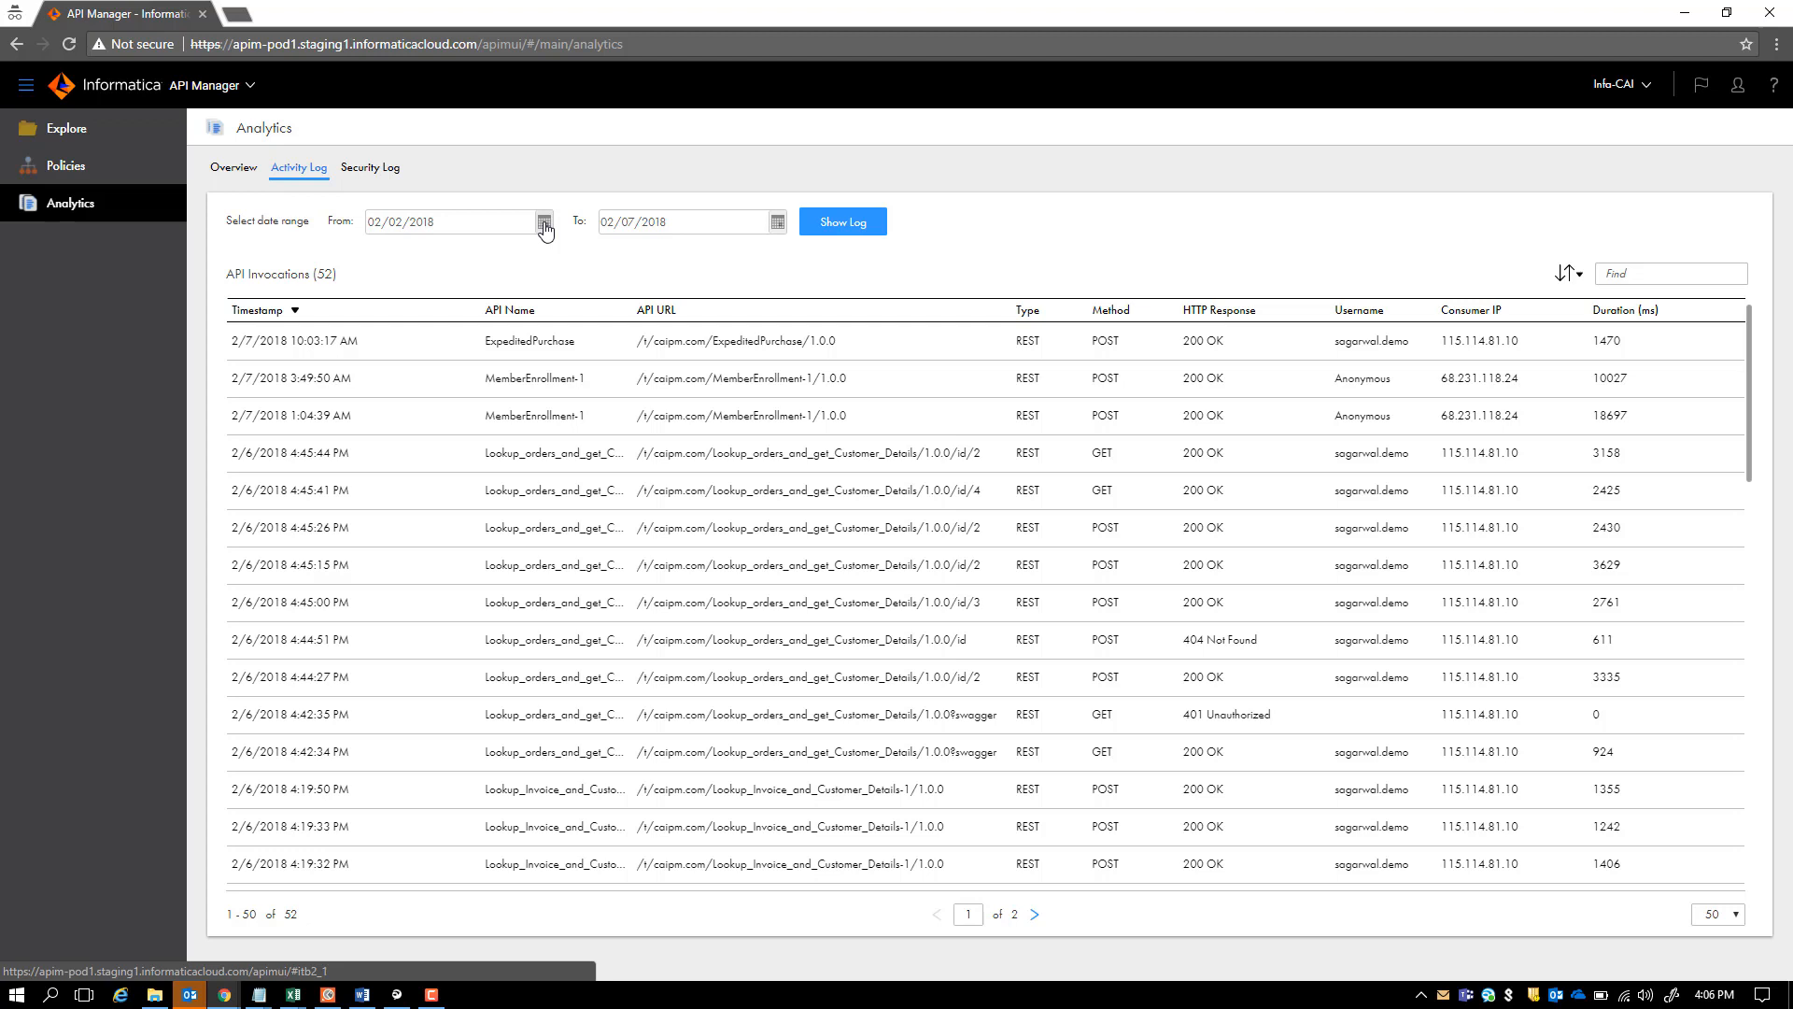
# - Inspect an Activity Log row, then view the Security Log's 401 Unauthorized exceptions
pyautogui.click(446, 340)
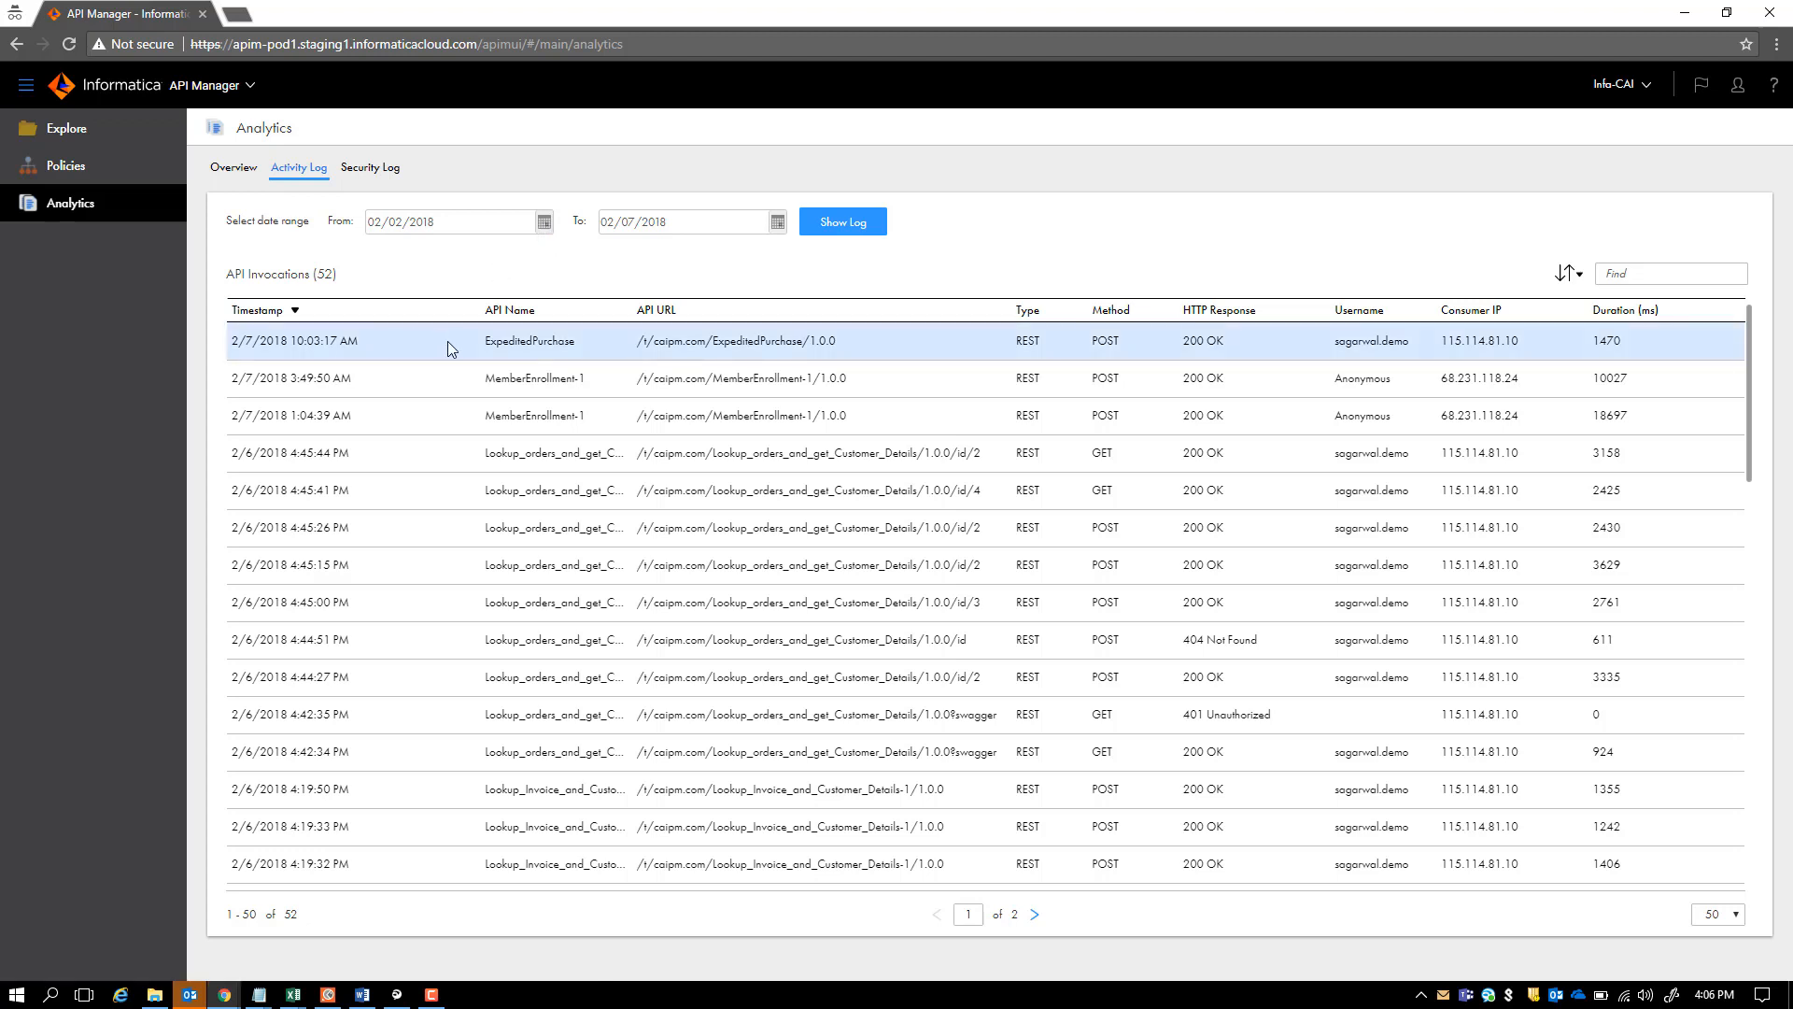
pyautogui.moveTo(585, 351)
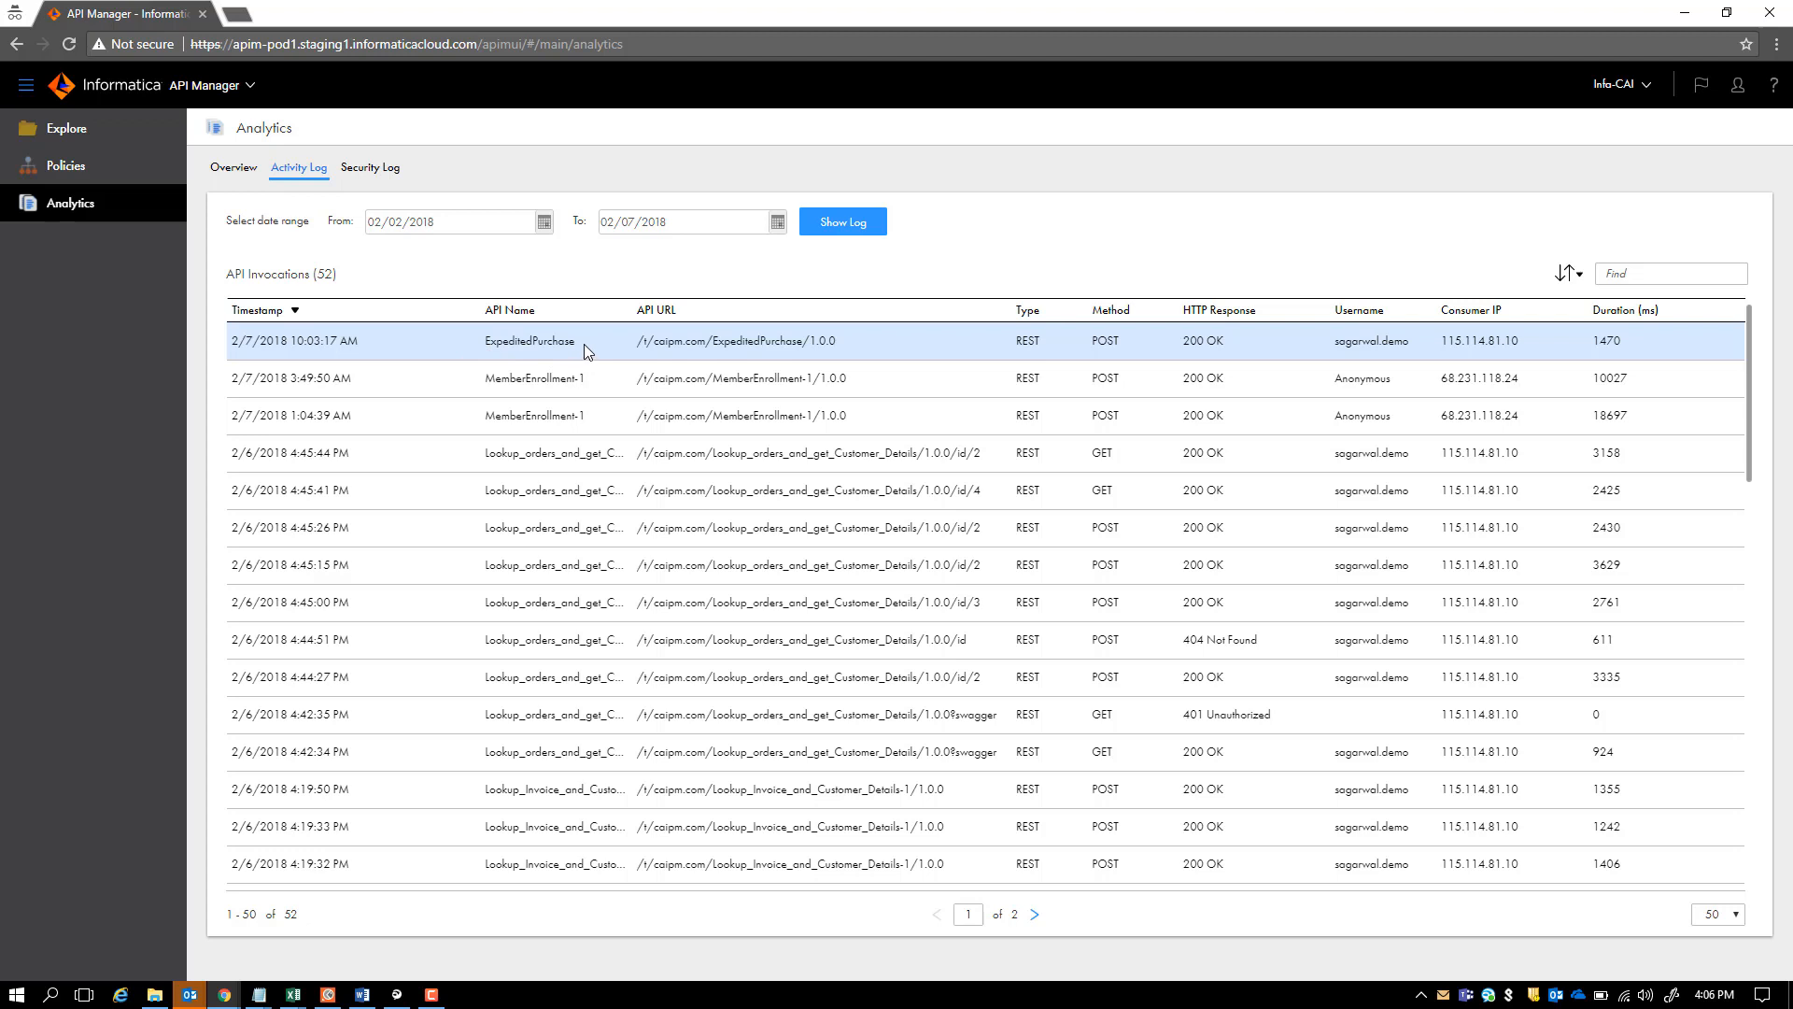
pyautogui.moveTo(609, 347)
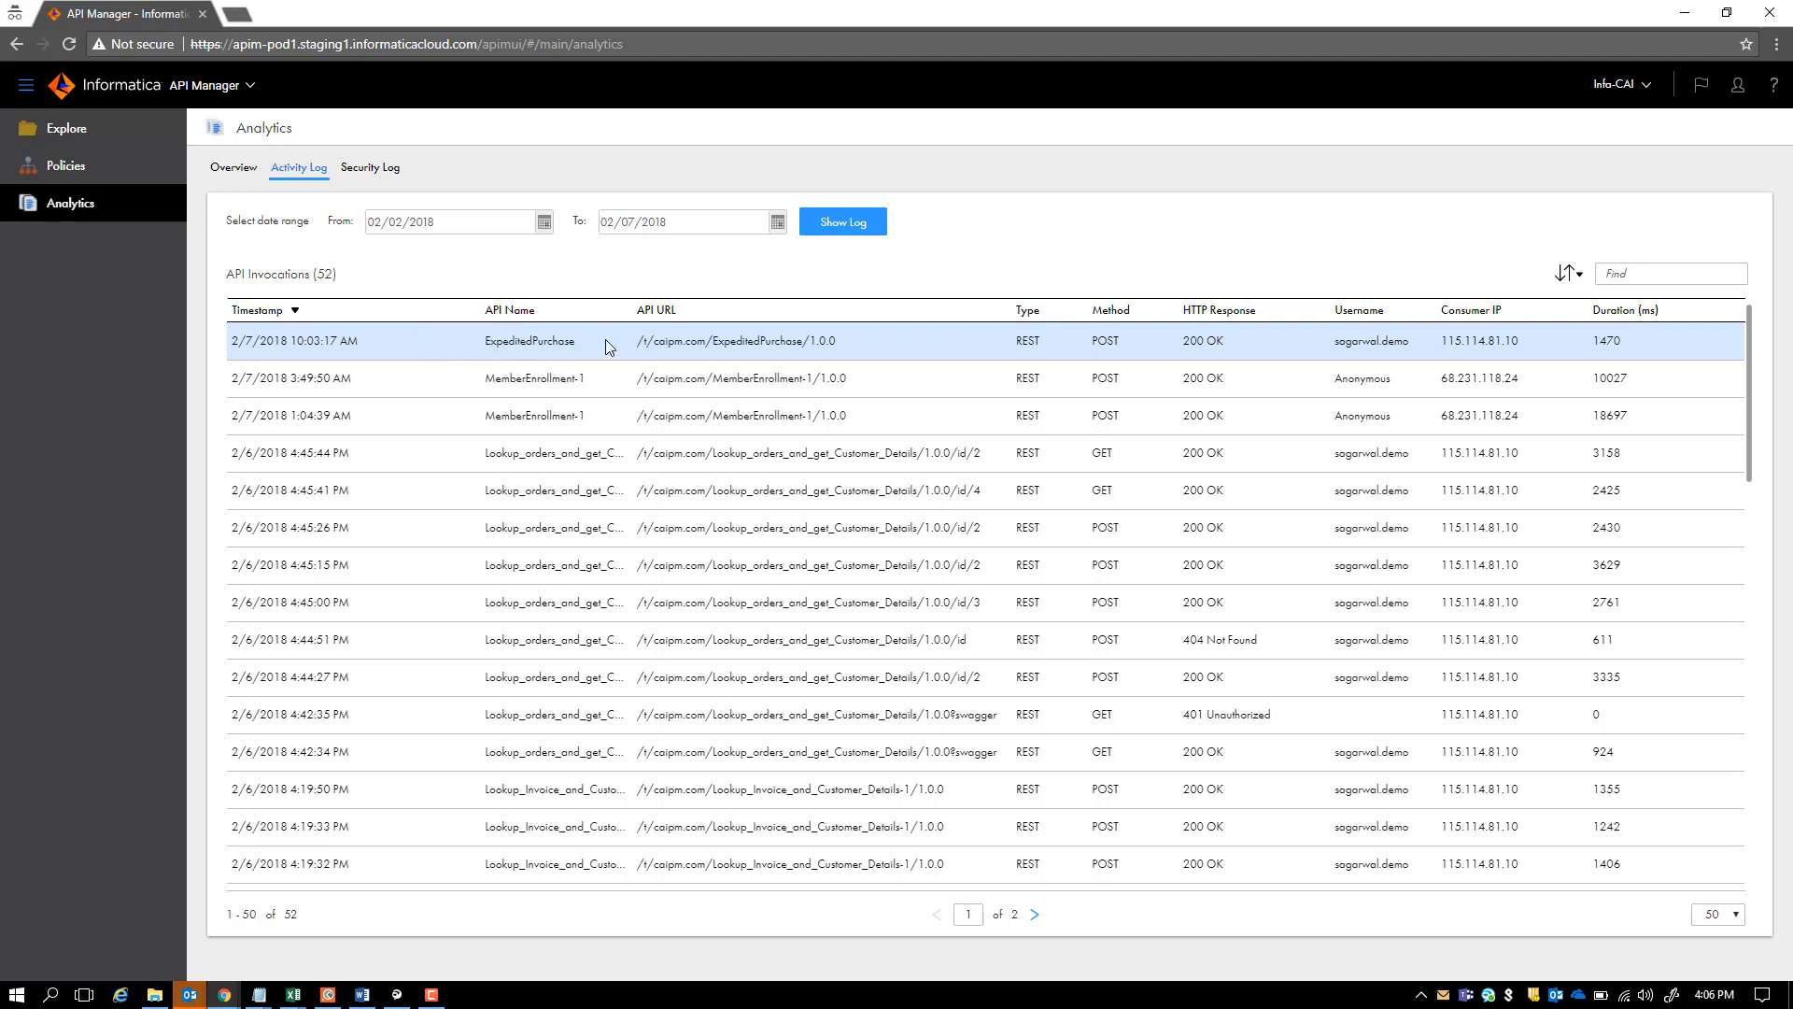
pyautogui.moveTo(697, 342)
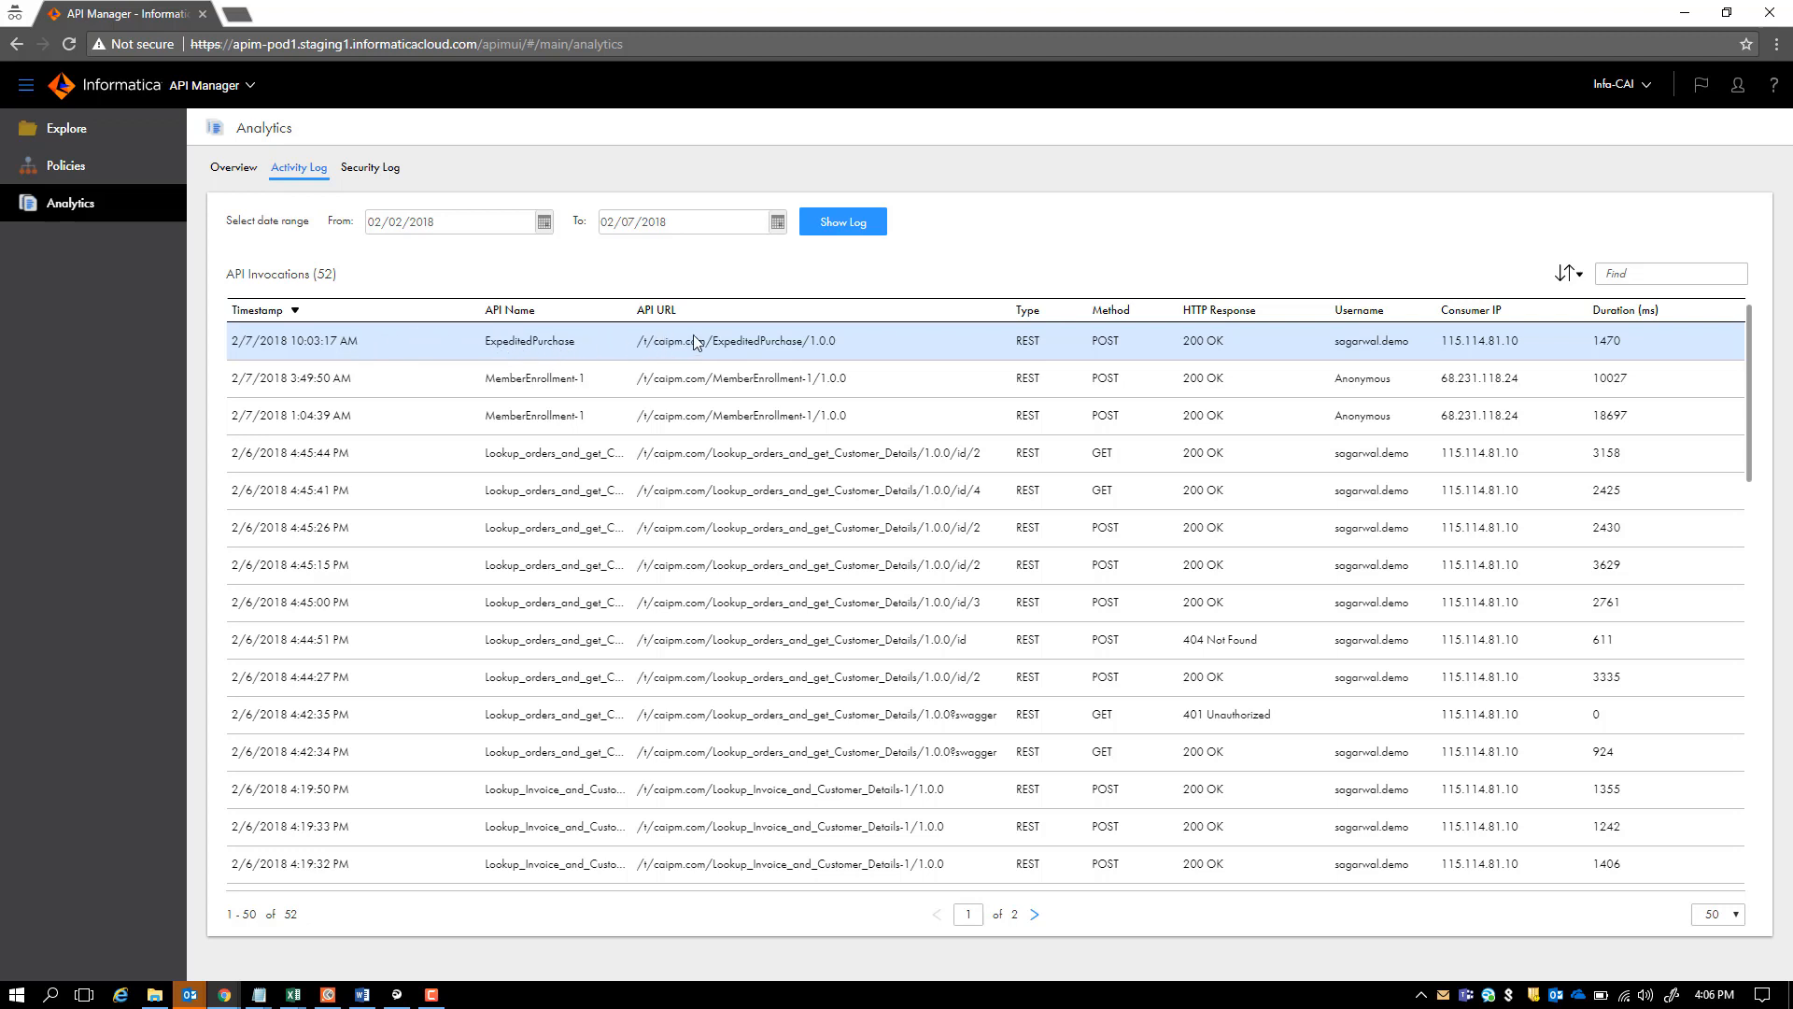
pyautogui.moveTo(1016, 352)
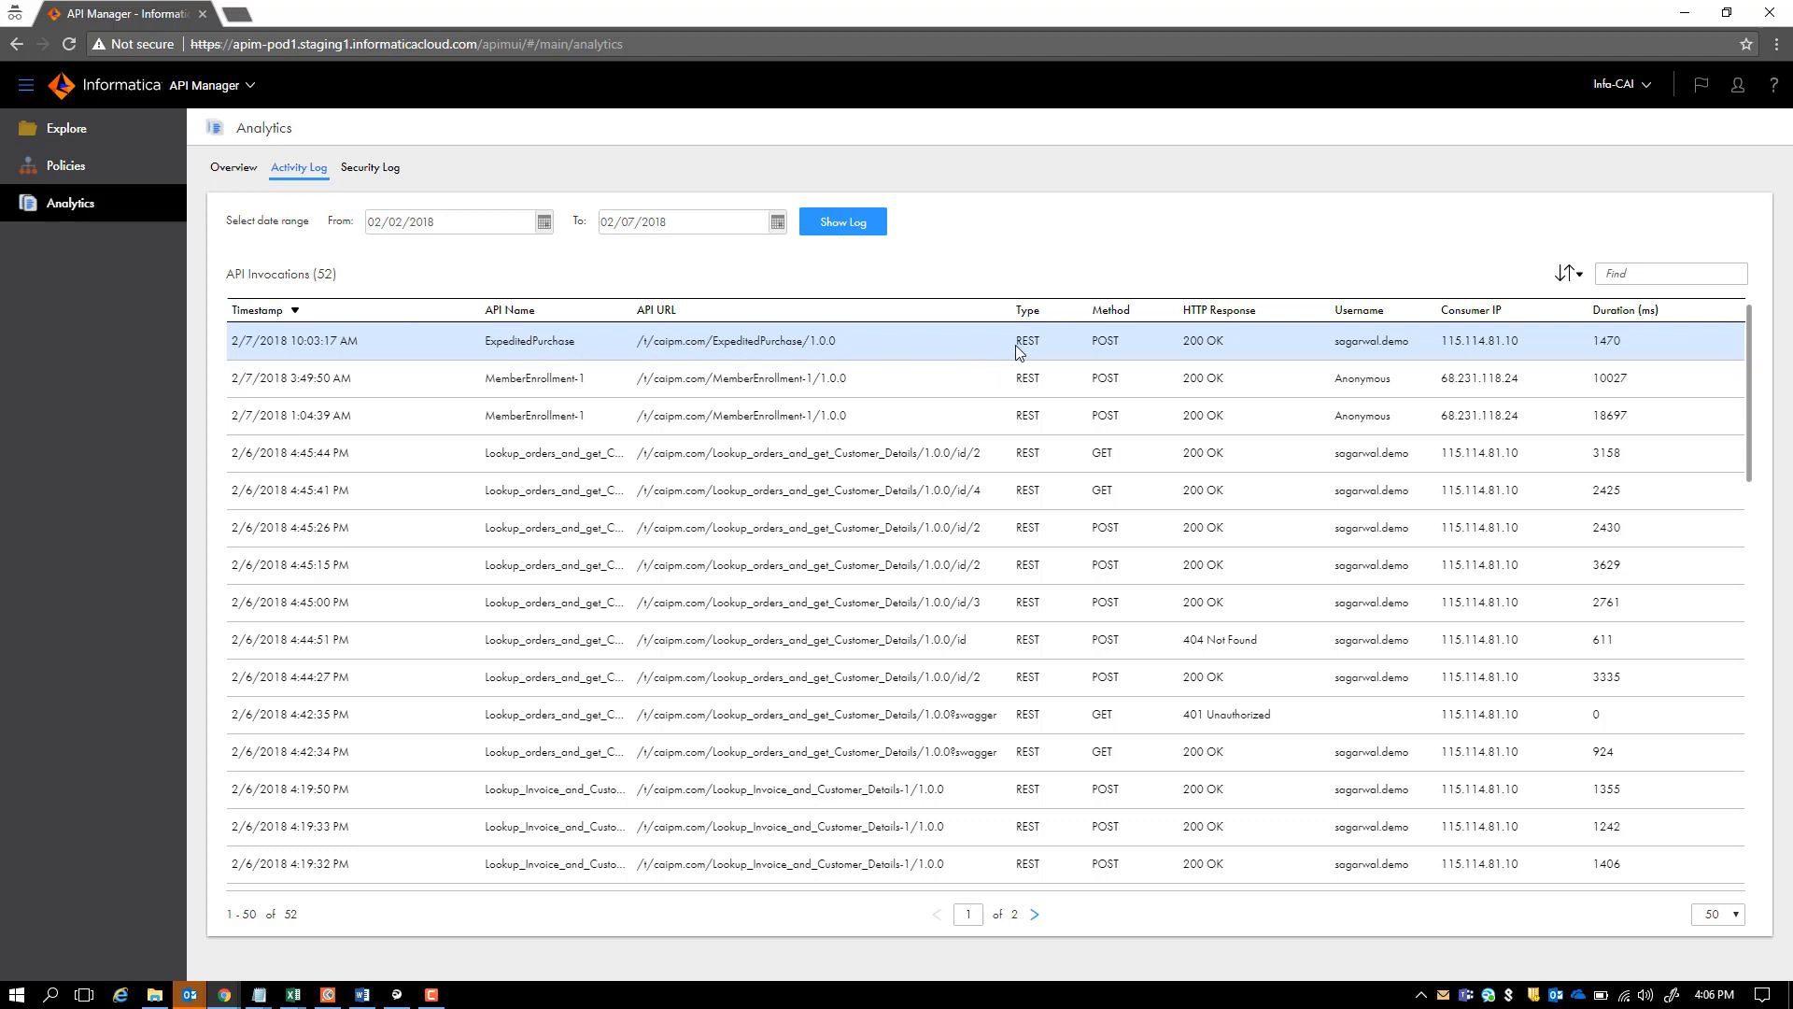
pyautogui.moveTo(1229, 352)
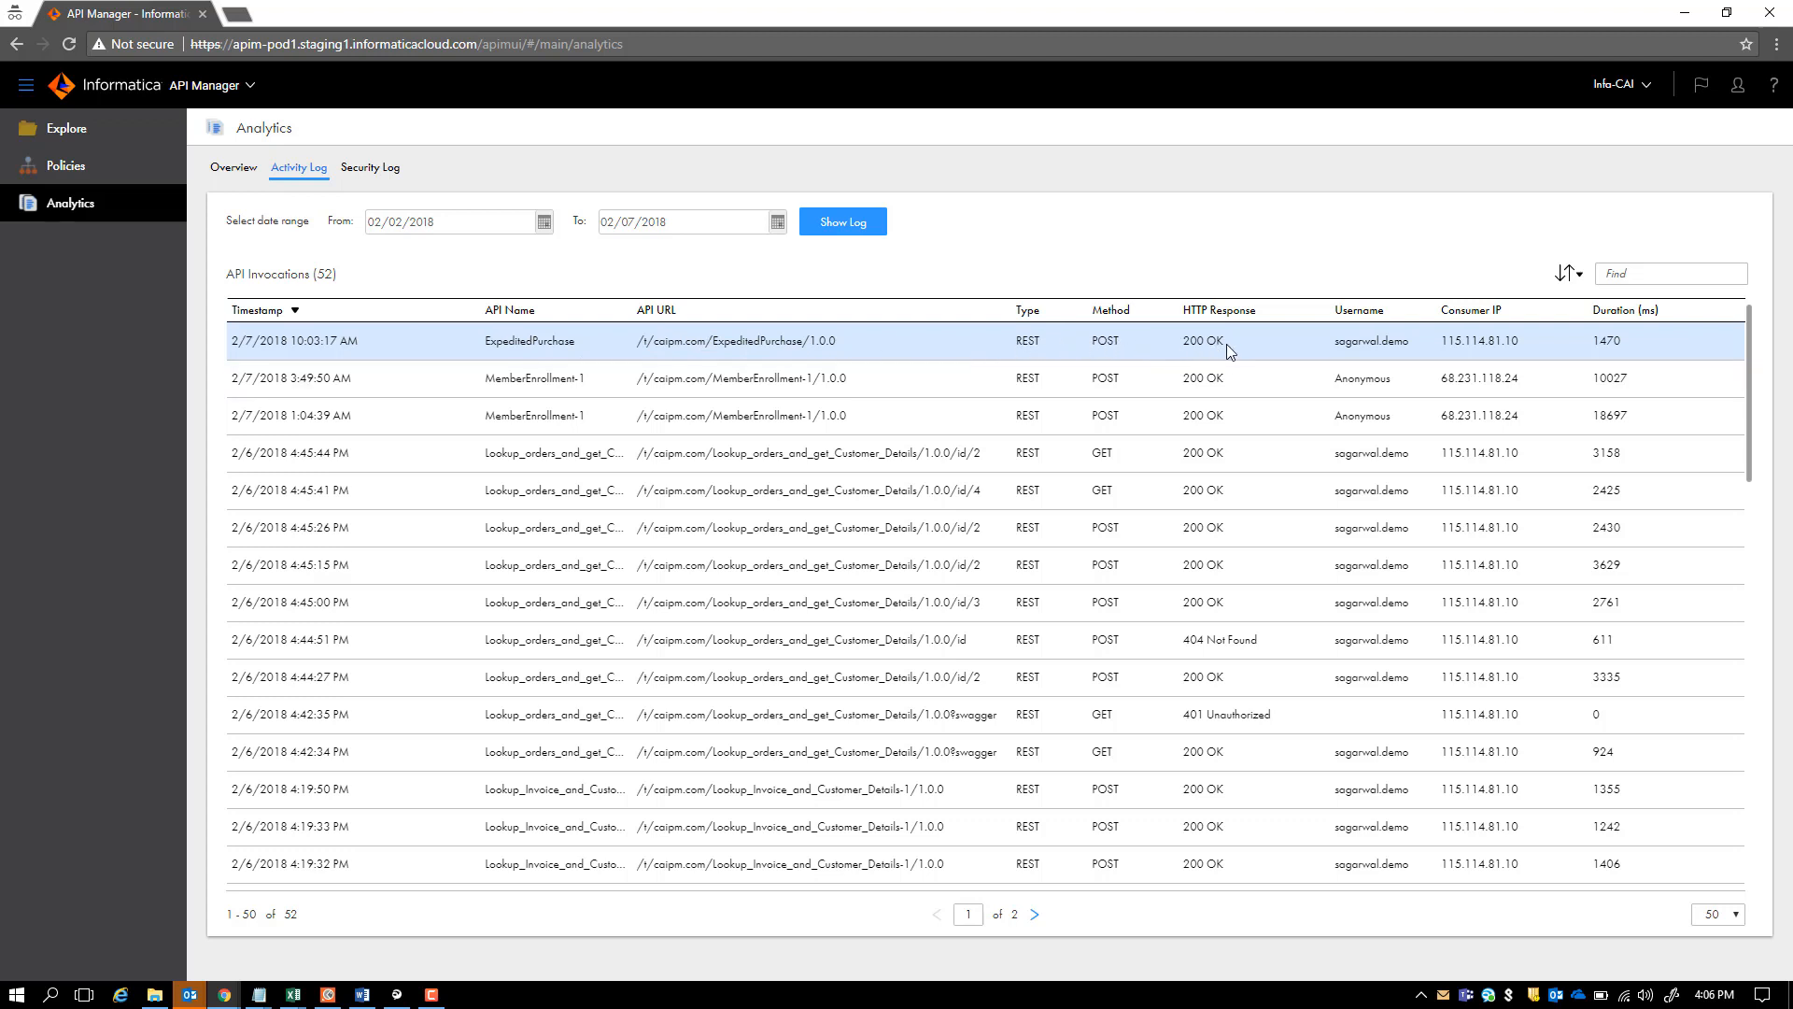
pyautogui.moveTo(1476, 354)
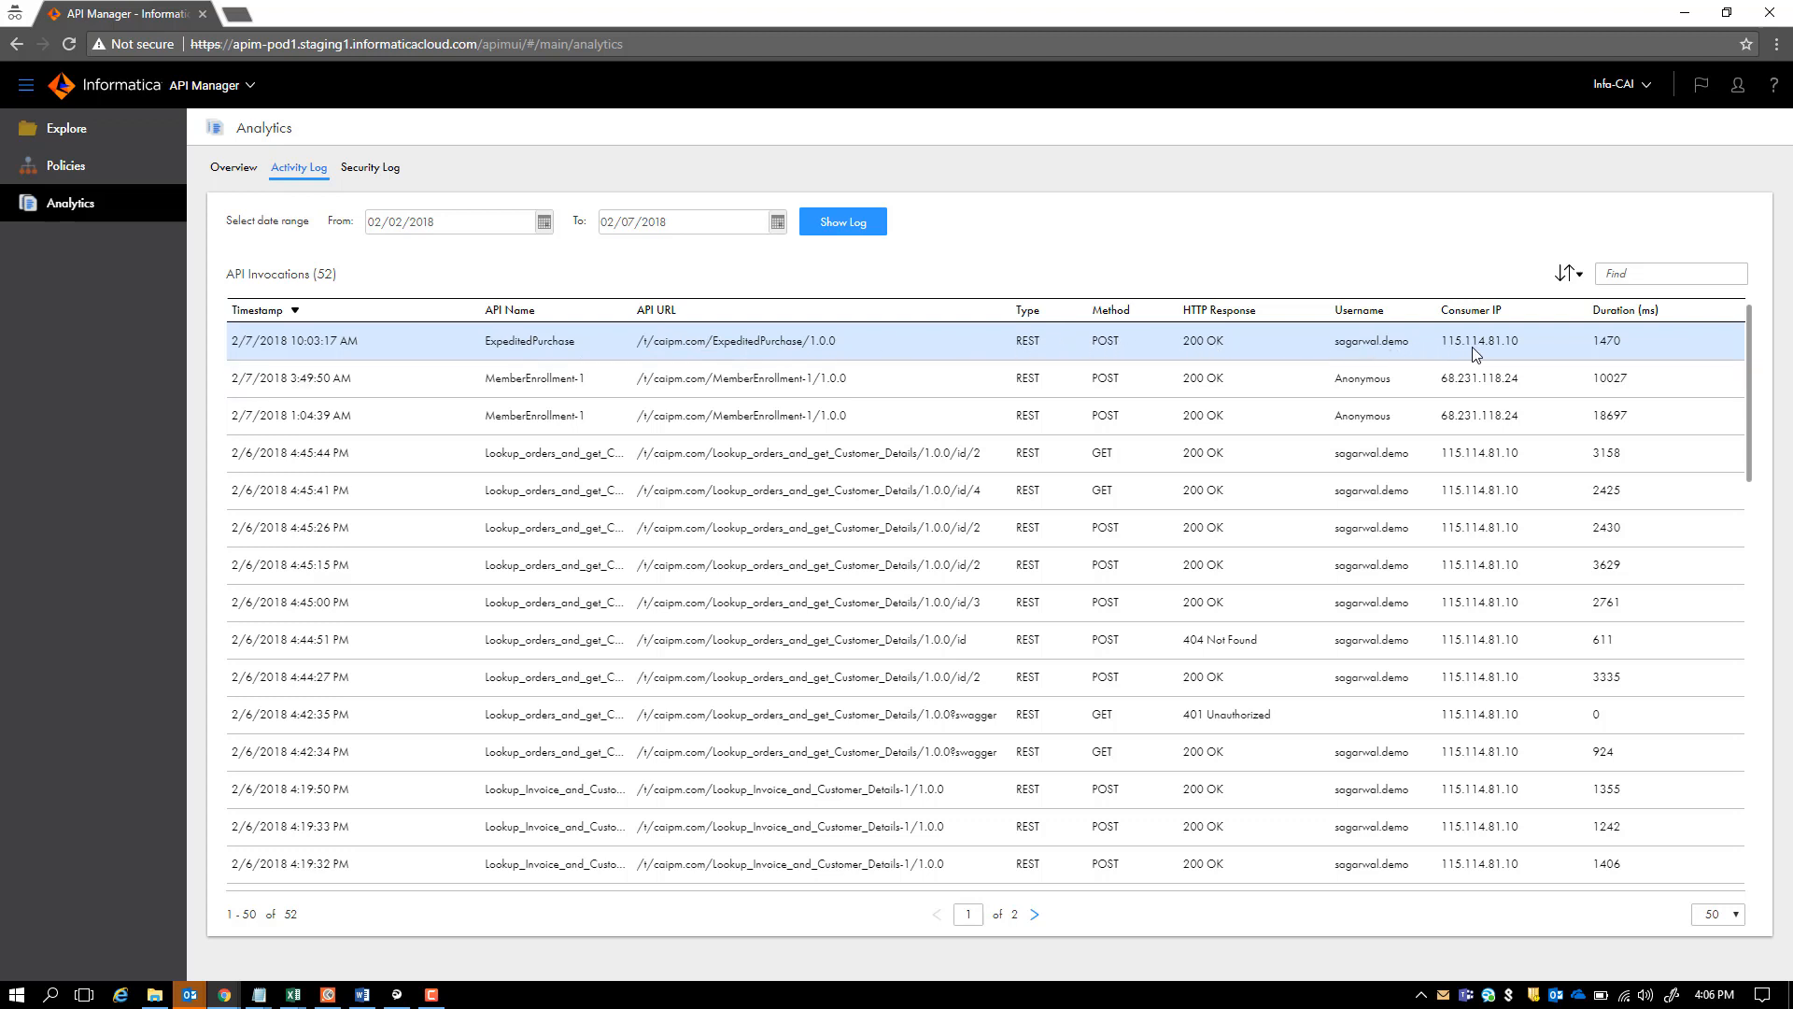
pyautogui.moveTo(1639, 349)
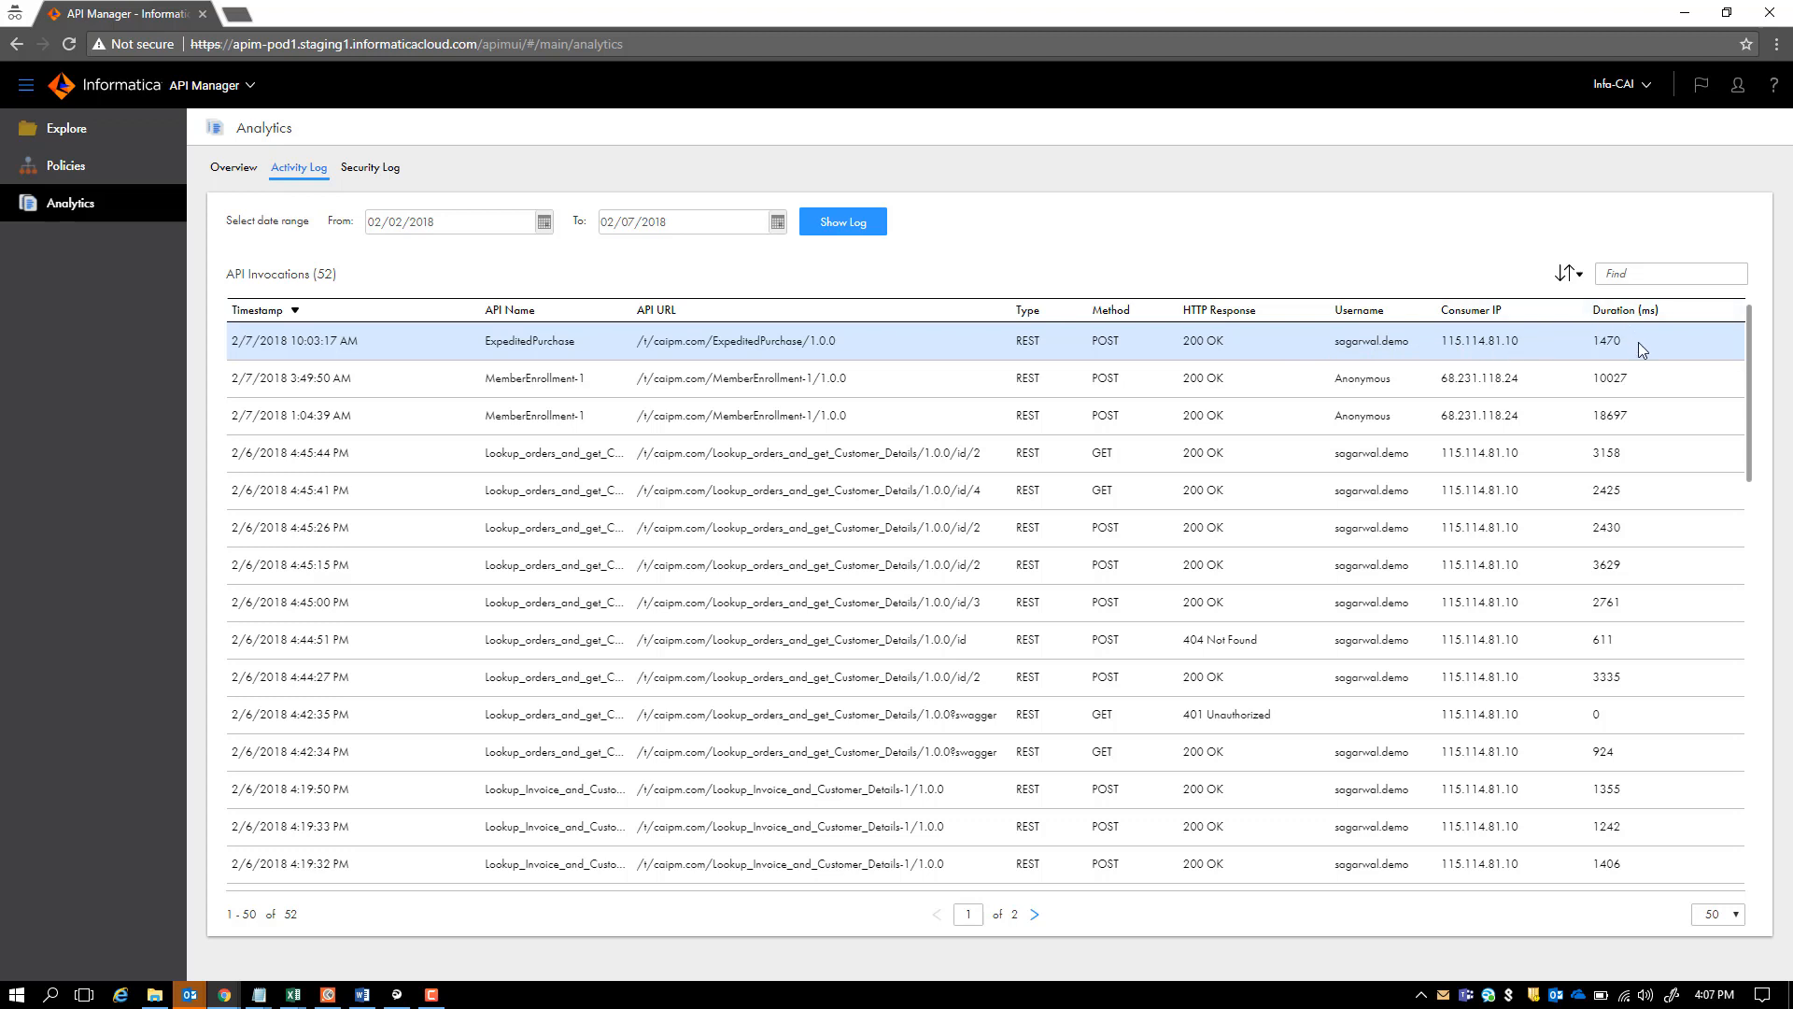
pyautogui.click(370, 166)
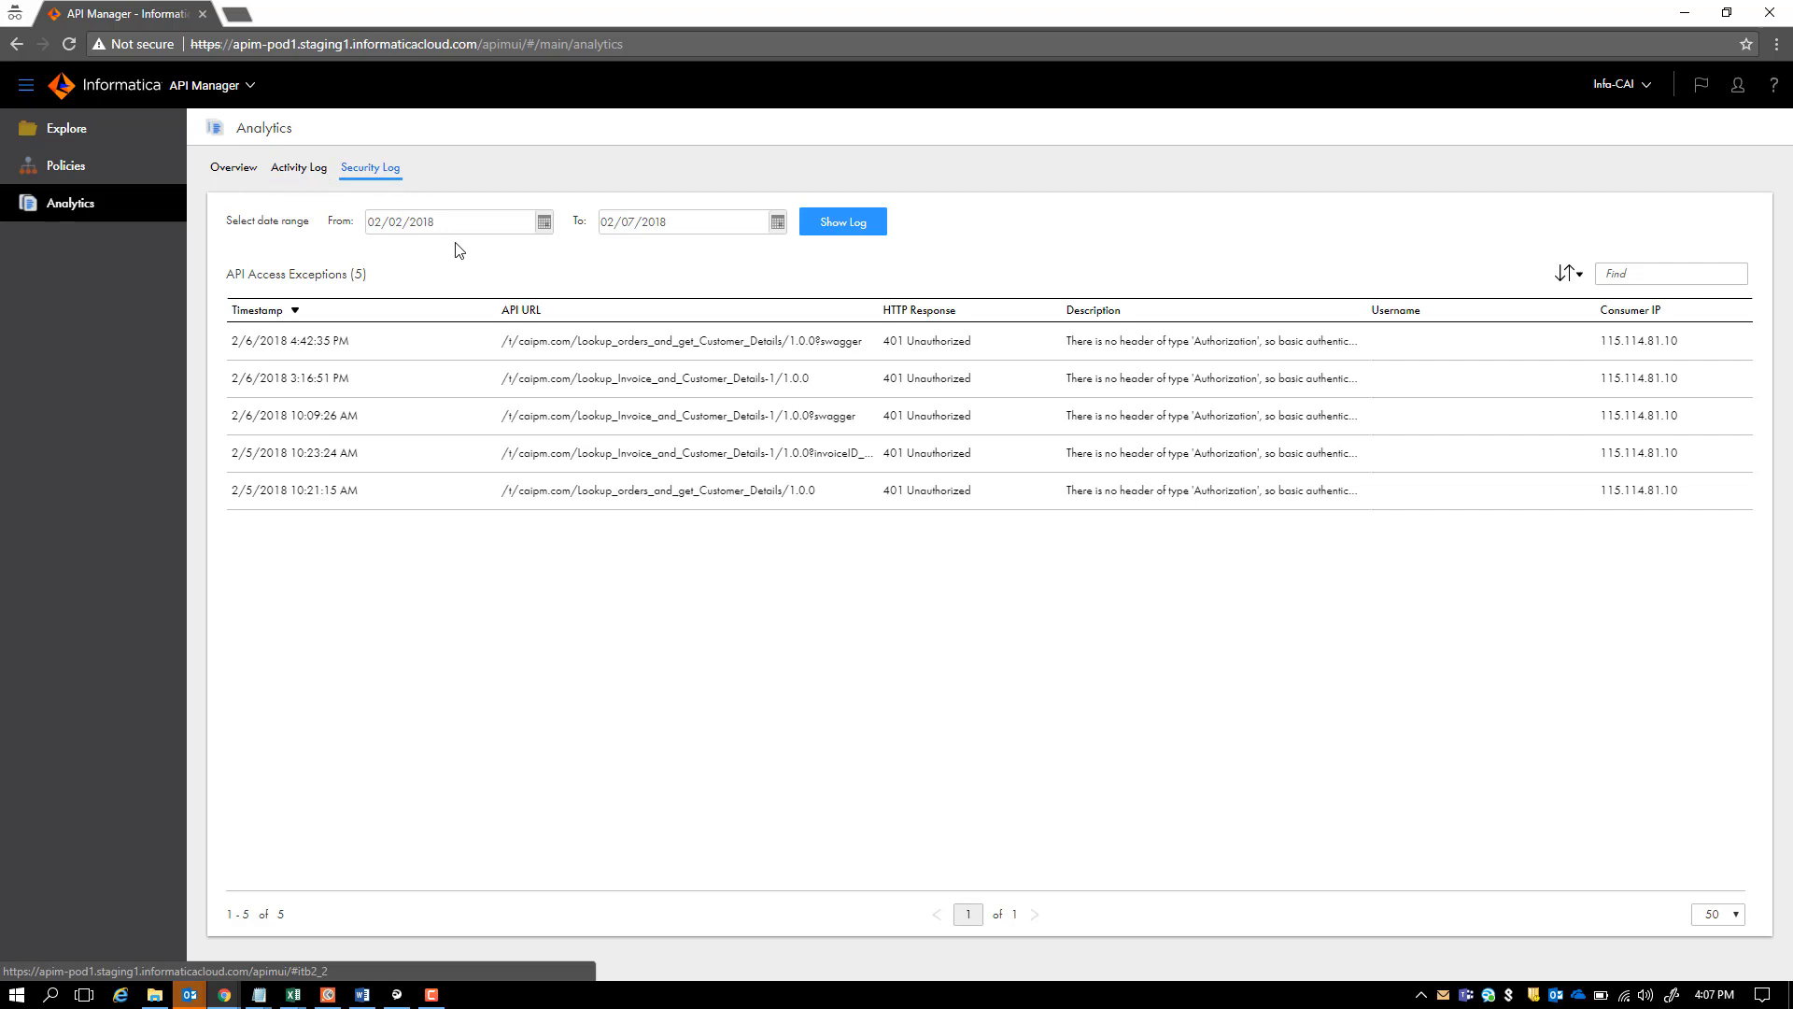
pyautogui.click(710, 340)
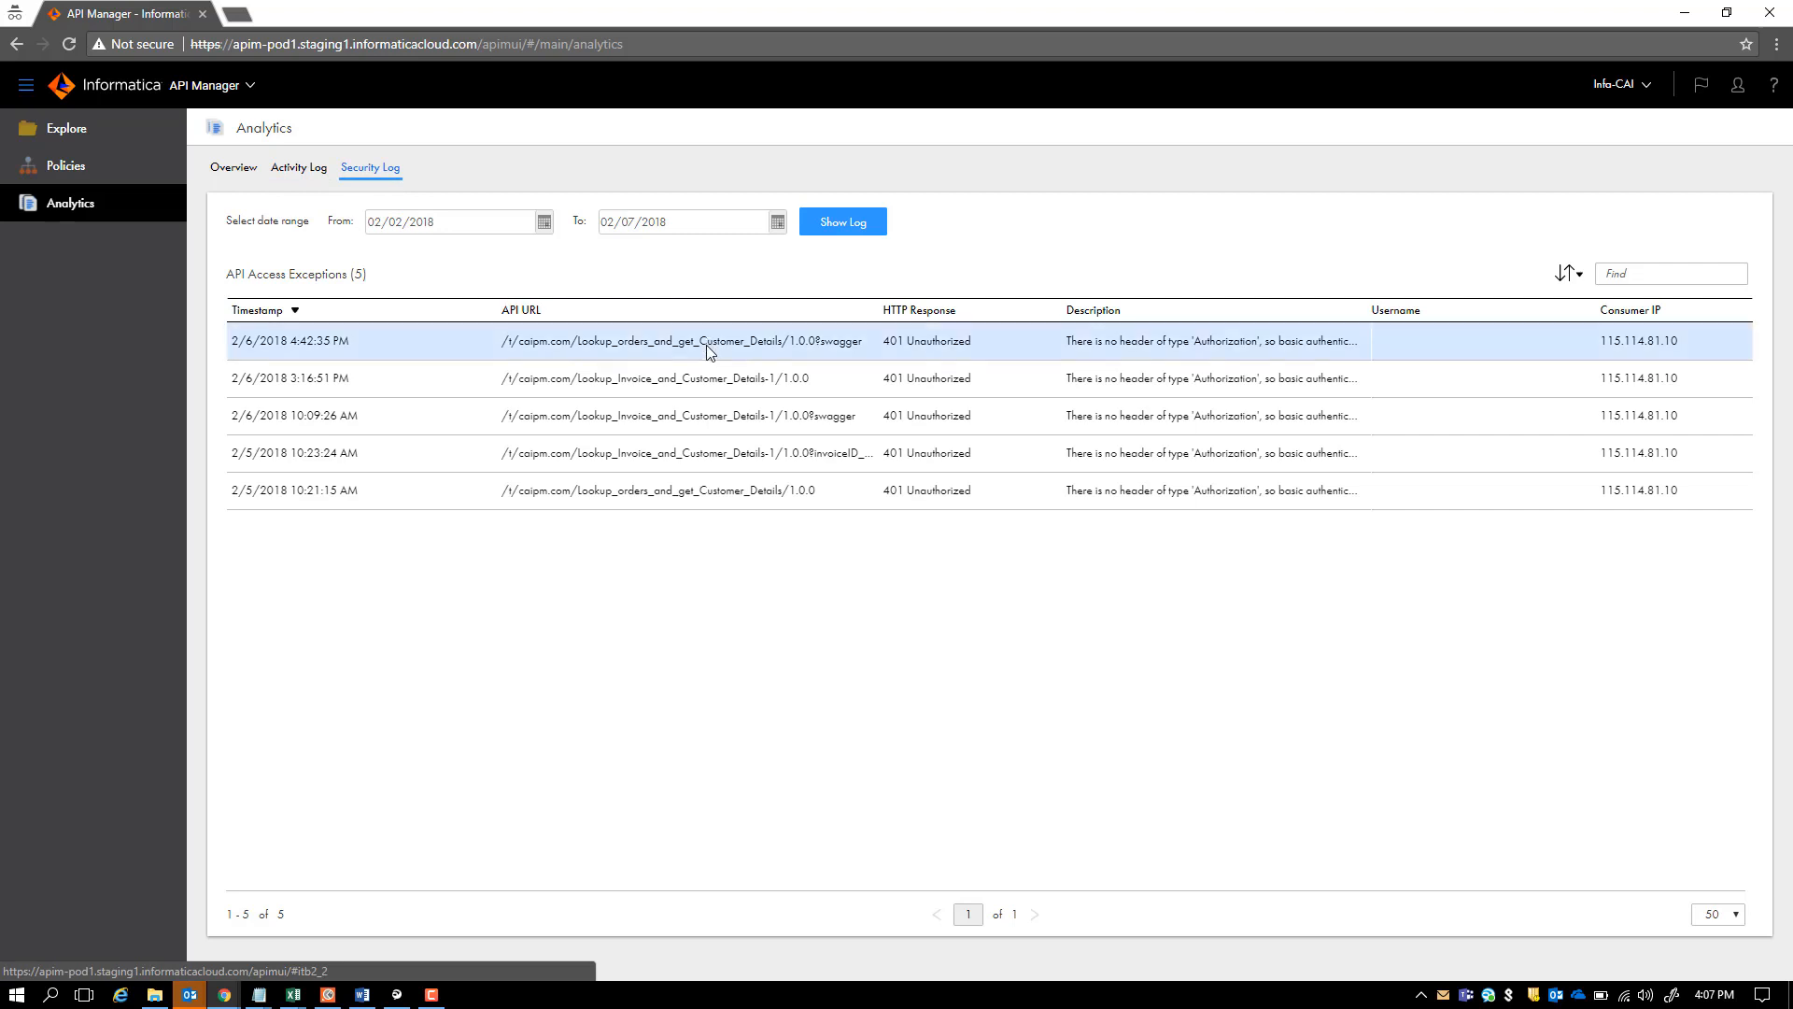
pyautogui.moveTo(719, 389)
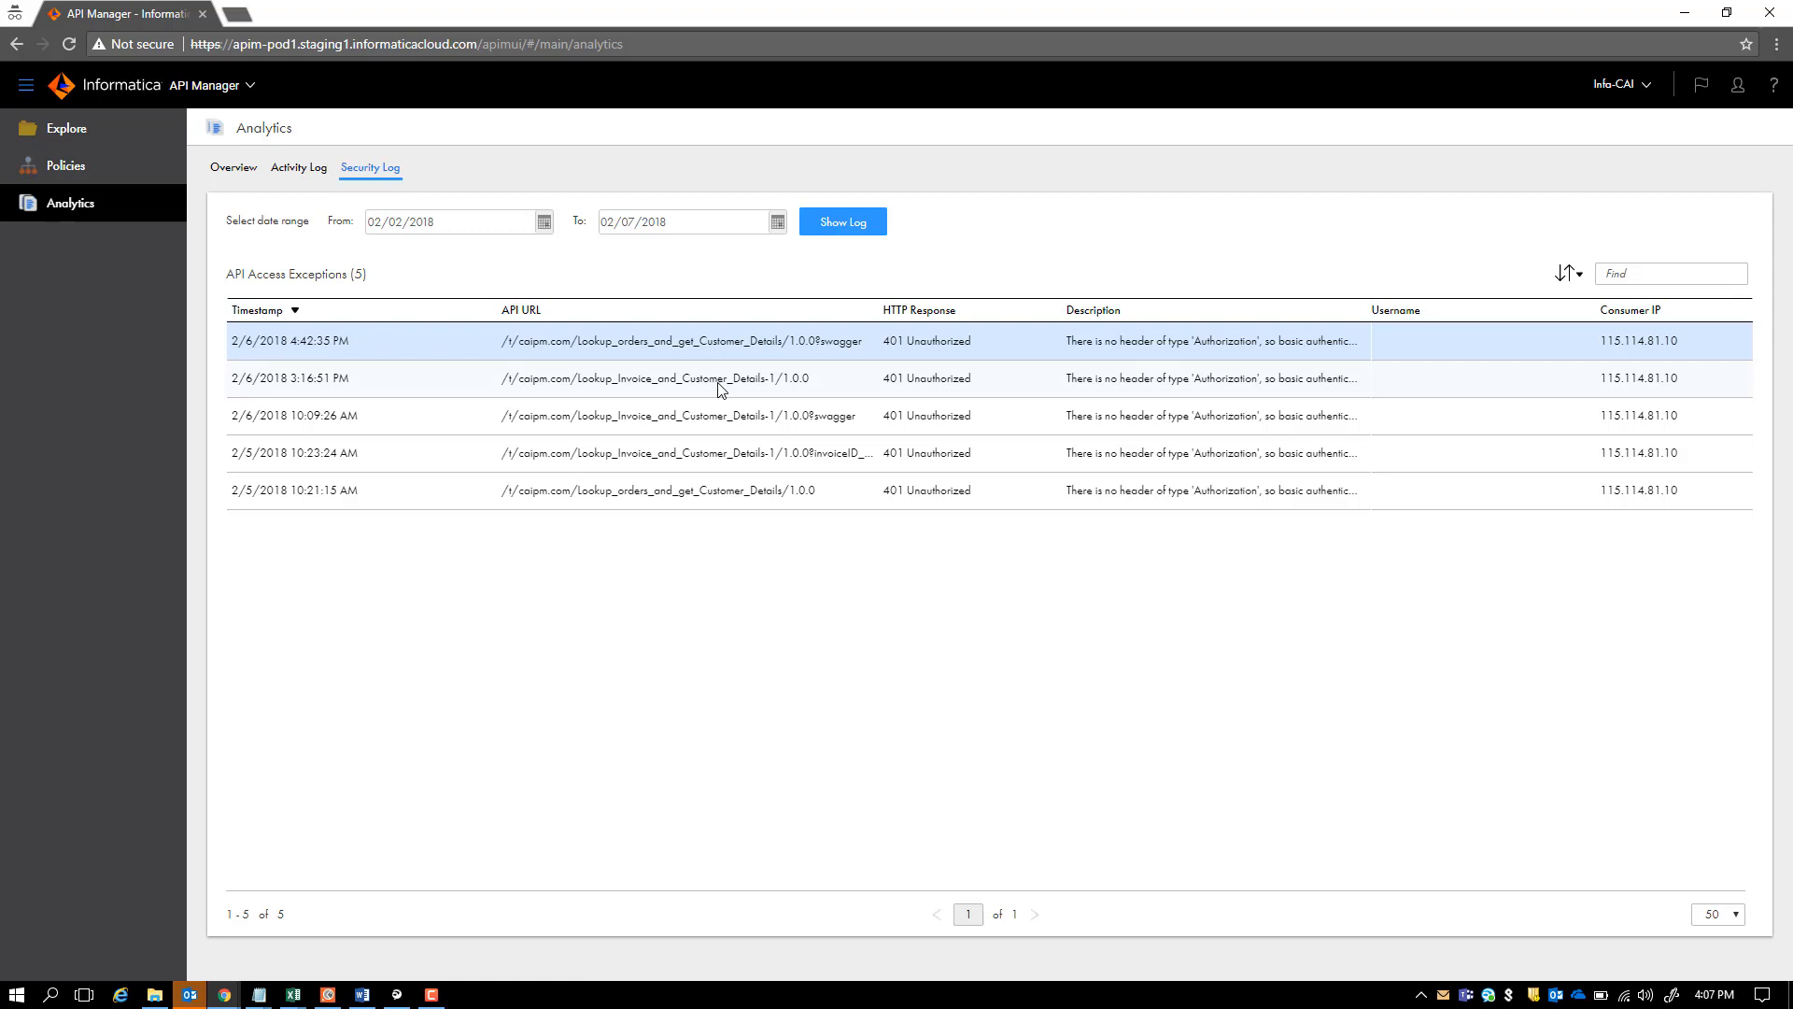
pyautogui.click(721, 377)
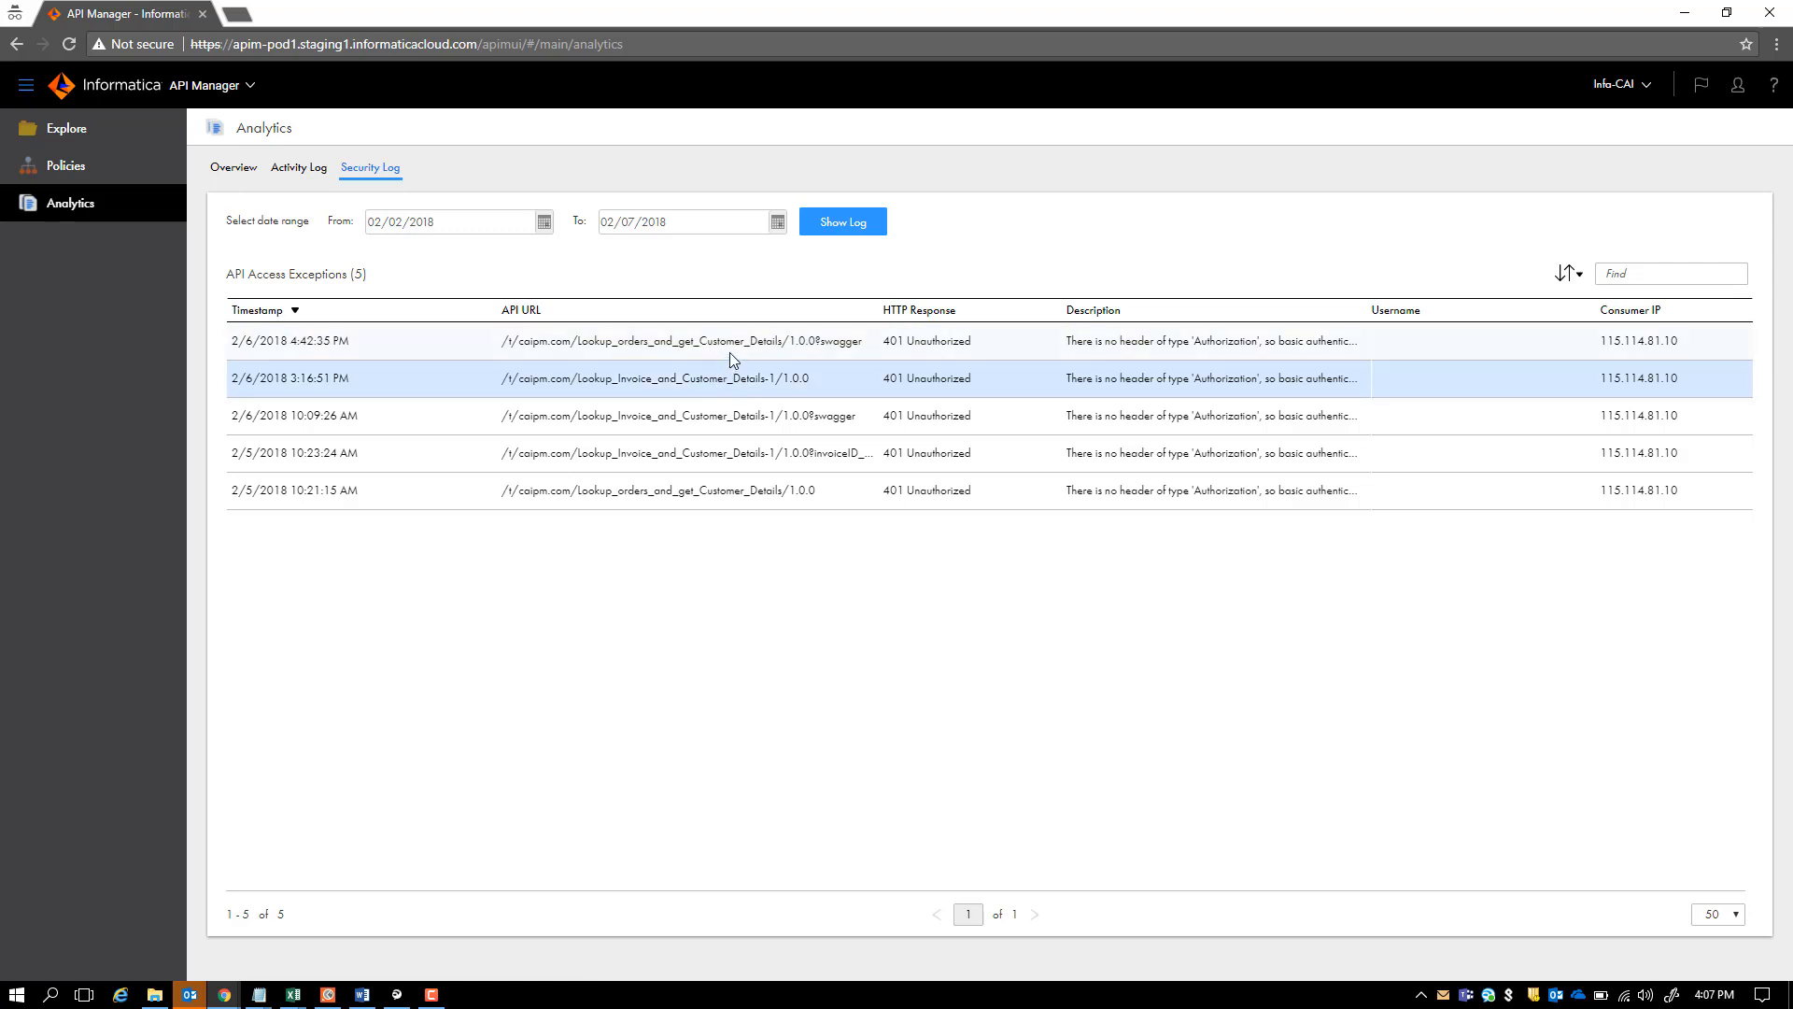